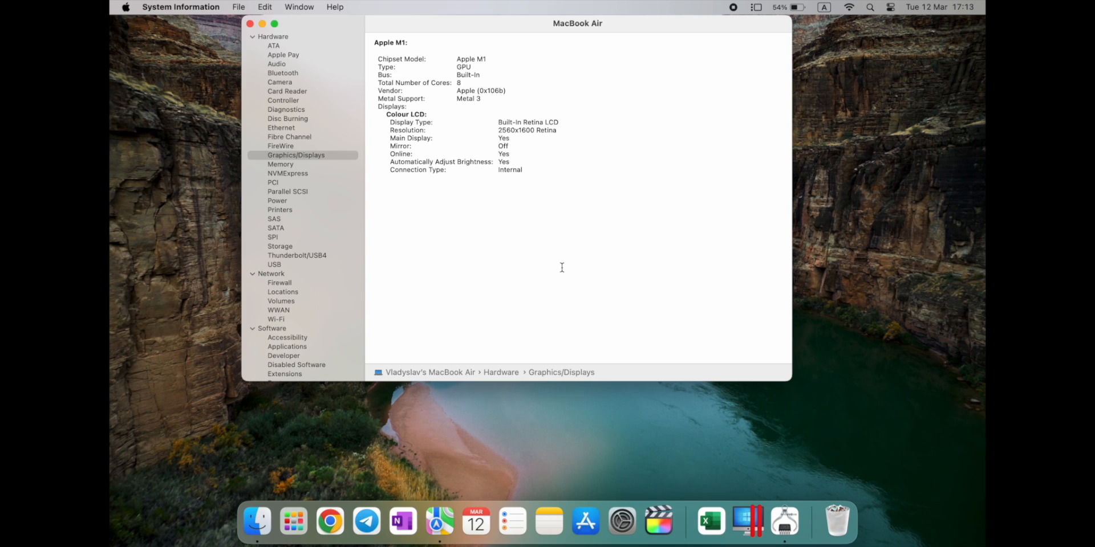
- Check the 16 GB LPDDR4 memory report, then the 500 GB Apple SSD AP0512Q NVMExpress report
drag(578, 23, 579, 40)
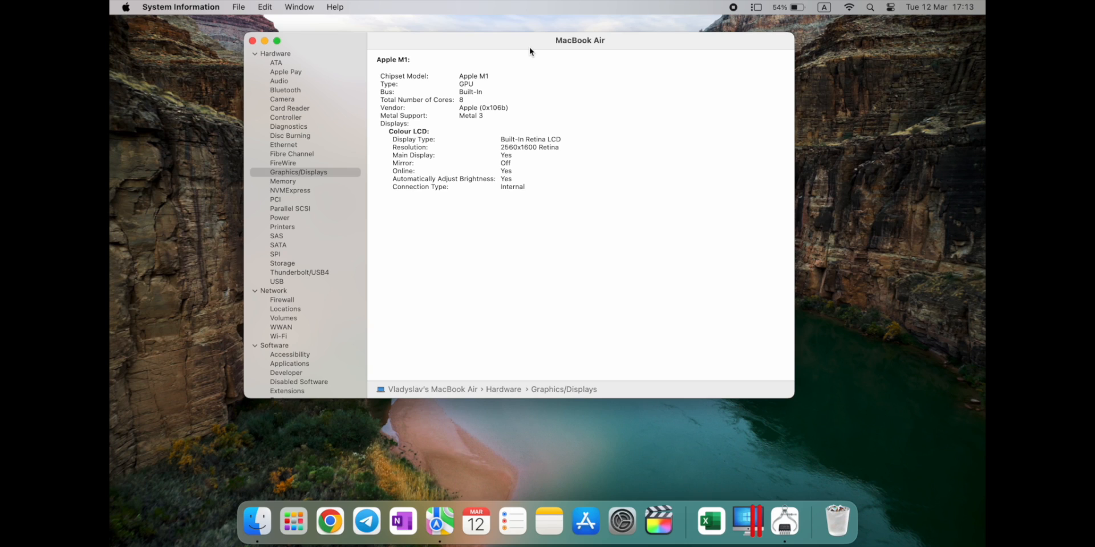
mouse_move(747, 521)
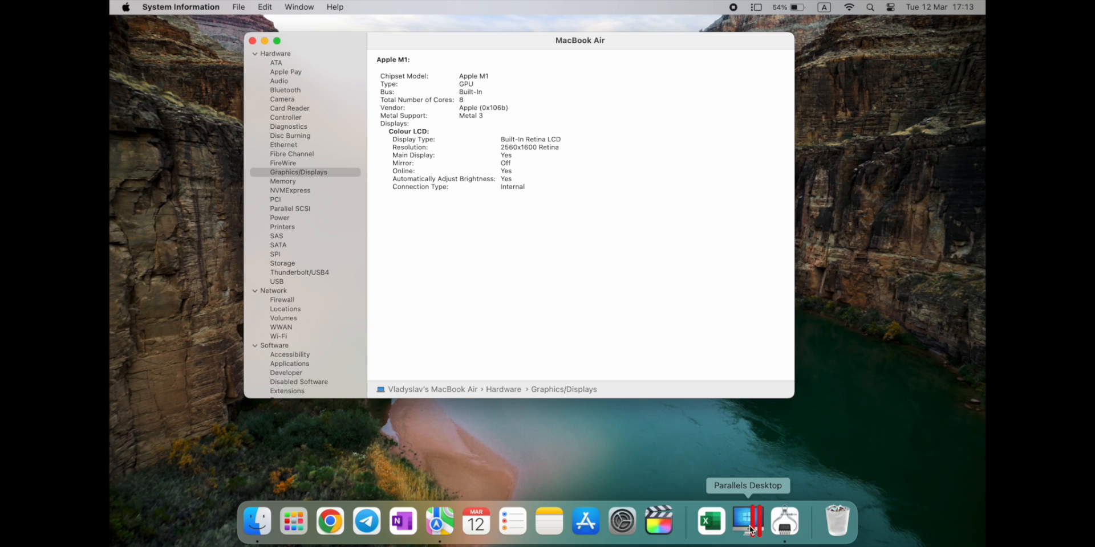
mouse_move(551, 157)
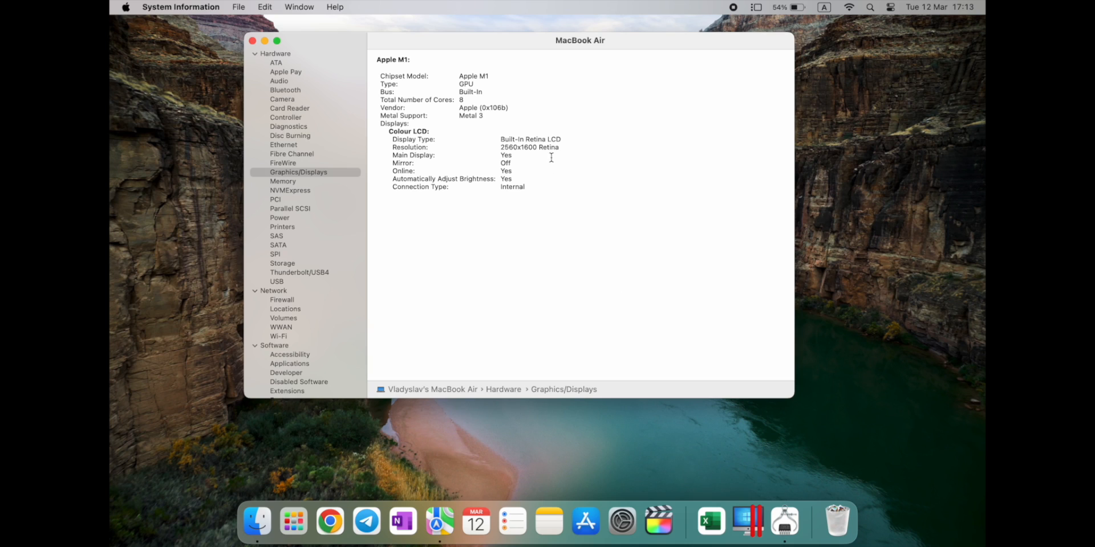
mouse_move(380, 62)
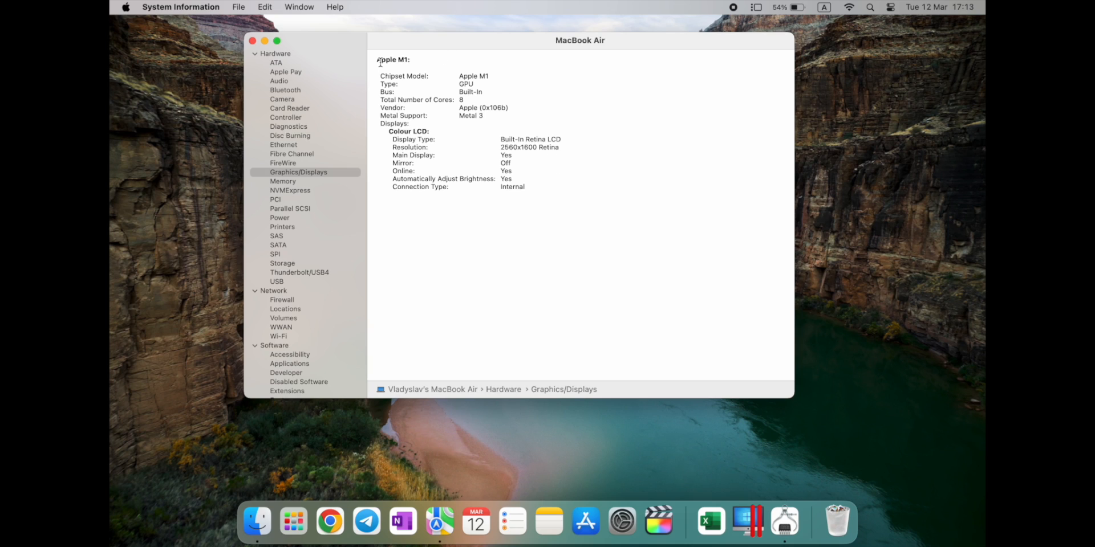
mouse_move(463, 103)
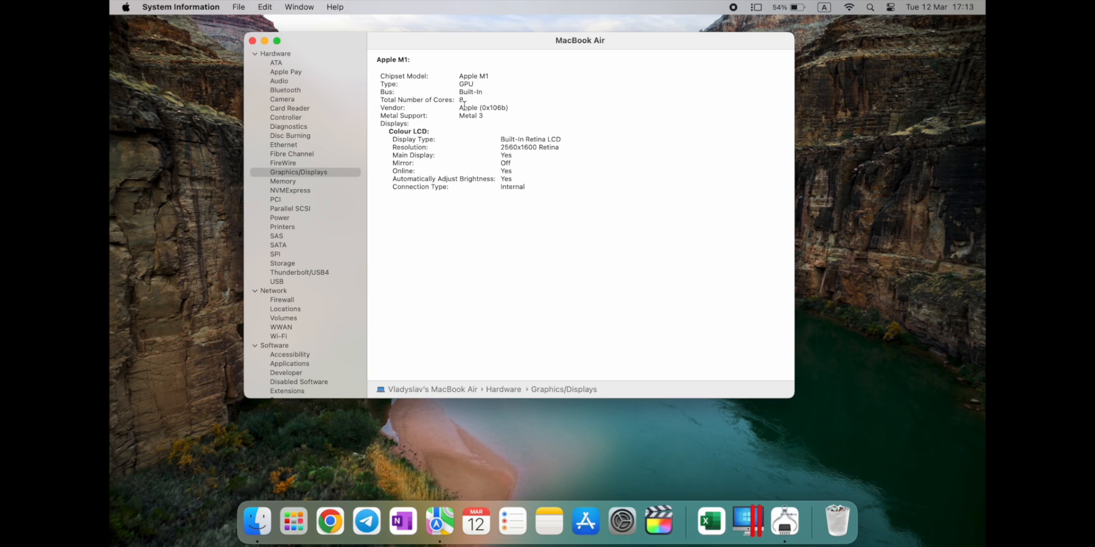
mouse_move(461, 101)
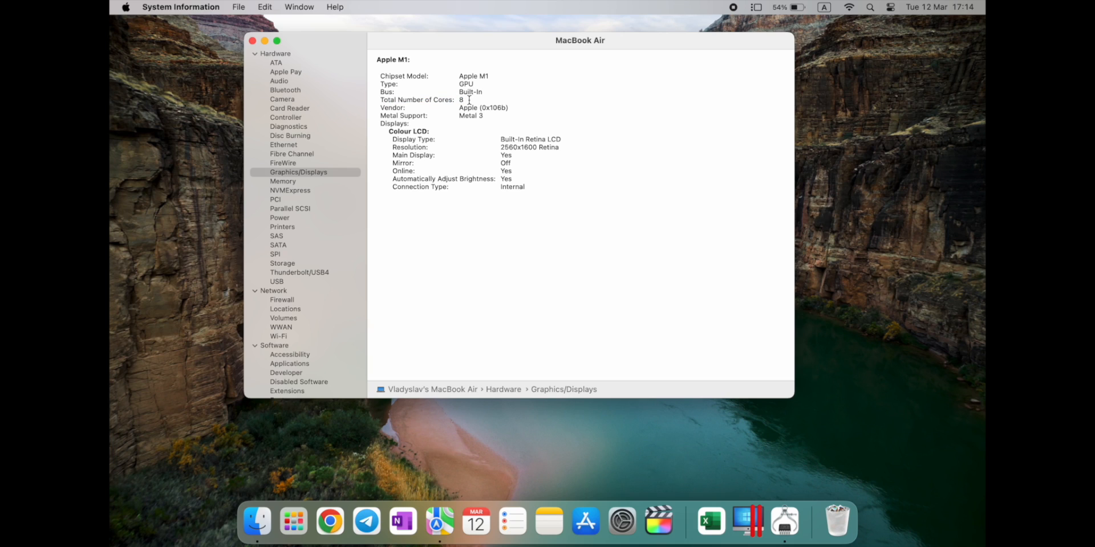
click(283, 182)
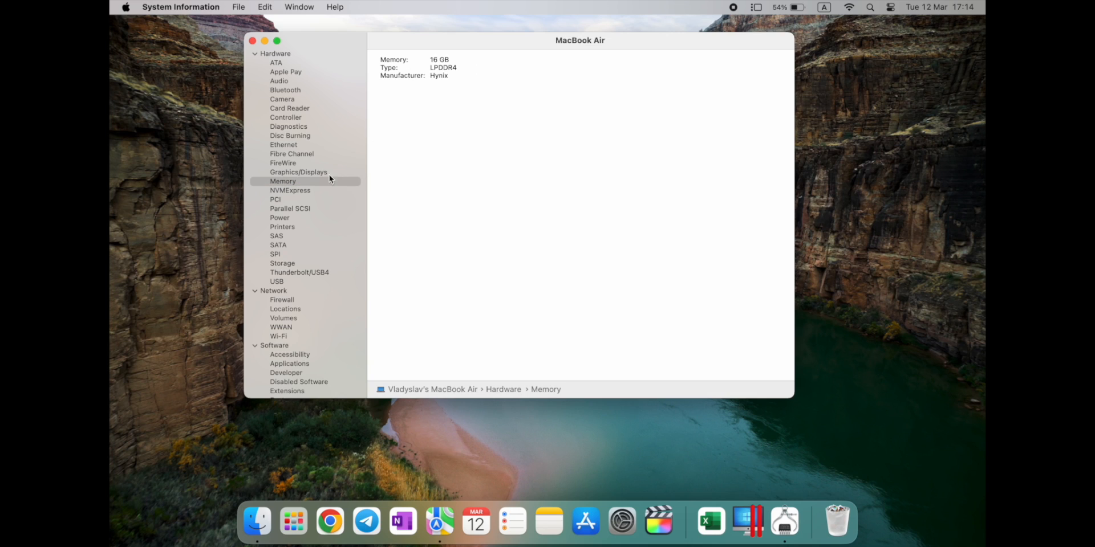
click(290, 189)
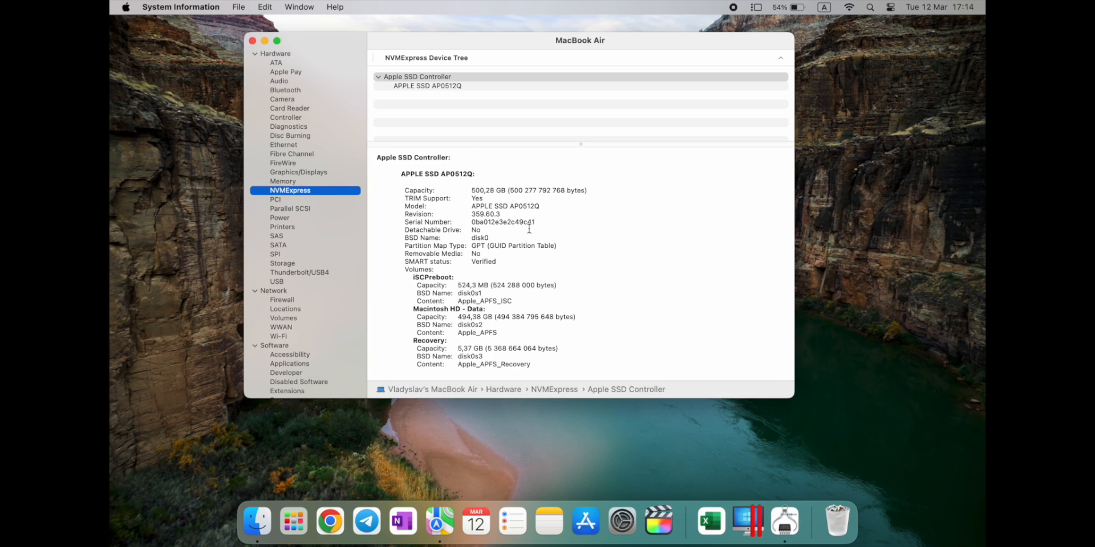
mouse_move(480, 194)
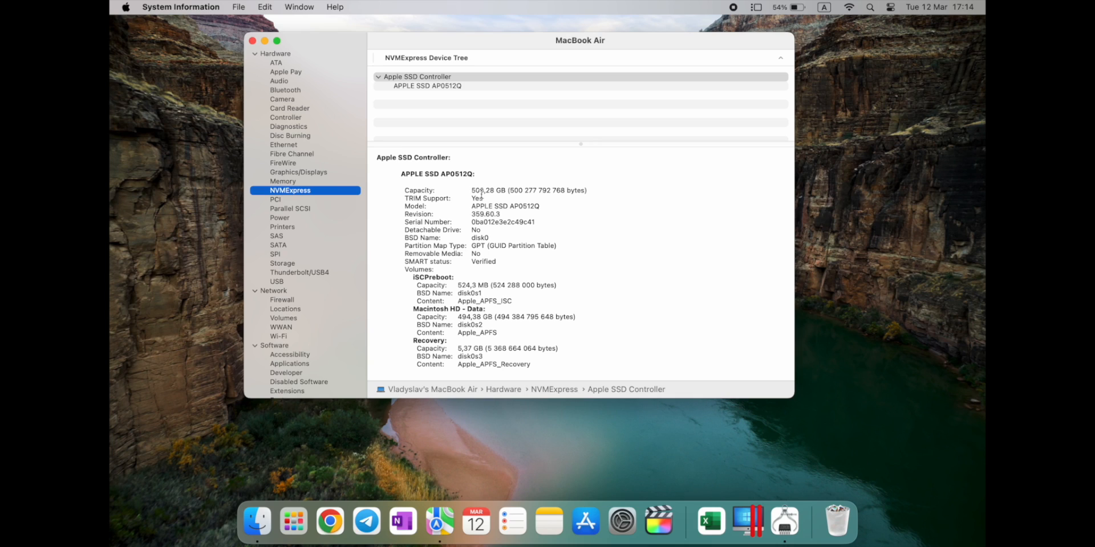
mouse_move(332, 172)
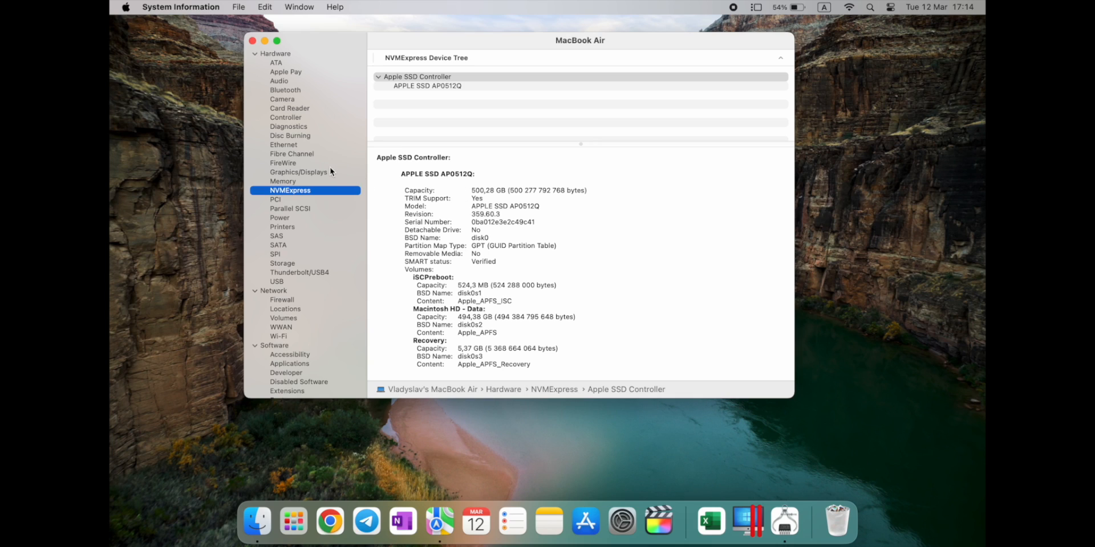
mouse_move(388, 192)
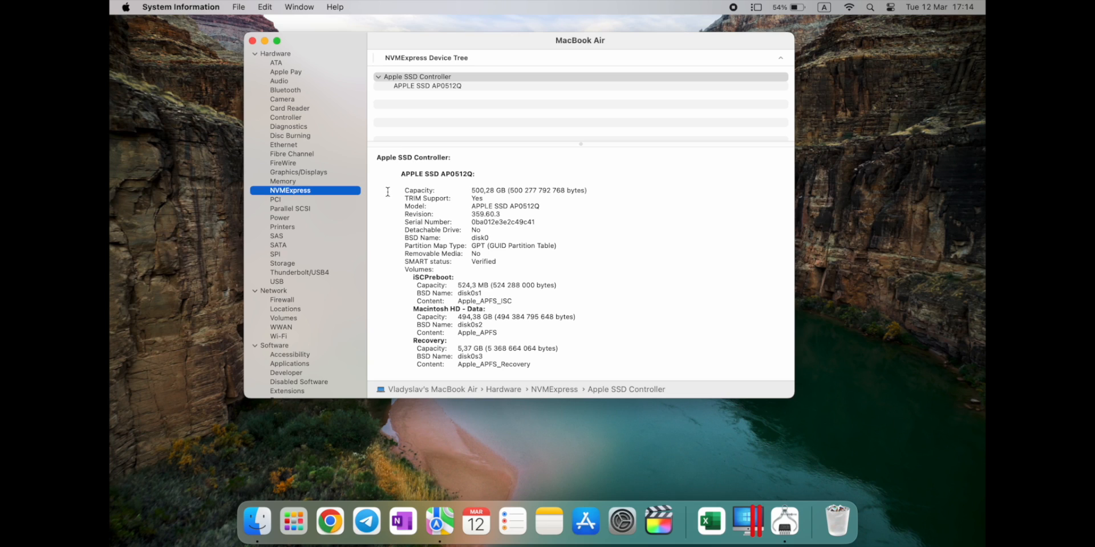
mouse_move(396, 198)
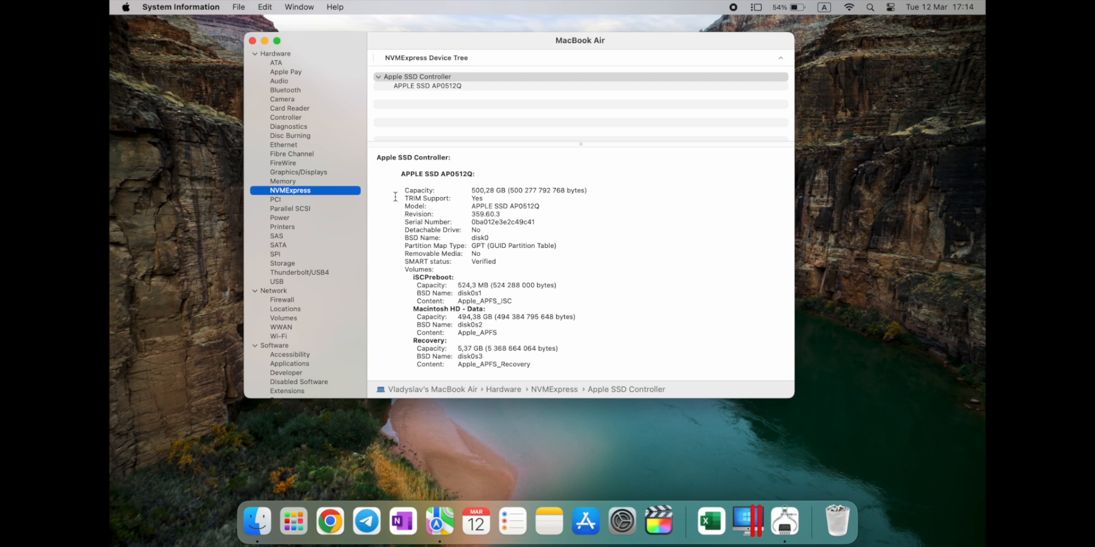
mouse_move(508, 220)
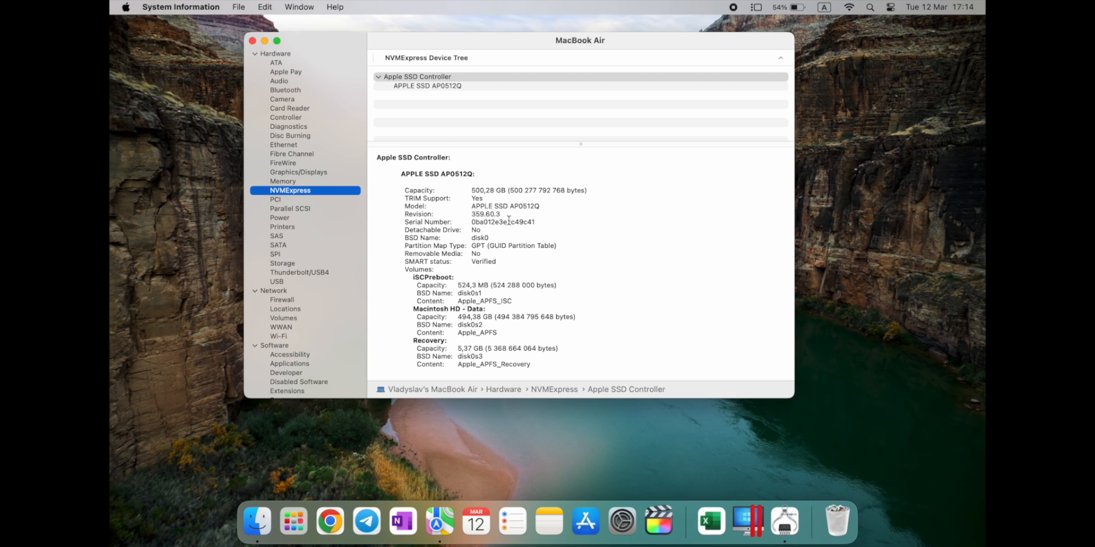
mouse_move(470, 245)
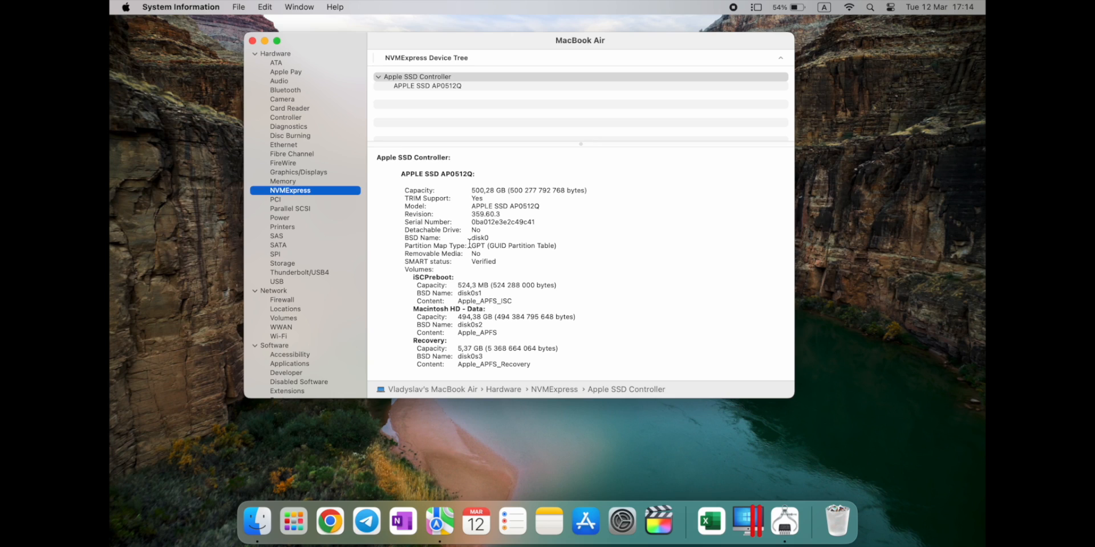
mouse_move(431, 222)
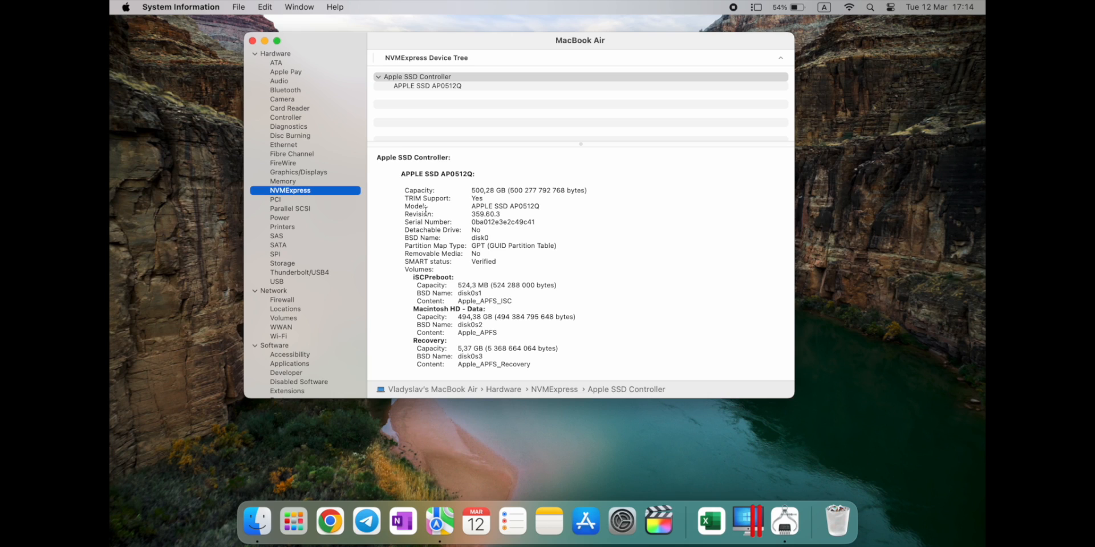
mouse_move(480, 192)
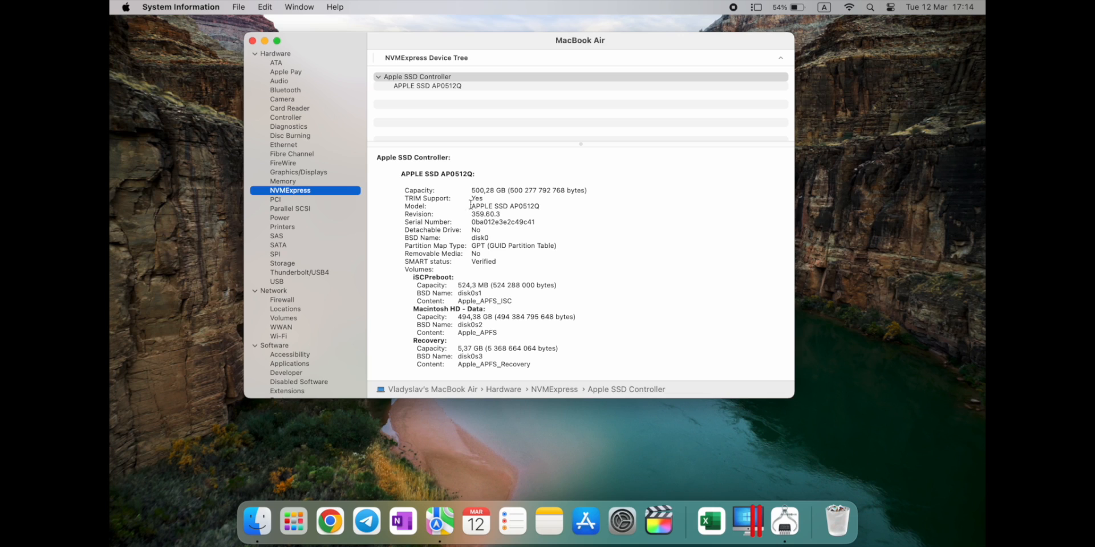
- Return to the Memory report showing 16 GB of Hynix LPDDR4 memory
click(283, 181)
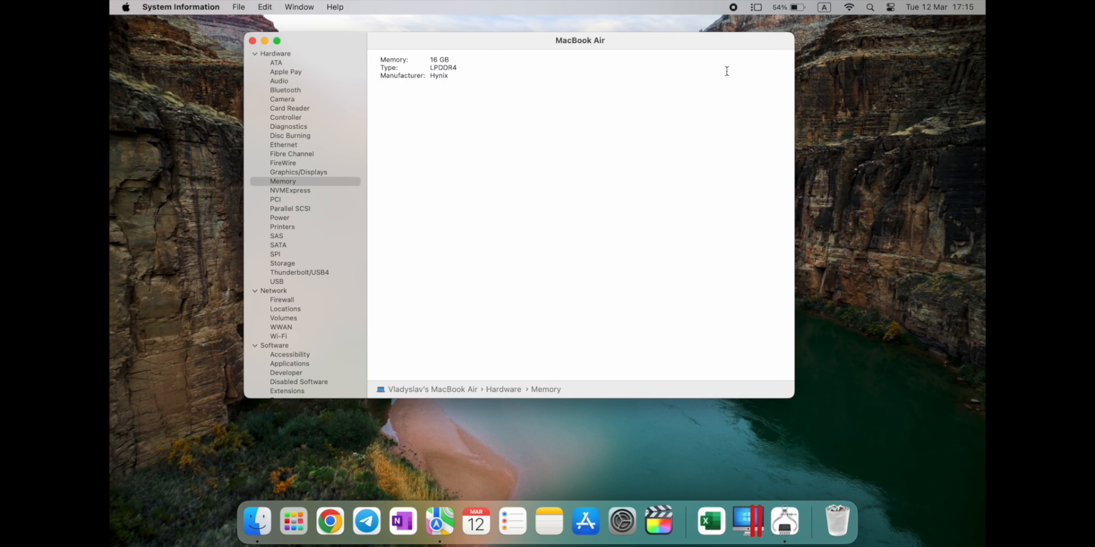
mouse_move(553, 186)
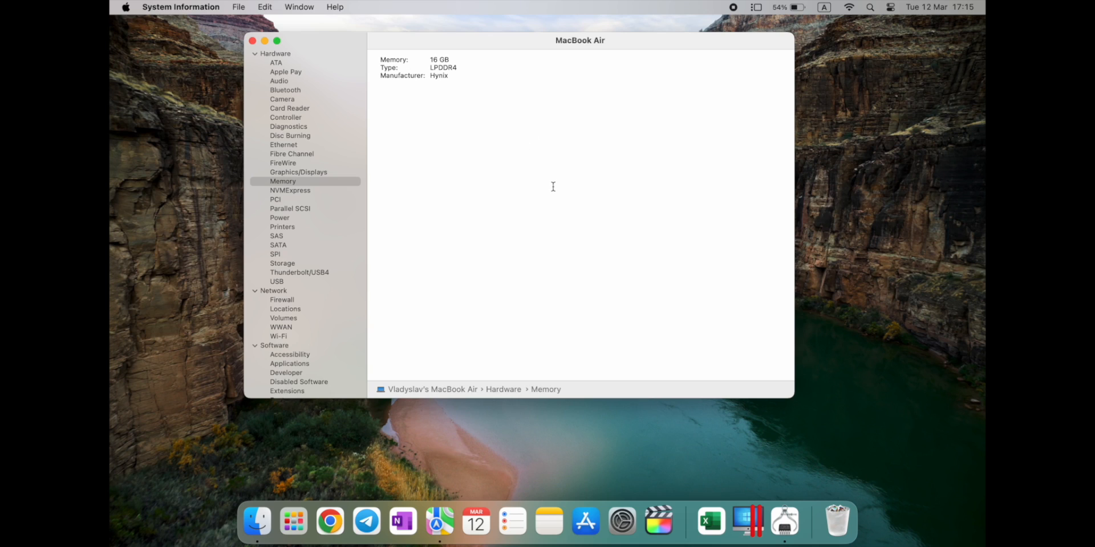
mouse_move(305, 180)
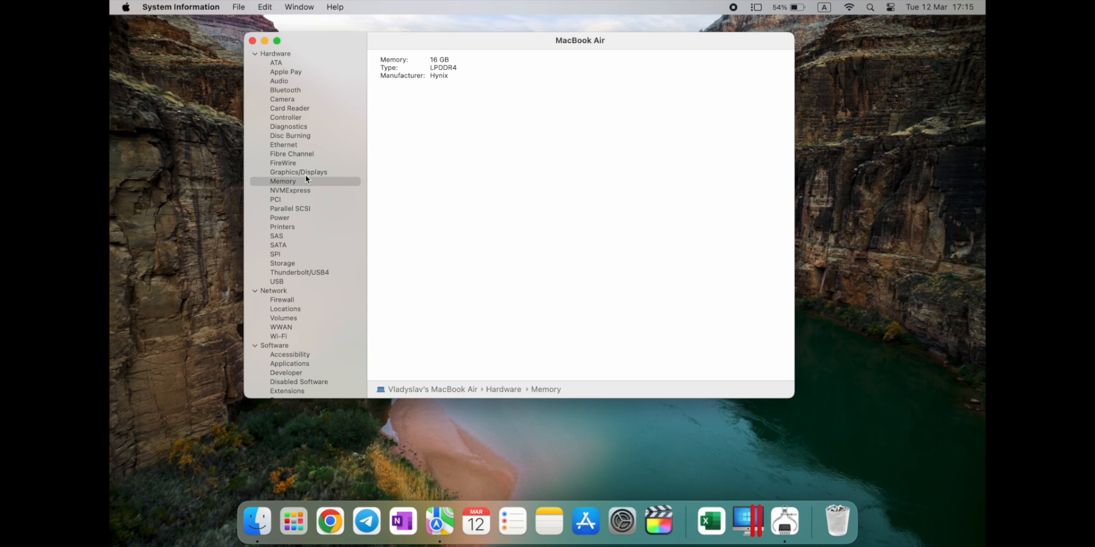
mouse_move(753, 419)
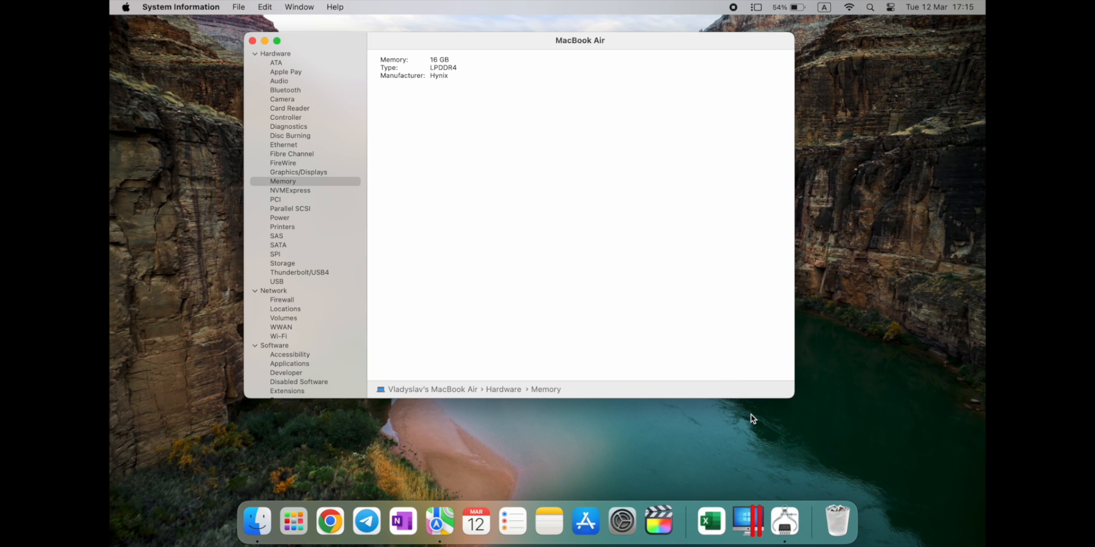
mouse_move(747, 520)
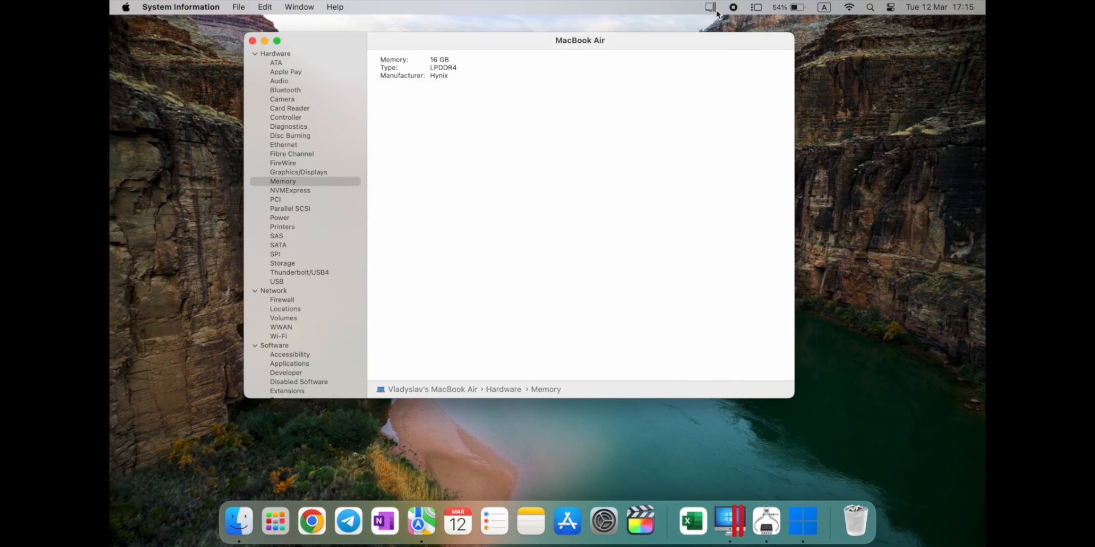
- Open the Control Center and the Windows 11 VM's Configuration window on General settings
click(709, 7)
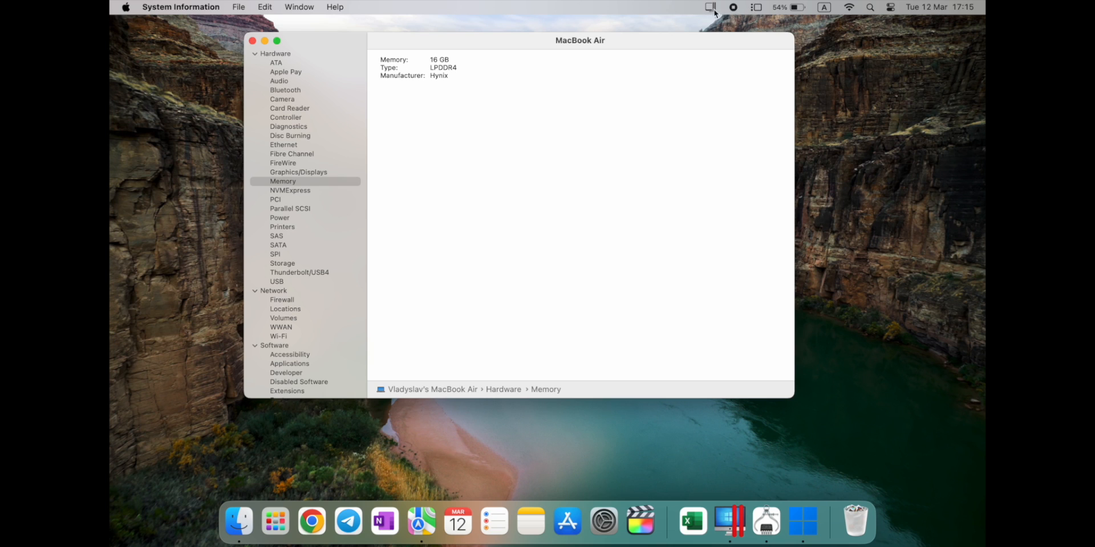
click(710, 7)
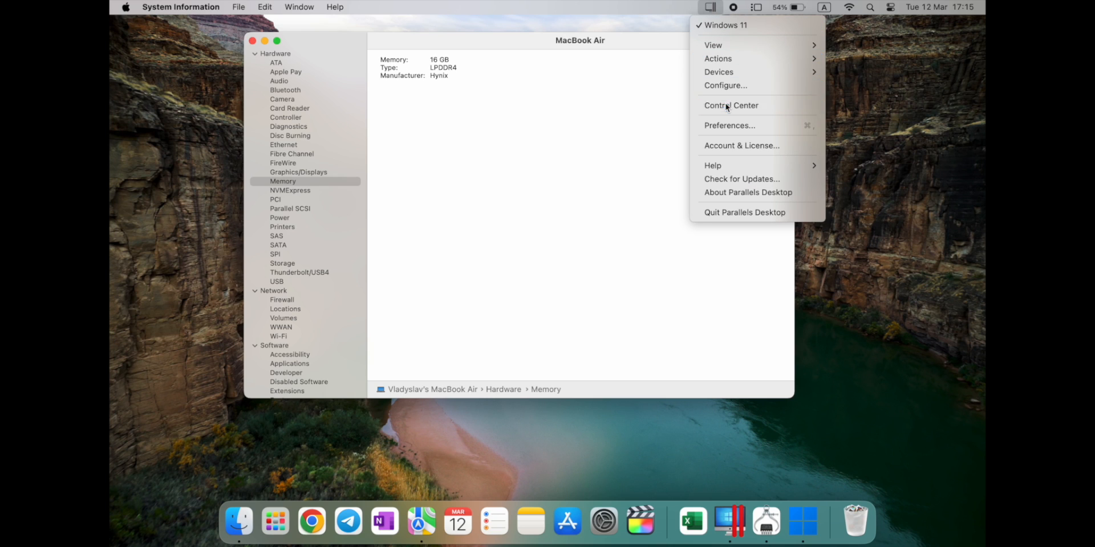
click(732, 106)
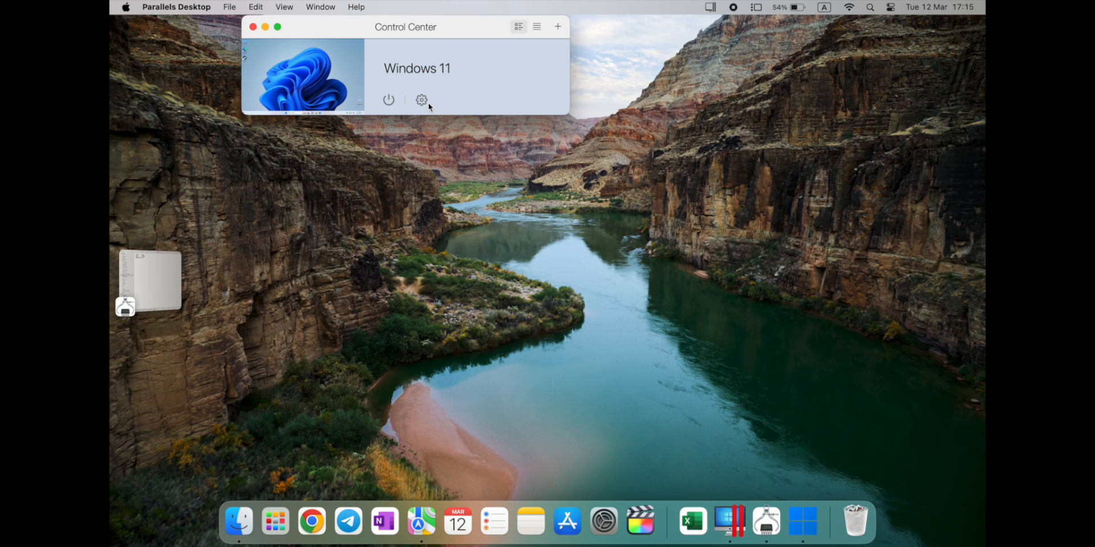
click(421, 100)
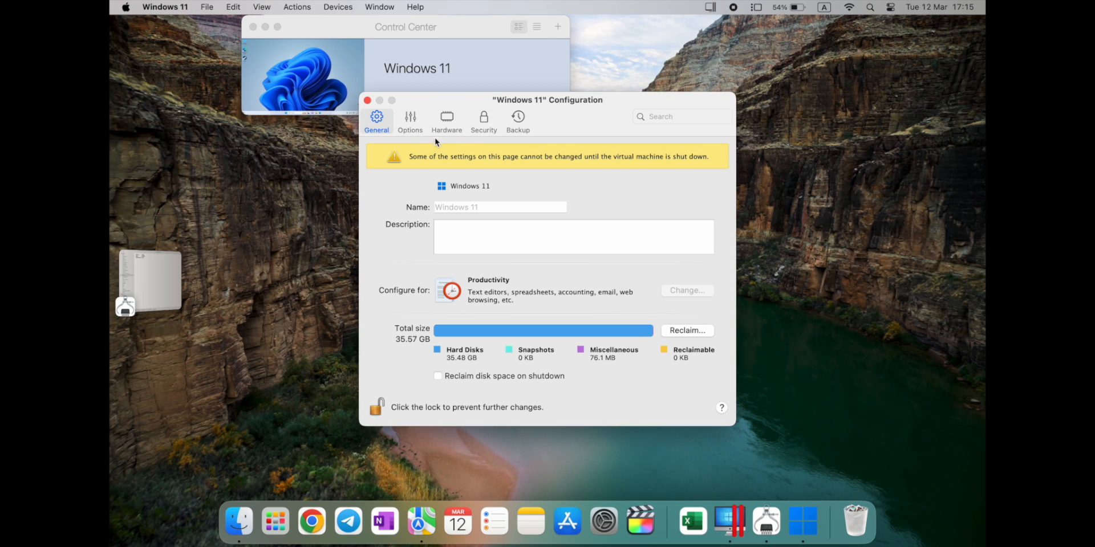
mouse_move(438, 104)
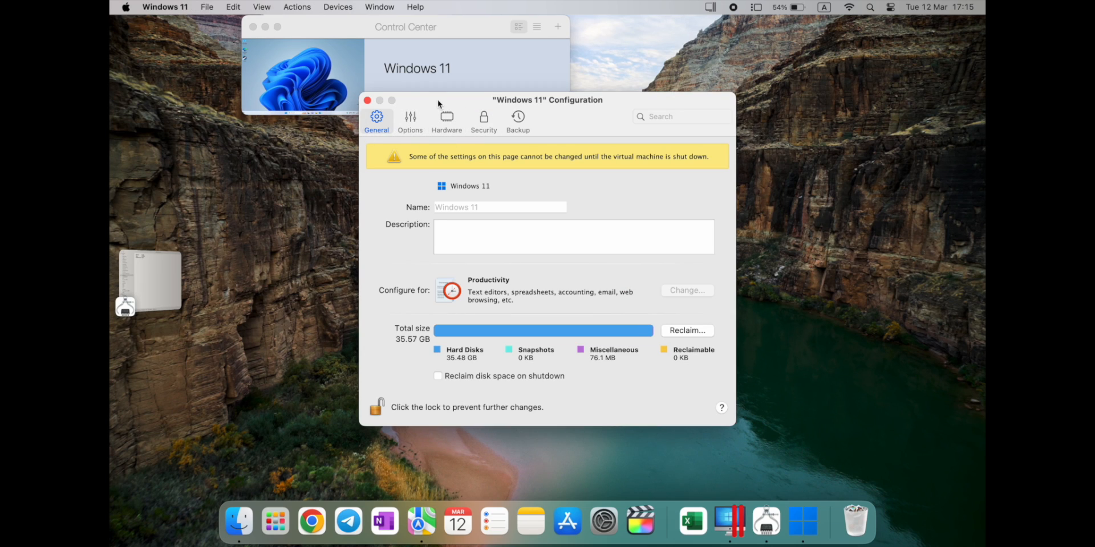
drag(548, 100, 535, 128)
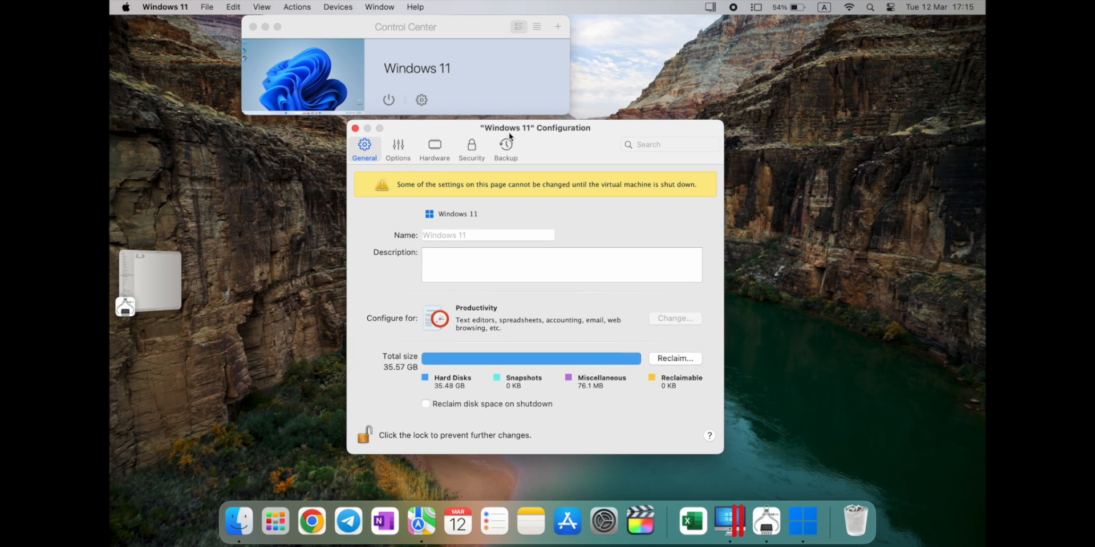
mouse_move(407, 222)
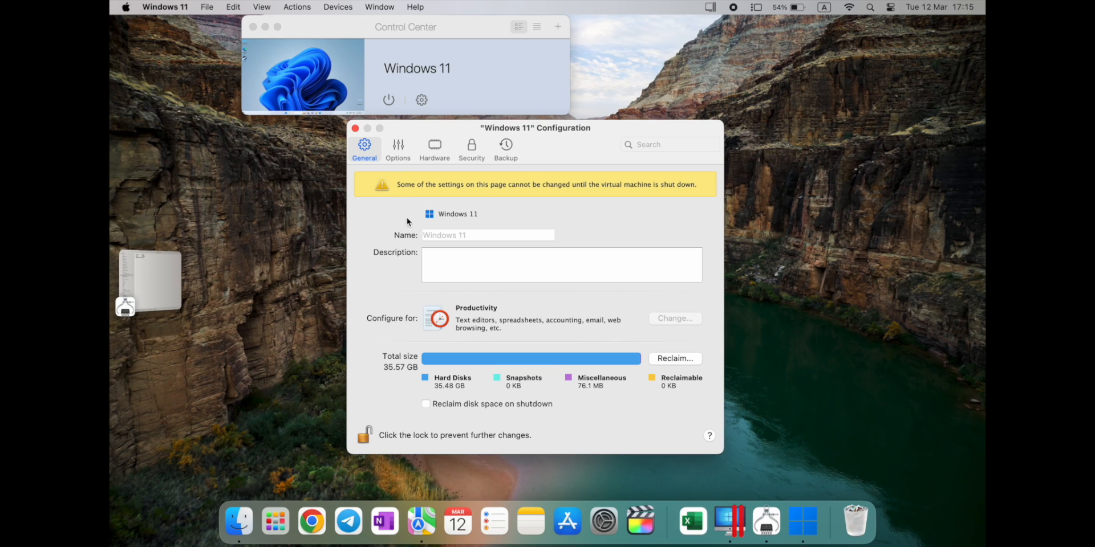
mouse_move(438, 382)
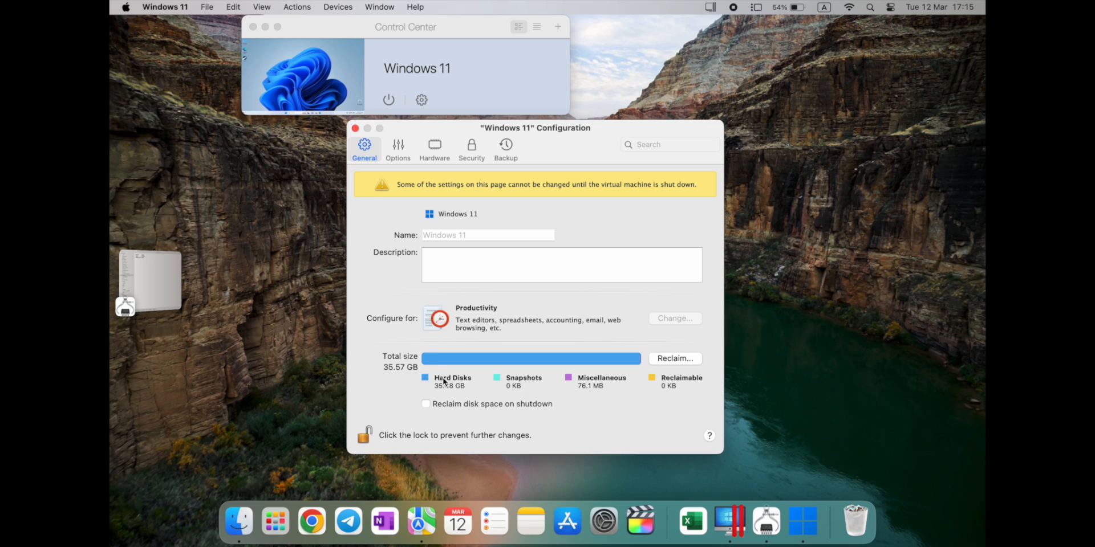
mouse_move(444, 389)
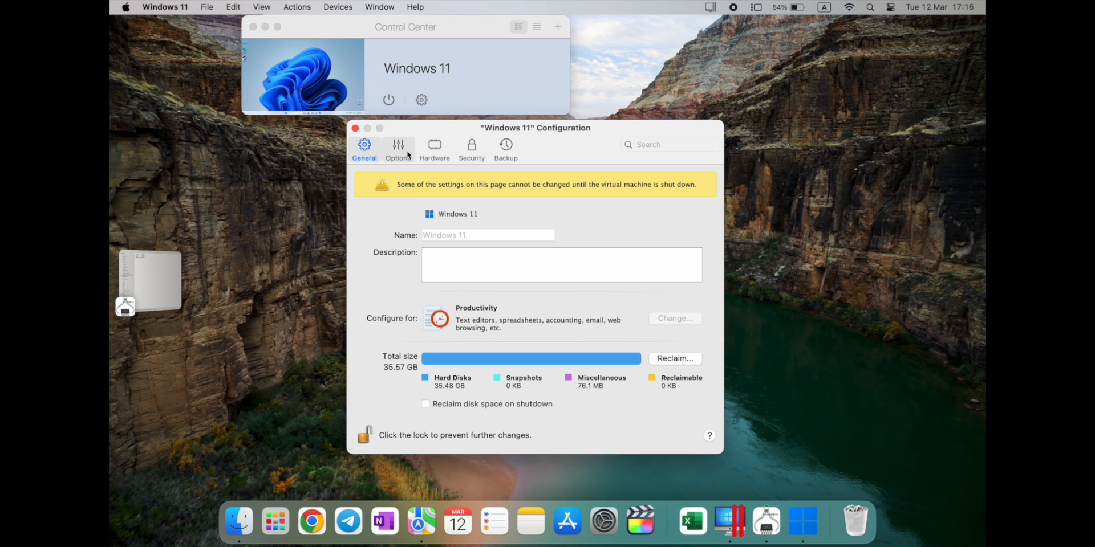
mouse_move(466, 241)
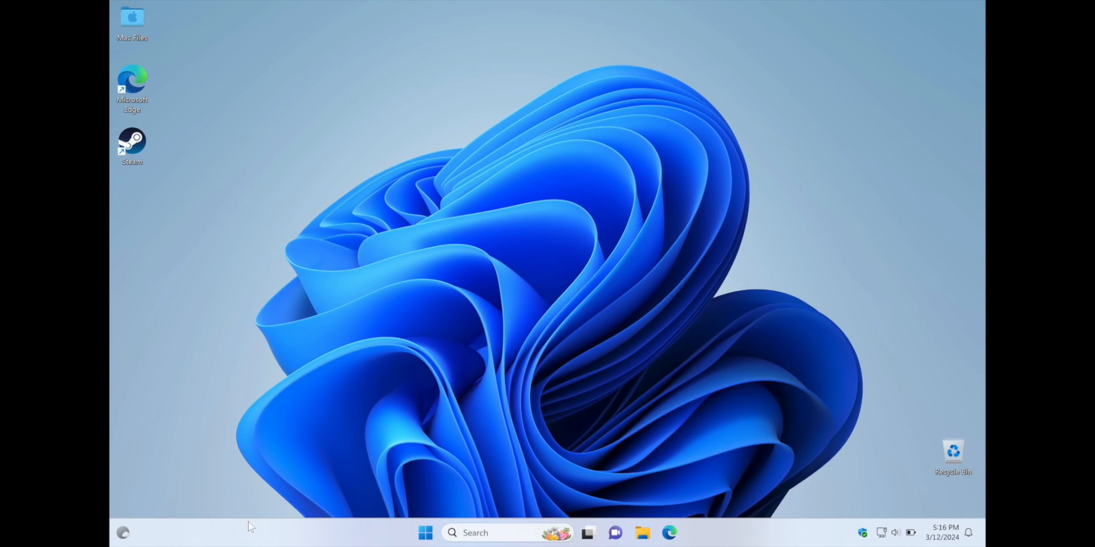
- Shut down the Windows 11 VM and run Reclaim, which finds no additional reclaimable space
click(424, 532)
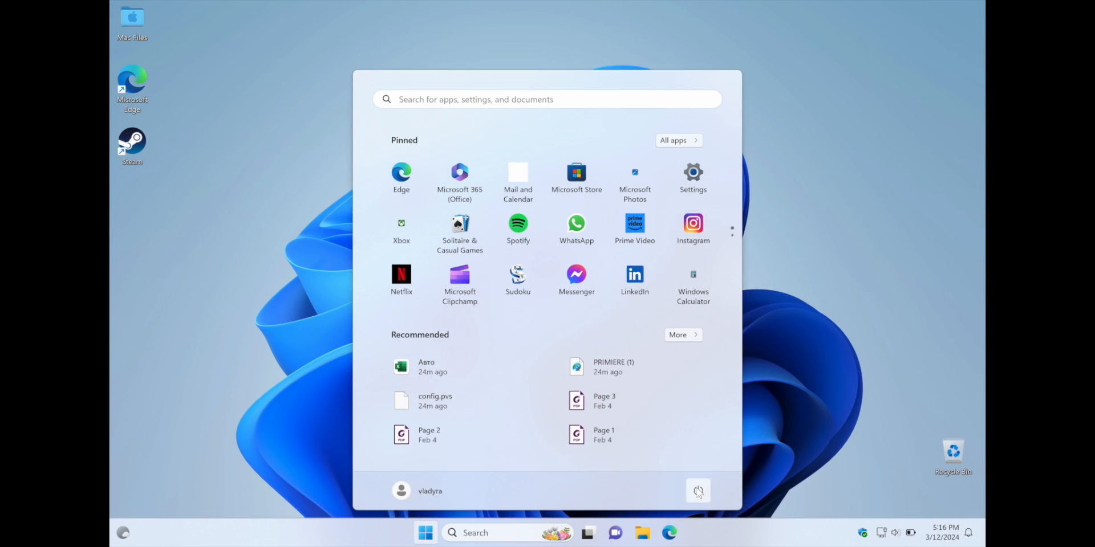
click(697, 491)
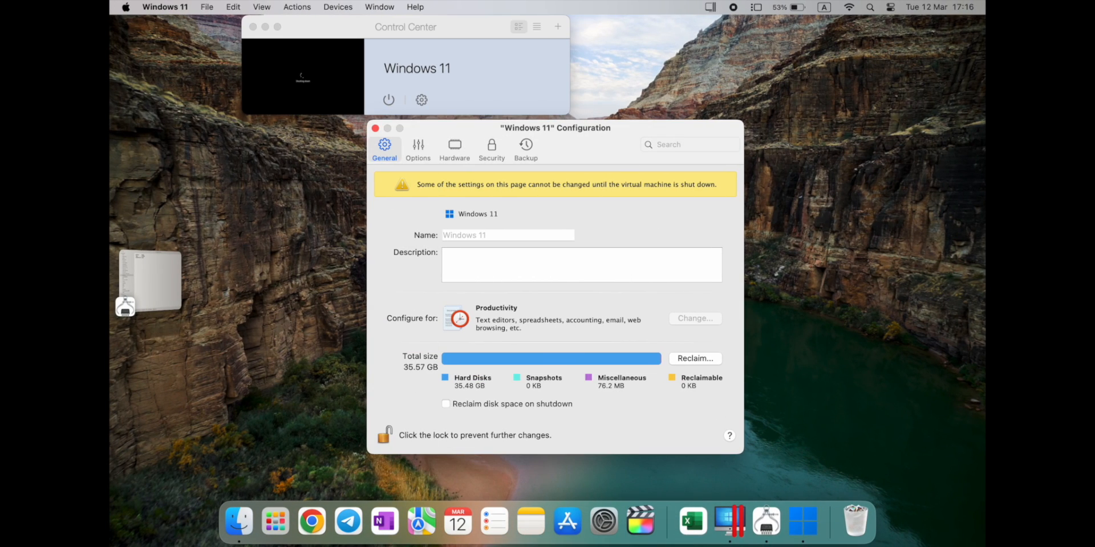
click(389, 100)
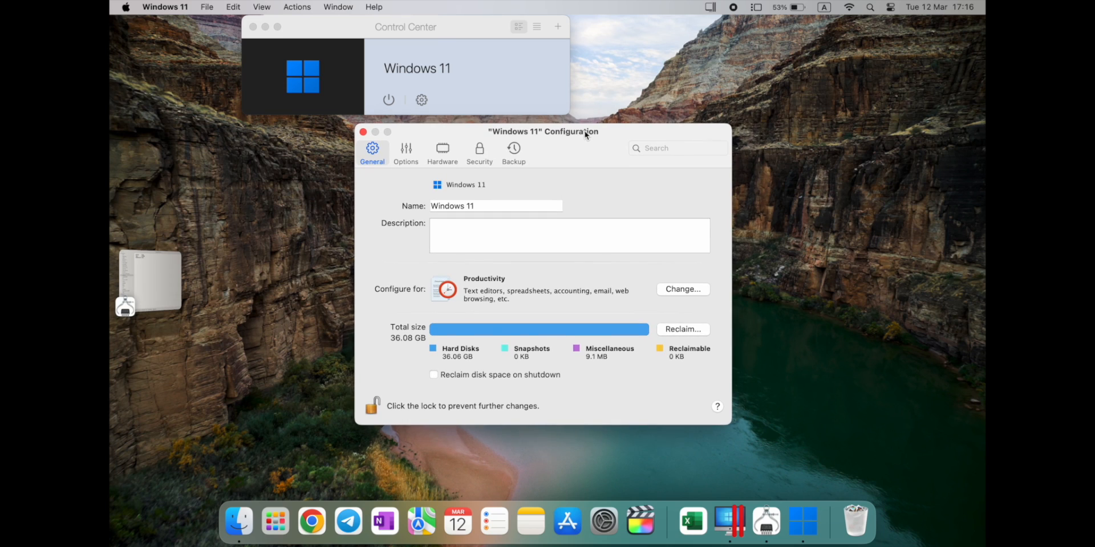
mouse_move(678, 289)
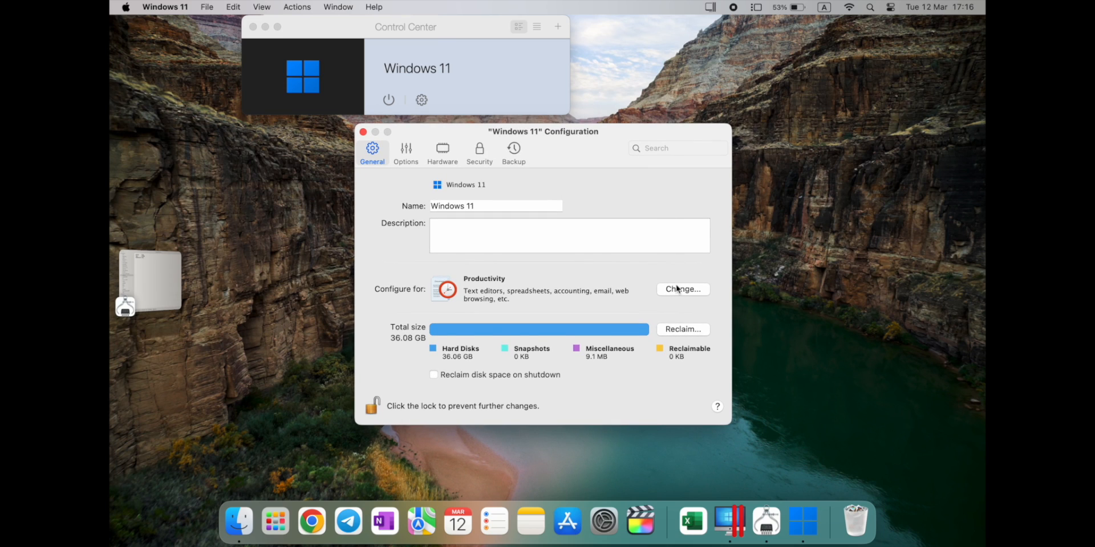
click(682, 329)
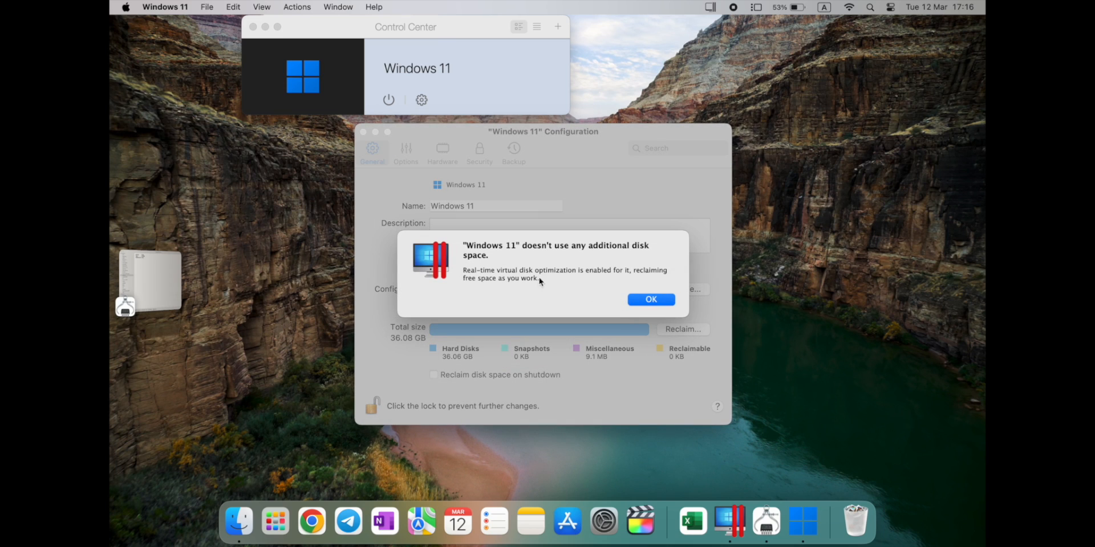
mouse_move(482, 285)
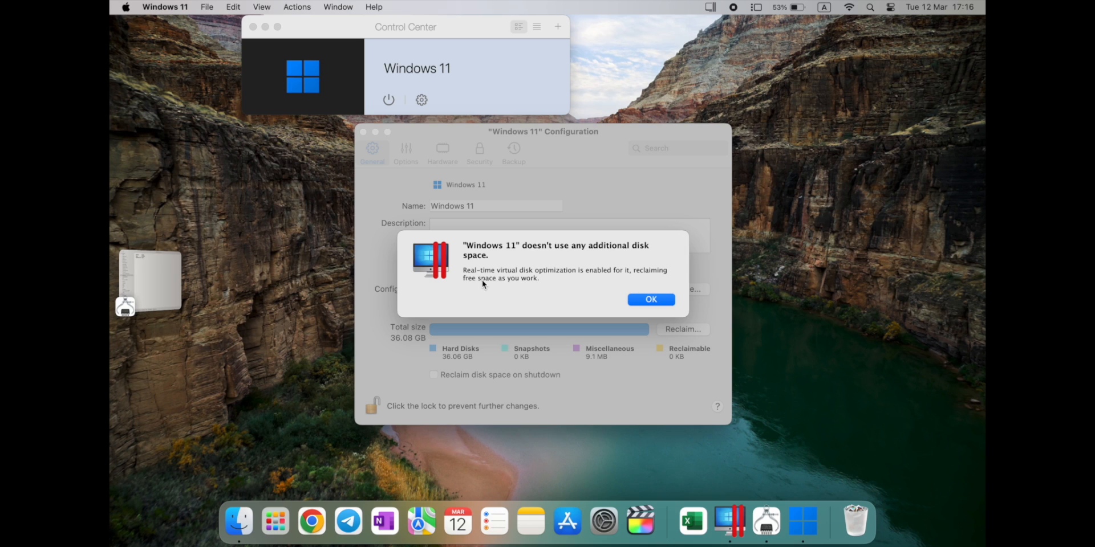
mouse_move(651, 299)
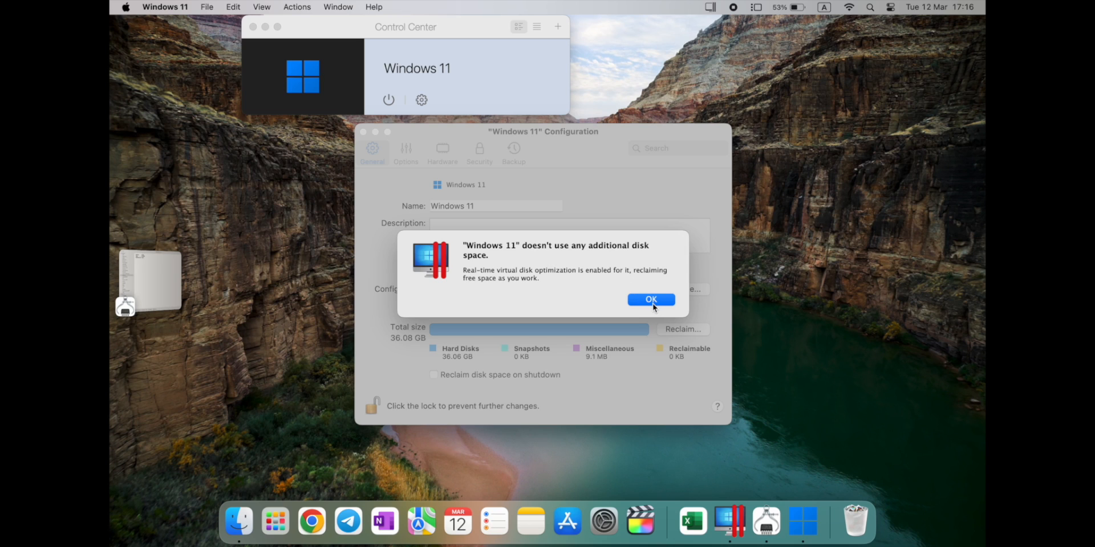
- Dismiss the disk-space notice and review usage profiles without leaving Productivity
click(650, 300)
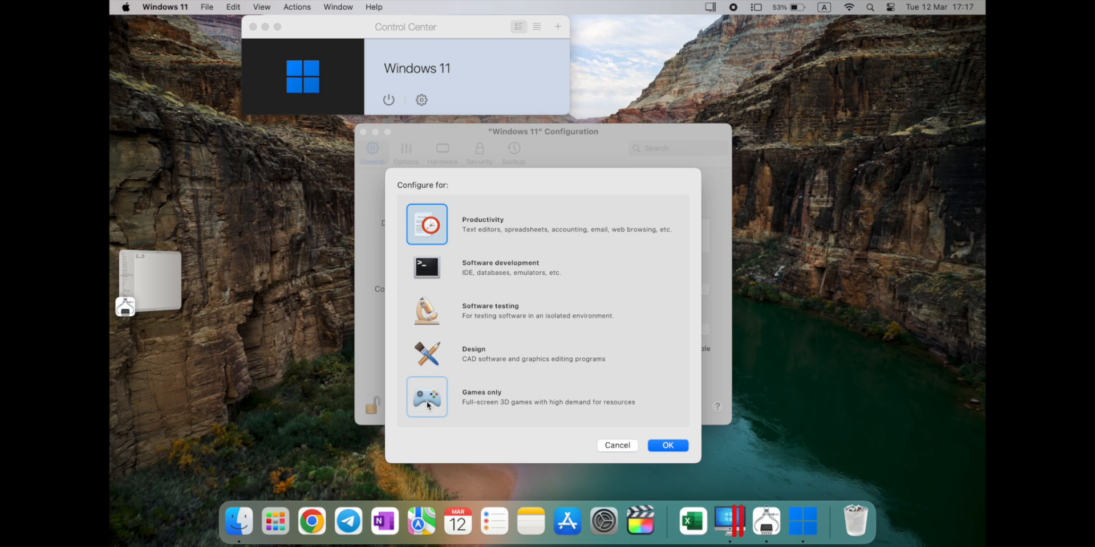
mouse_move(598, 405)
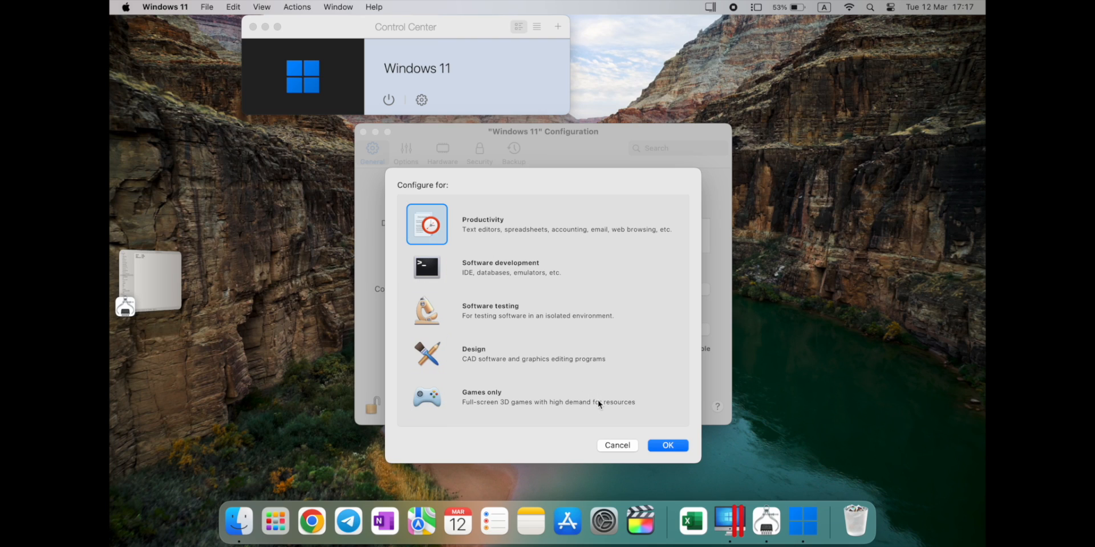
mouse_move(473, 363)
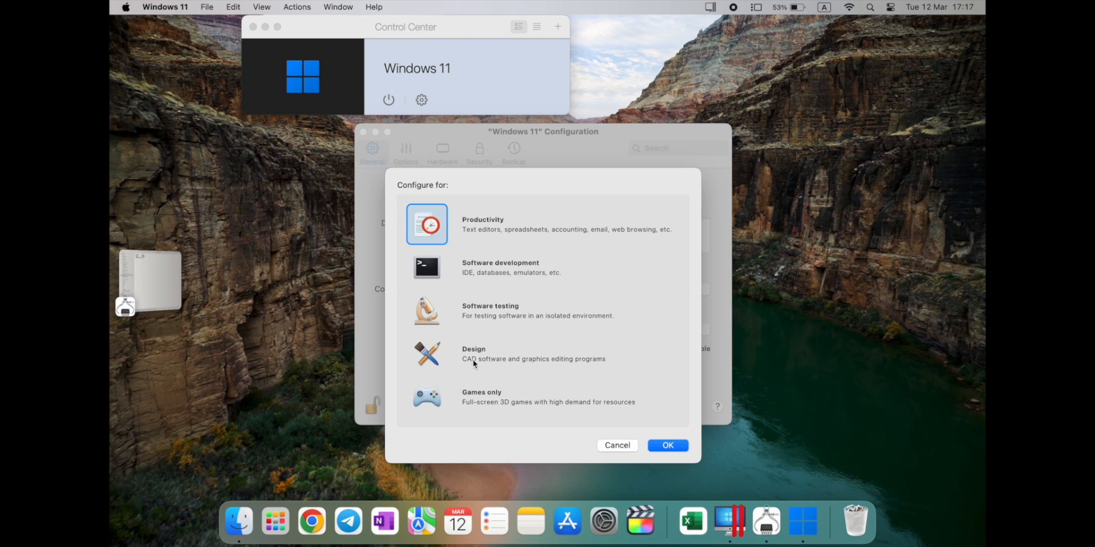
mouse_move(489, 320)
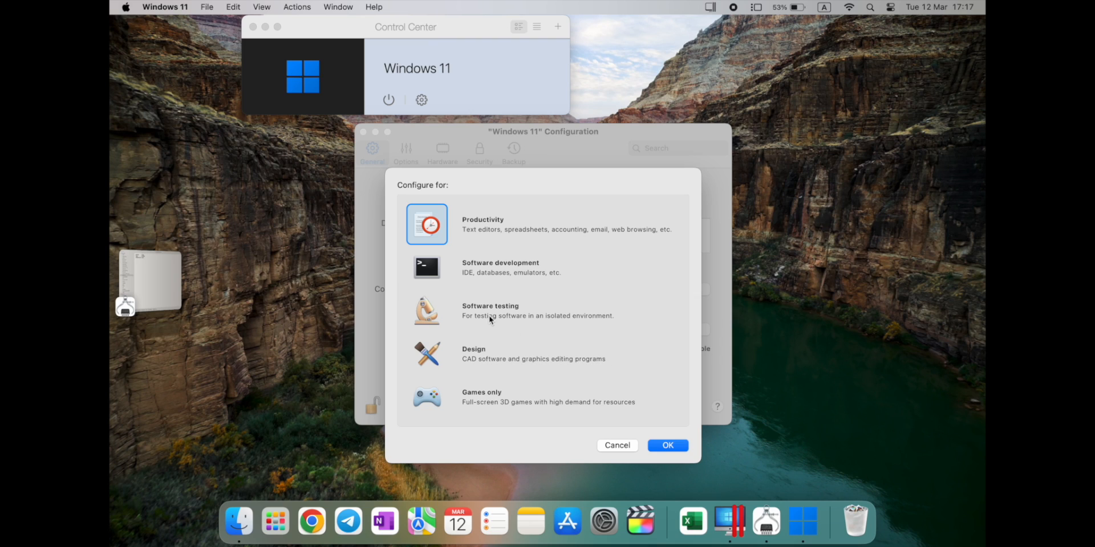
mouse_move(469, 264)
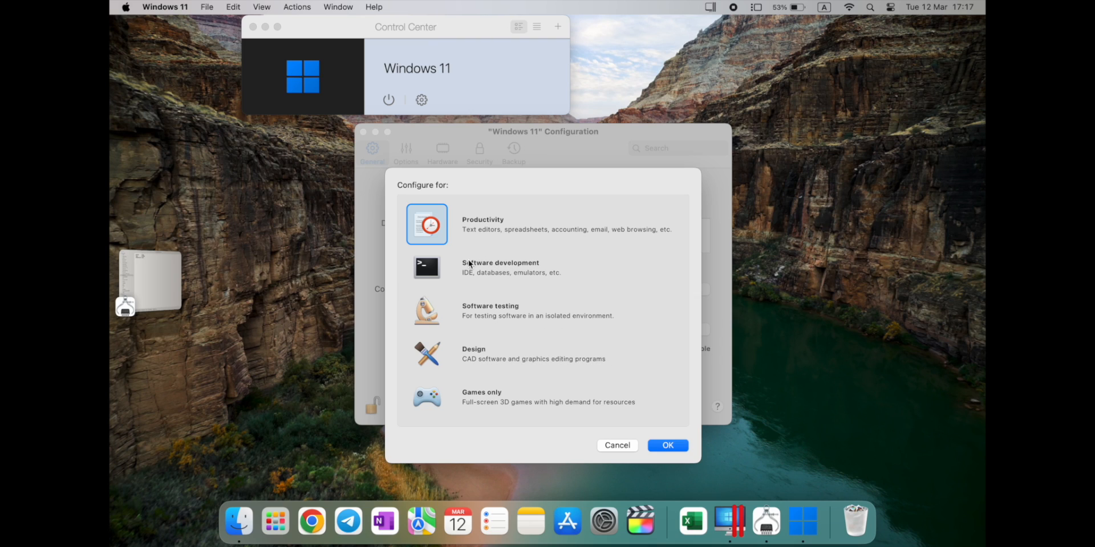
mouse_move(548, 236)
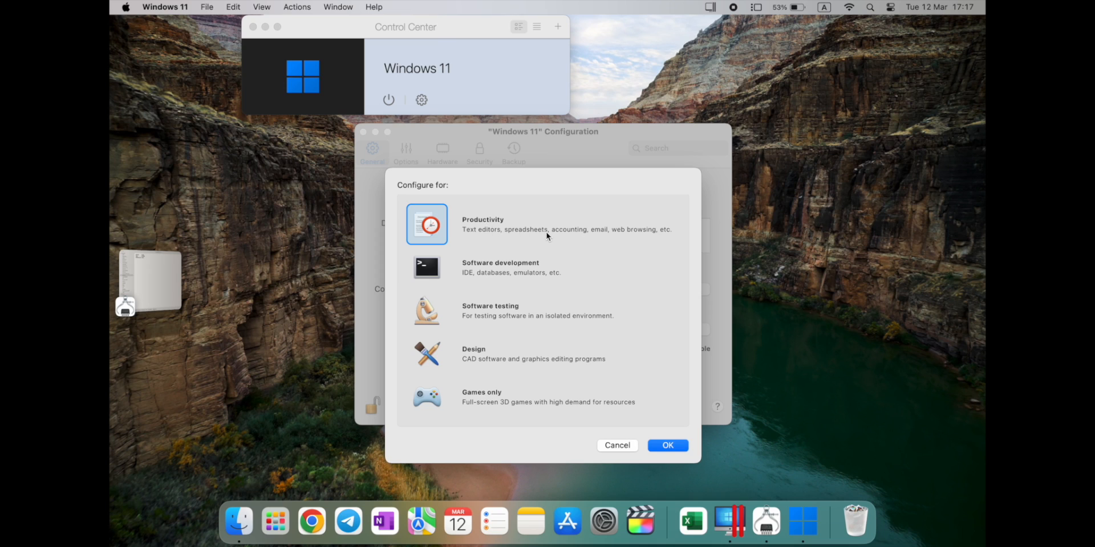
mouse_move(611, 461)
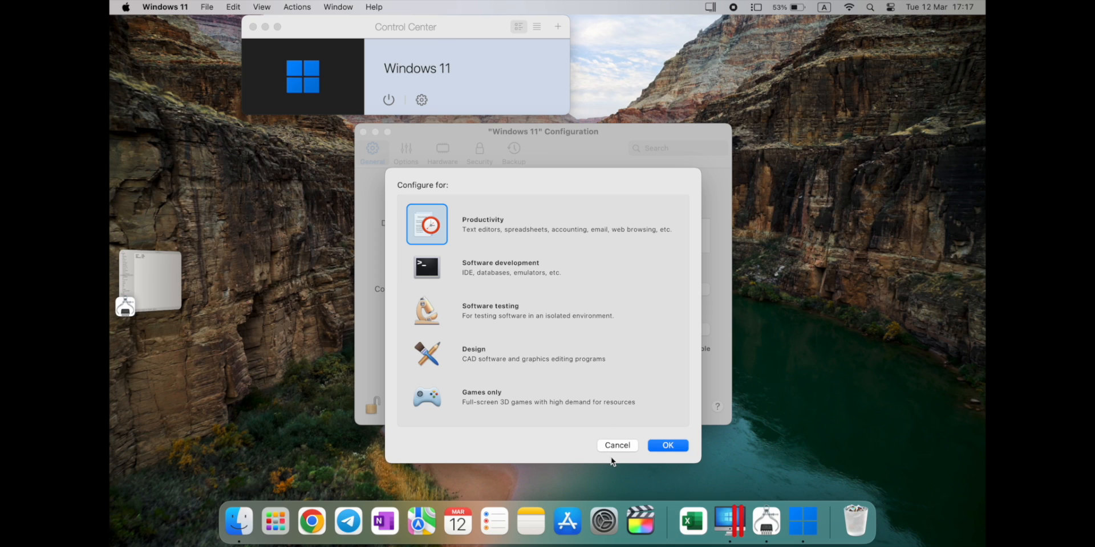
click(666, 446)
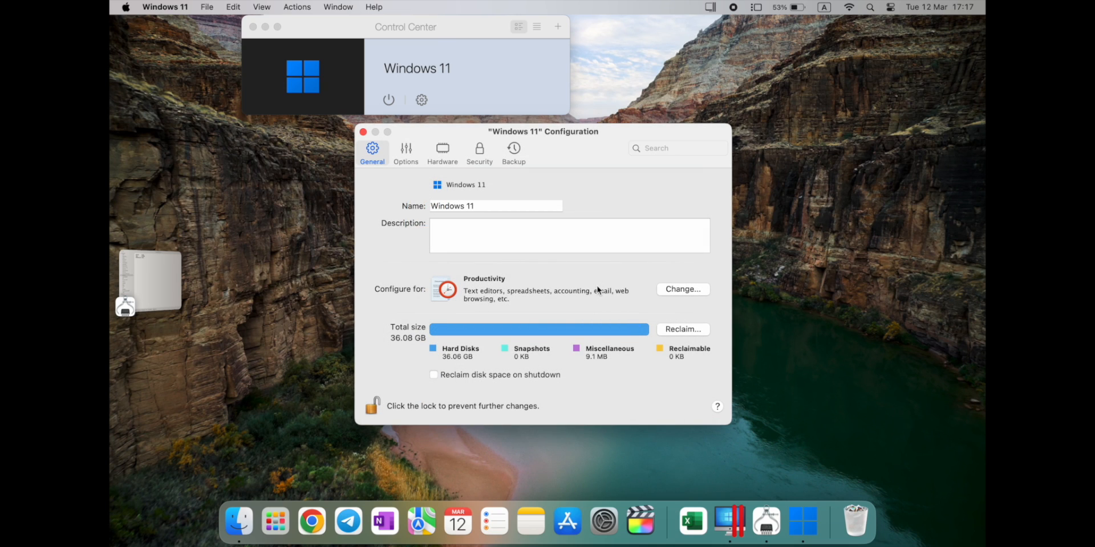
mouse_move(405, 152)
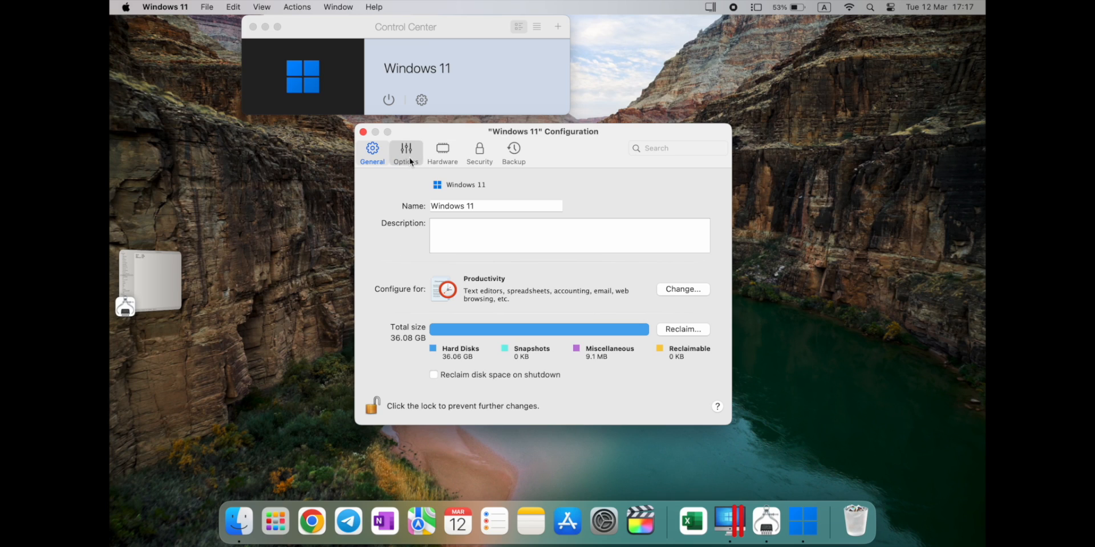
- Preview Custom startup, revert to manual start-up and shut-down, and keep the 30-second pause
click(405, 153)
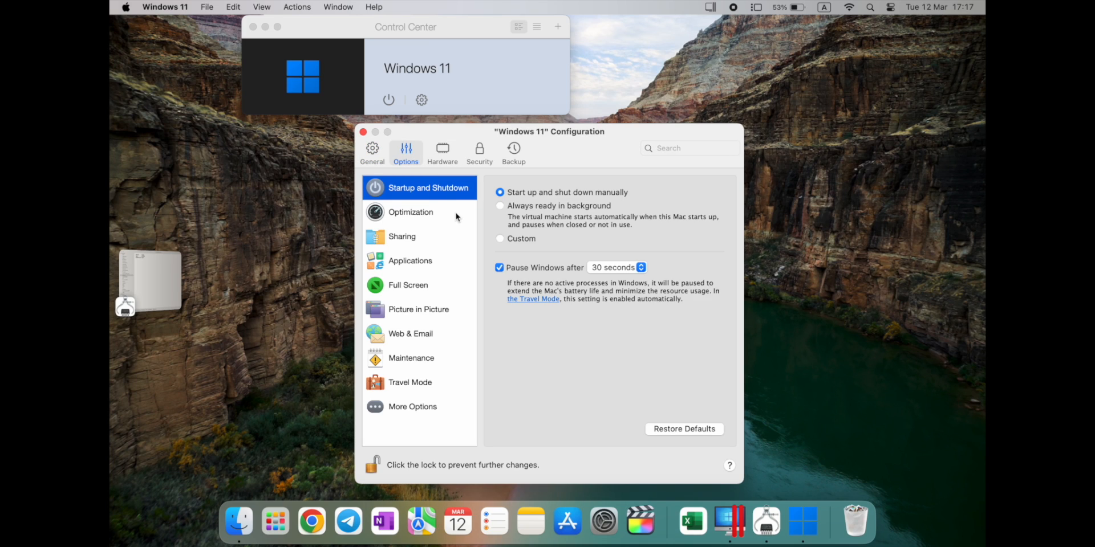
mouse_move(613, 194)
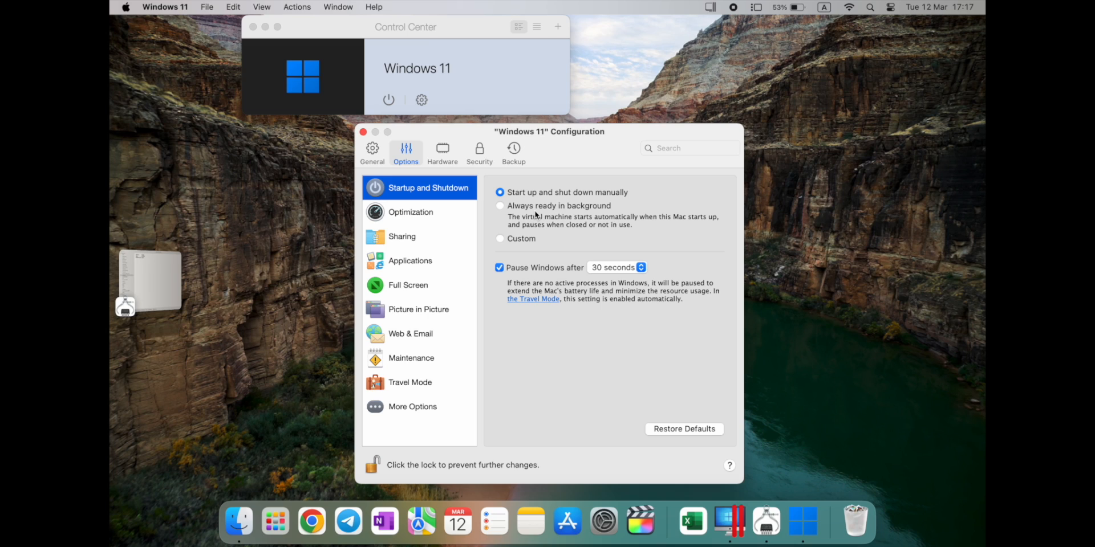
mouse_move(522, 243)
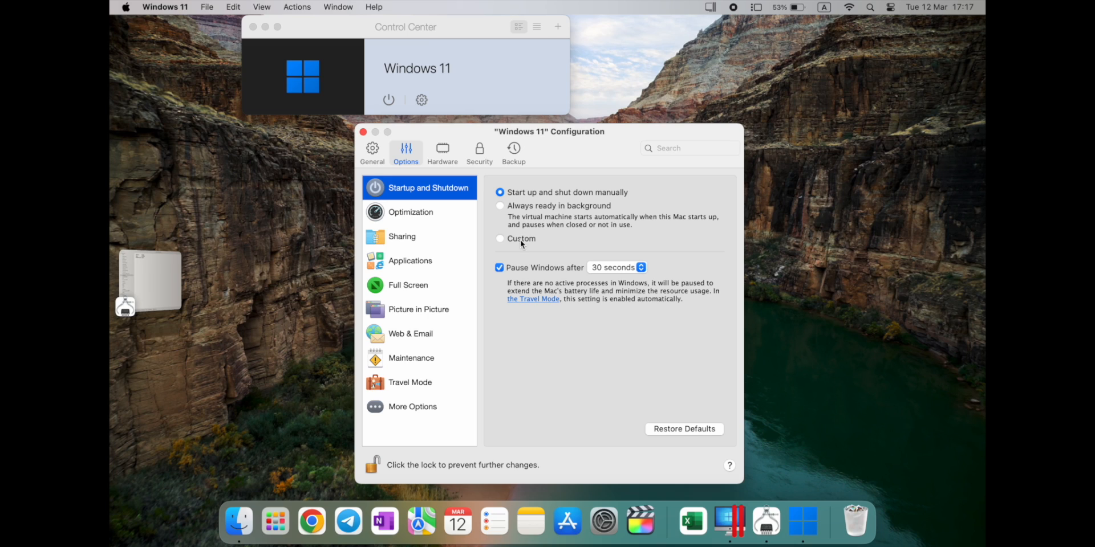
click(499, 238)
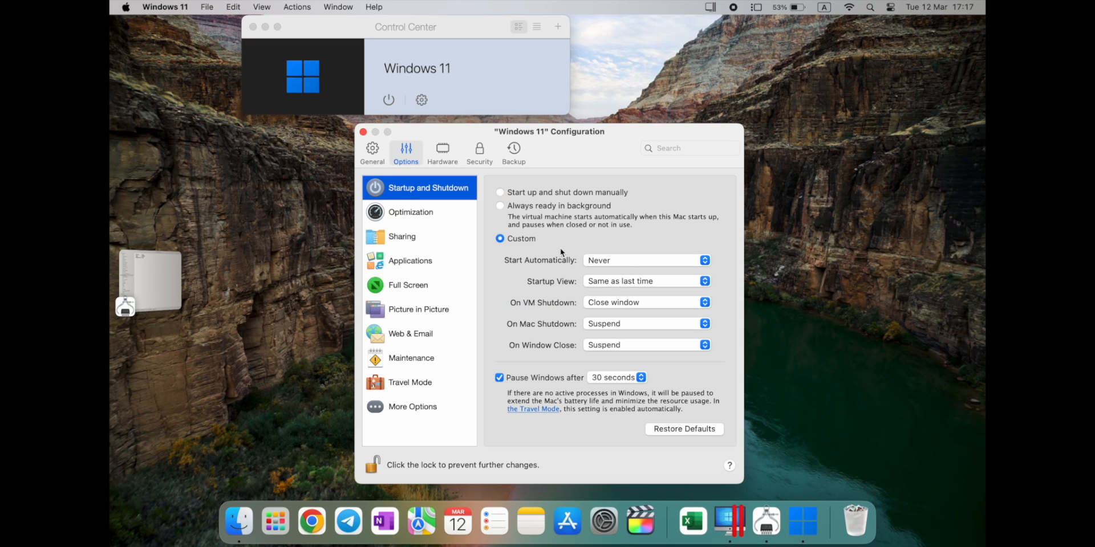
mouse_move(584, 248)
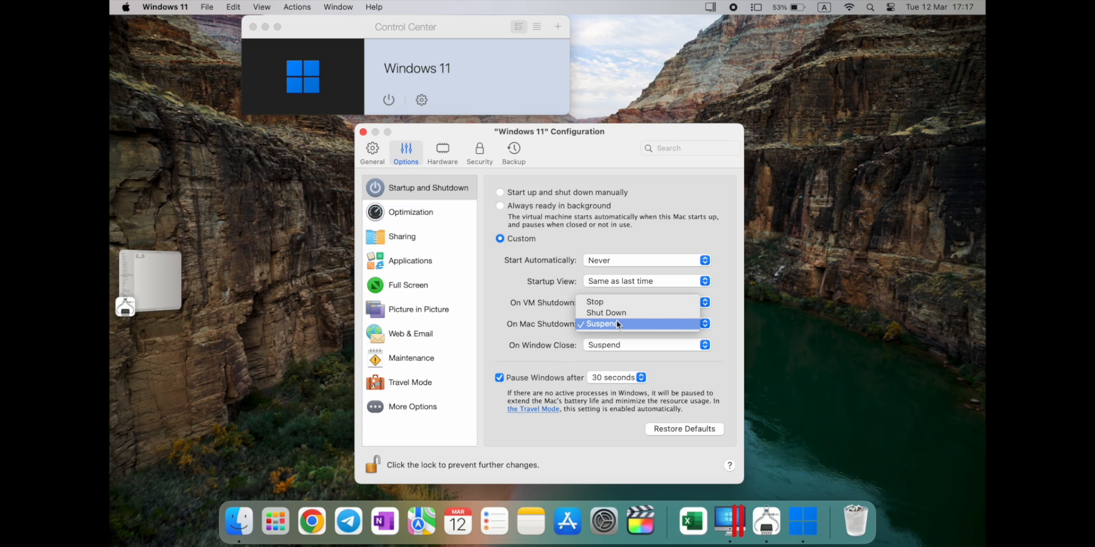
click(500, 193)
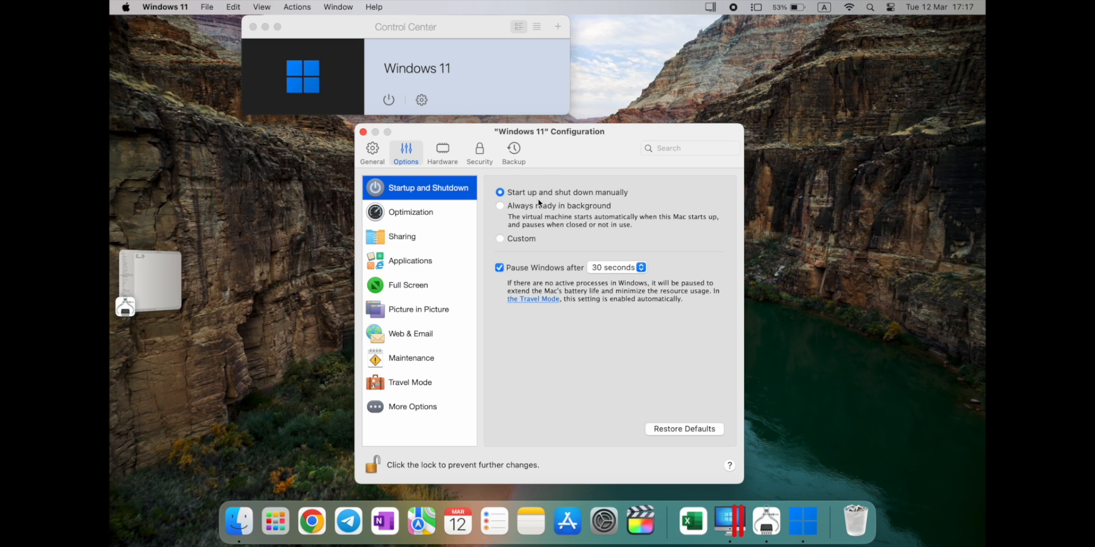
click(616, 268)
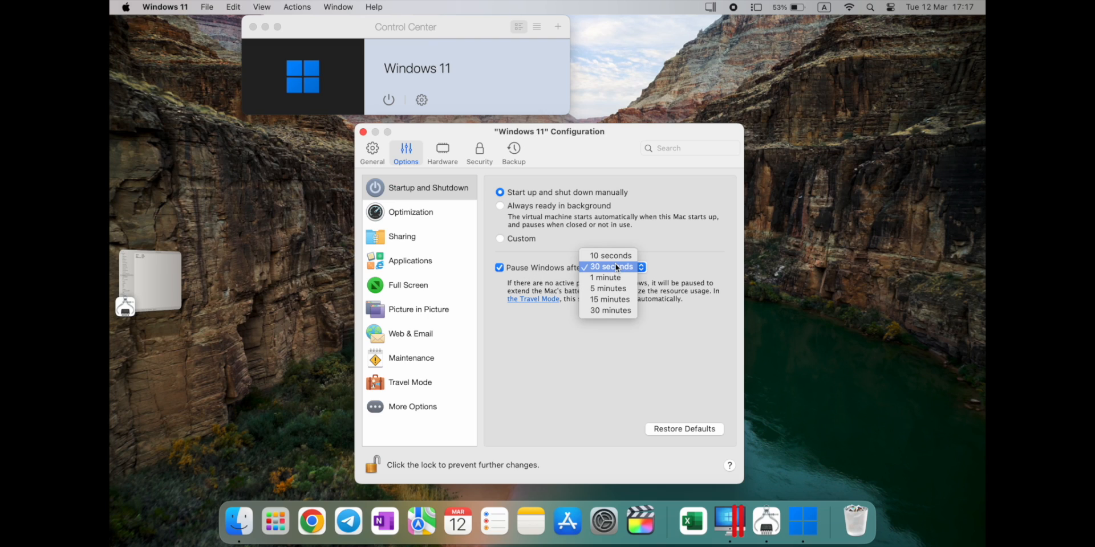
click(609, 267)
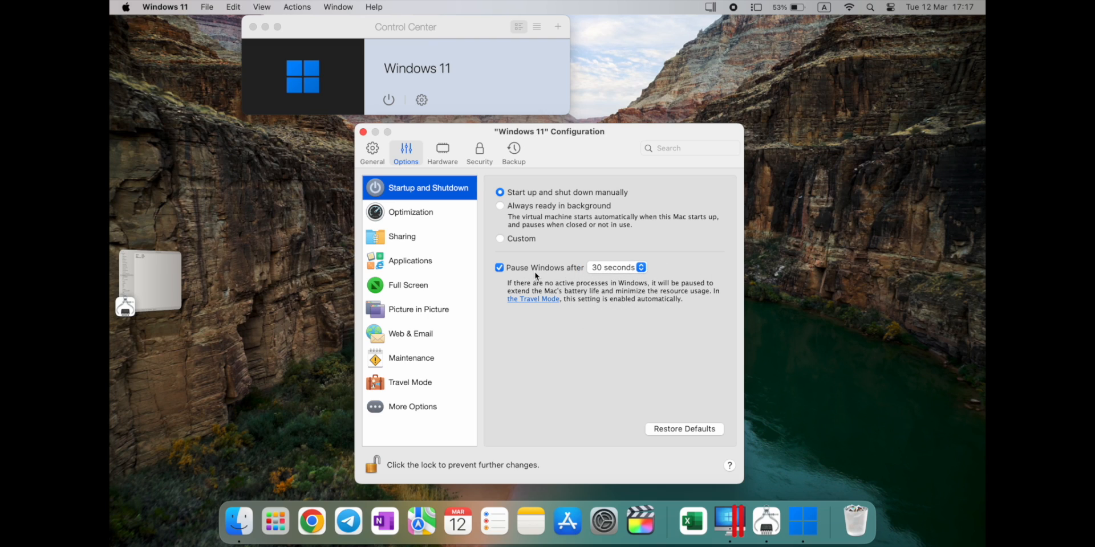
mouse_move(419, 220)
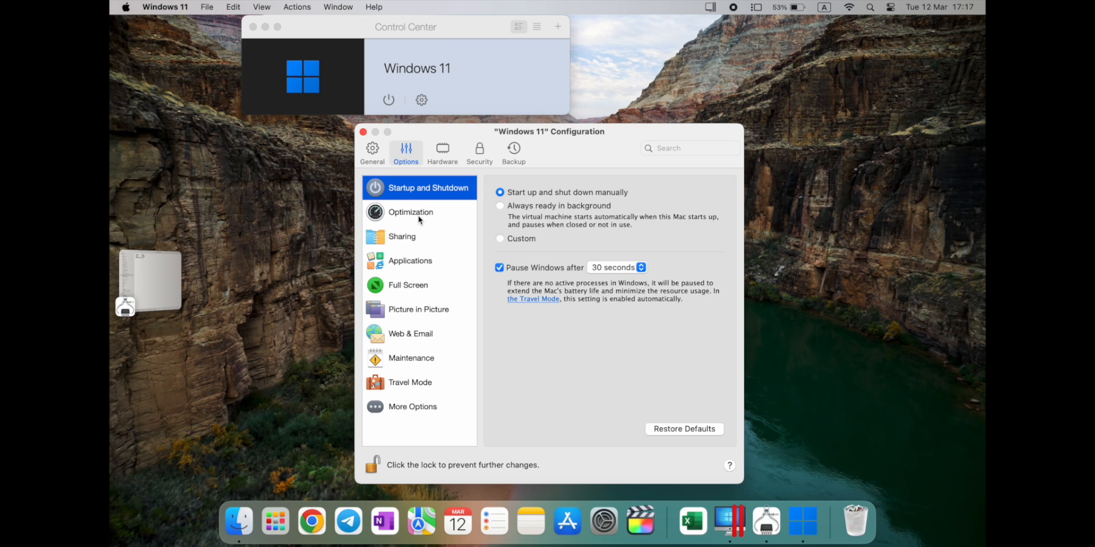
click(411, 212)
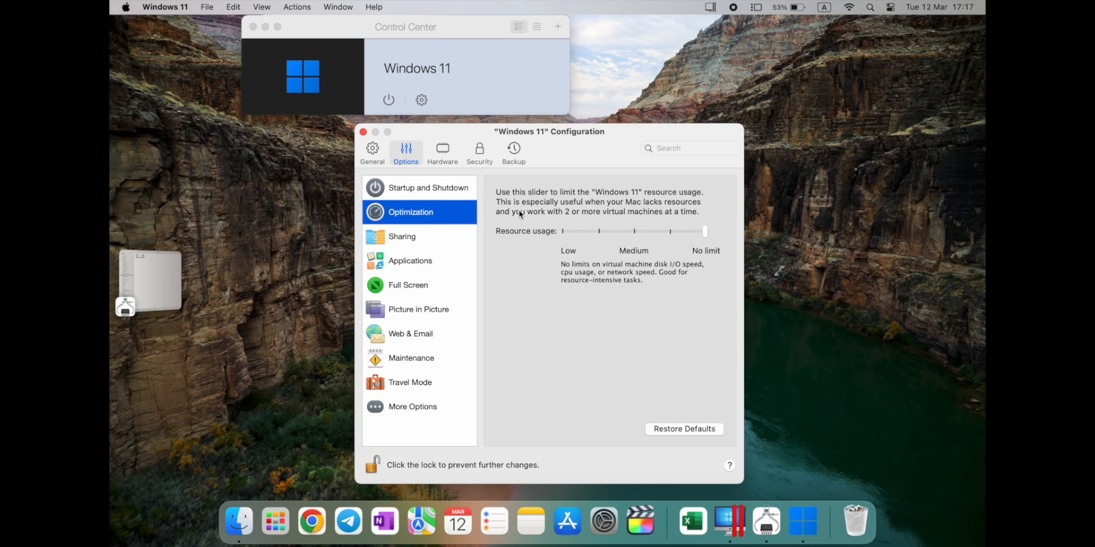
mouse_move(691, 221)
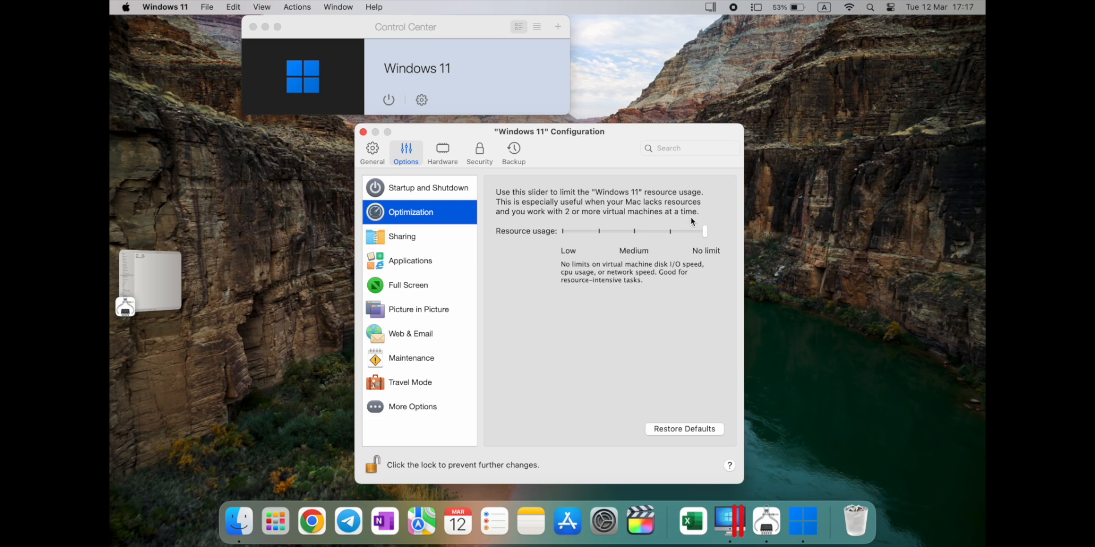
mouse_move(592, 204)
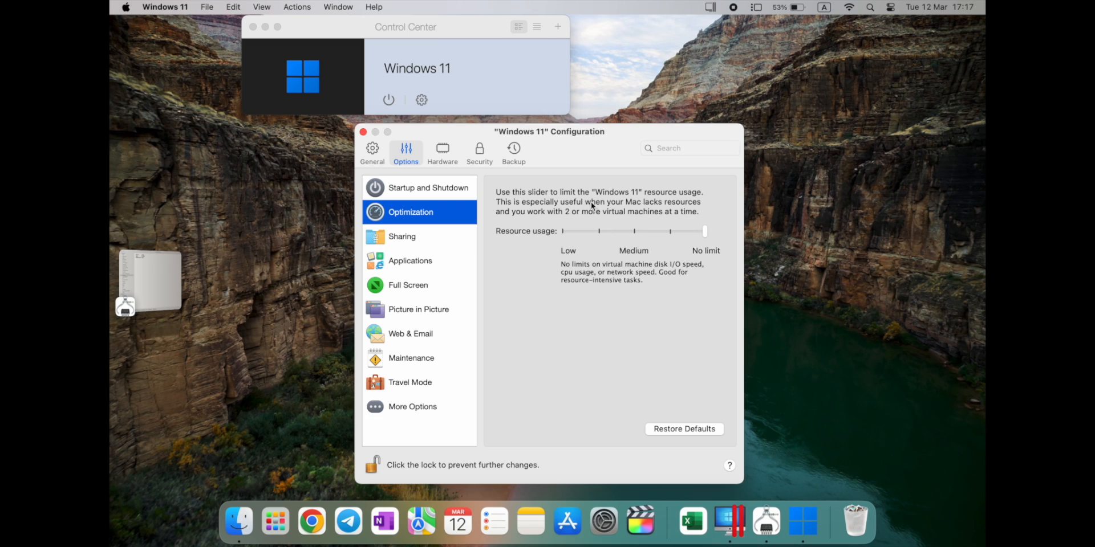
mouse_move(510, 208)
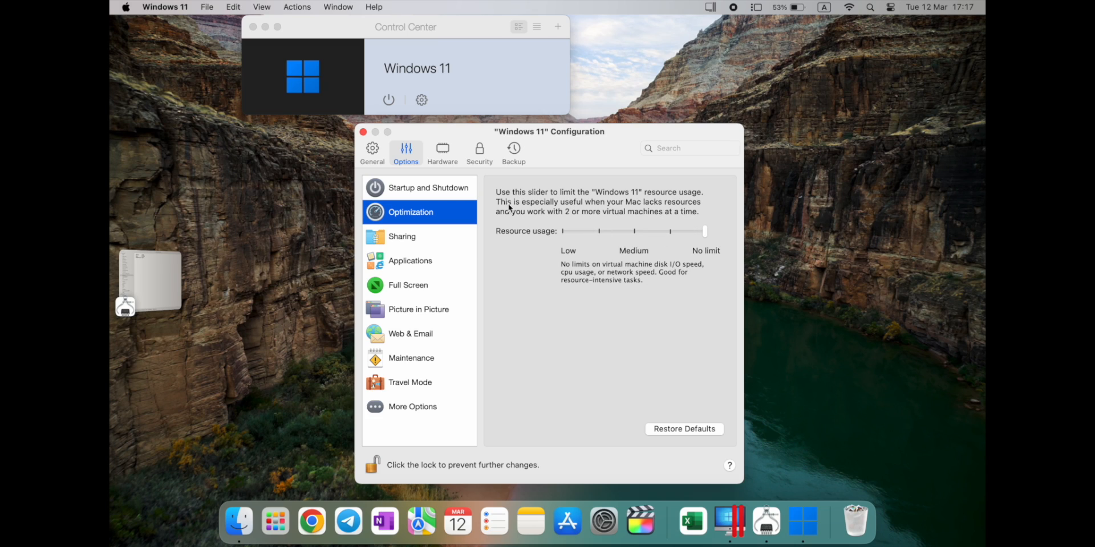
mouse_move(526, 264)
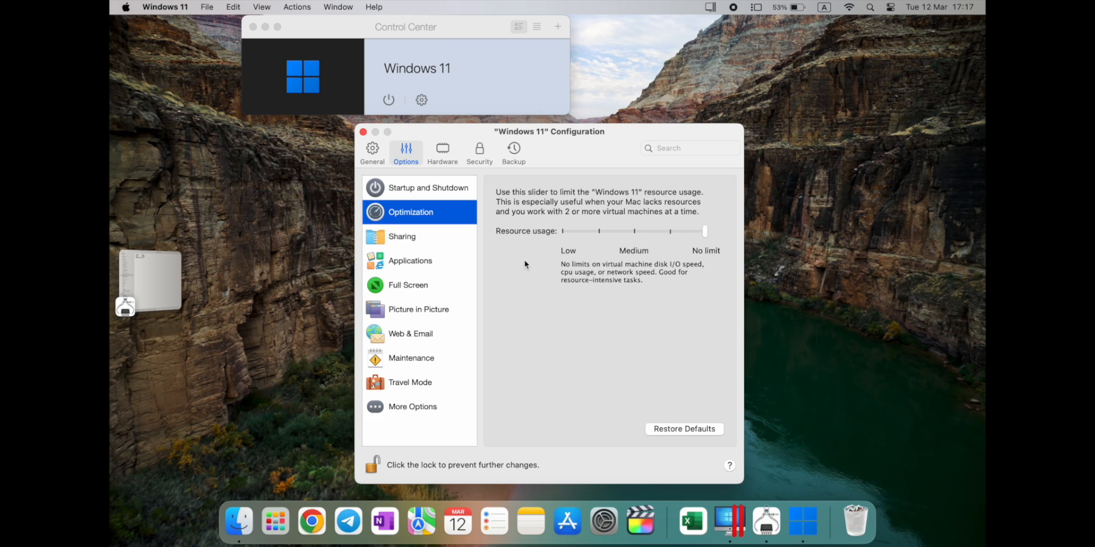
mouse_move(562, 245)
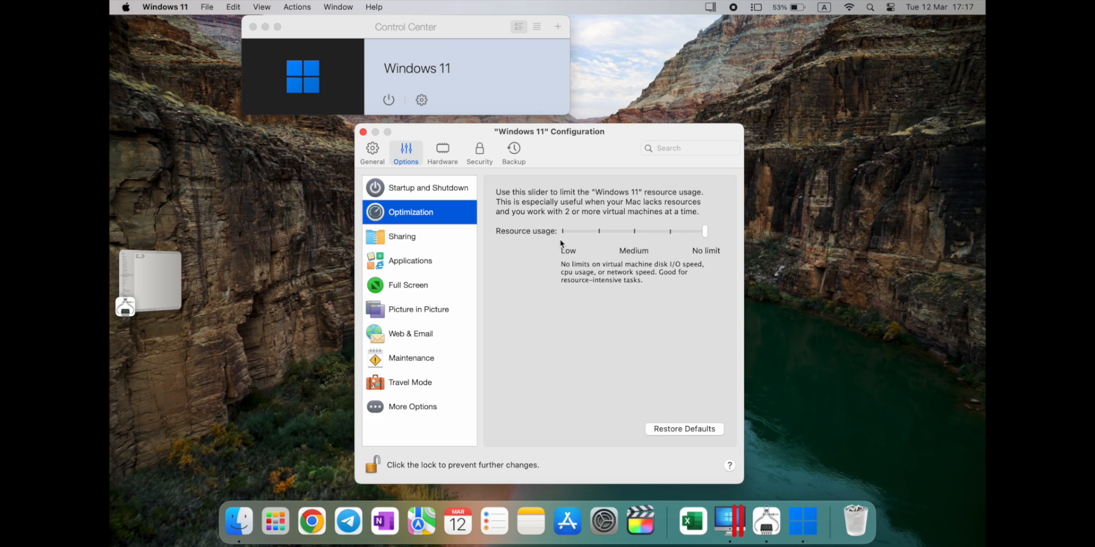
mouse_move(766, 265)
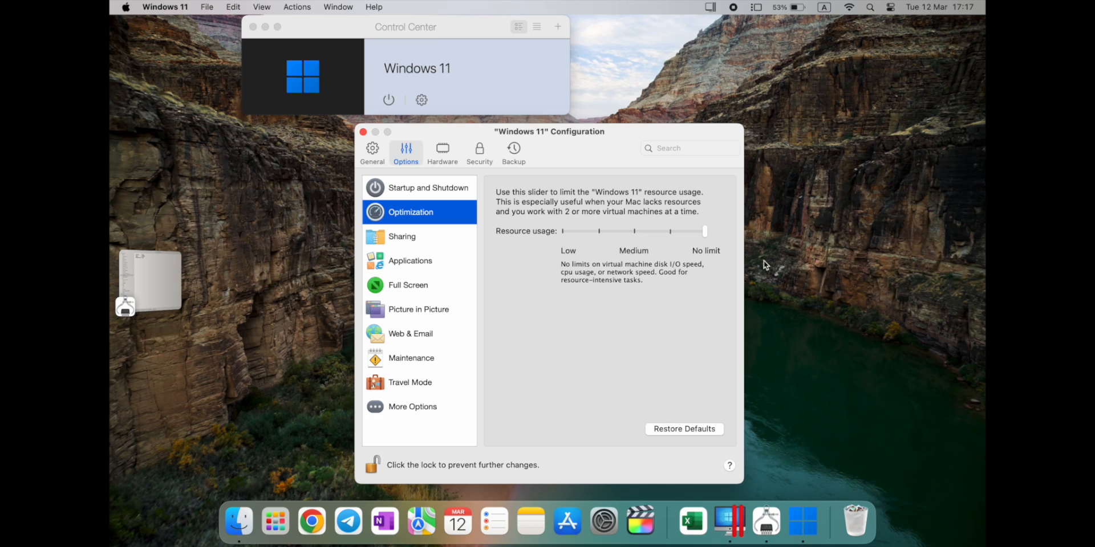
mouse_move(391, 219)
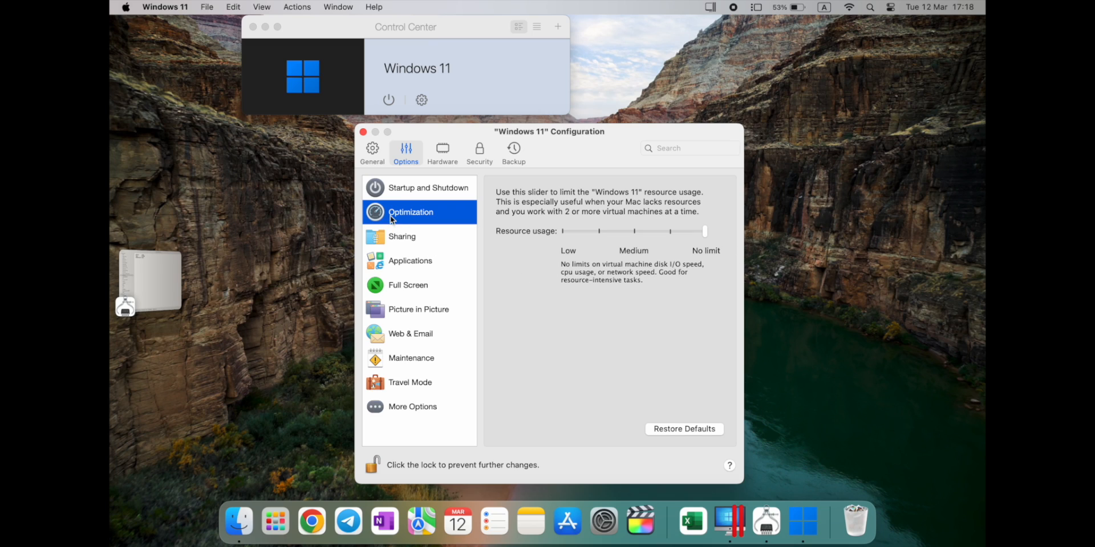
mouse_move(398, 249)
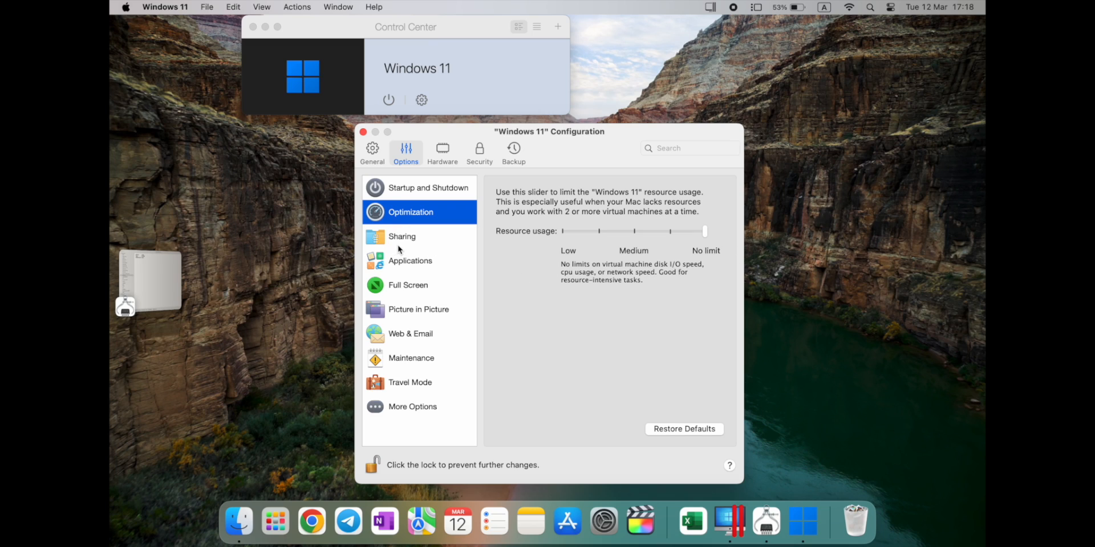
- Review Share Mac options, then view Share Windows with Windows folders and OneDrive shared
click(402, 236)
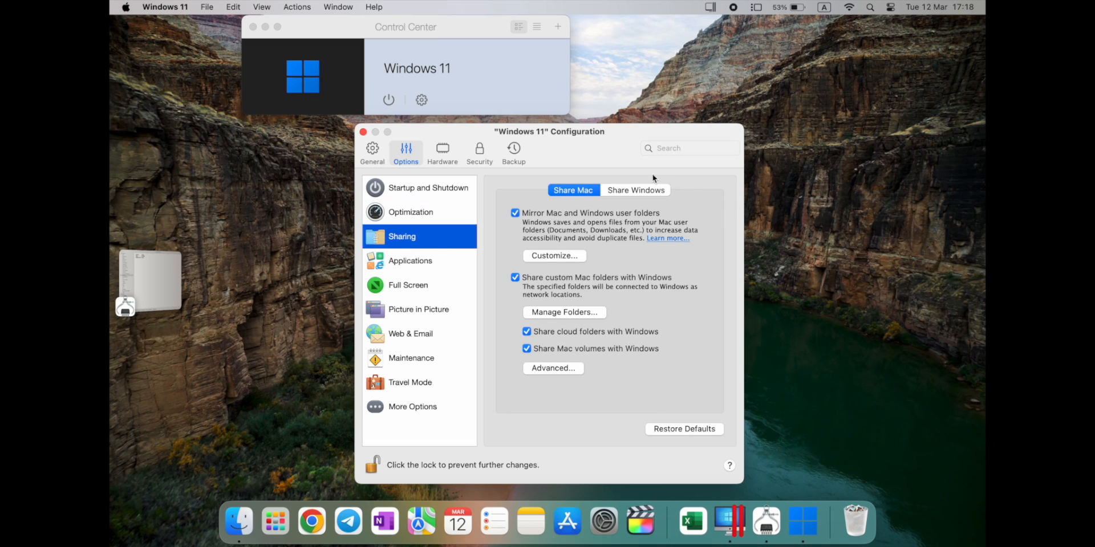
mouse_move(611, 233)
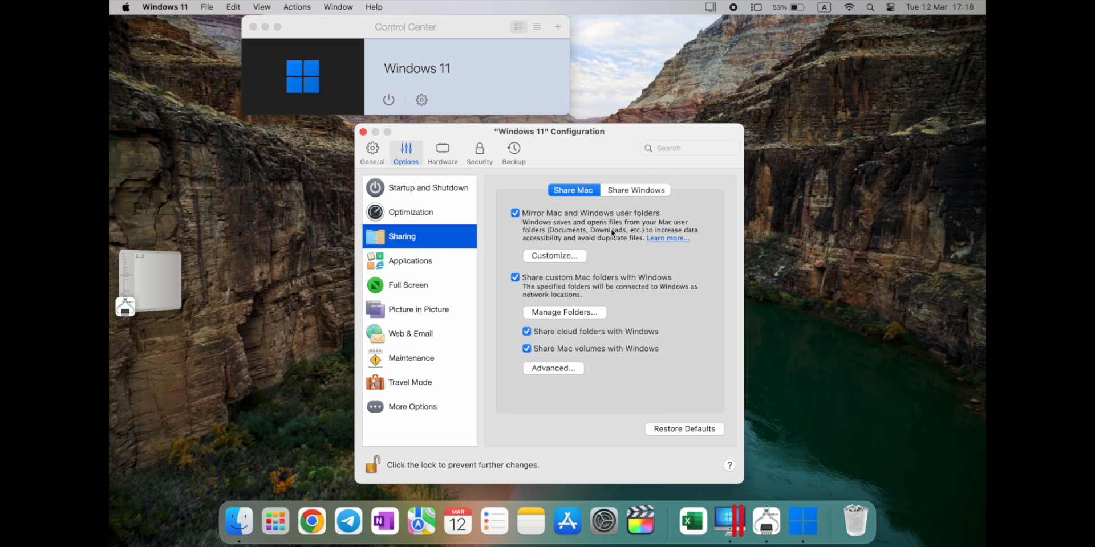
mouse_move(631, 232)
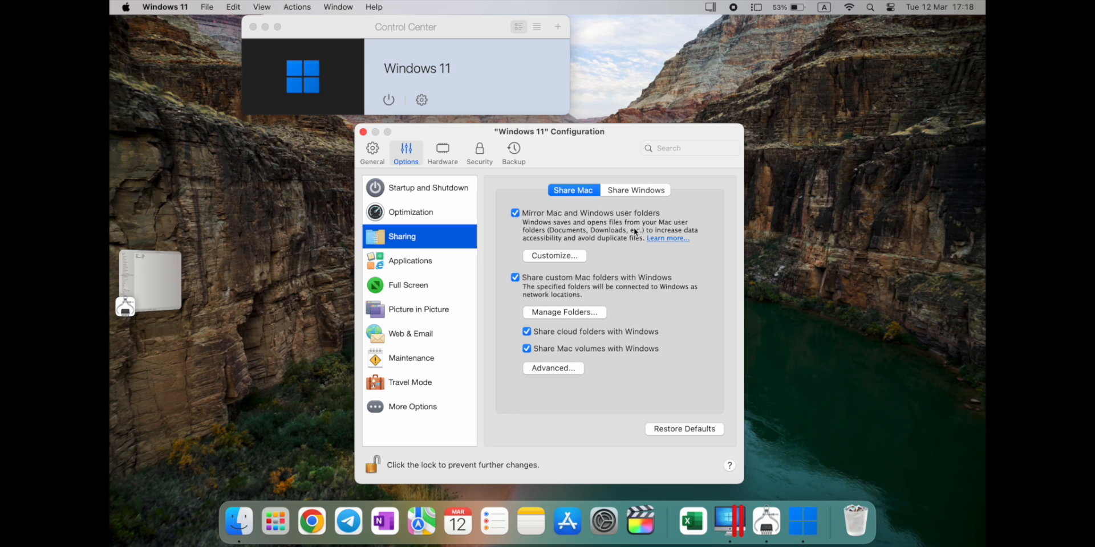
mouse_move(545, 295)
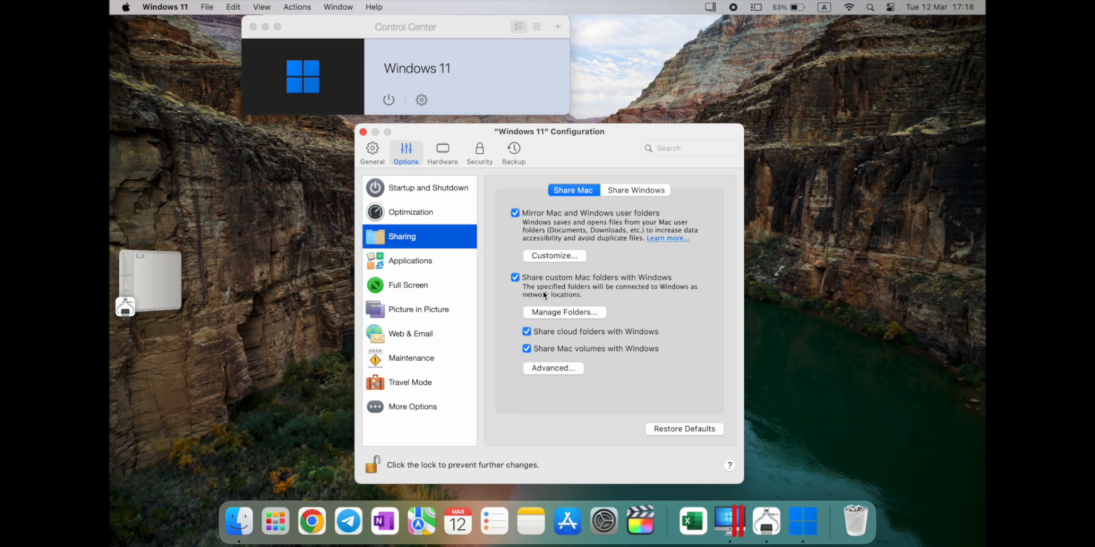
mouse_move(542, 333)
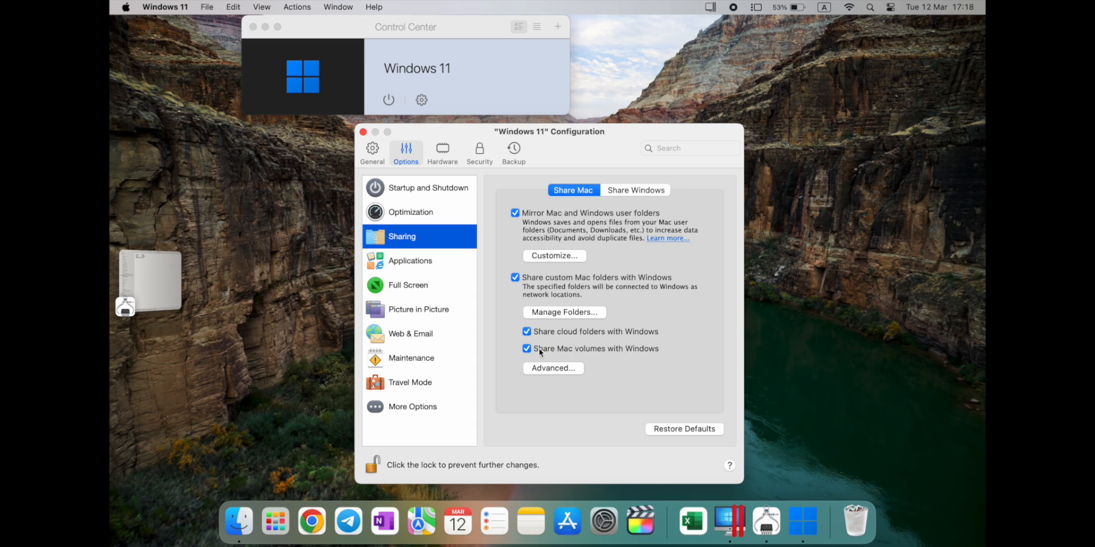
click(635, 190)
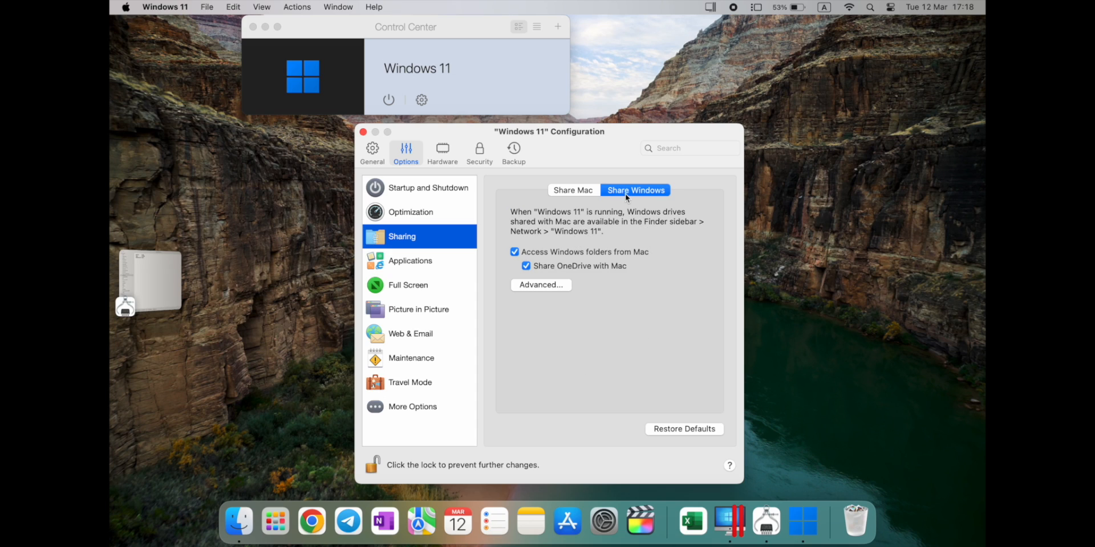
- View the Applications settings, with Windows apps shared to Mac and Mac apps to Windows
click(411, 260)
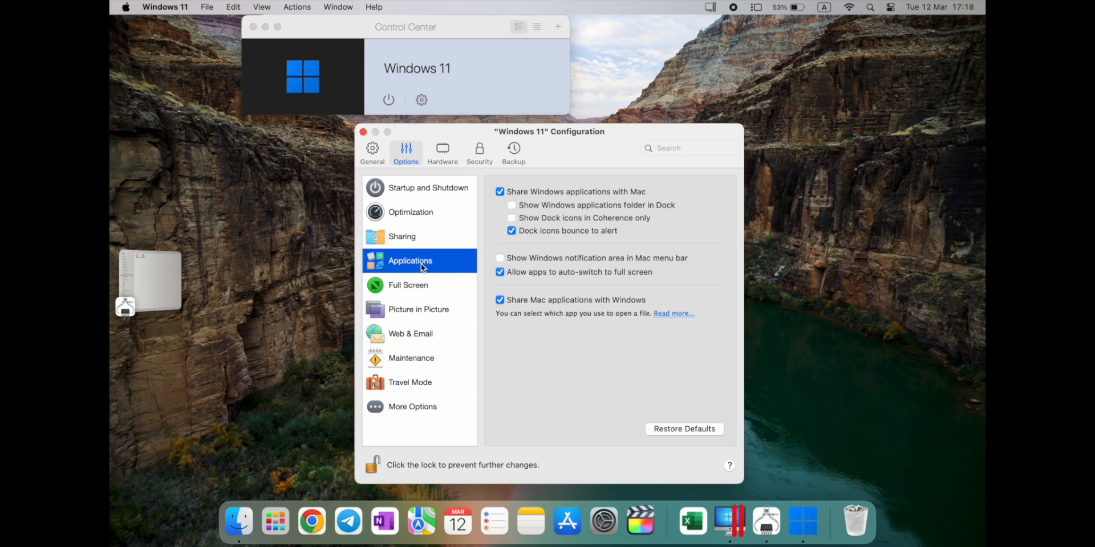
mouse_move(583, 241)
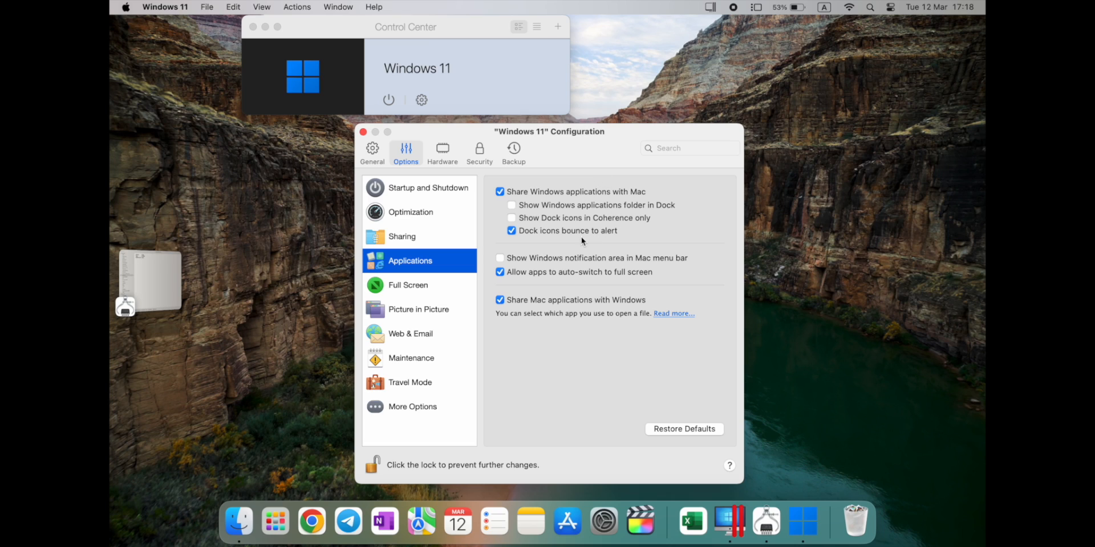
mouse_move(766, 520)
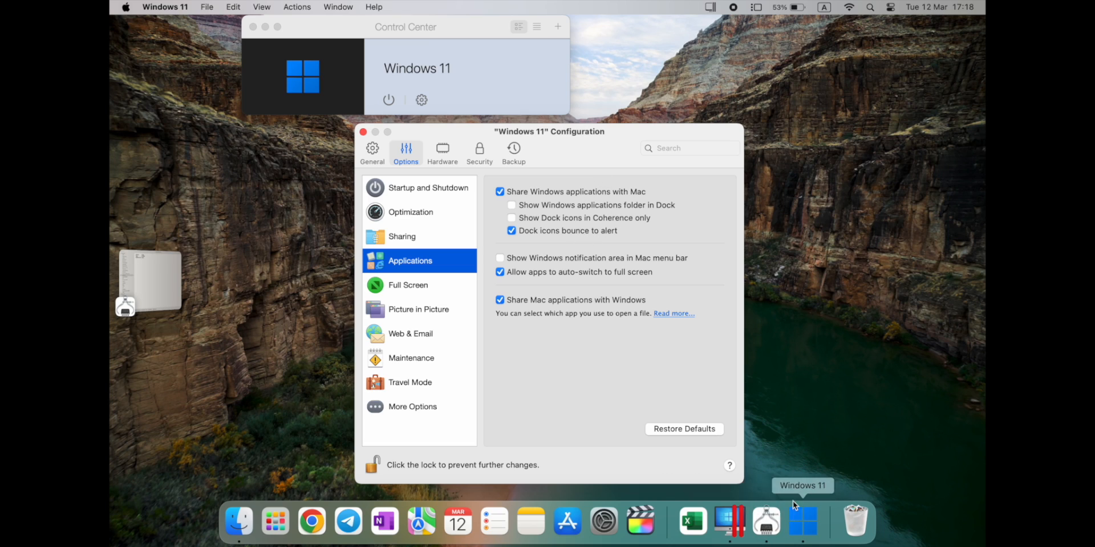
mouse_move(765, 522)
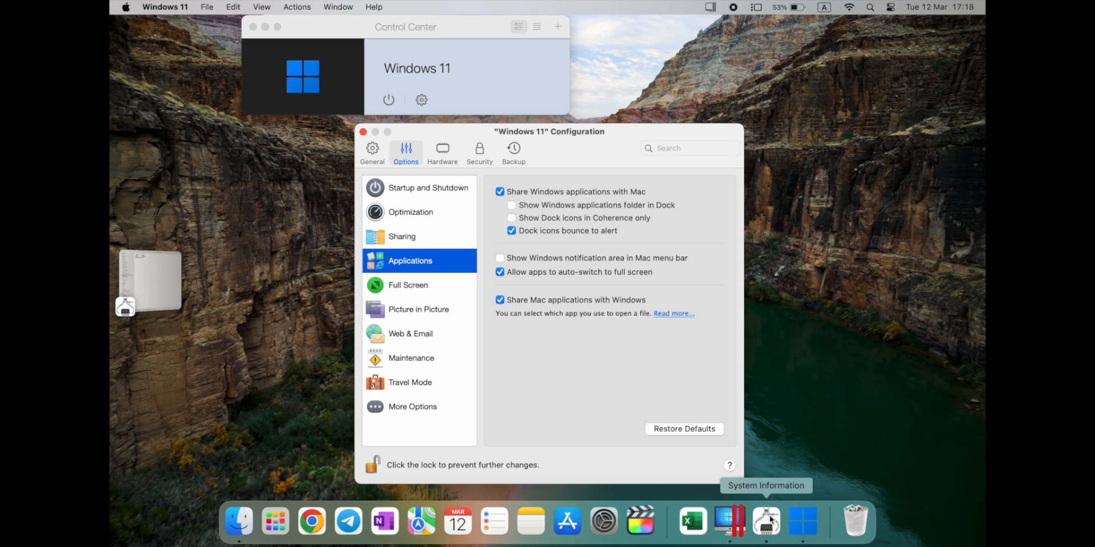
mouse_move(771, 521)
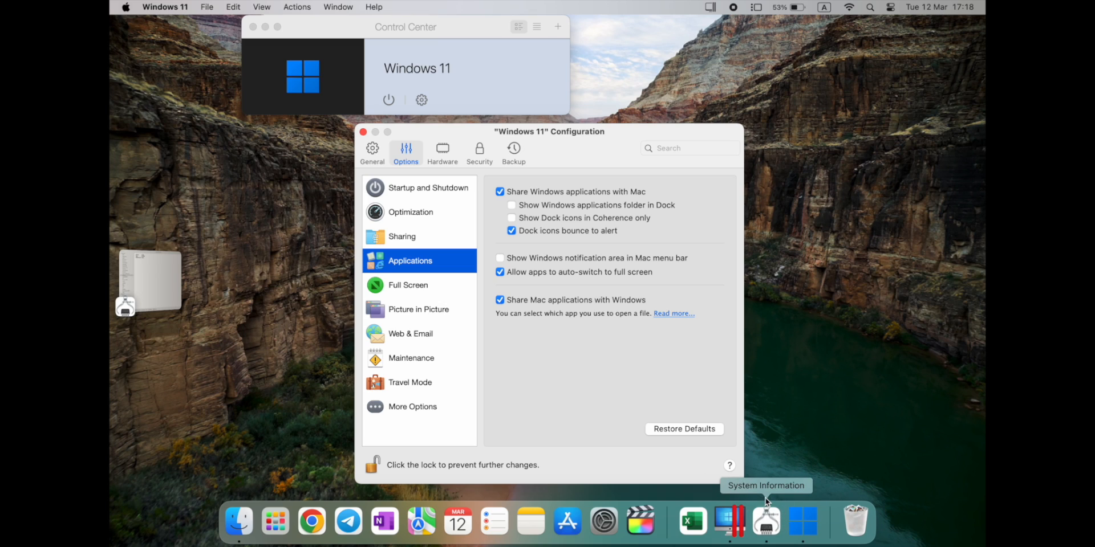
mouse_move(576, 293)
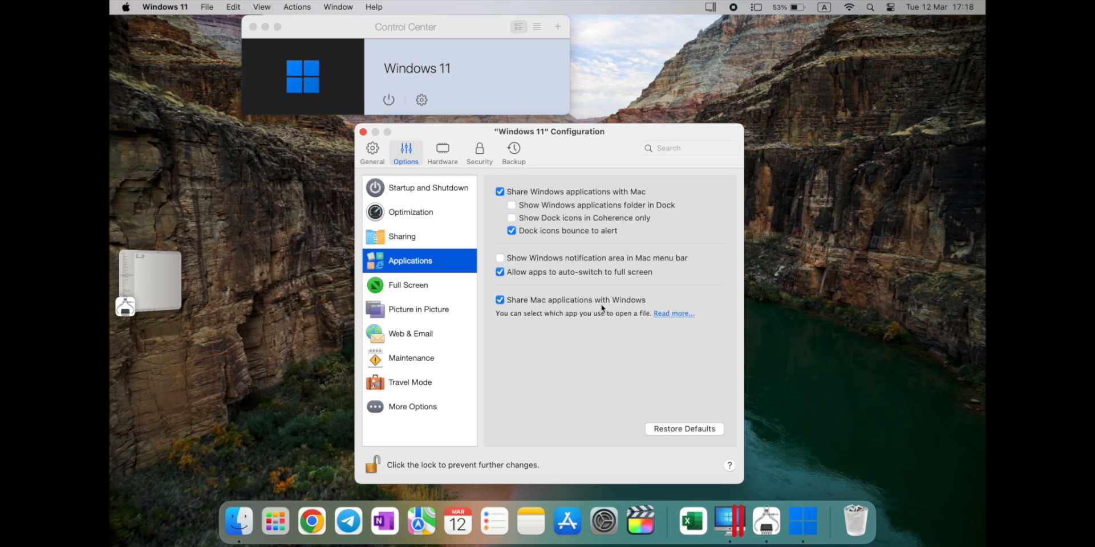
mouse_move(588, 276)
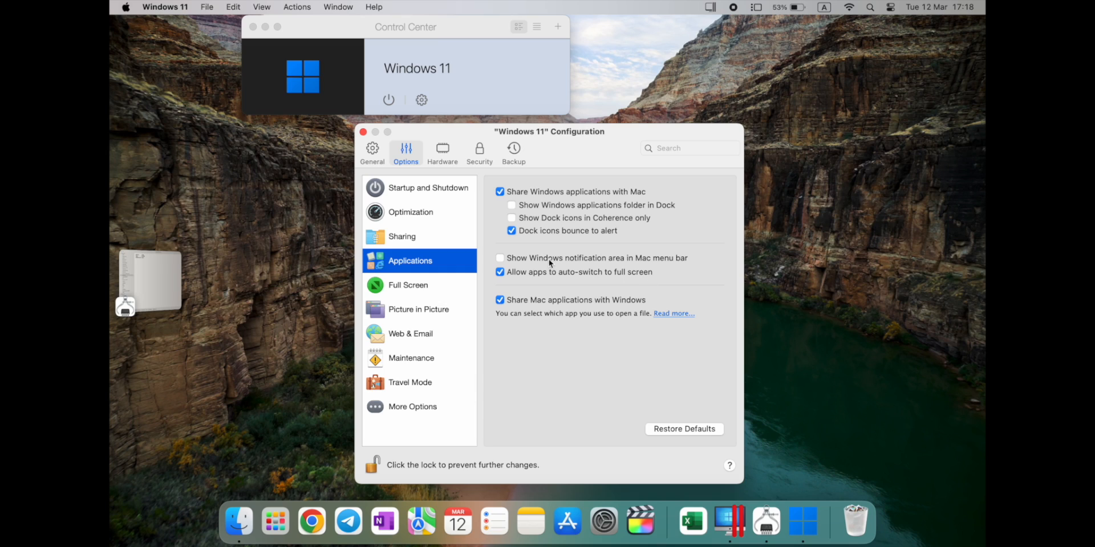
mouse_move(410, 291)
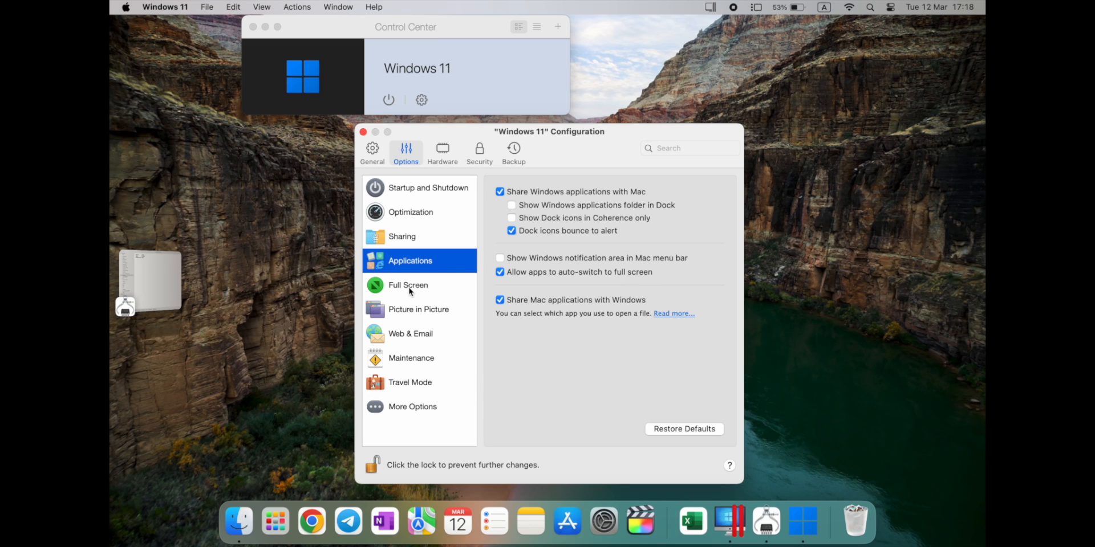
- Review Full Screen options, then view Picture in Picture opacity and always-on-top settings
click(407, 285)
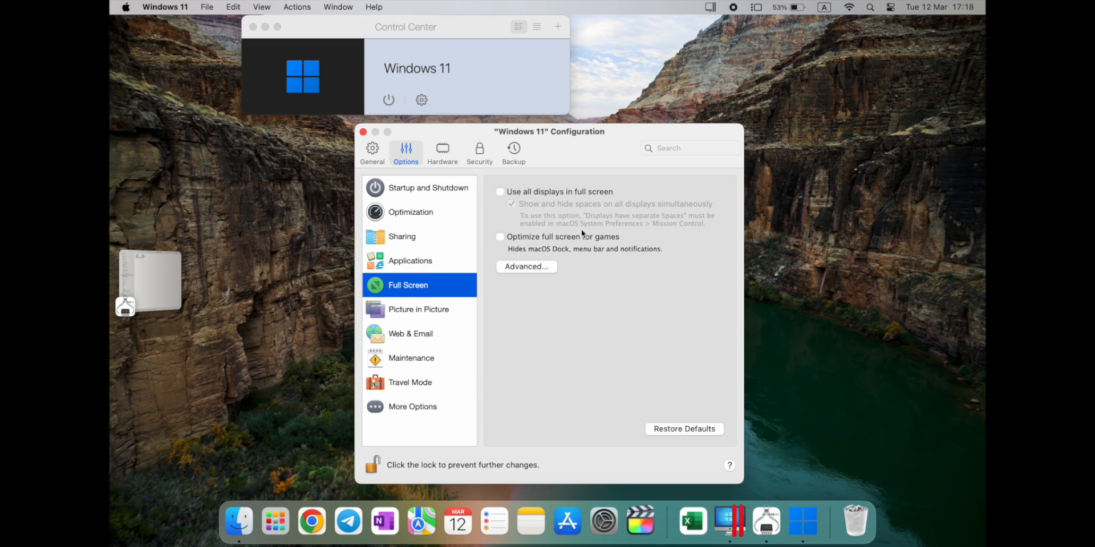
mouse_move(581, 205)
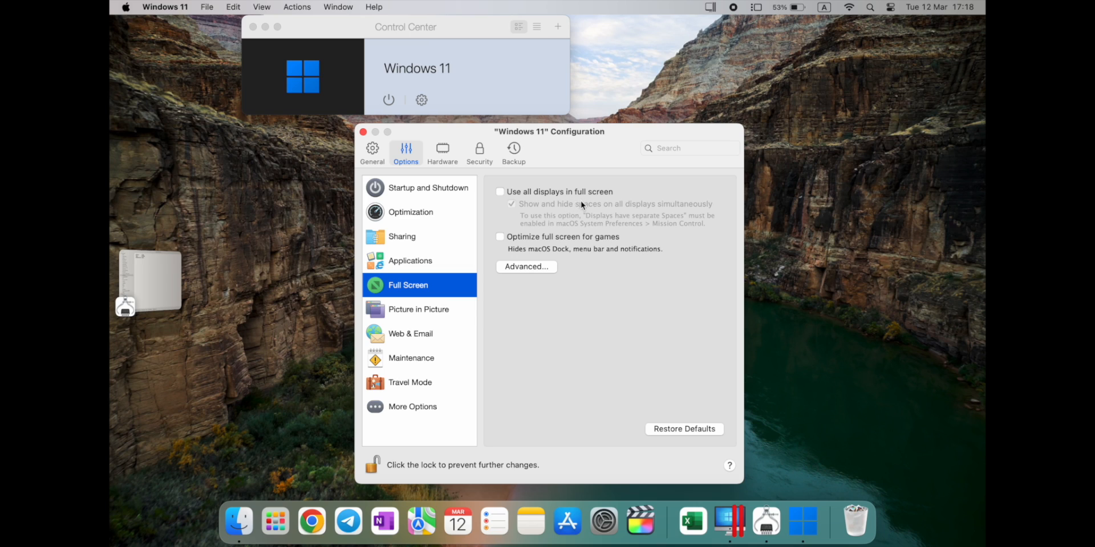
mouse_move(475, 268)
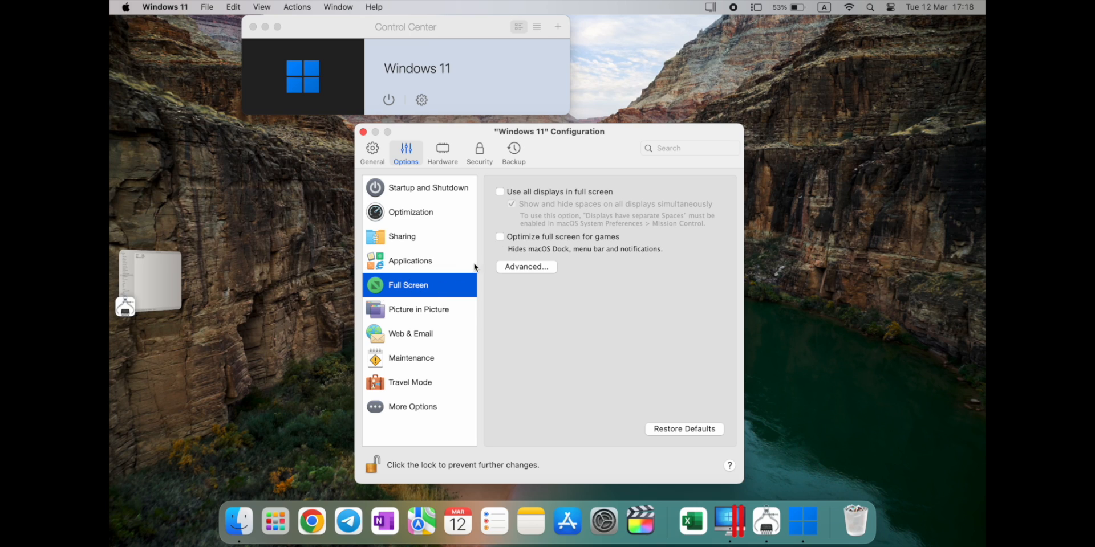
click(418, 309)
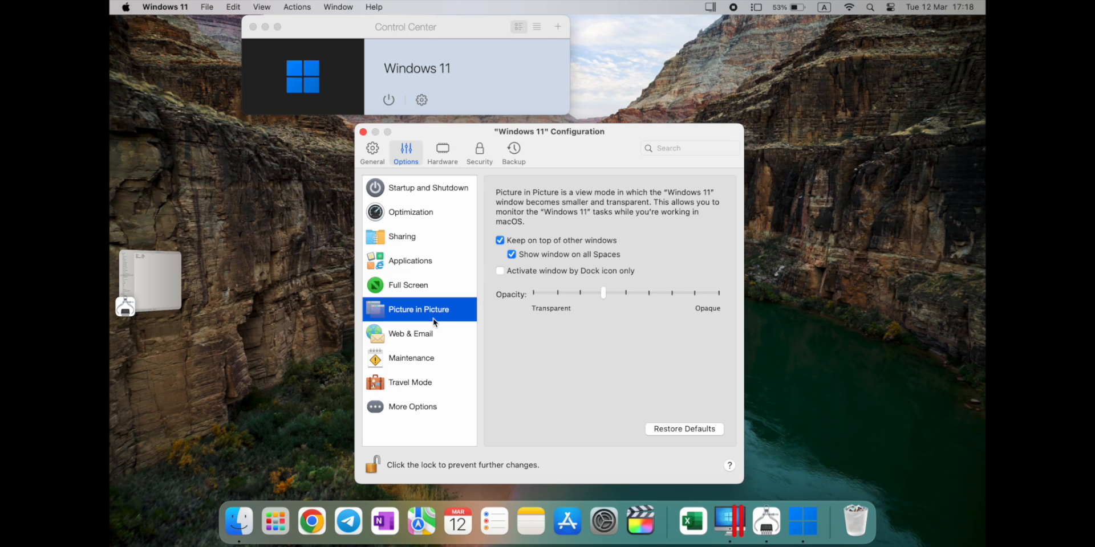
mouse_move(547, 249)
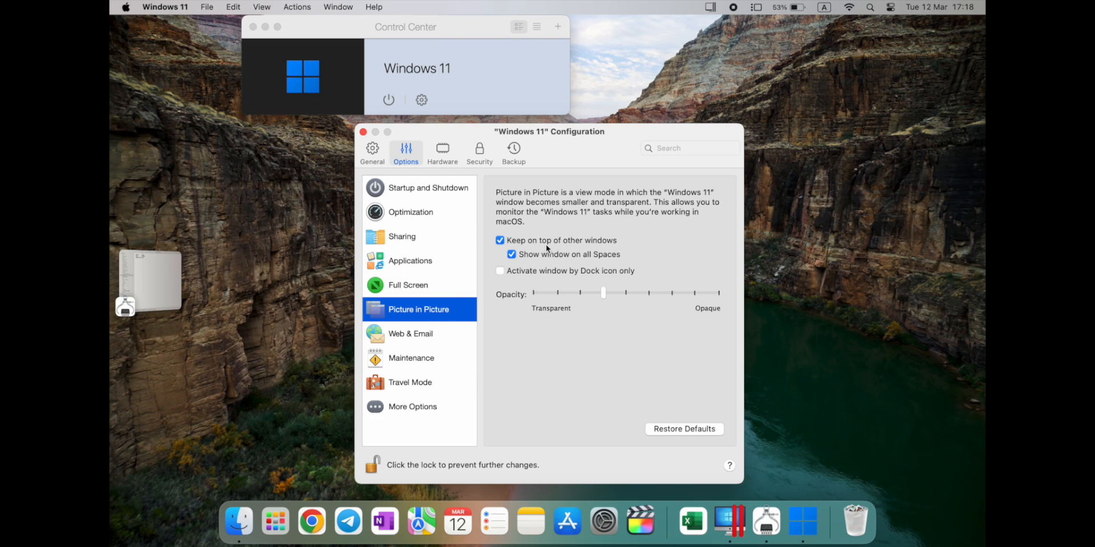
mouse_move(554, 262)
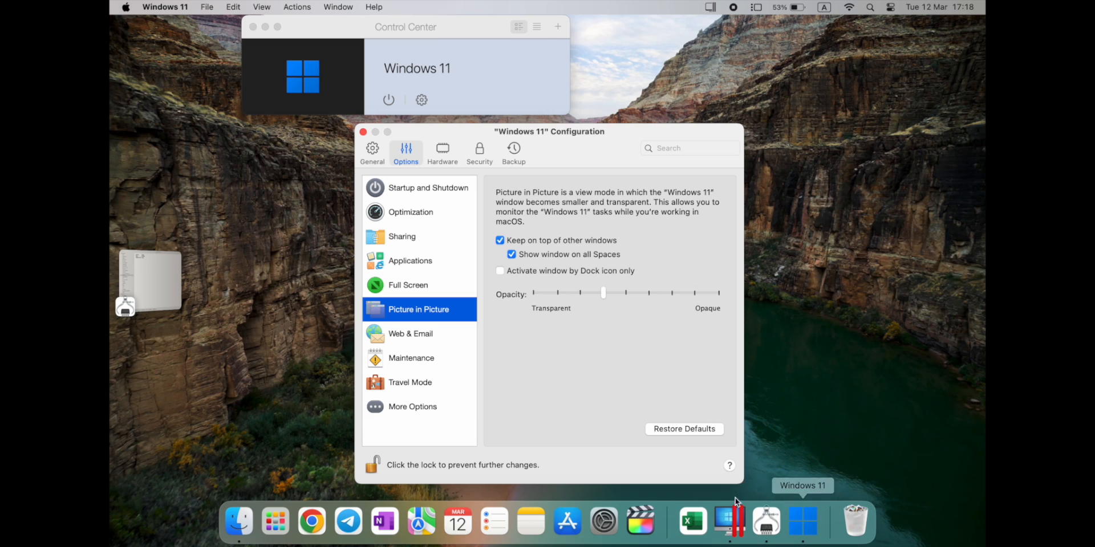
mouse_move(621, 363)
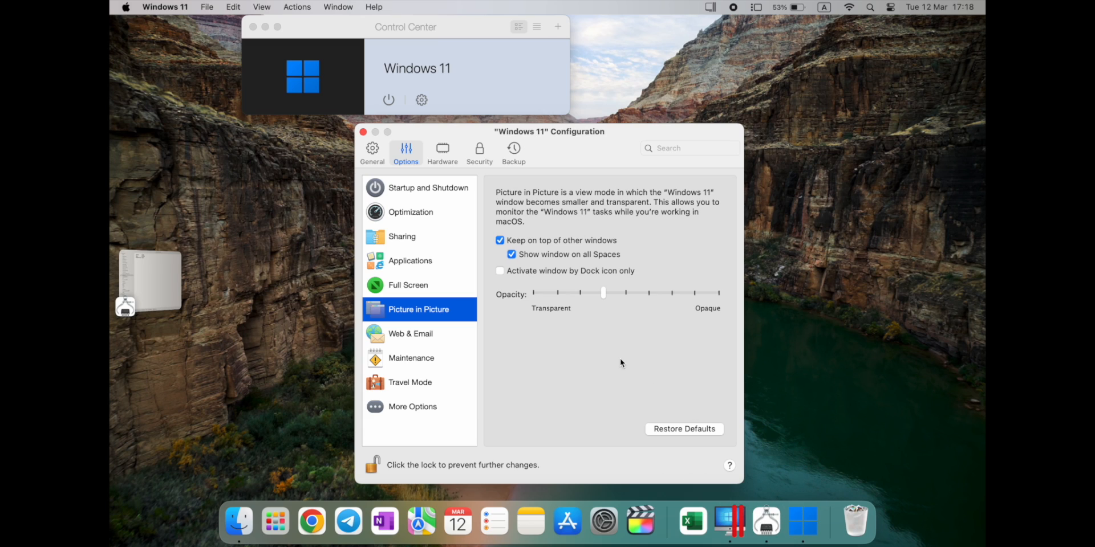
mouse_move(576, 369)
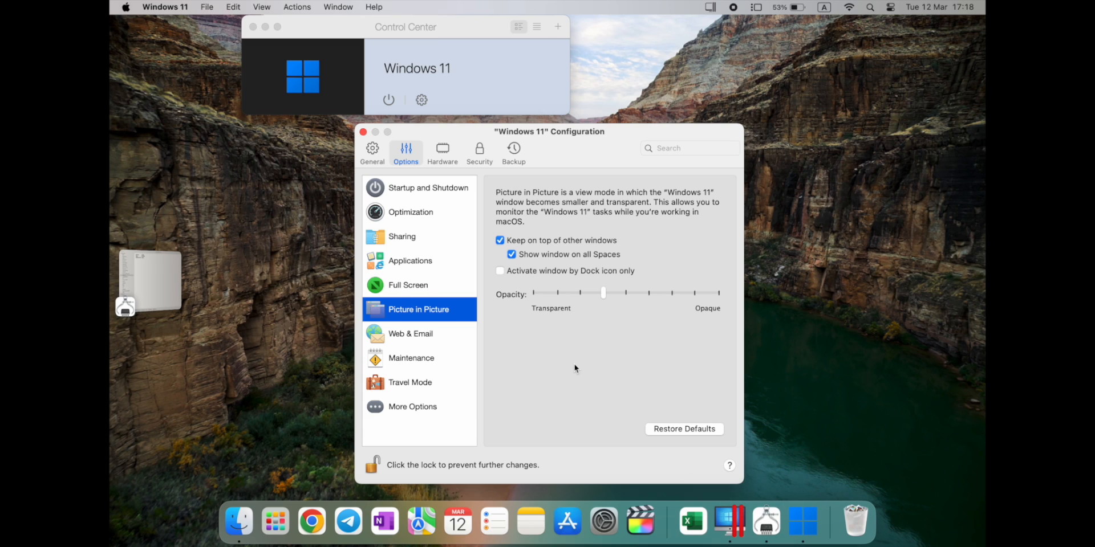
mouse_move(445, 336)
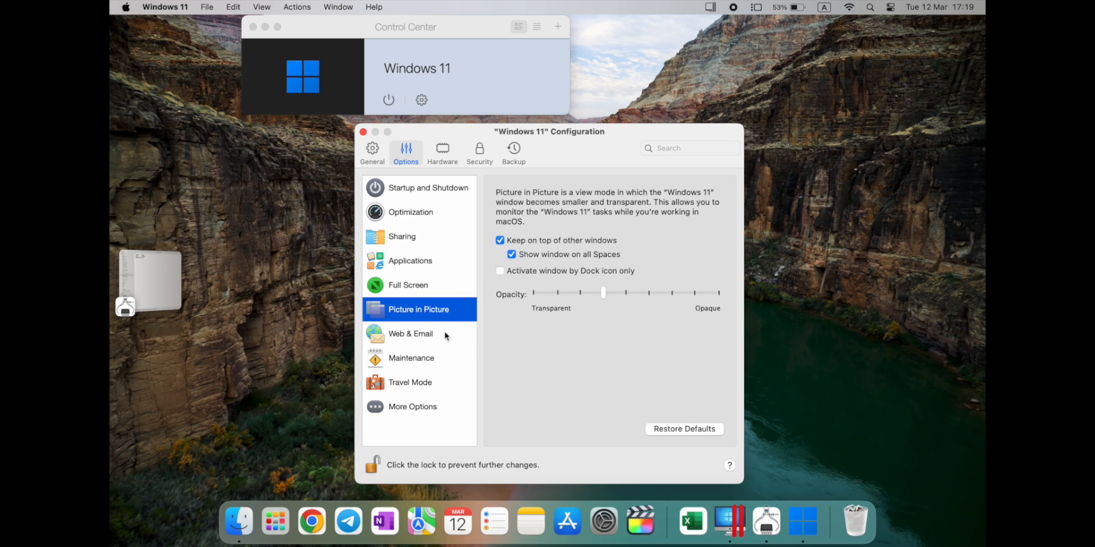
- Browse Maintenance and Travel Mode, then view More Options for time sync, clipboard and Tools updates
click(412, 357)
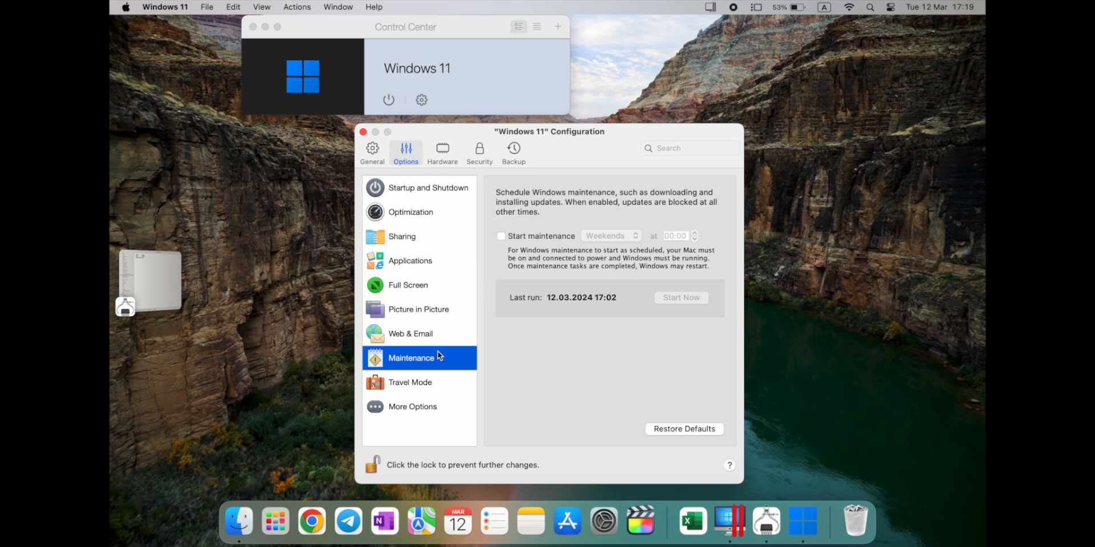
click(410, 383)
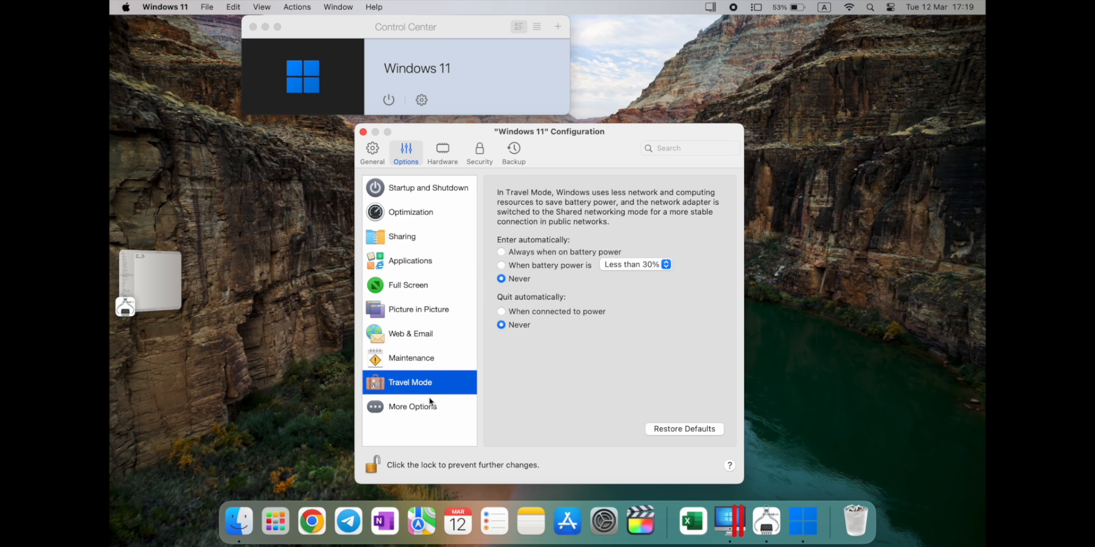
mouse_move(442, 375)
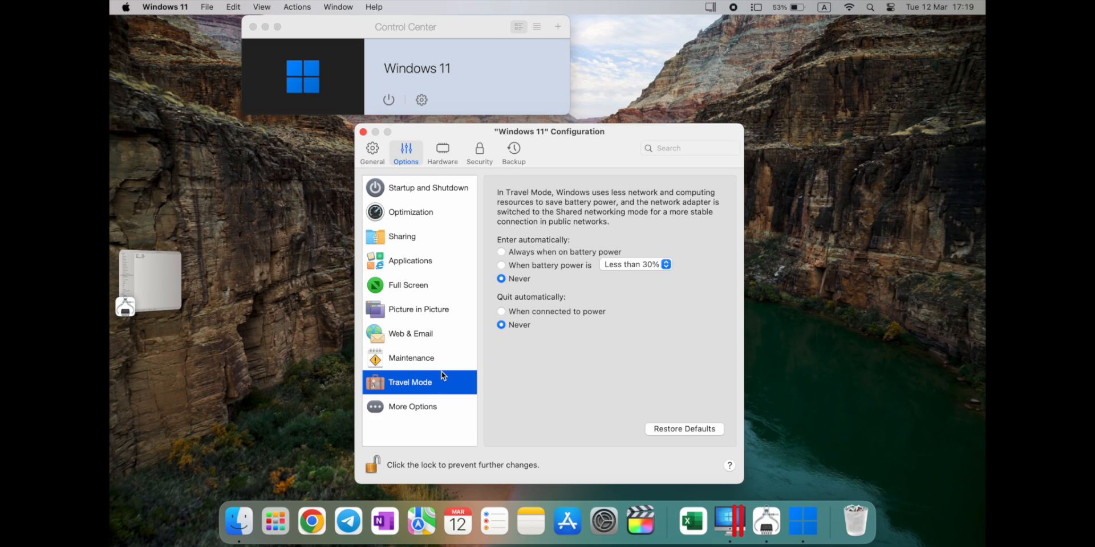
mouse_move(627, 198)
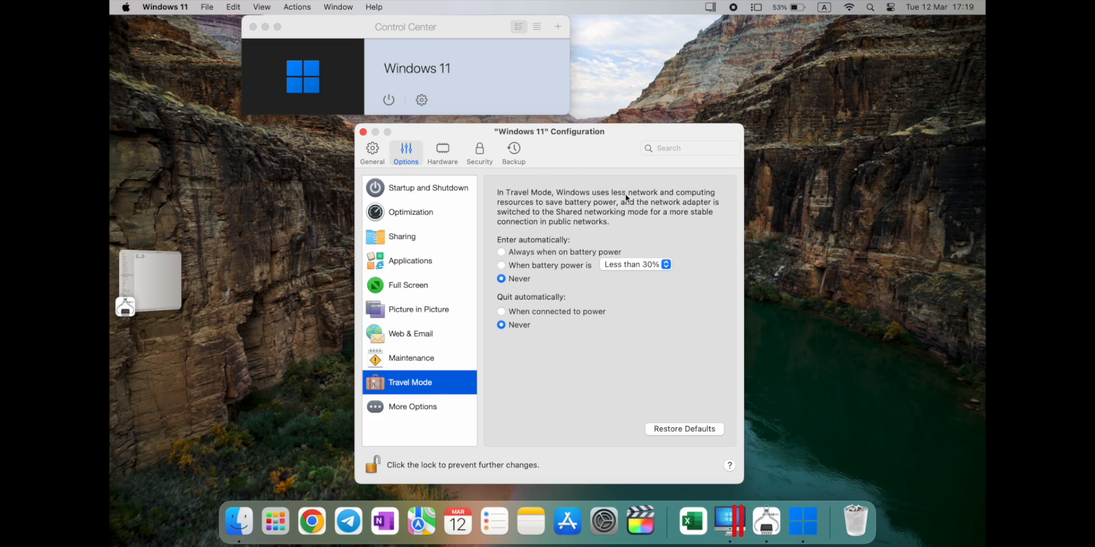
mouse_move(547, 206)
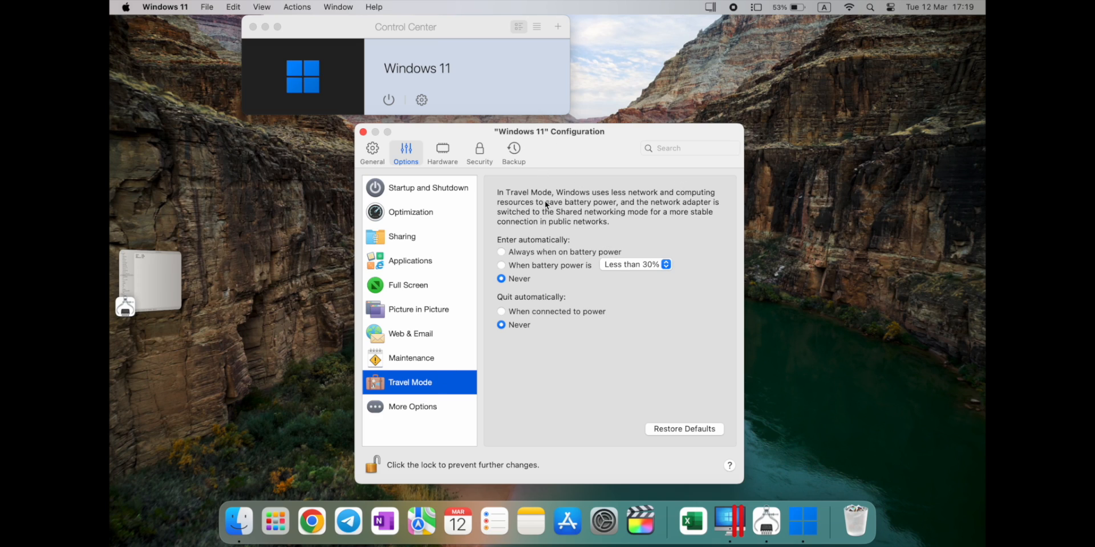
mouse_move(530, 267)
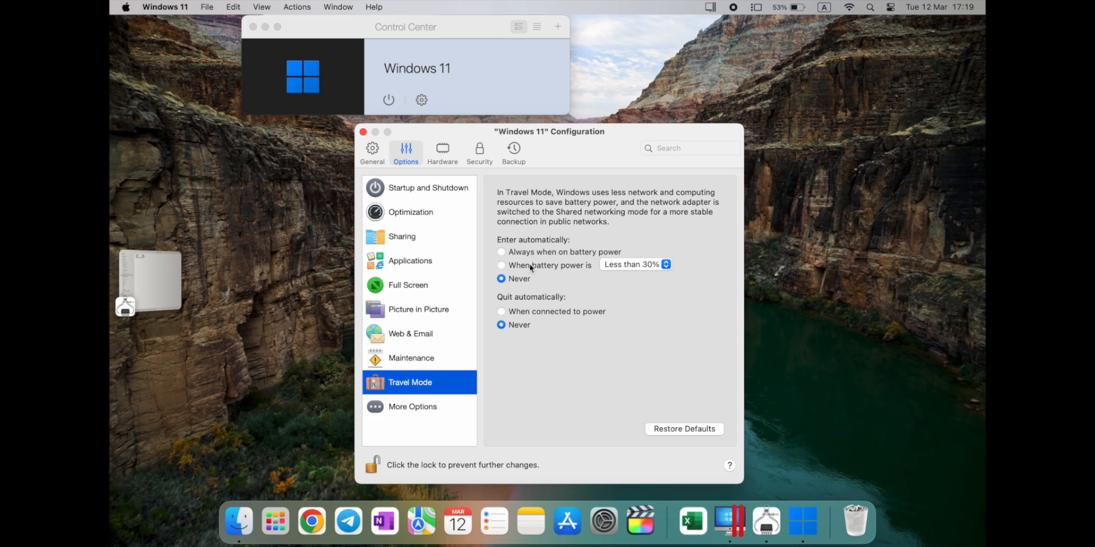
mouse_move(584, 245)
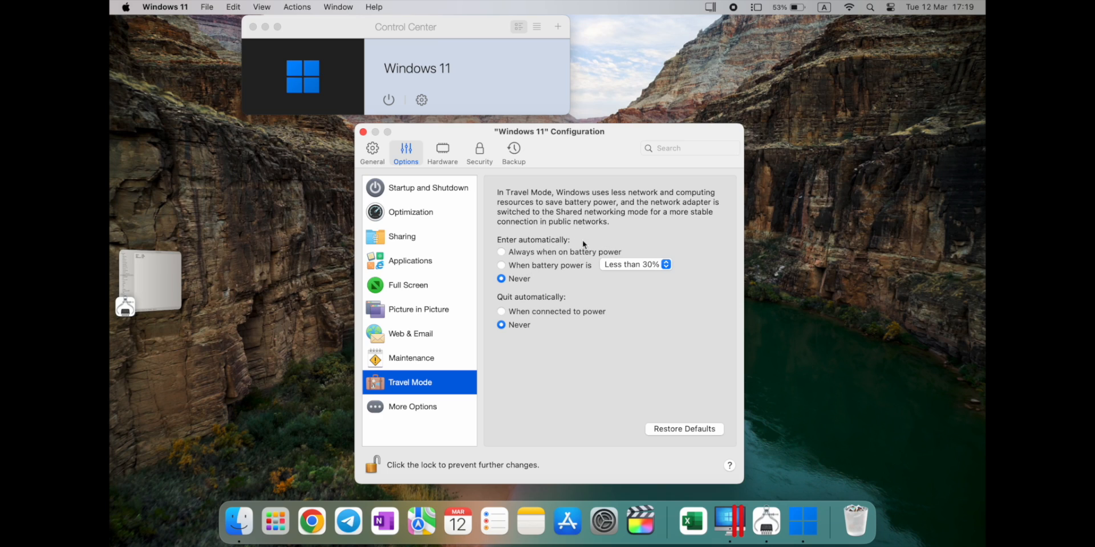
mouse_move(573, 202)
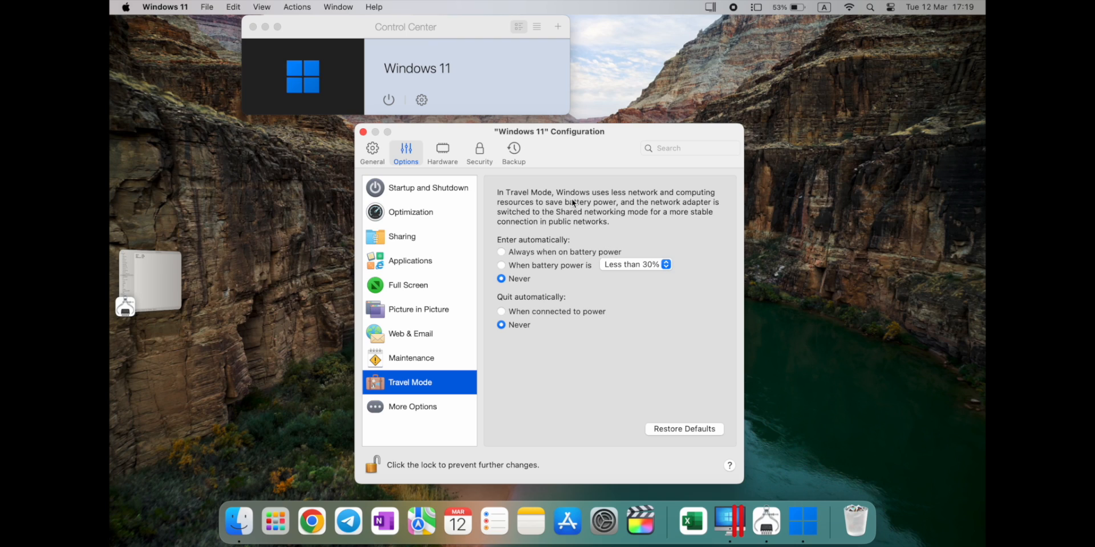
mouse_move(536, 283)
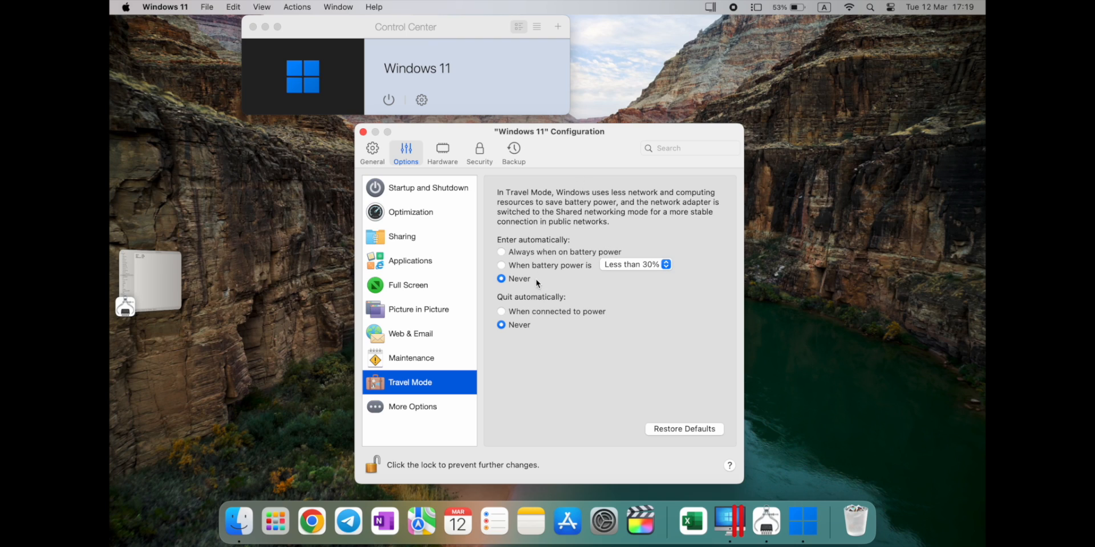
mouse_move(638, 272)
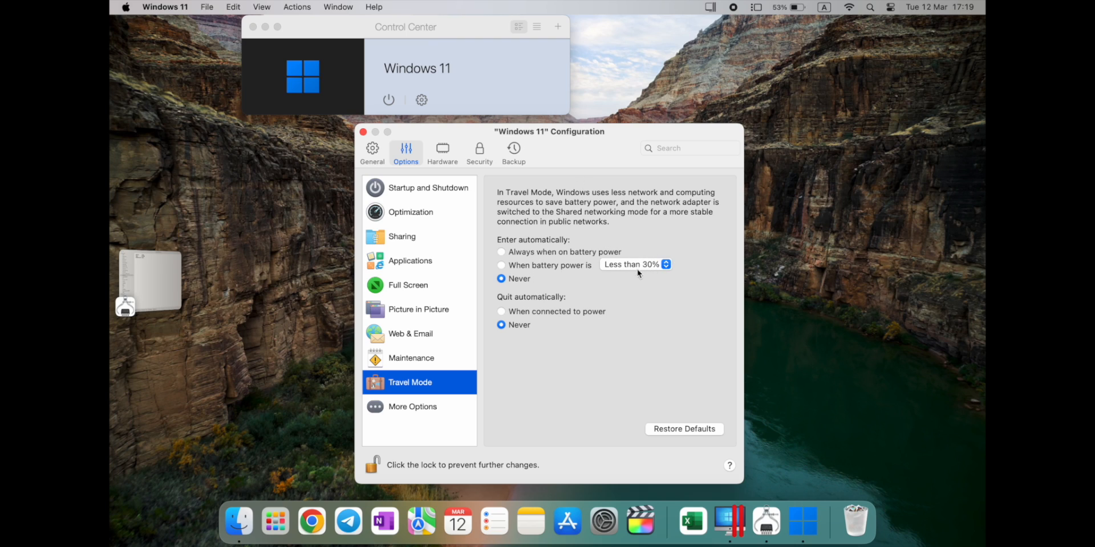
mouse_move(561, 320)
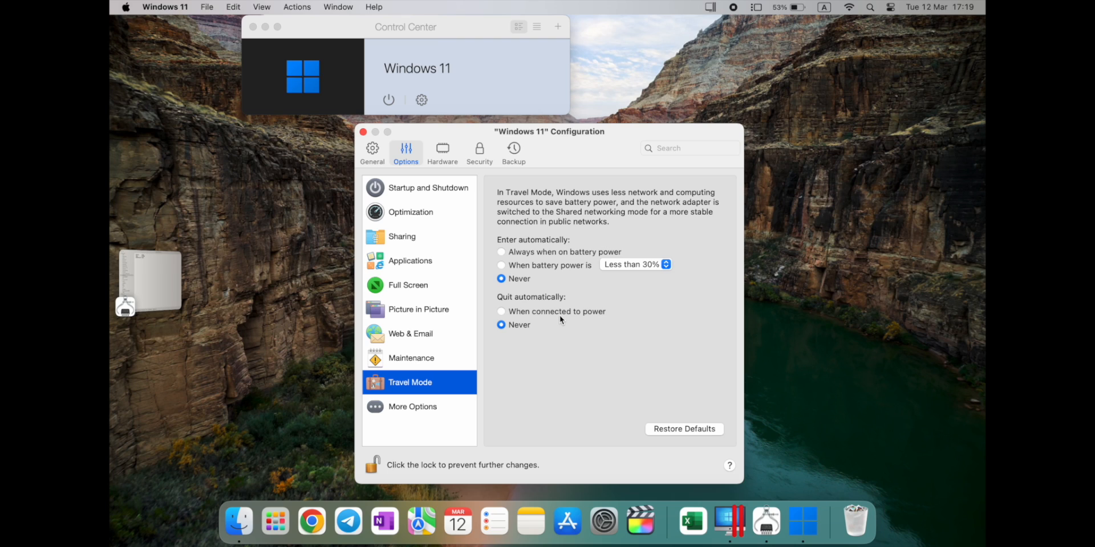
mouse_move(419, 369)
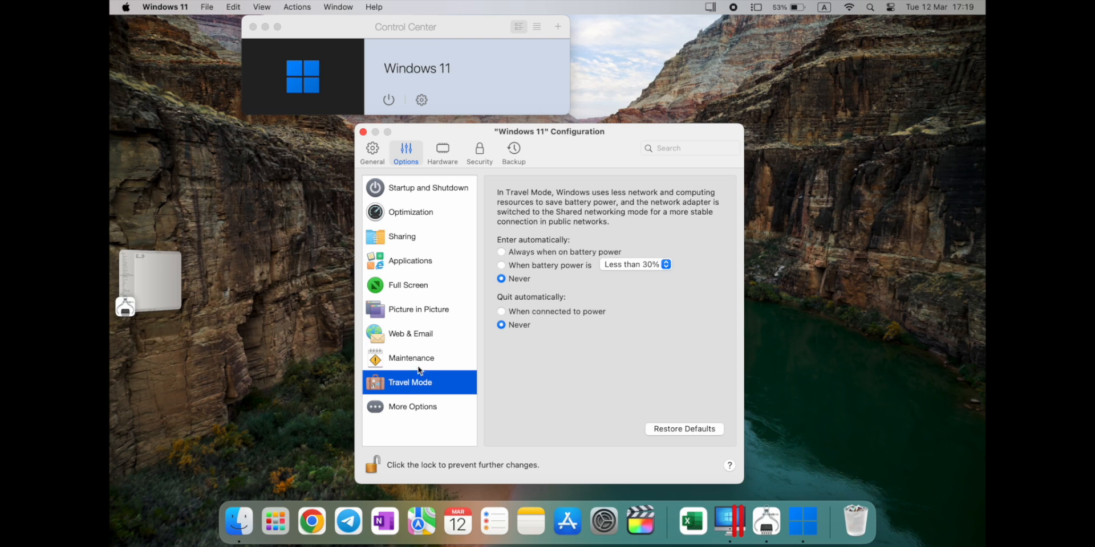
click(412, 407)
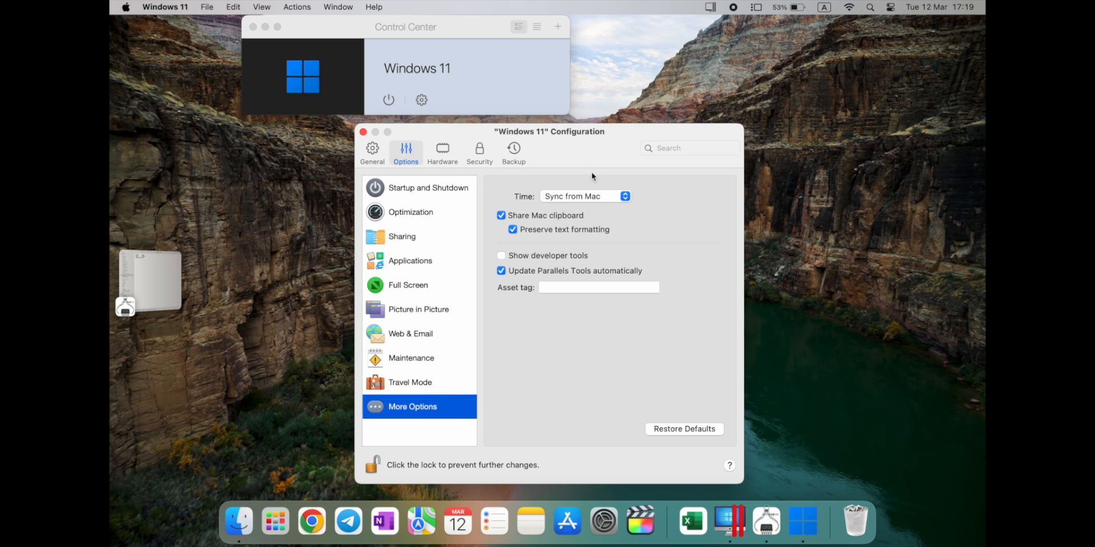
mouse_move(562, 217)
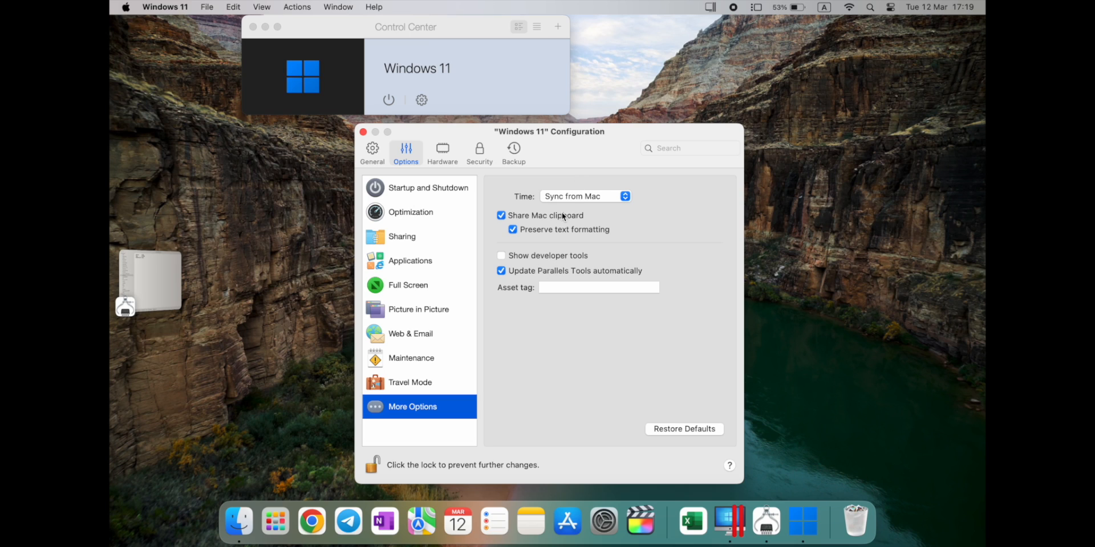
mouse_move(443, 152)
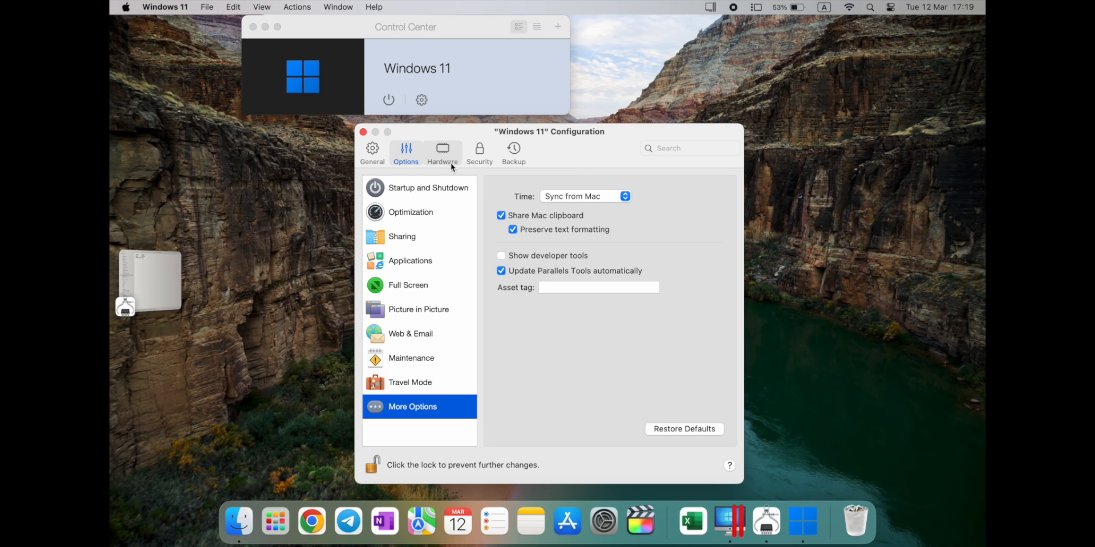
- Show the Windows 11 VM's Hardware CPU & Memory page (Automatic, 4 CPUs, 6 GB RAM)
click(442, 153)
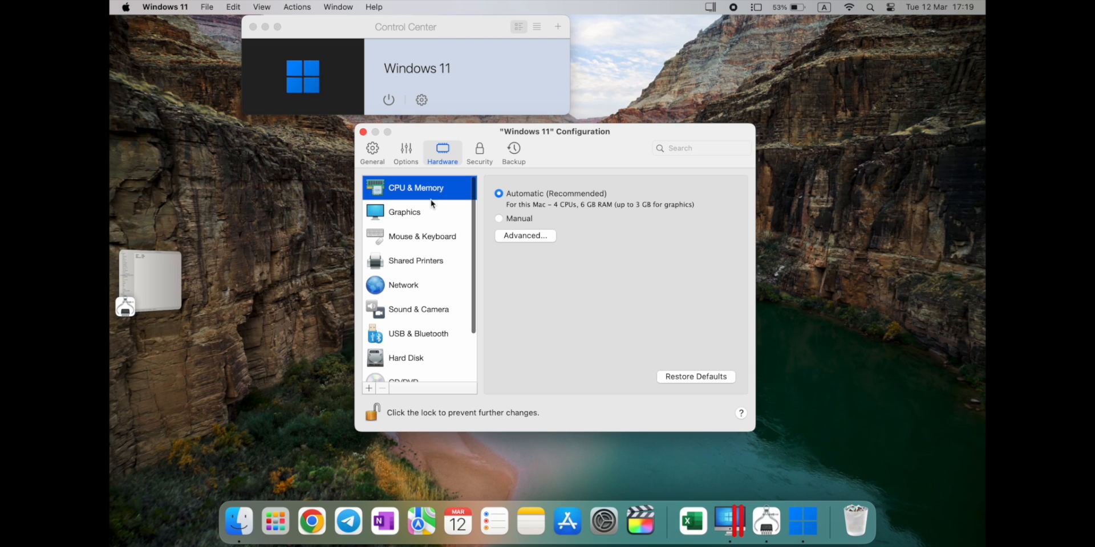
mouse_move(666, 206)
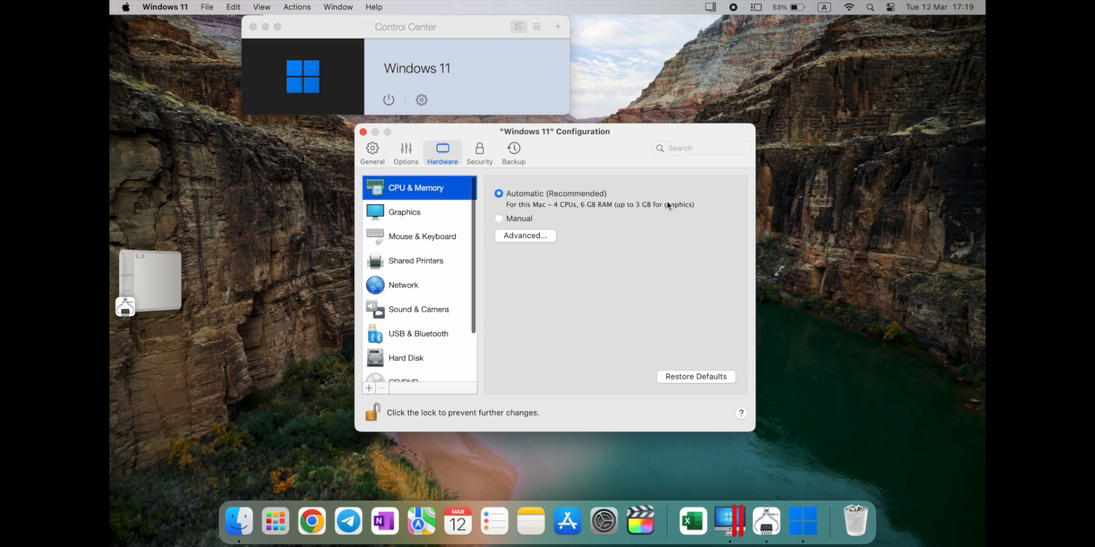
mouse_move(600, 211)
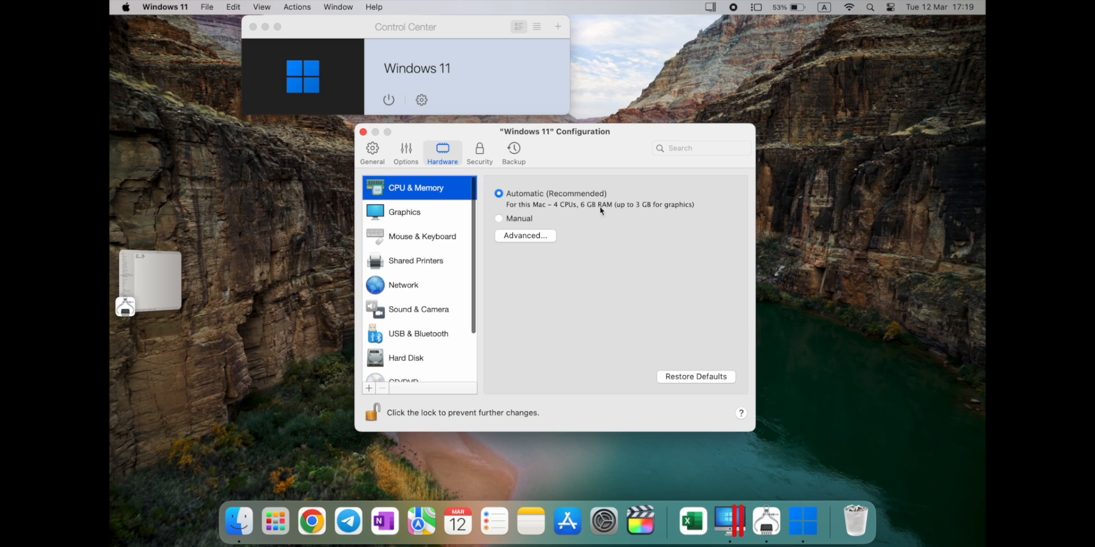
mouse_move(571, 211)
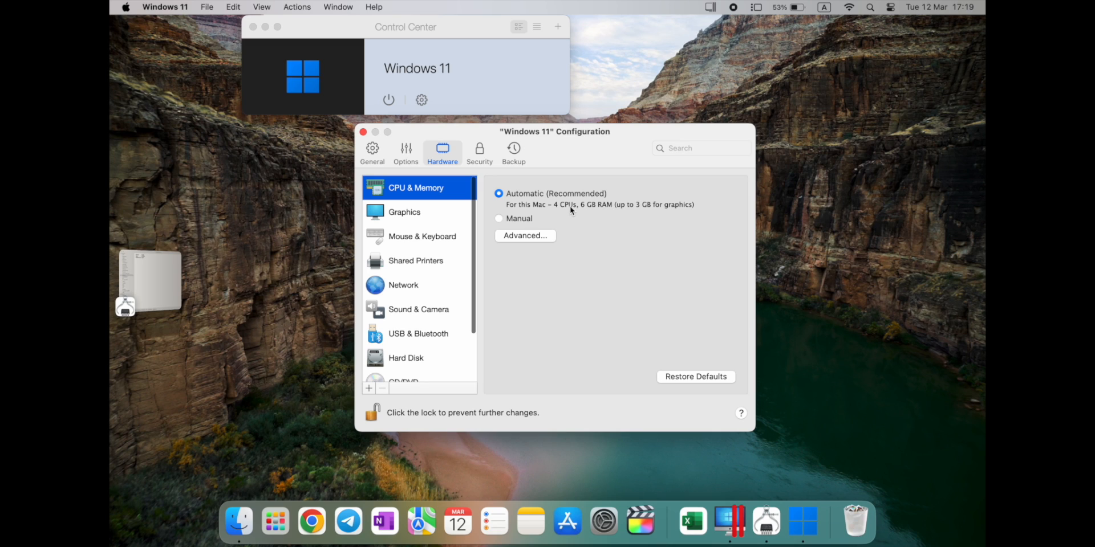
mouse_move(664, 213)
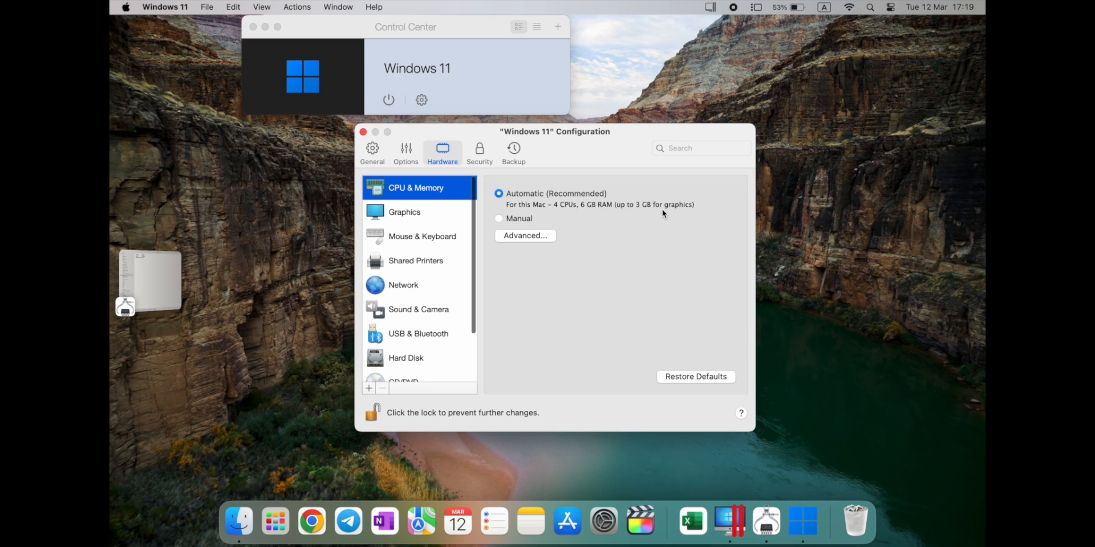
mouse_move(527, 236)
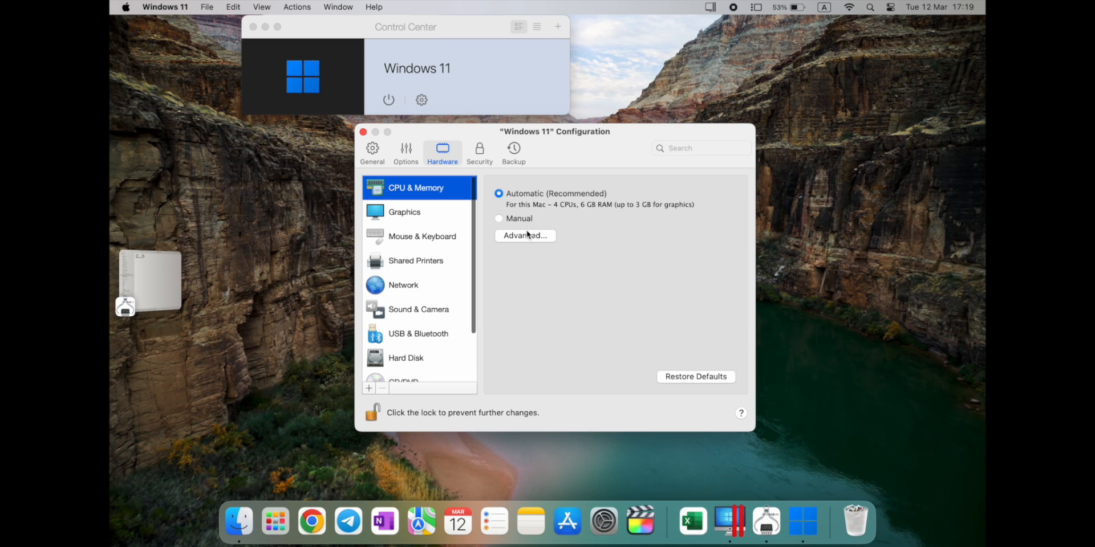
- Switch to manual allocation, try 8 and 7 processors, then return processors to Auto
click(499, 219)
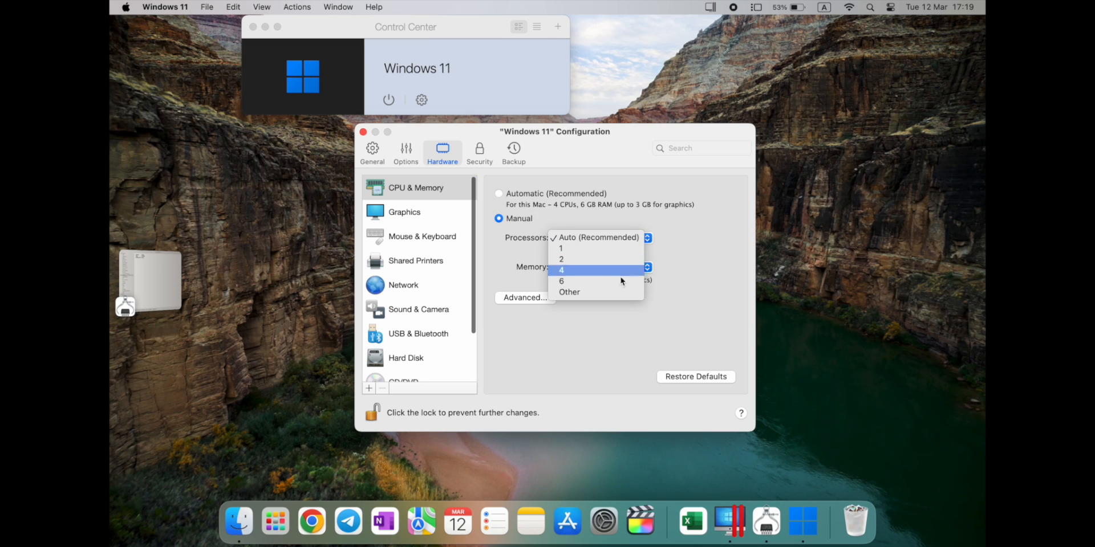
click(569, 292)
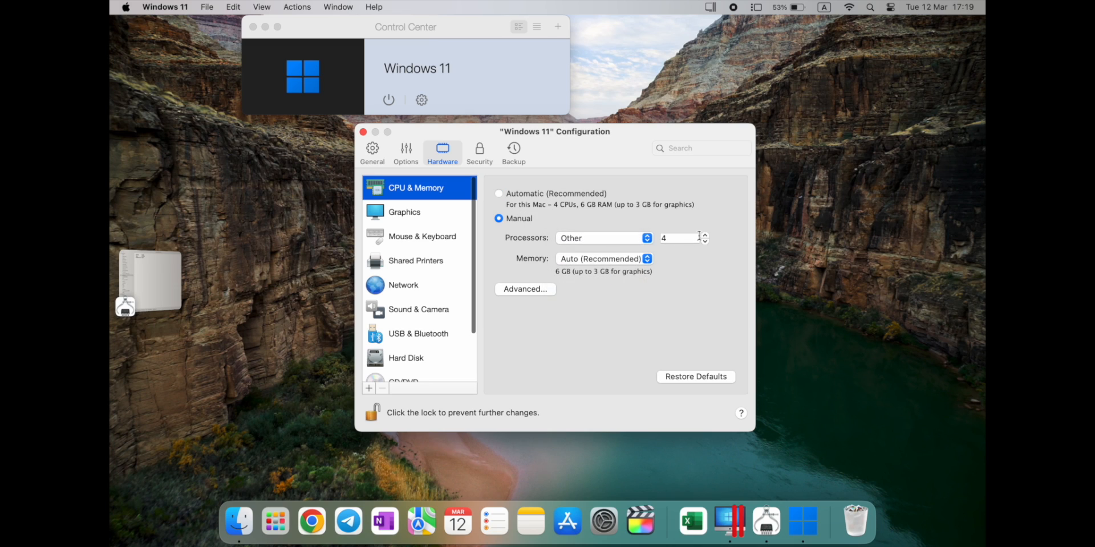
click(705, 234)
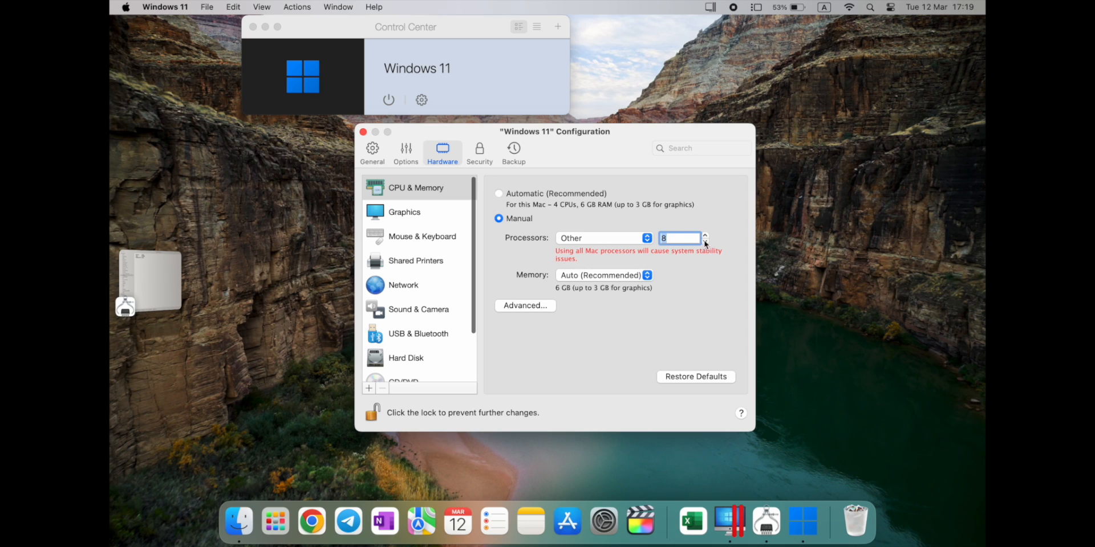
mouse_move(709, 252)
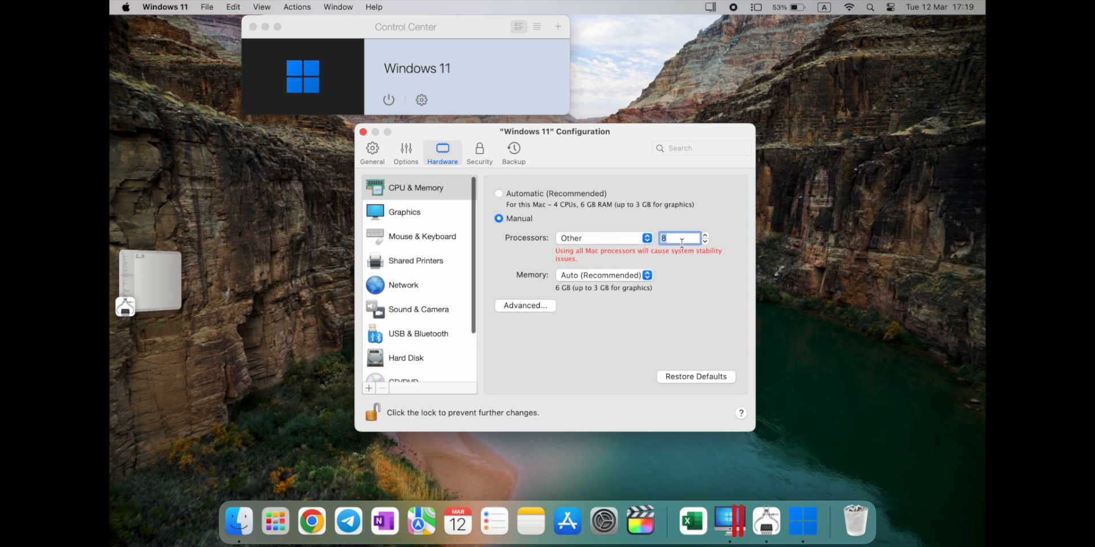
click(705, 242)
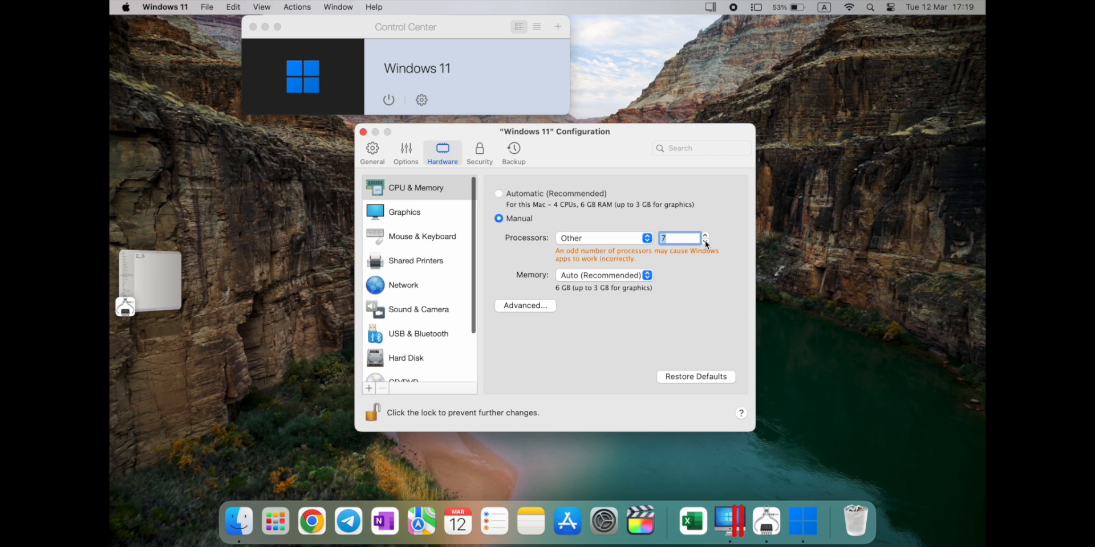
click(706, 236)
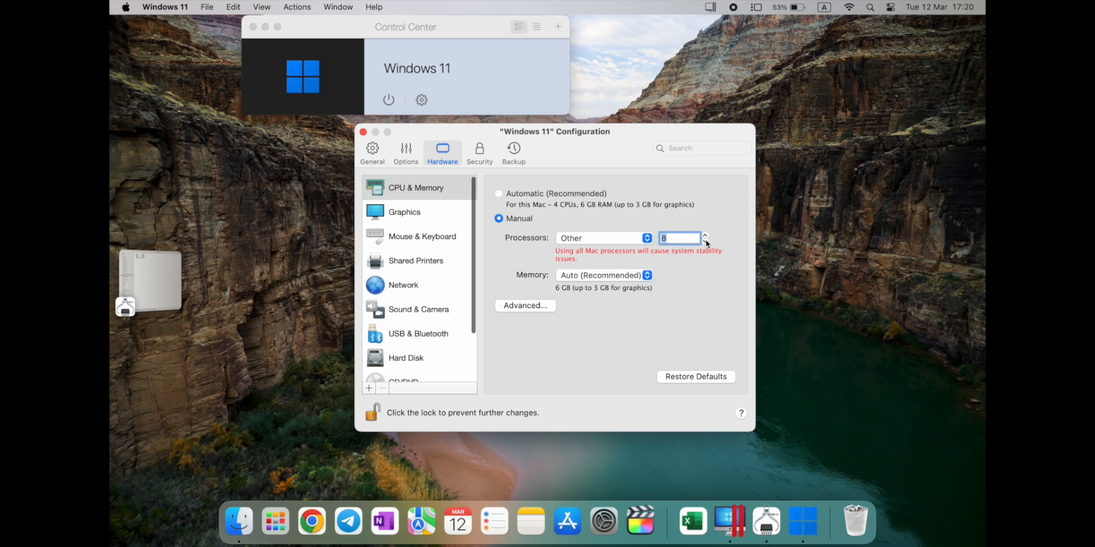
click(705, 241)
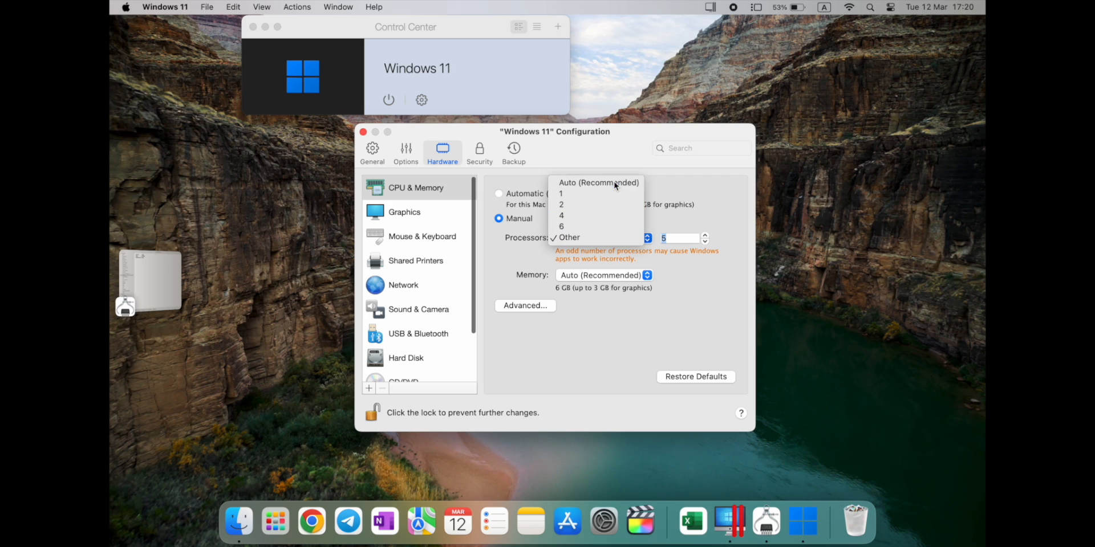
click(598, 183)
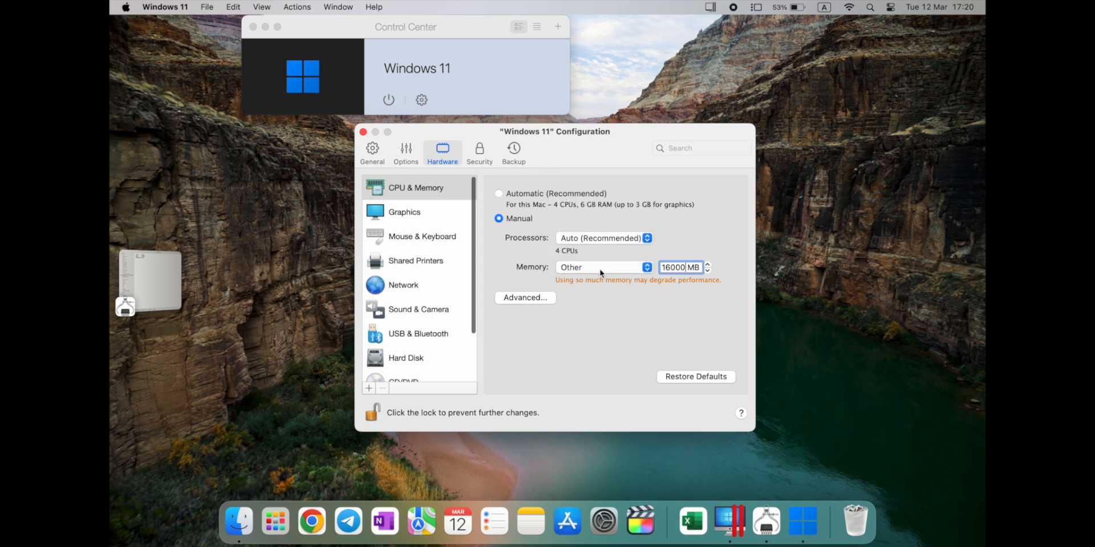
- Return memory to Auto and keep processors at Auto (Recommended)
click(603, 267)
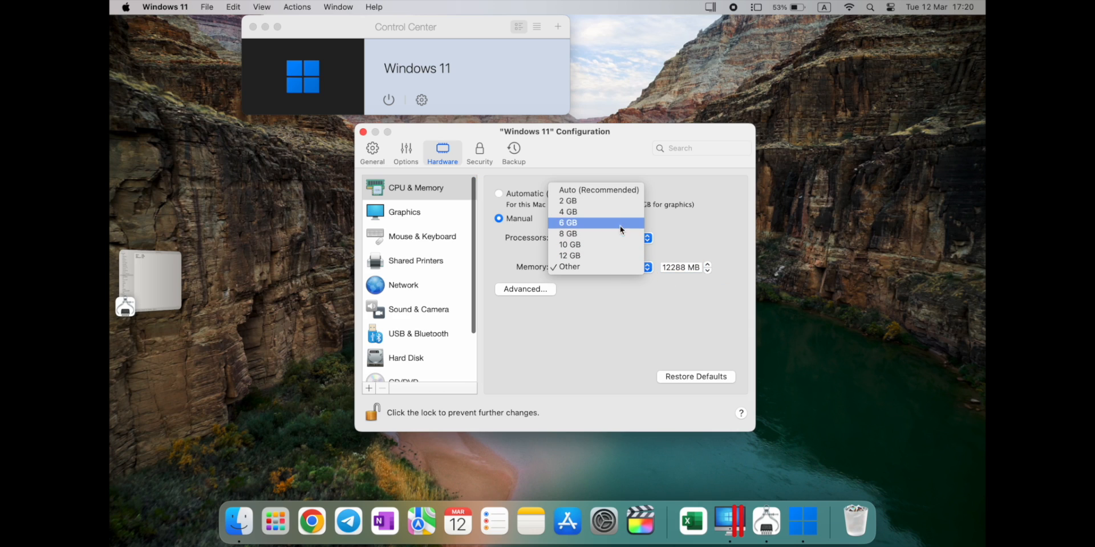
click(598, 189)
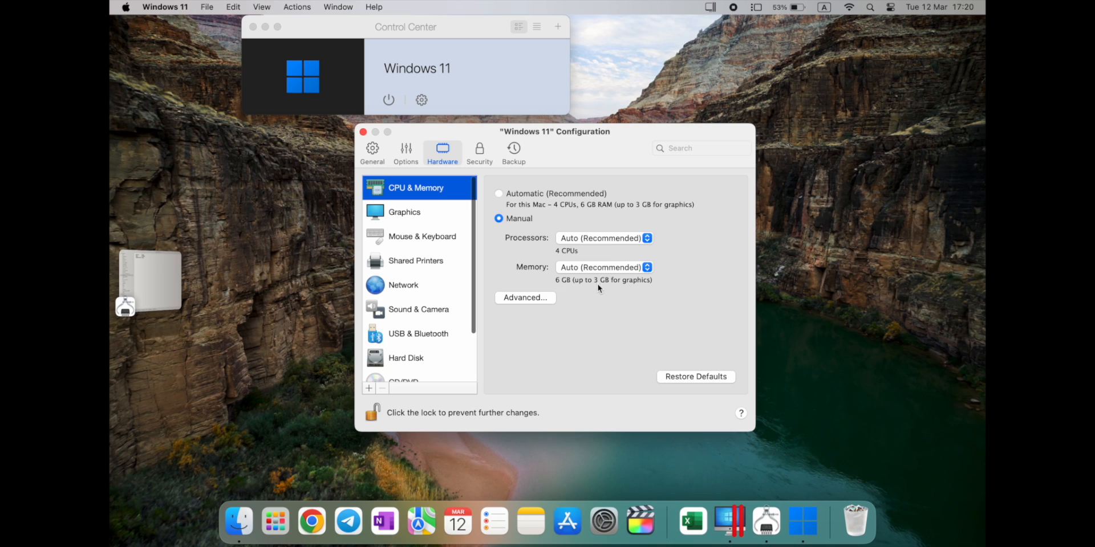
mouse_move(587, 288)
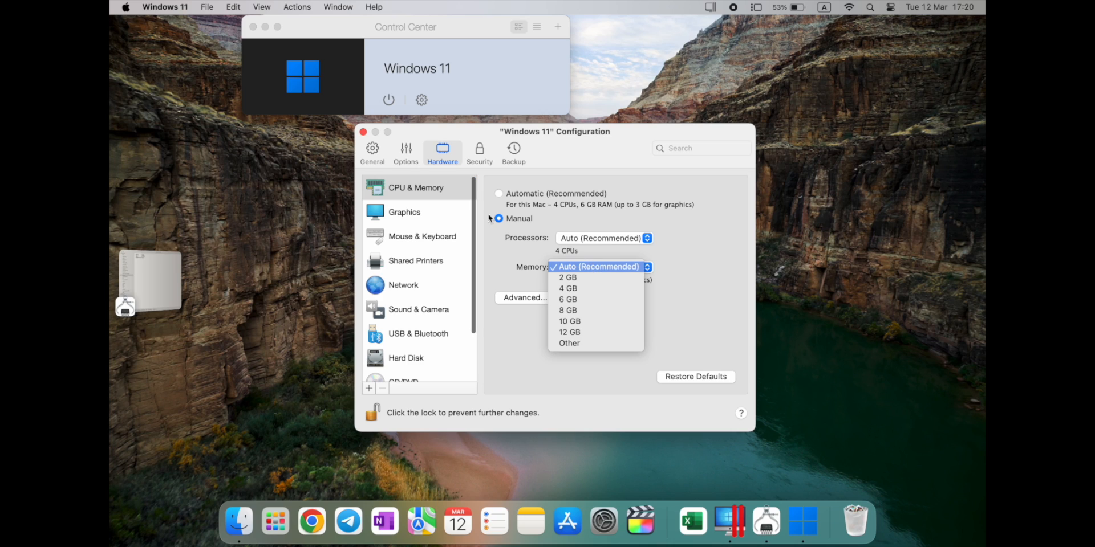
mouse_move(568, 310)
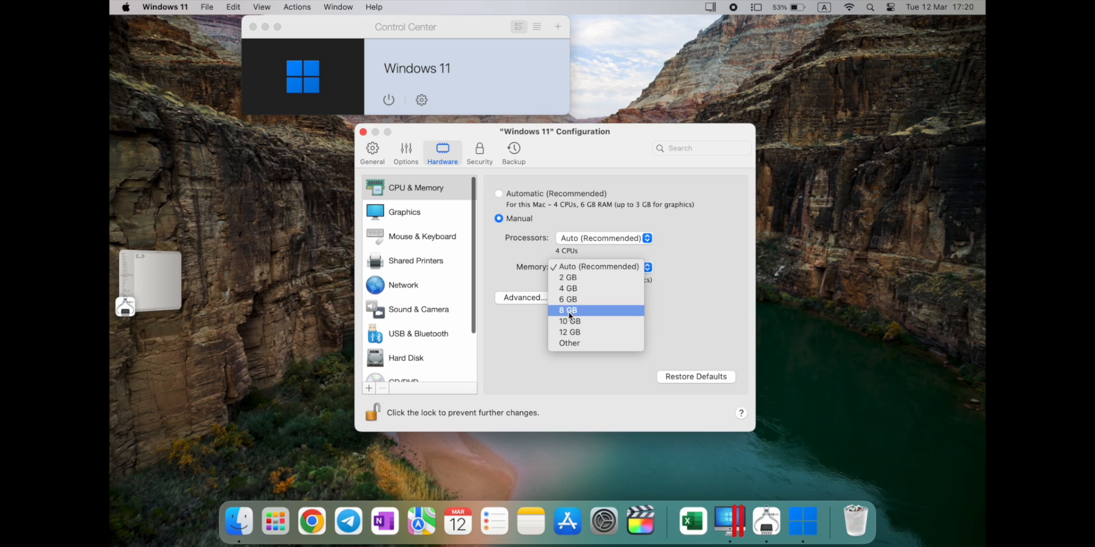
mouse_move(568, 299)
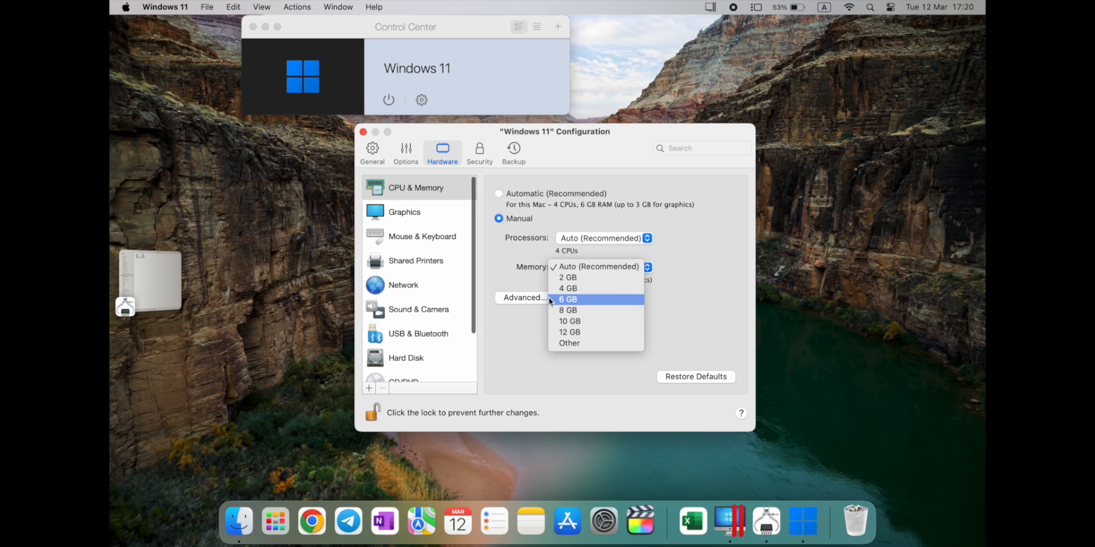
mouse_move(520, 268)
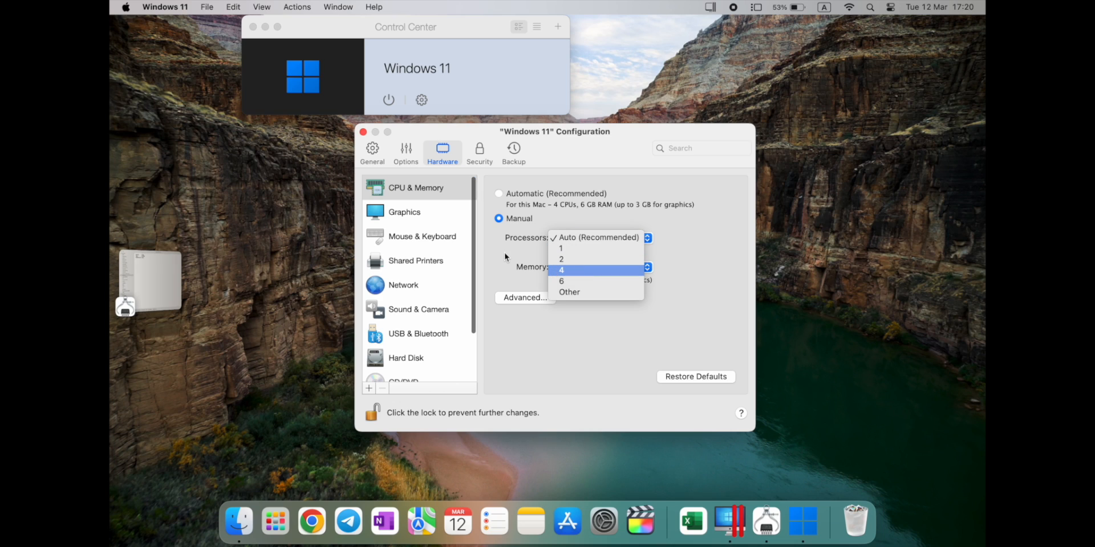
click(594, 237)
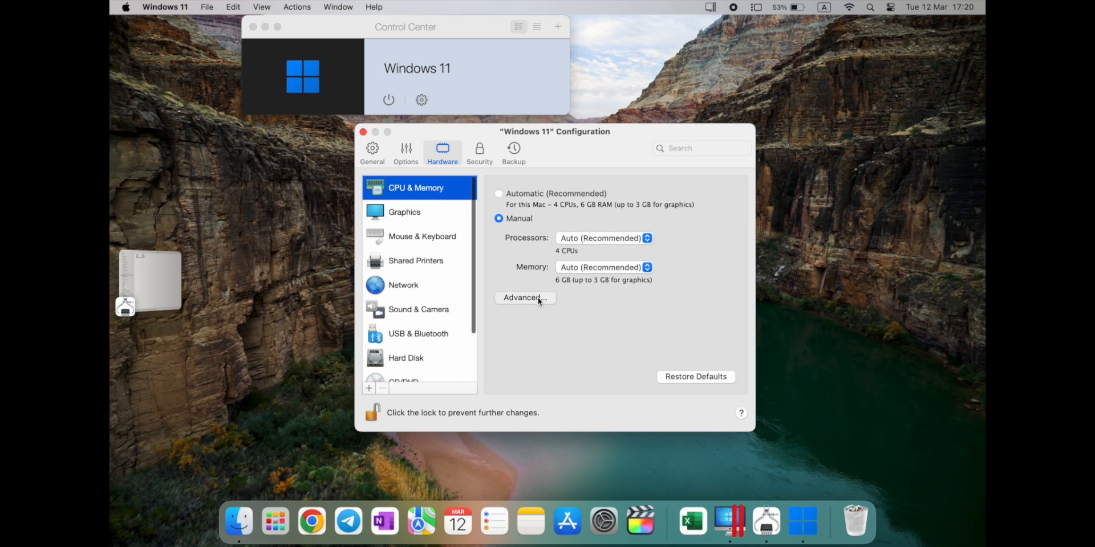
- Review Graphics and Mouse & Keyboard options, then show the Shared Printers settings
click(525, 298)
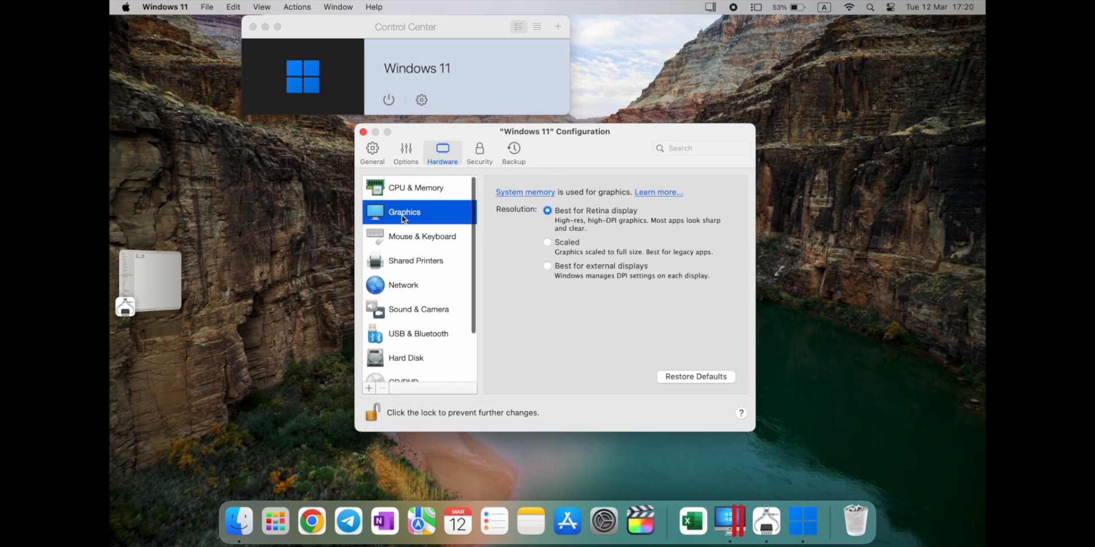
mouse_move(590, 230)
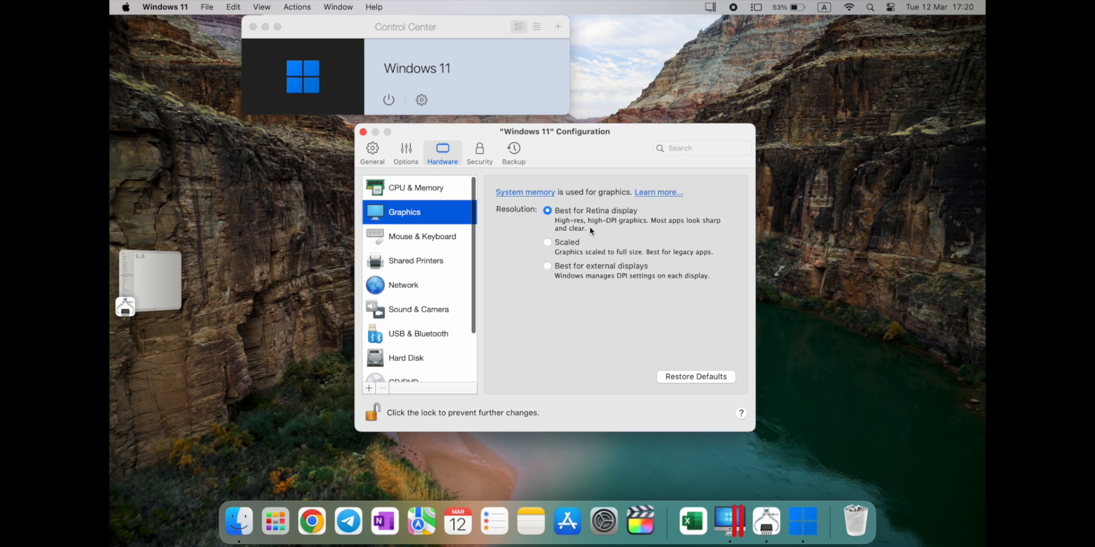
mouse_move(675, 229)
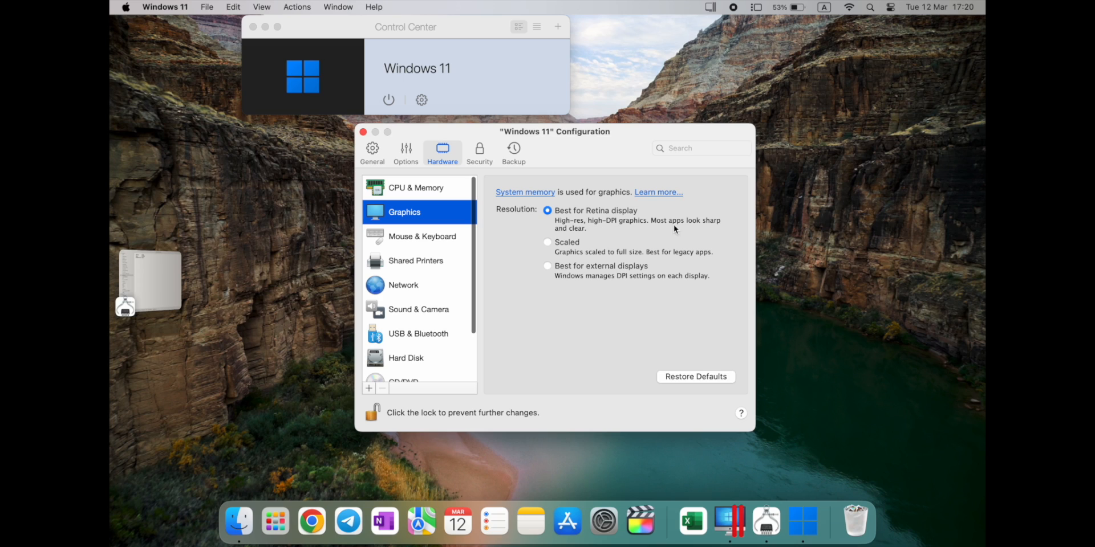
mouse_move(562, 223)
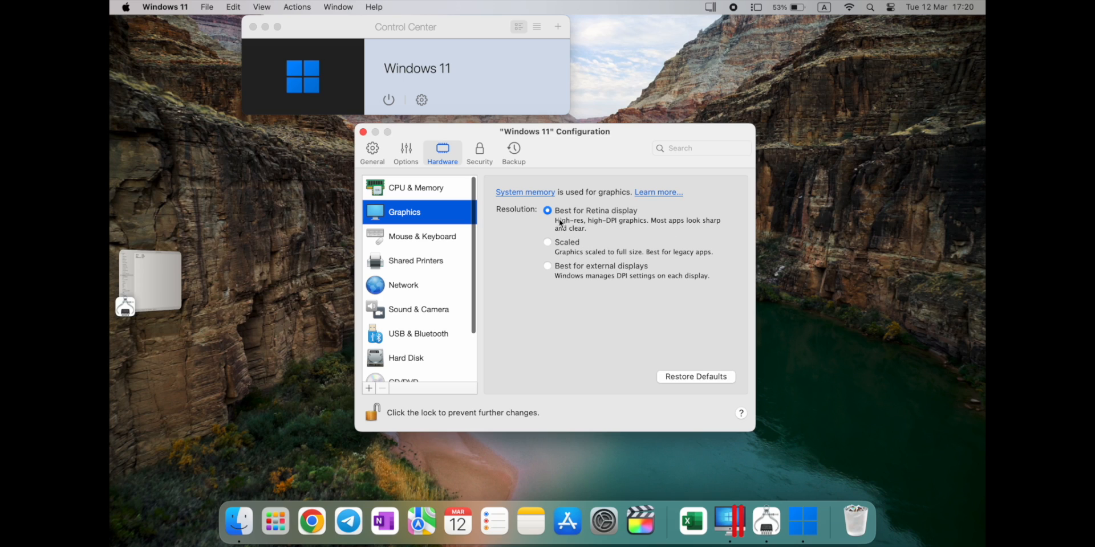
mouse_move(572, 255)
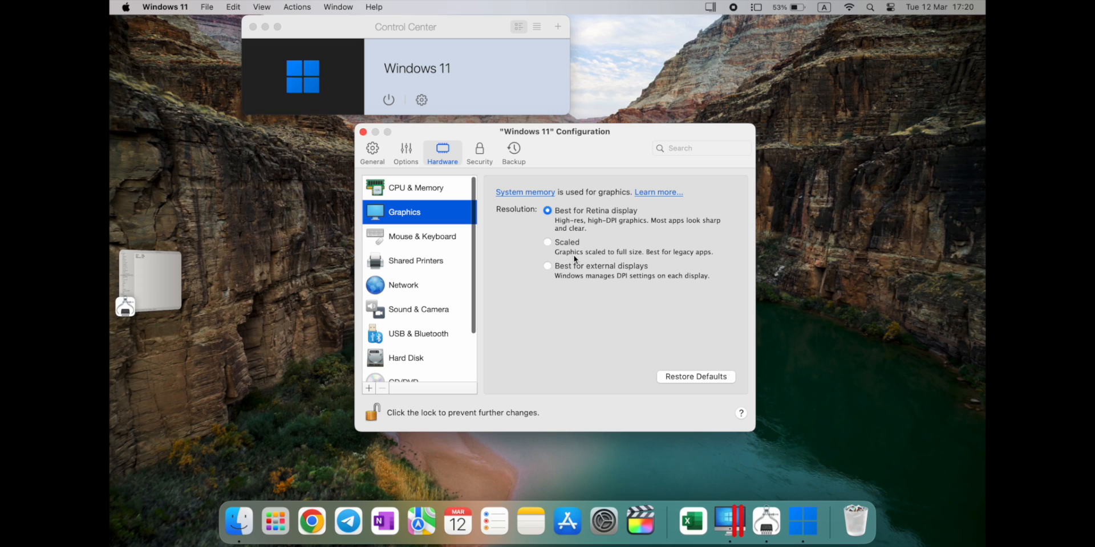
mouse_move(619, 259)
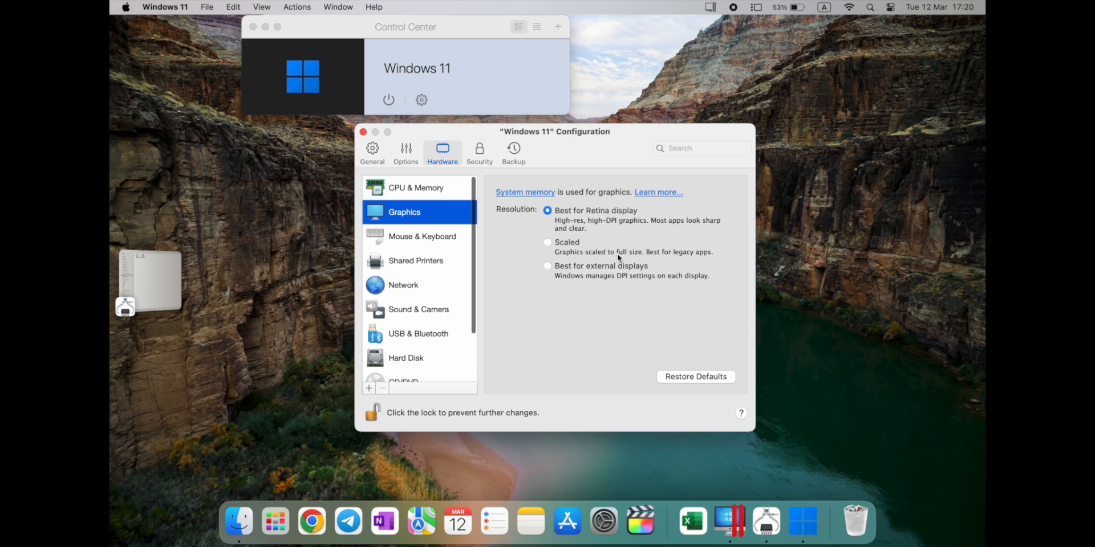
mouse_move(570, 264)
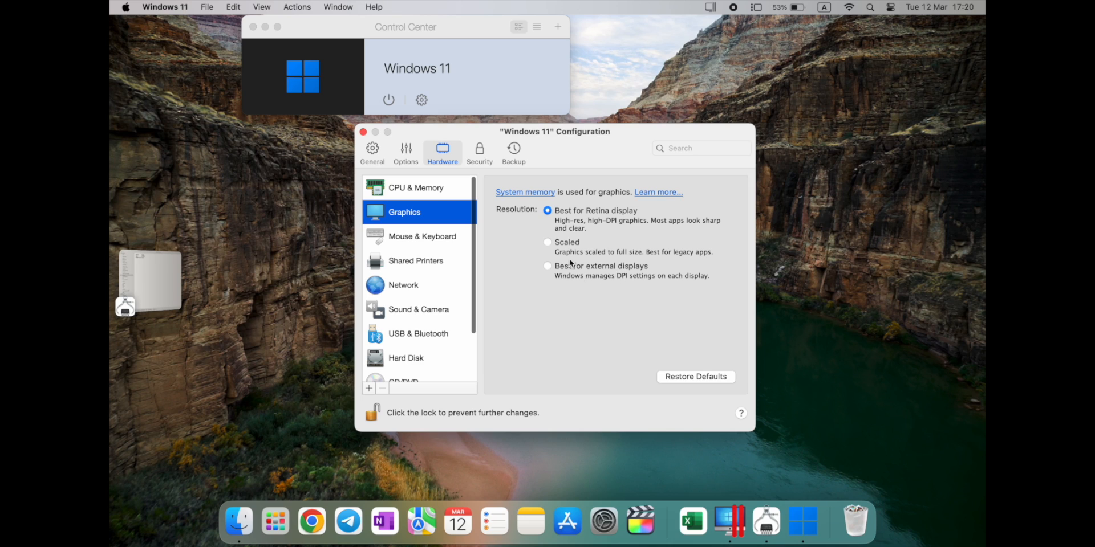
click(422, 236)
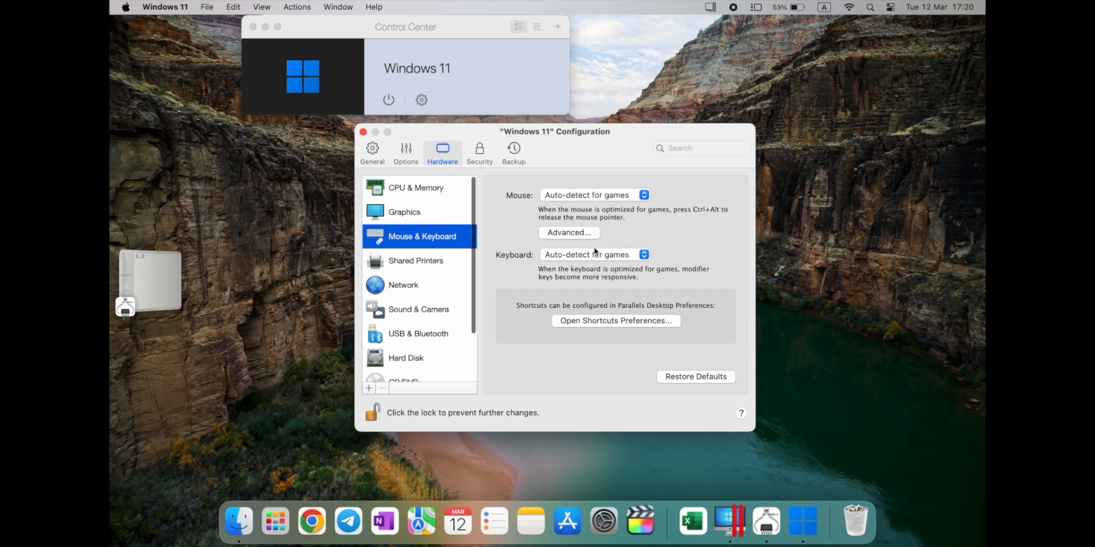
click(593, 195)
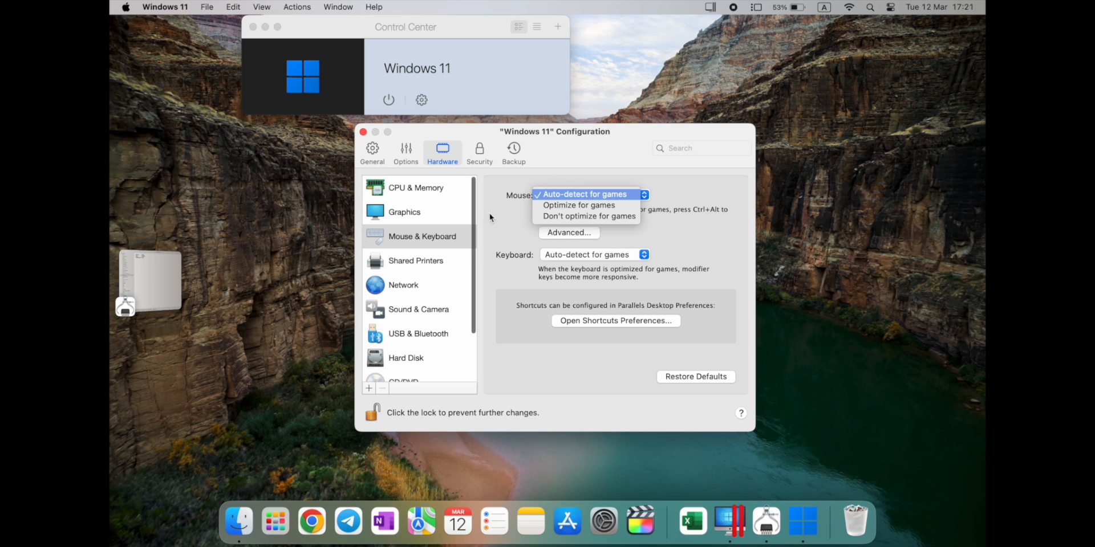
click(415, 261)
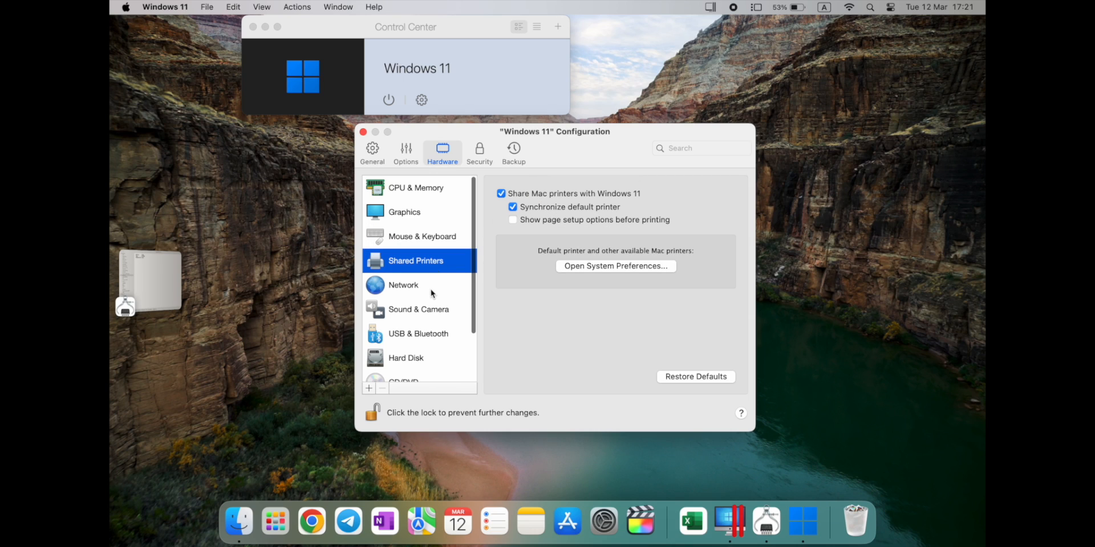
- Show the Network settings and keep Source on Shared Network (Recommended)
click(403, 285)
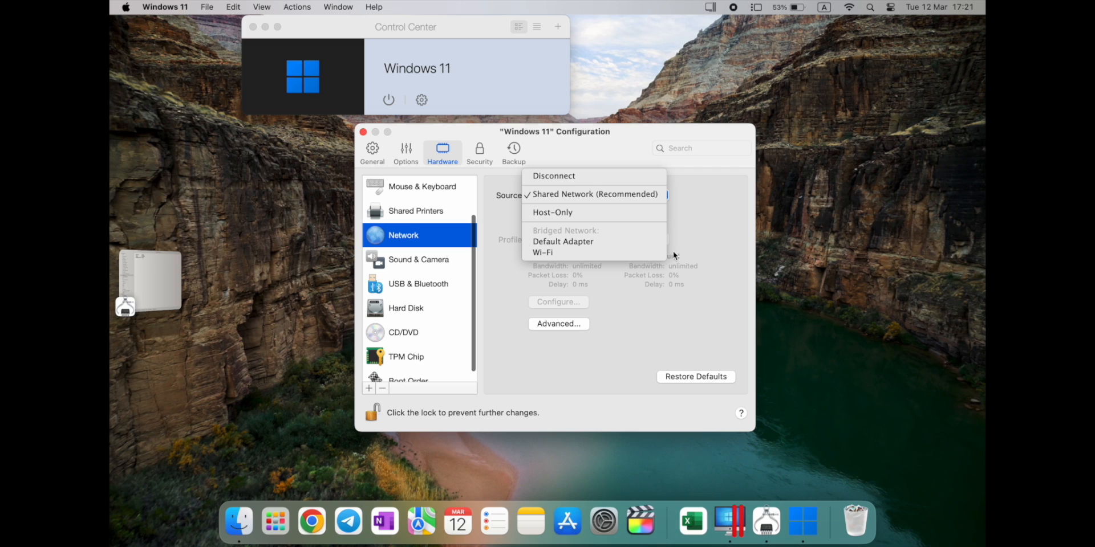
mouse_move(663, 220)
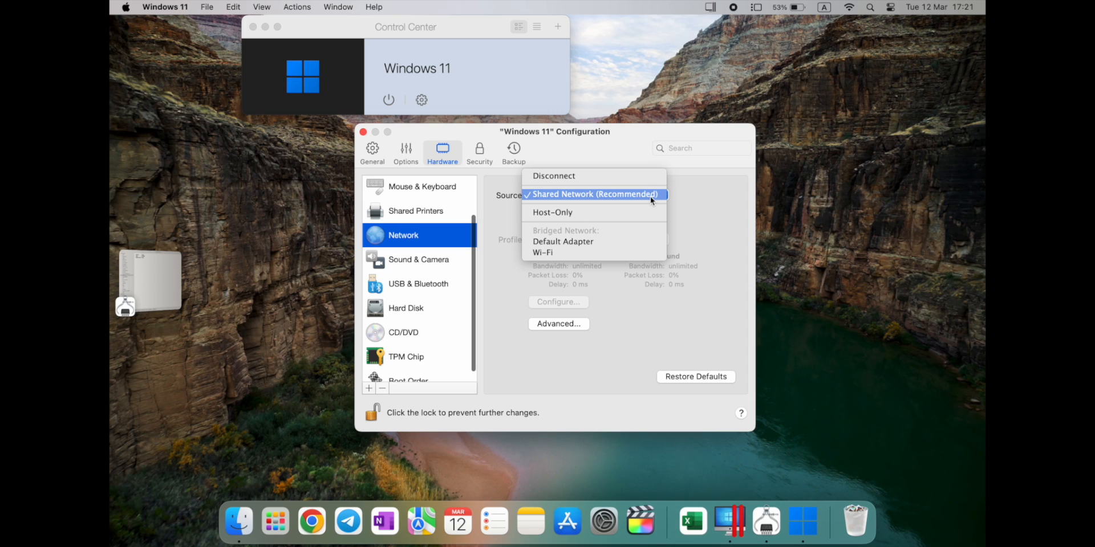
click(594, 194)
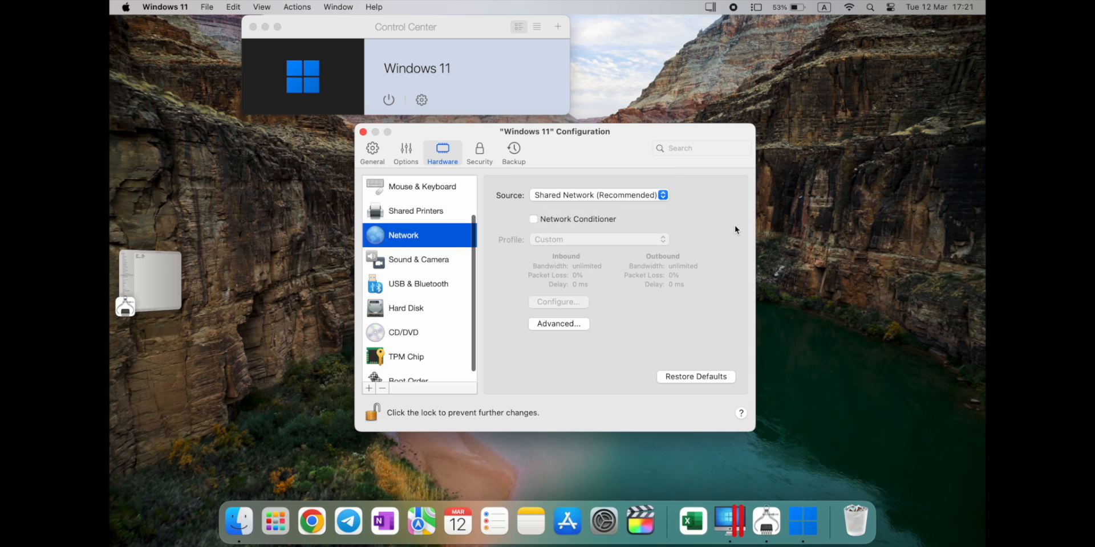
mouse_move(447, 264)
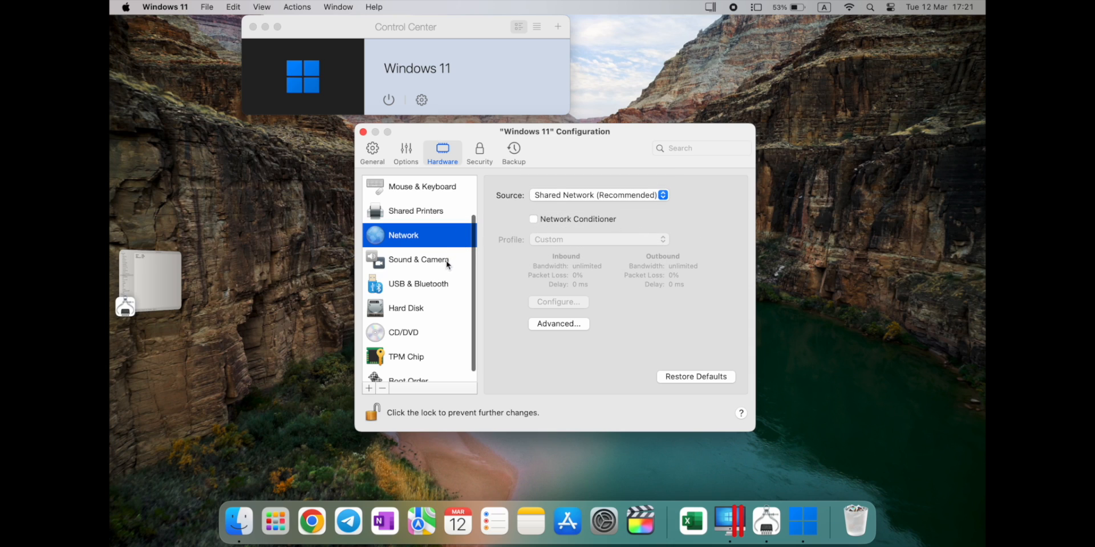
- Review Sound & Camera, USB & Bluetooth, Hard Disk and CD/DVD, ending on Boot Order
click(418, 261)
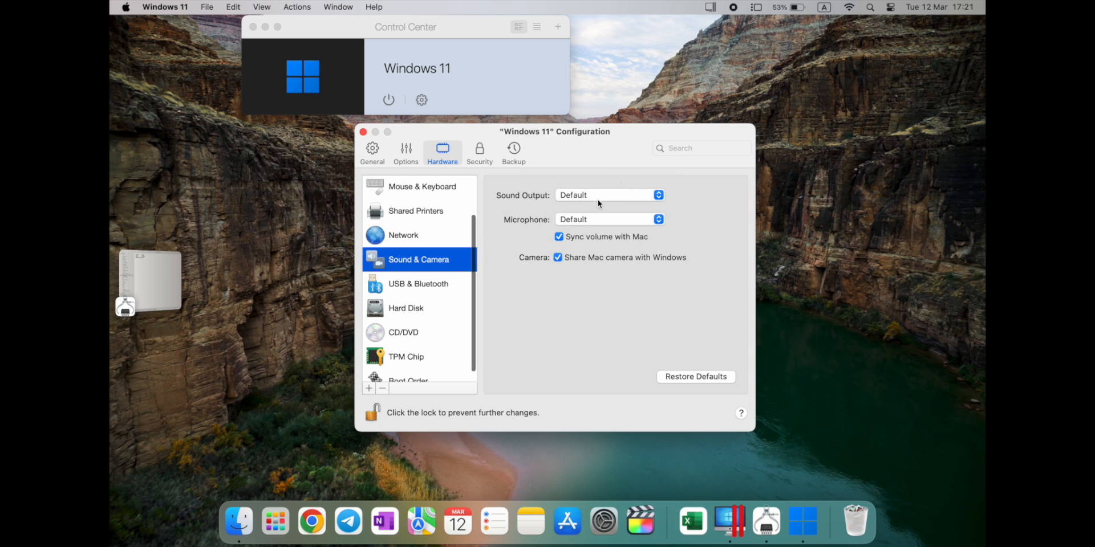
mouse_move(628, 249)
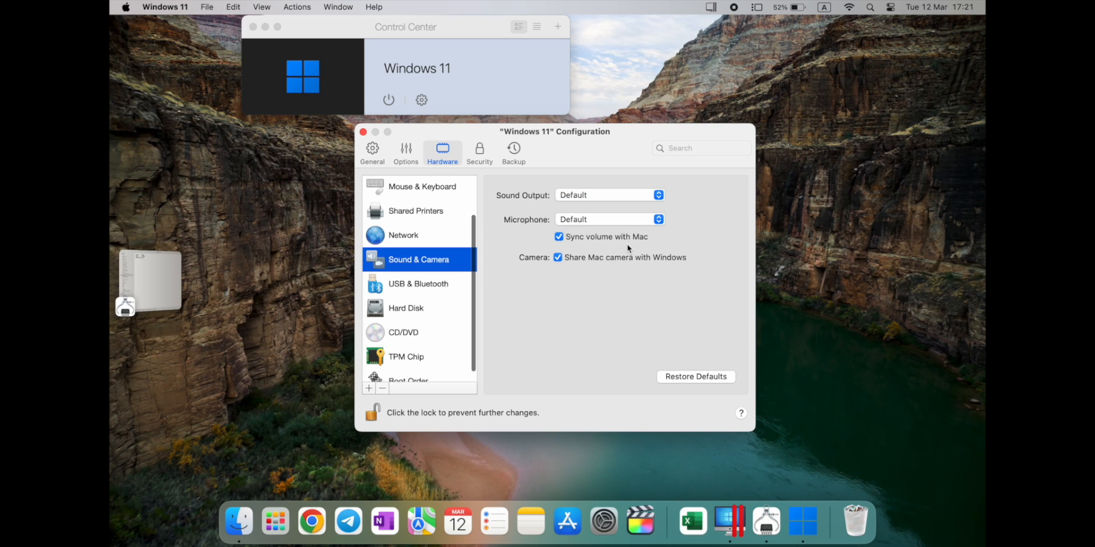
click(418, 284)
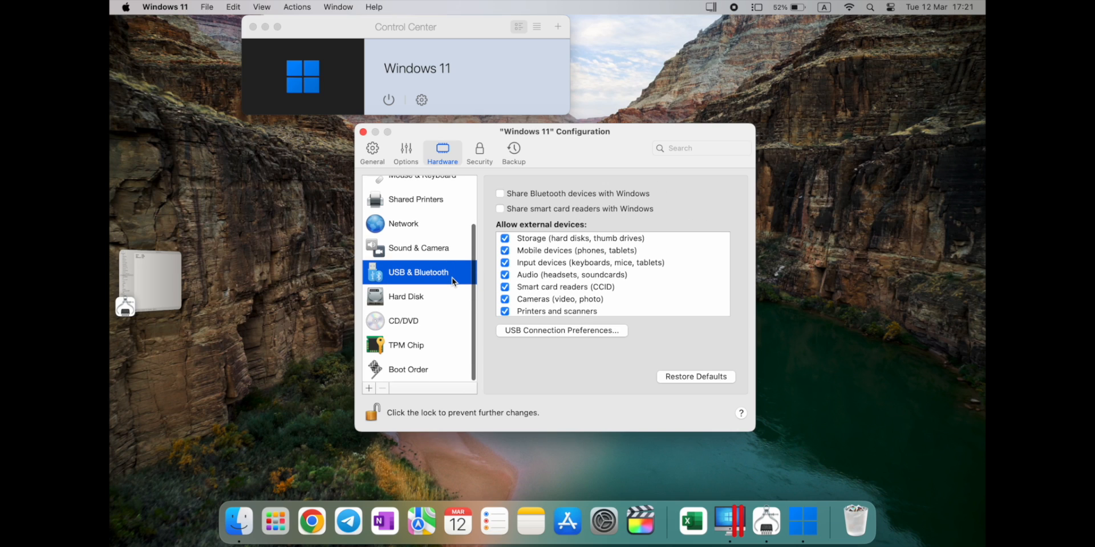
click(405, 296)
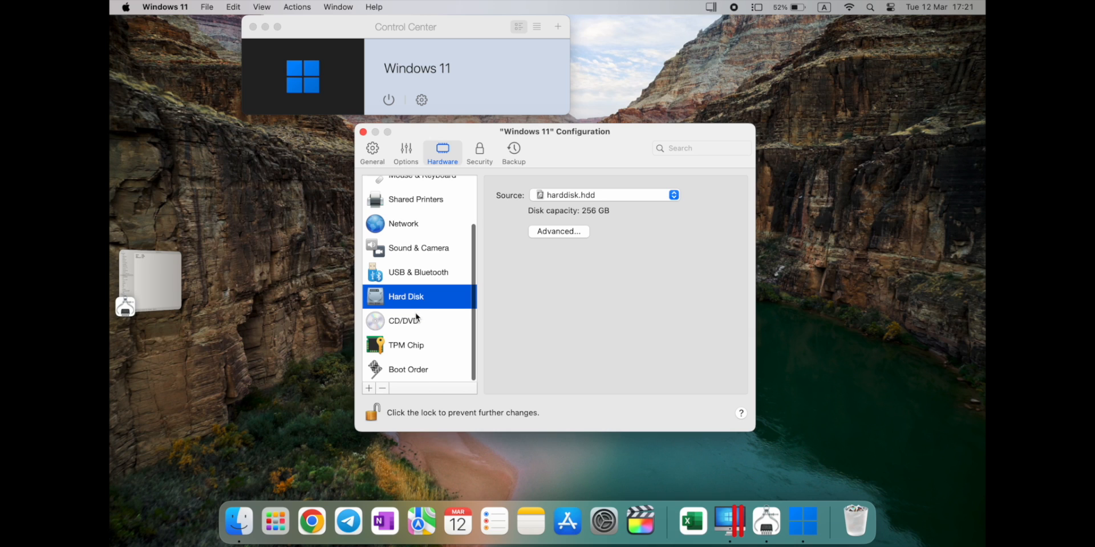
click(558, 231)
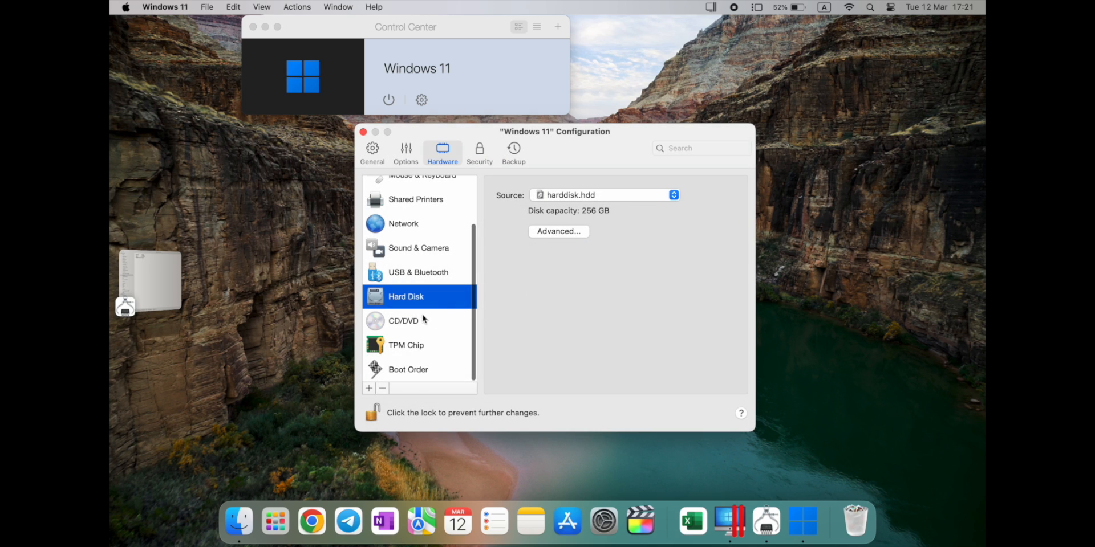
click(403, 320)
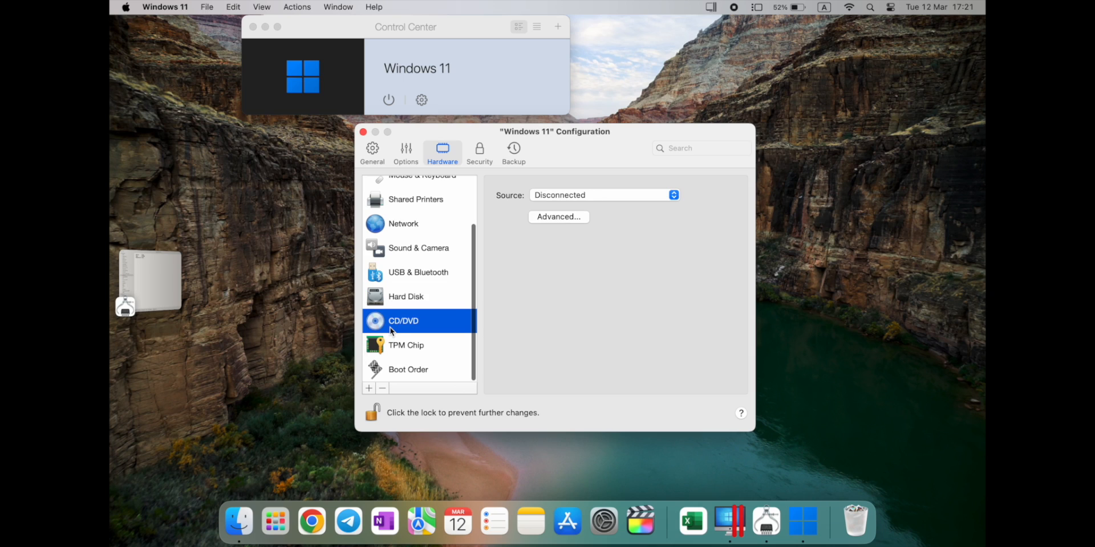
click(408, 369)
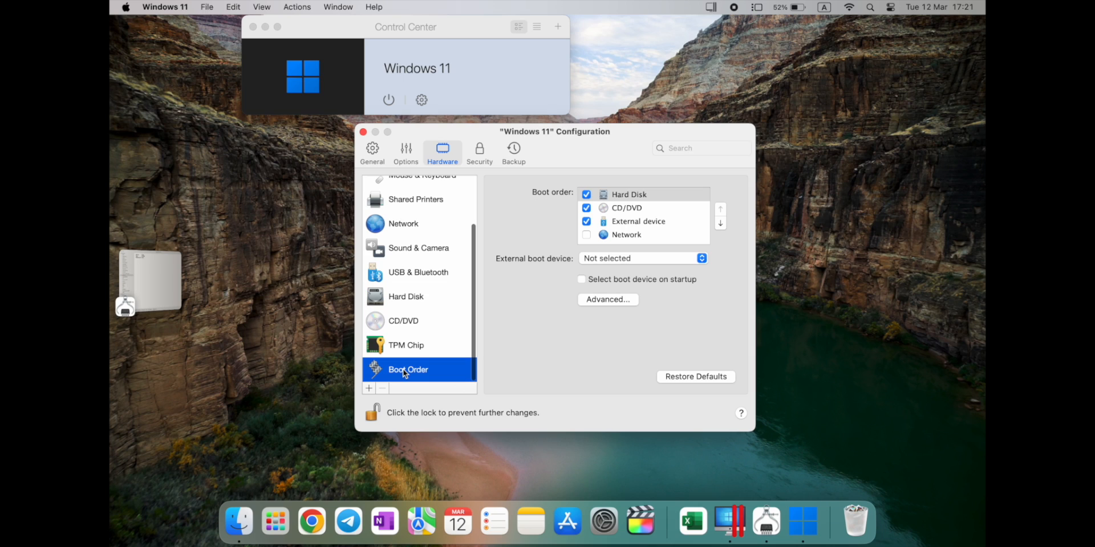
scroll(up, 3)
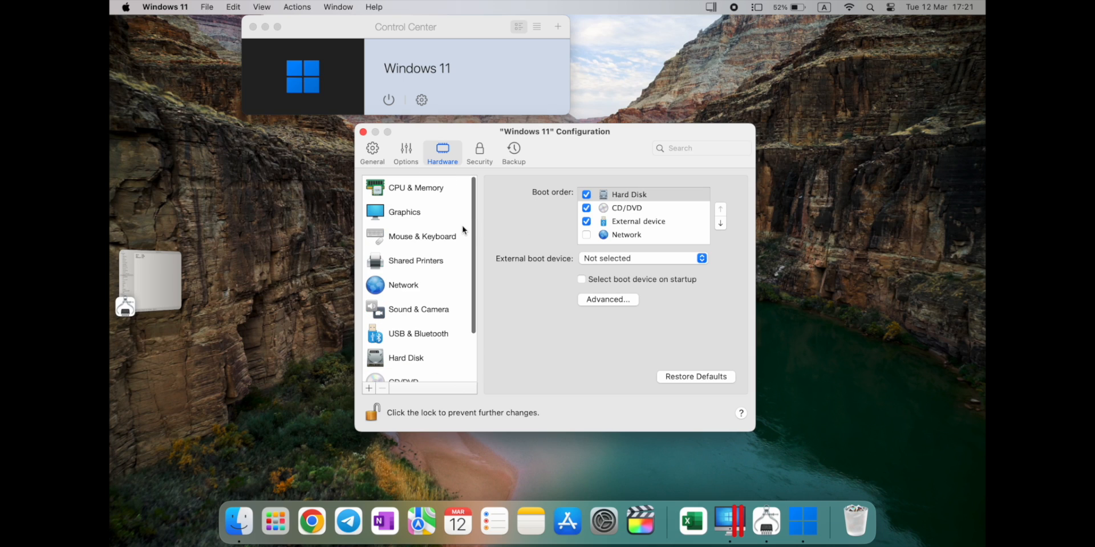
- Review the Security and Backup tabs unchanged, then return to General settings
click(479, 152)
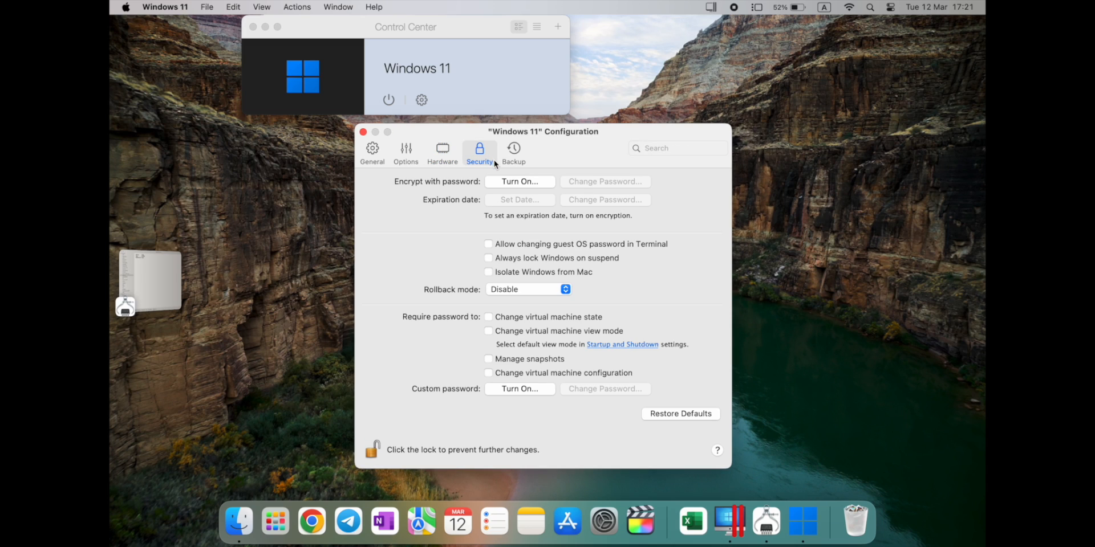
mouse_move(453, 333)
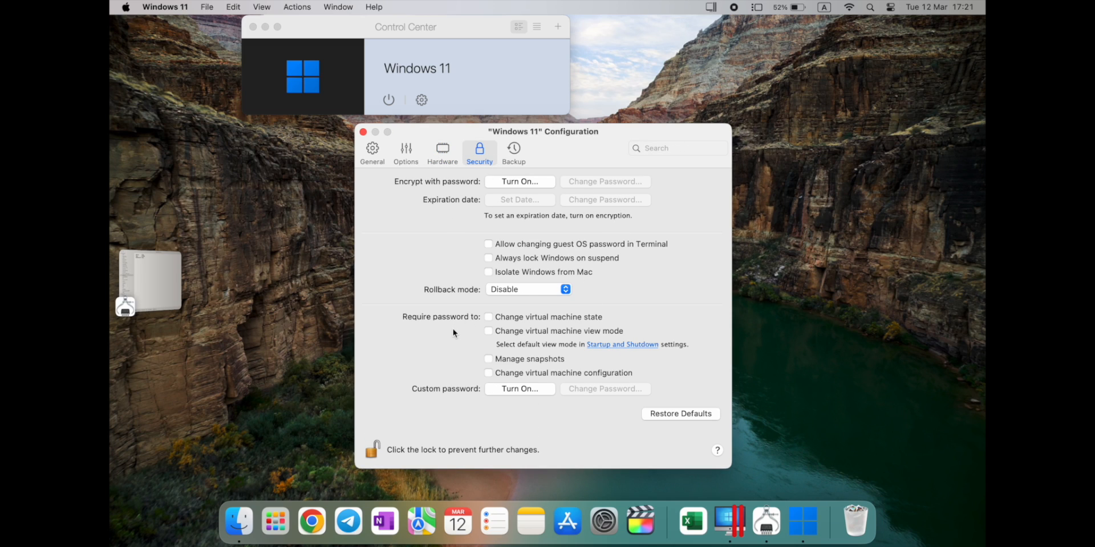
mouse_move(442, 376)
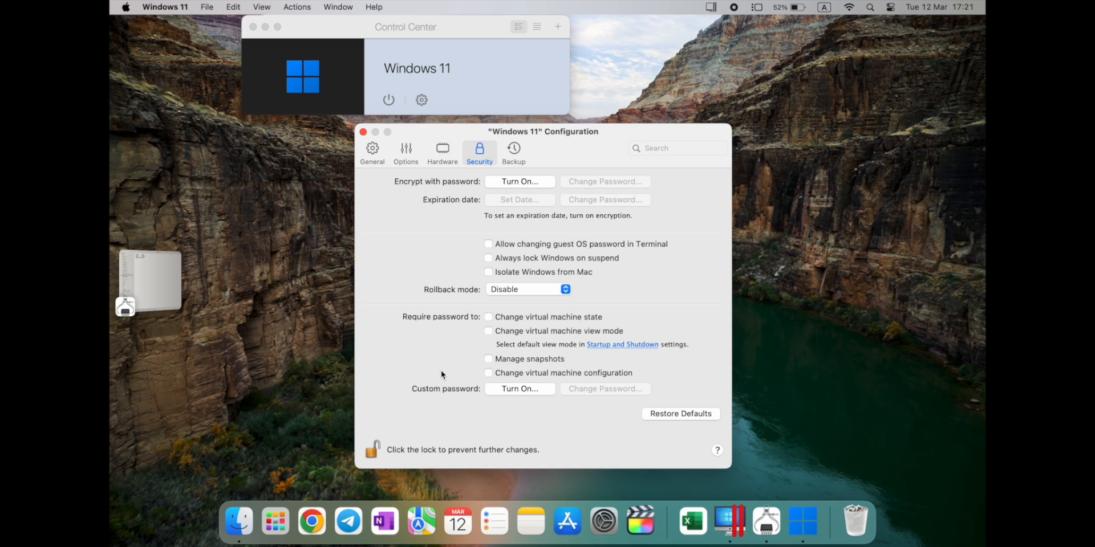
mouse_move(507, 337)
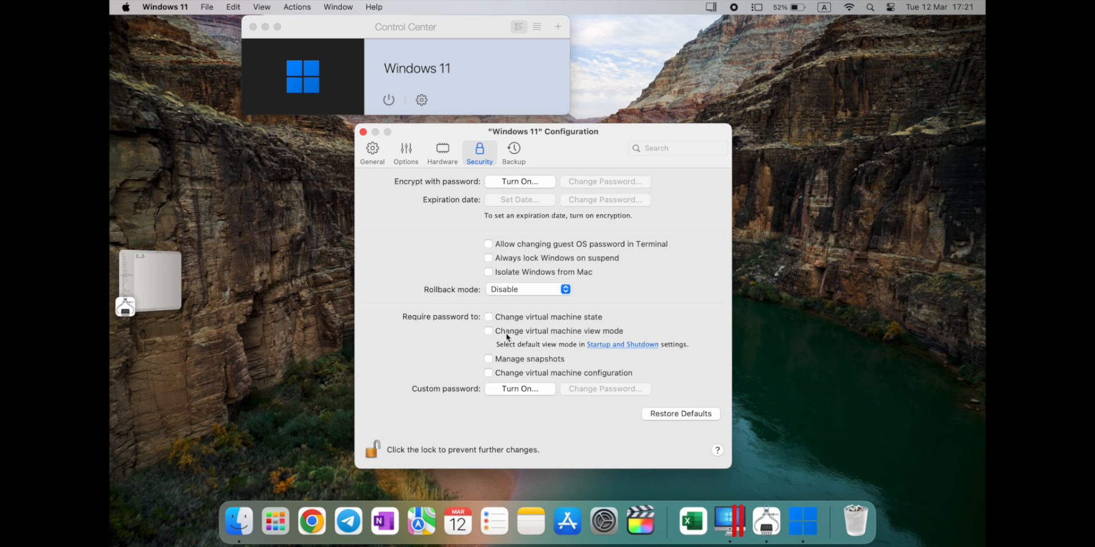
mouse_move(514, 153)
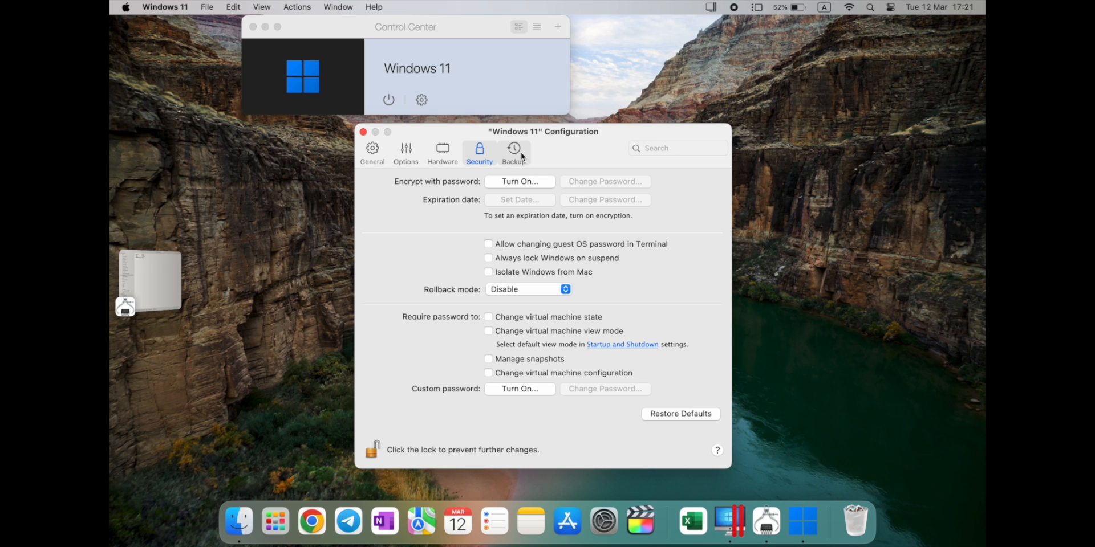
click(513, 151)
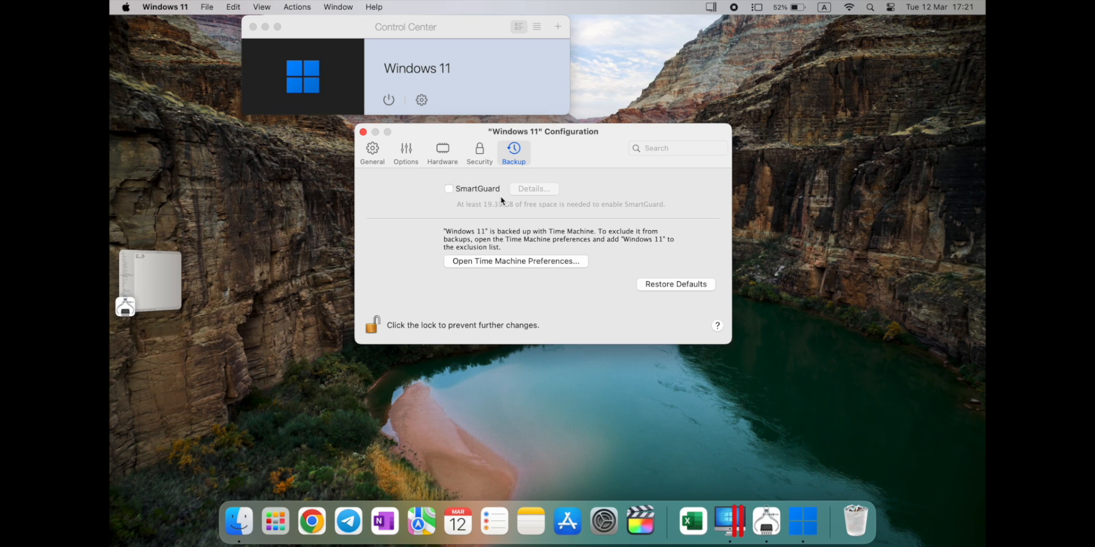
mouse_move(512, 213)
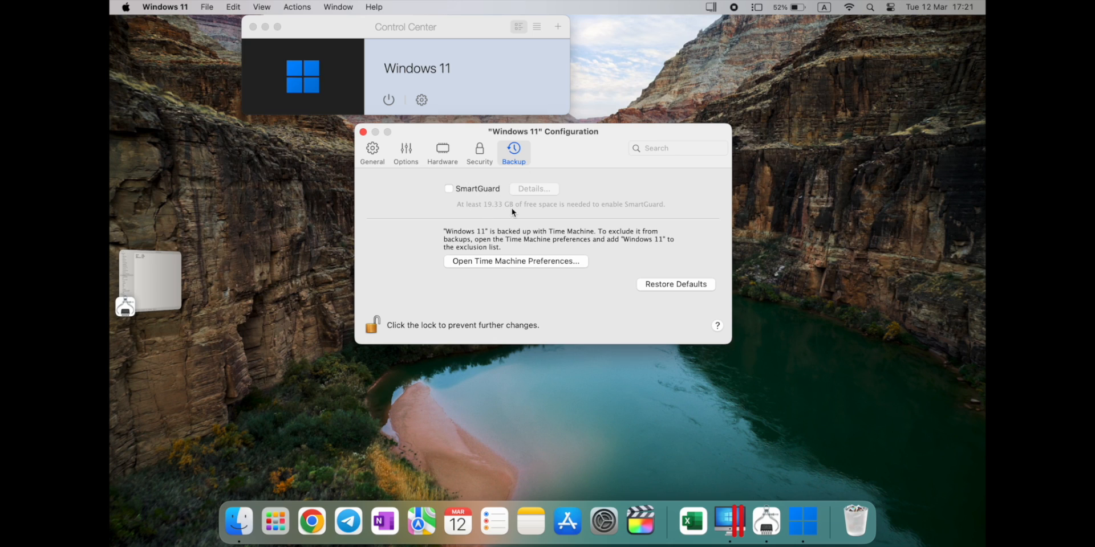
click(479, 152)
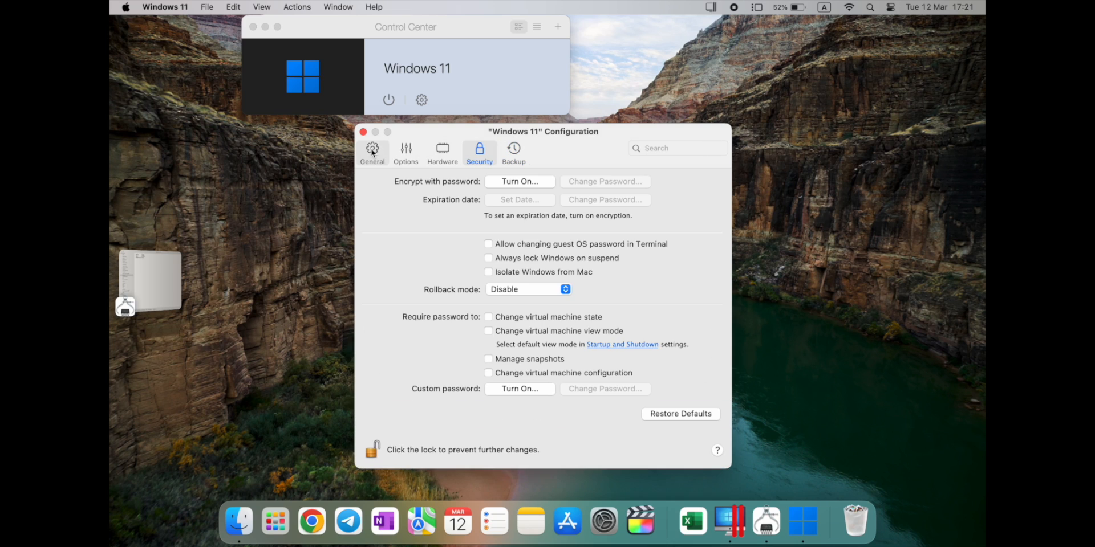
click(373, 153)
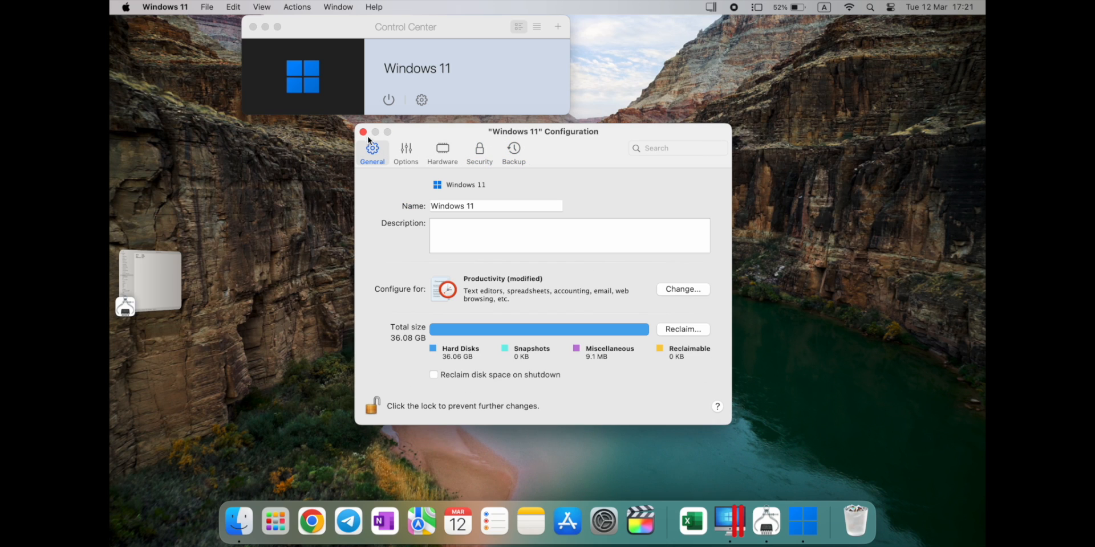
- Close the VM configuration window, then close the Mac Files folder in running Windows 11
click(363, 132)
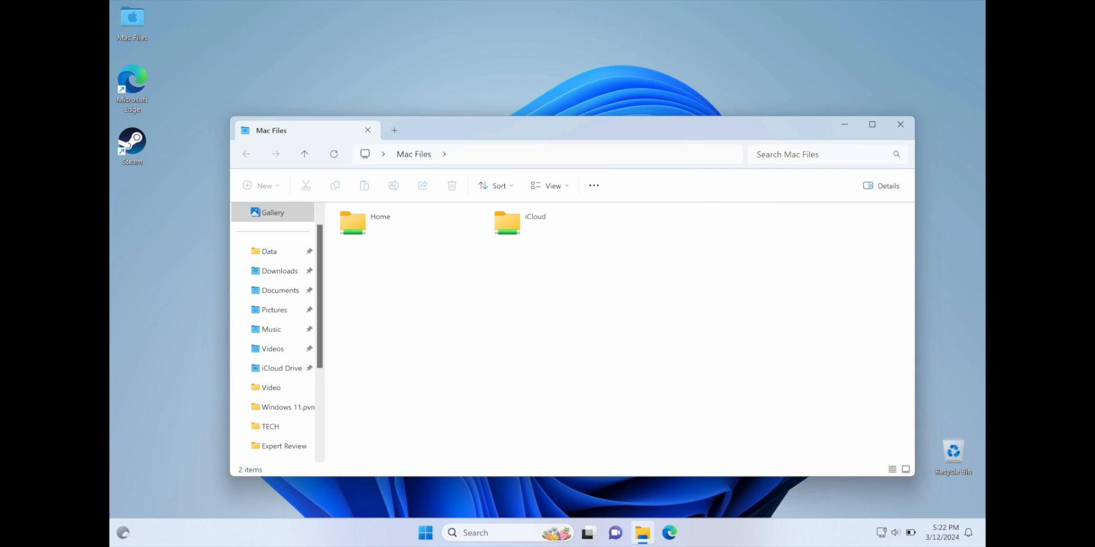
click(900, 124)
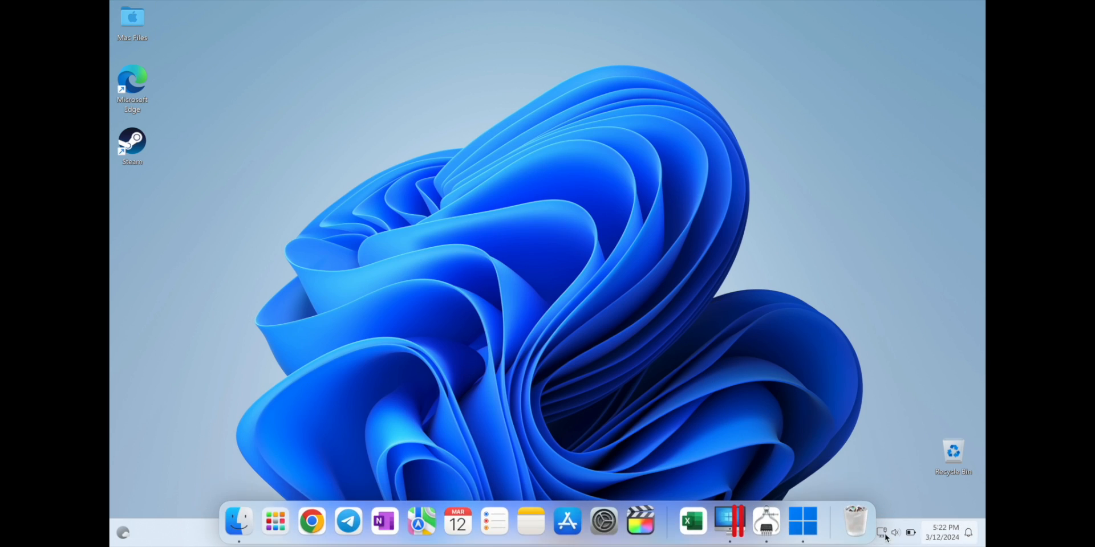
mouse_move(692, 522)
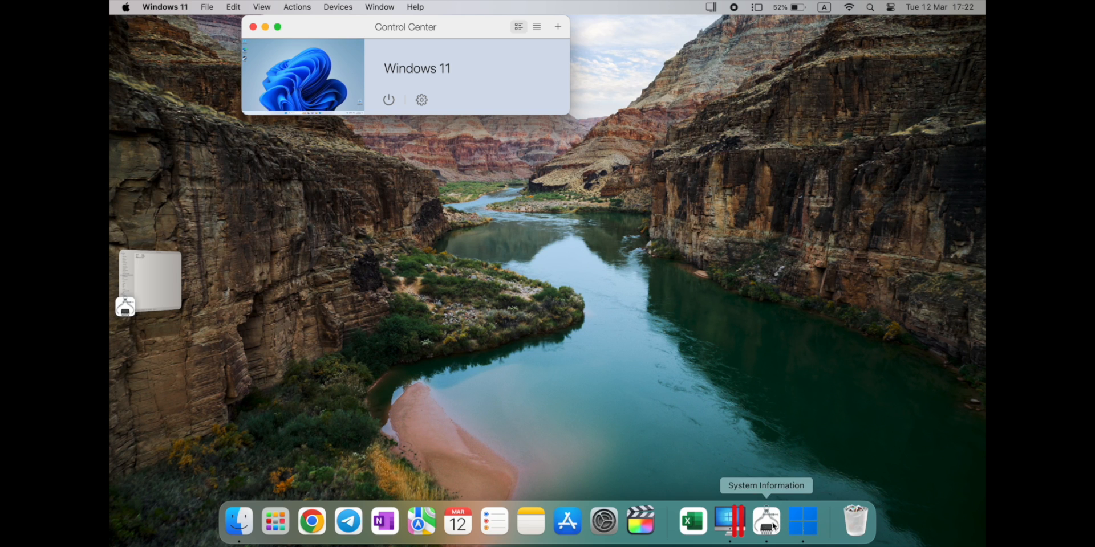
mouse_move(777, 526)
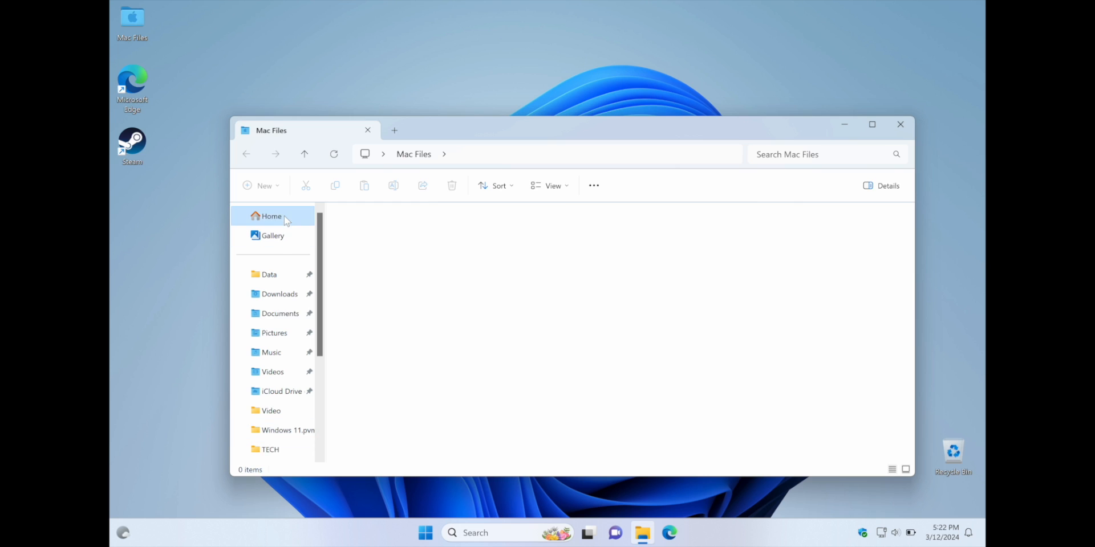
- Browse Home and This PC, open Local Disk (C:), then the Mac home drive (Z:)
click(271, 236)
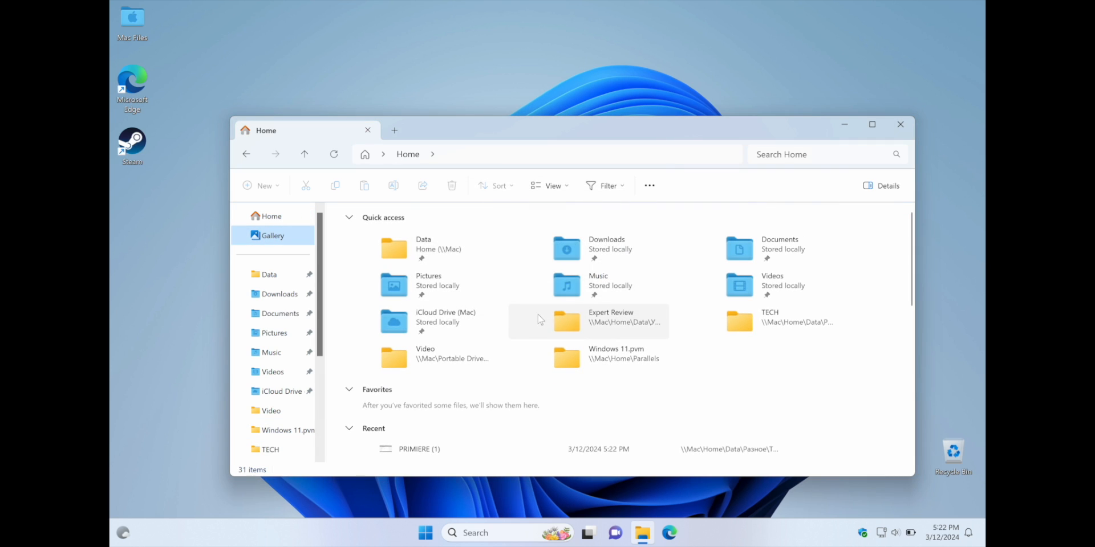
mouse_move(576, 377)
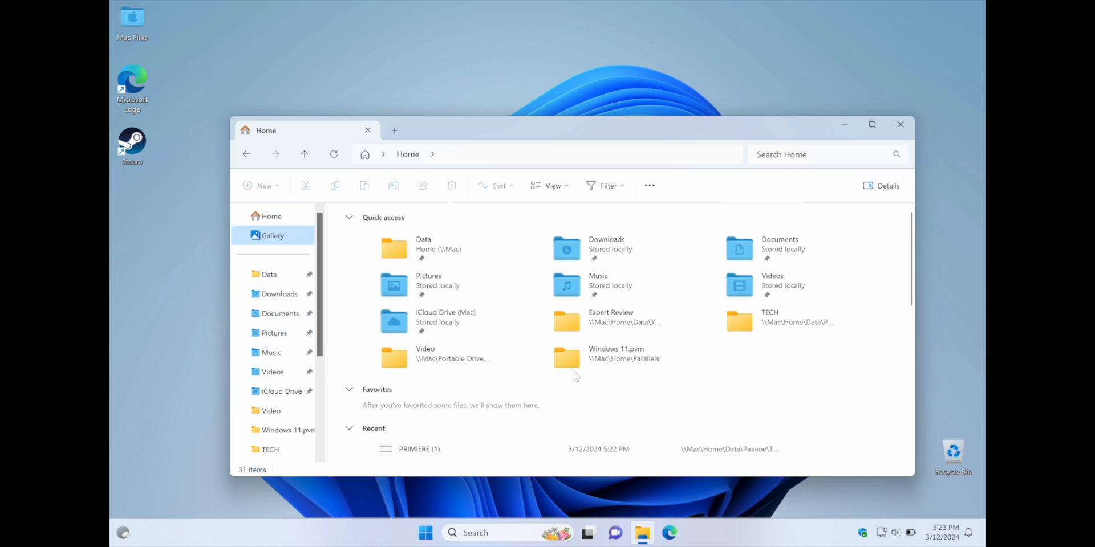
scroll(down, 3)
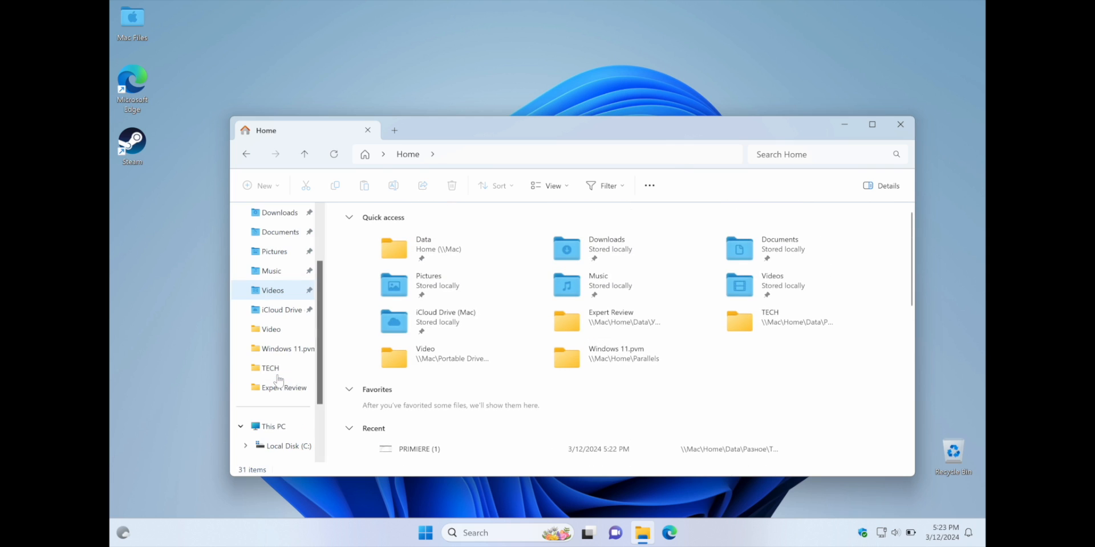
click(273, 426)
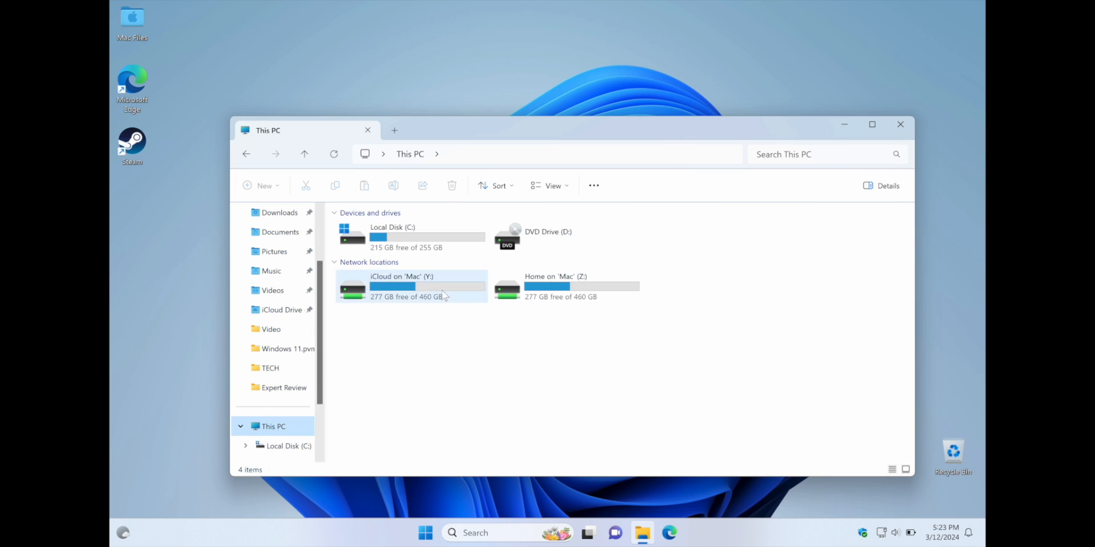
mouse_move(585, 317)
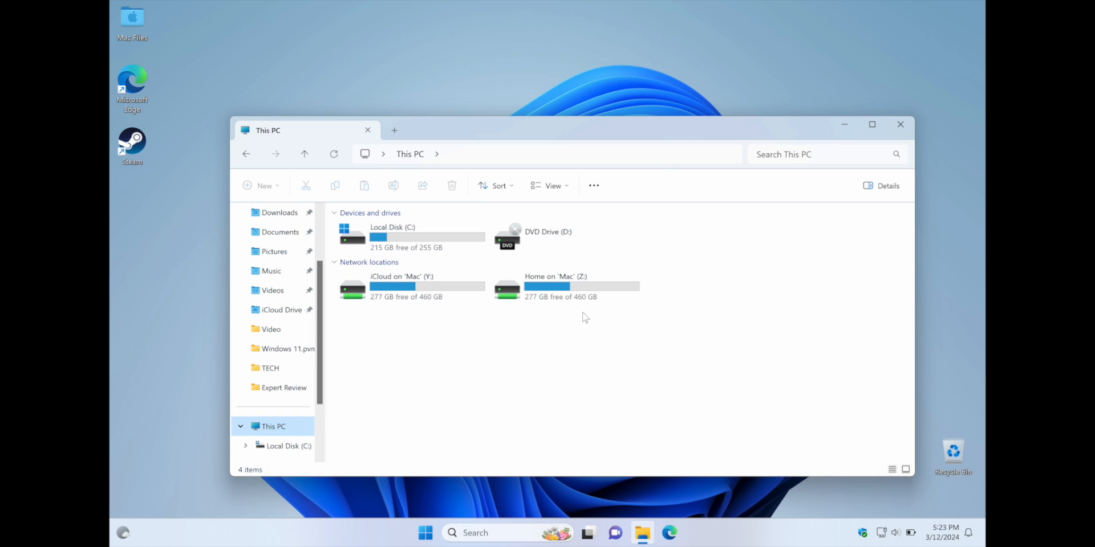
click(566, 286)
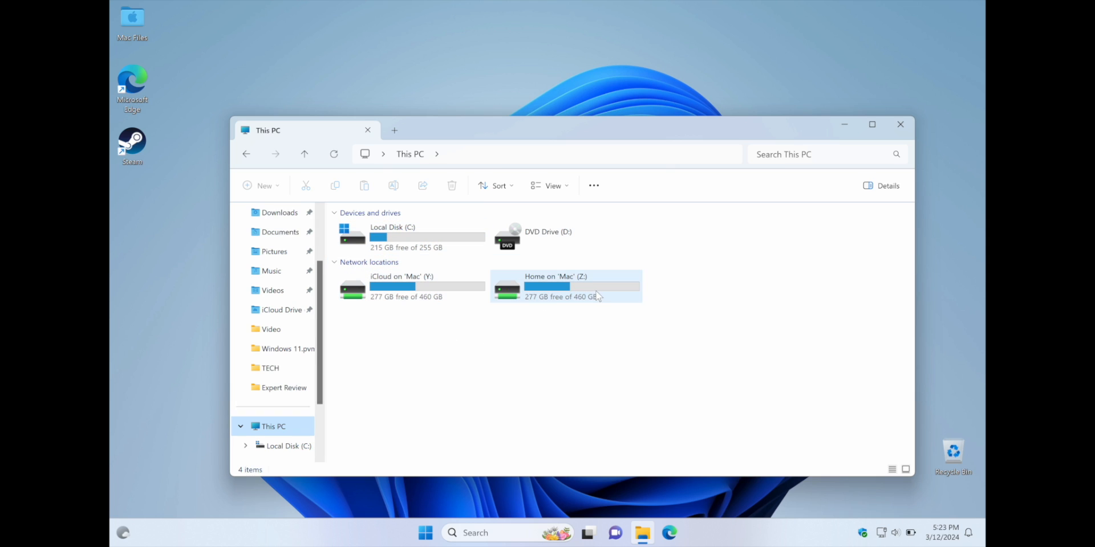
double_click(391, 238)
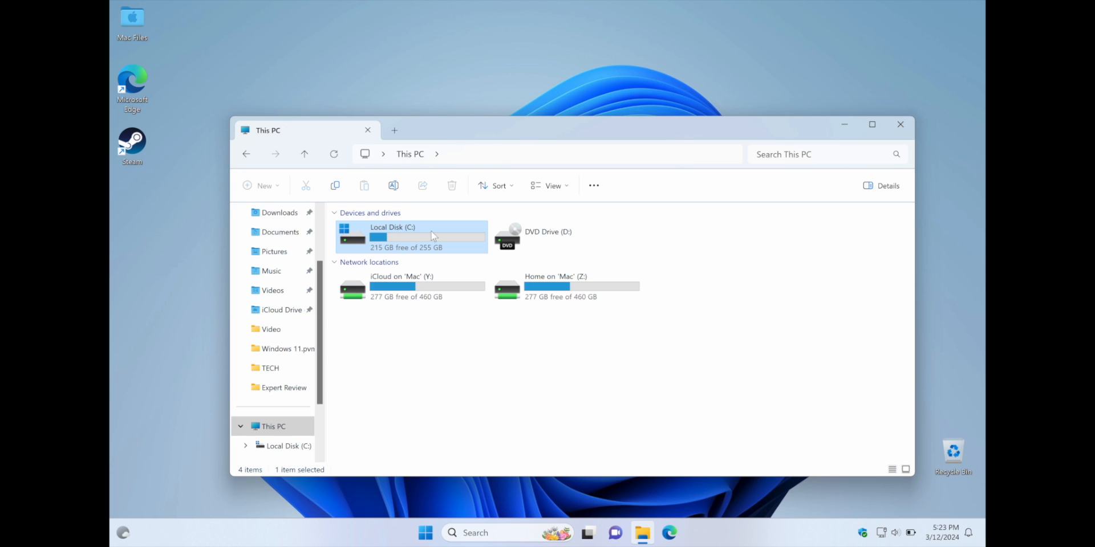
mouse_move(432, 256)
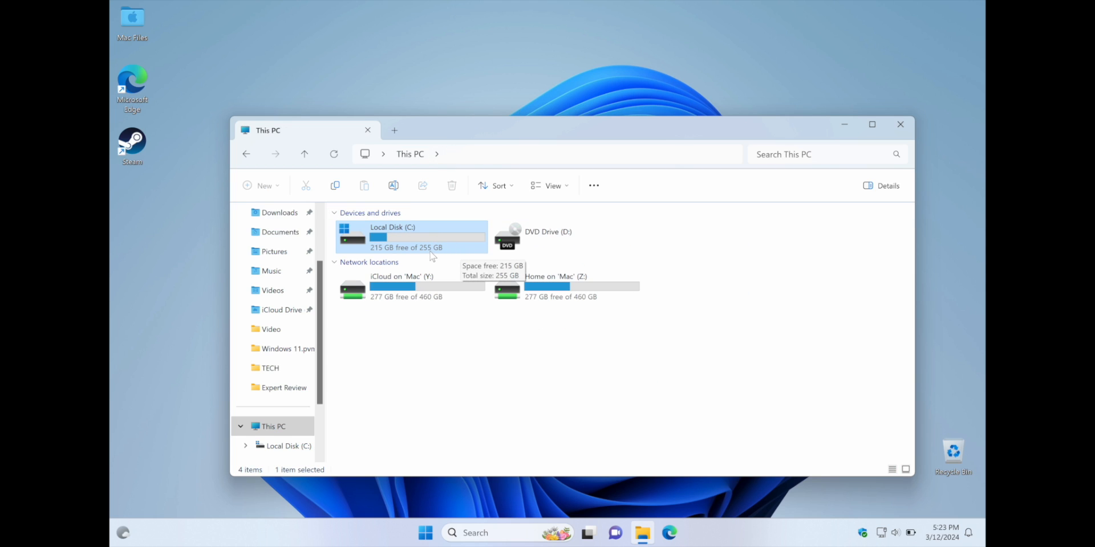
double_click(393, 237)
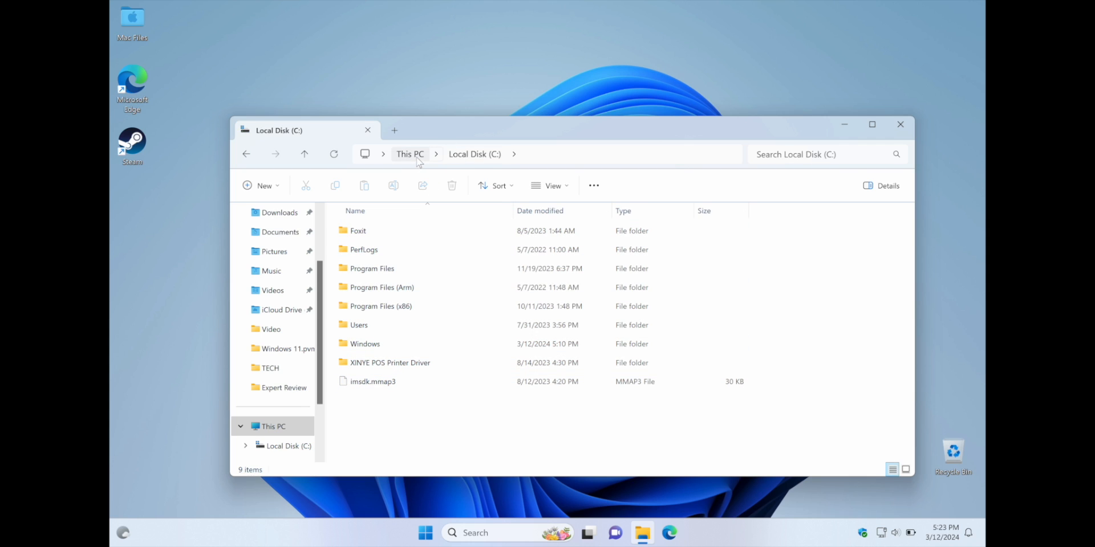
click(410, 153)
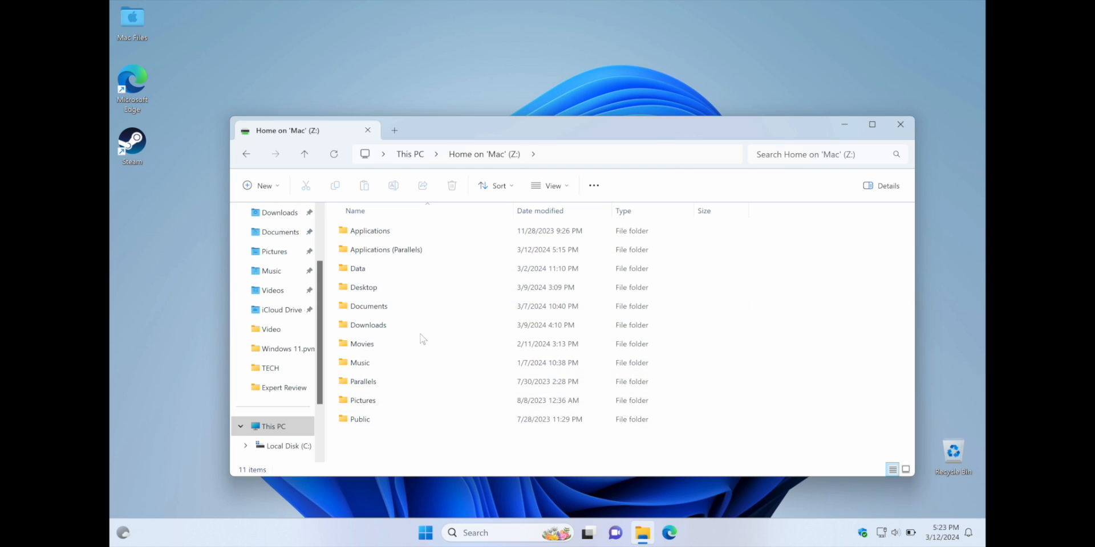
mouse_move(447, 137)
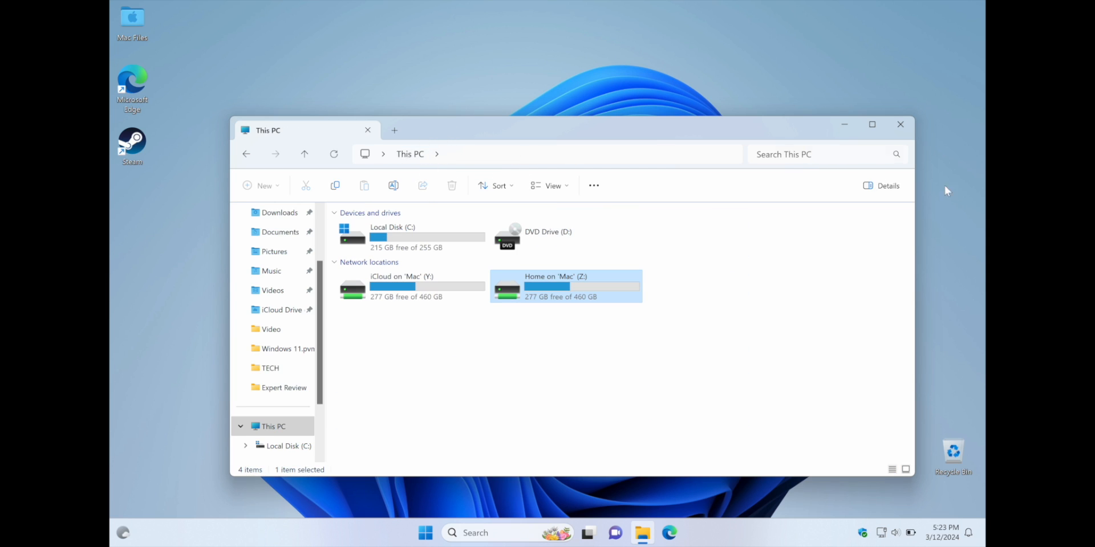
mouse_move(901, 124)
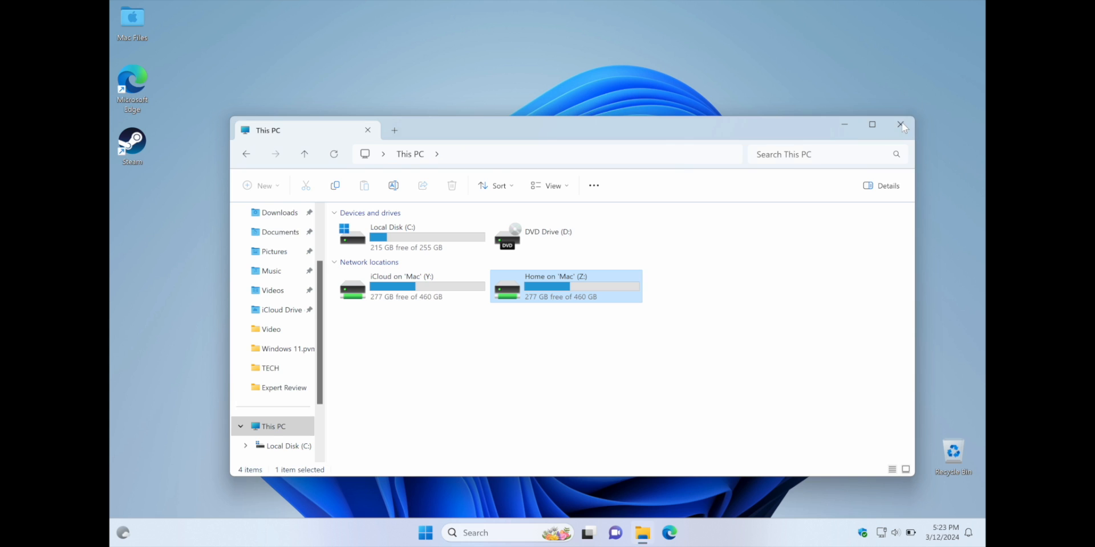
- Close File Explorer and open the Quick Settings panel
click(895, 533)
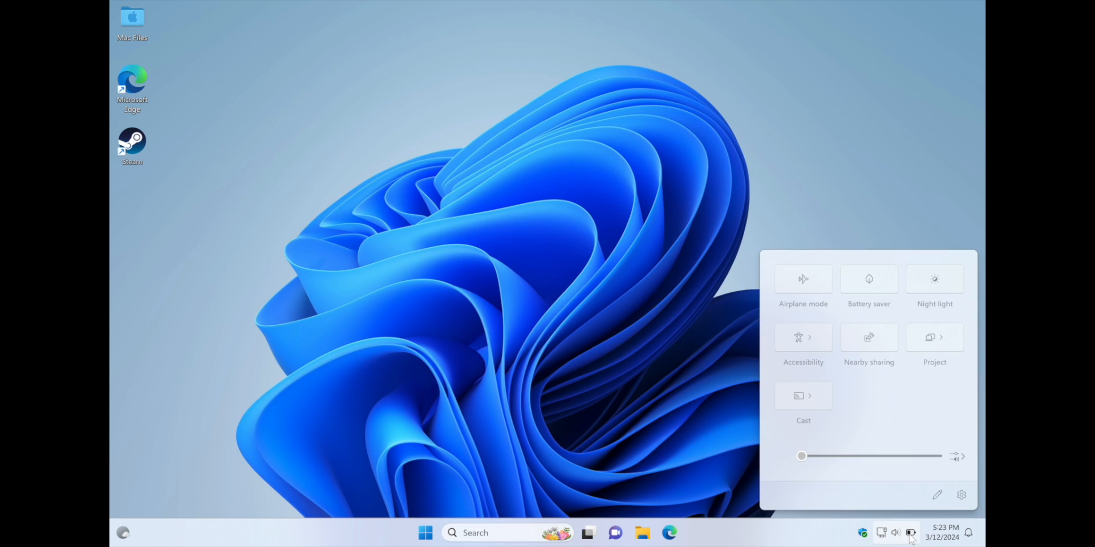
click(869, 337)
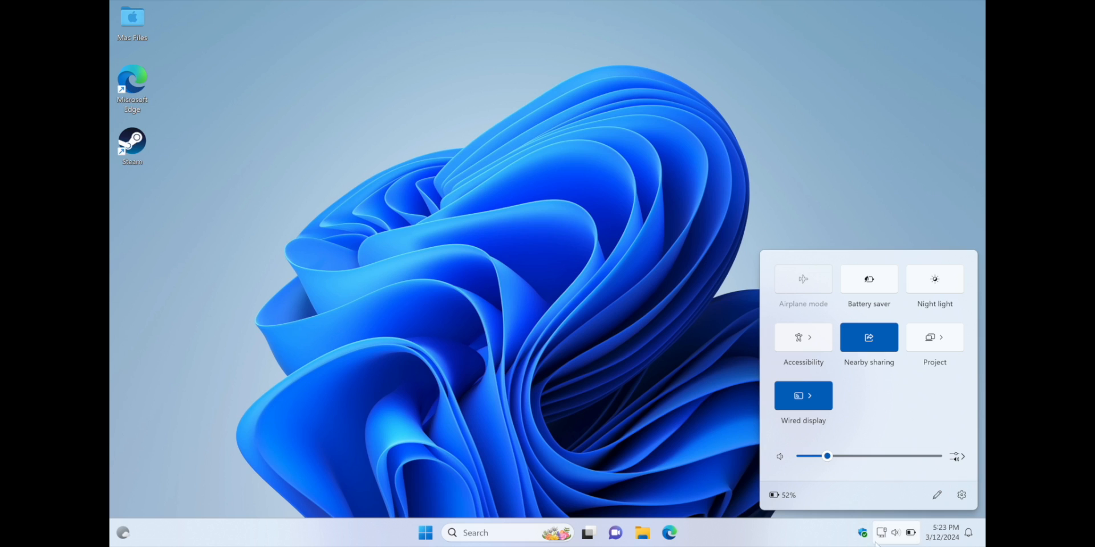
mouse_move(890, 108)
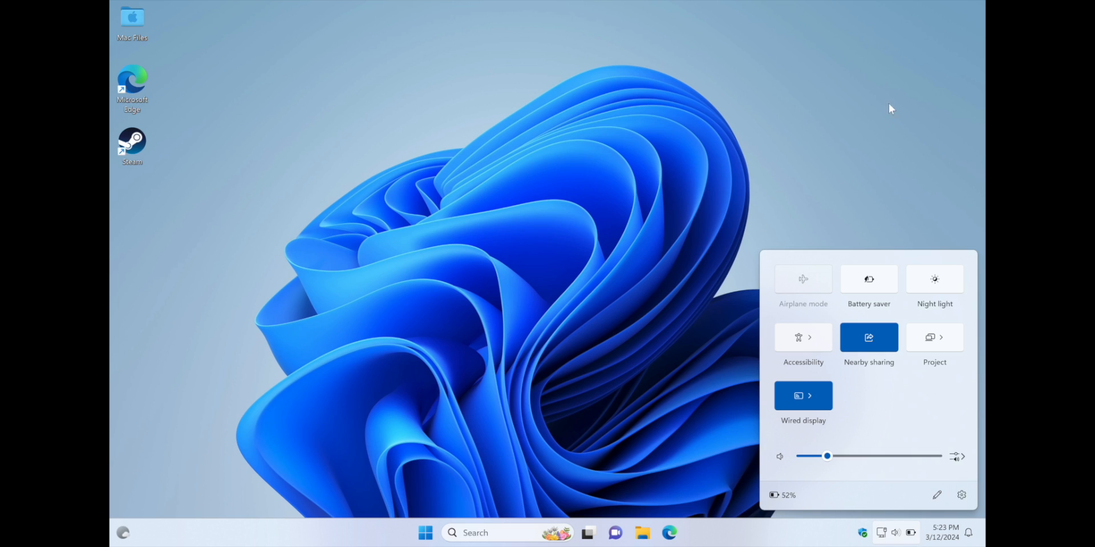
mouse_move(855, 483)
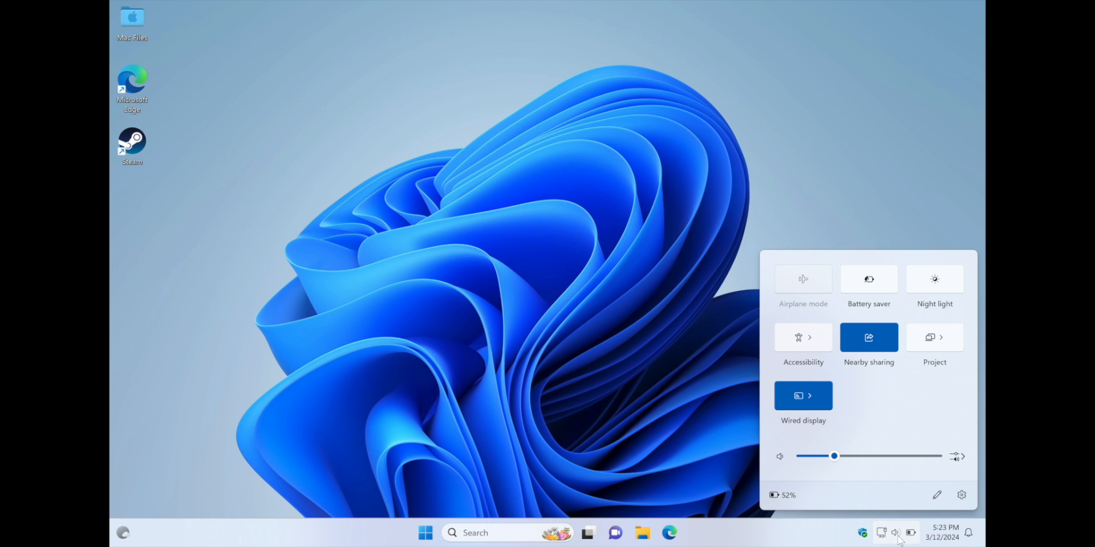
mouse_move(947, 461)
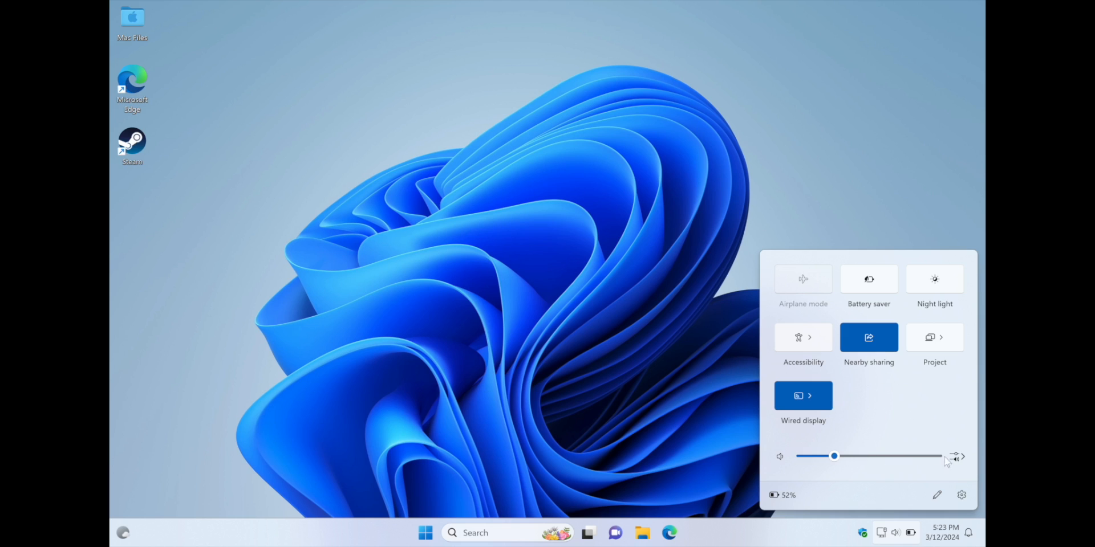
mouse_move(803, 337)
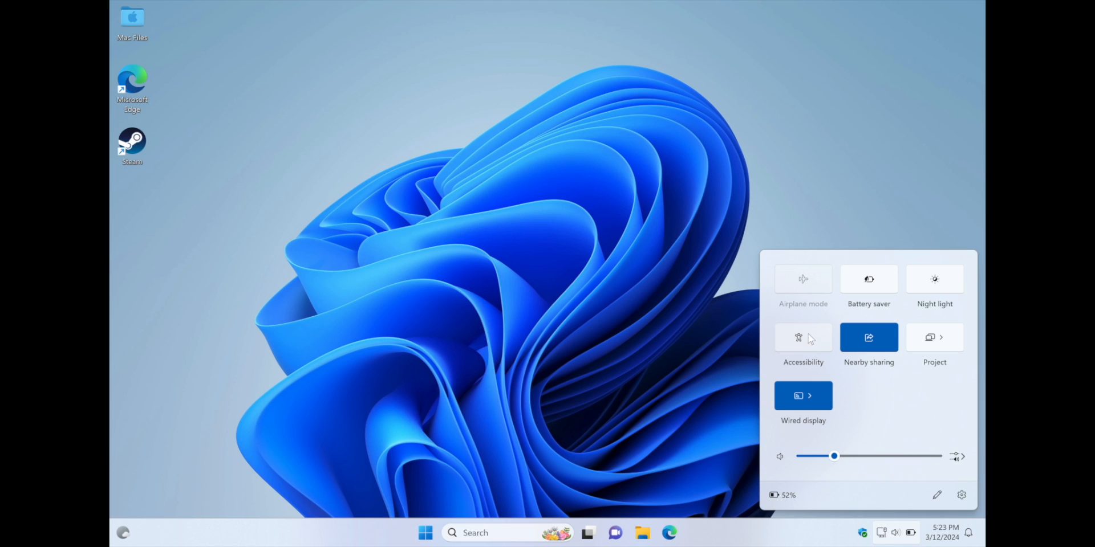
mouse_move(962, 305)
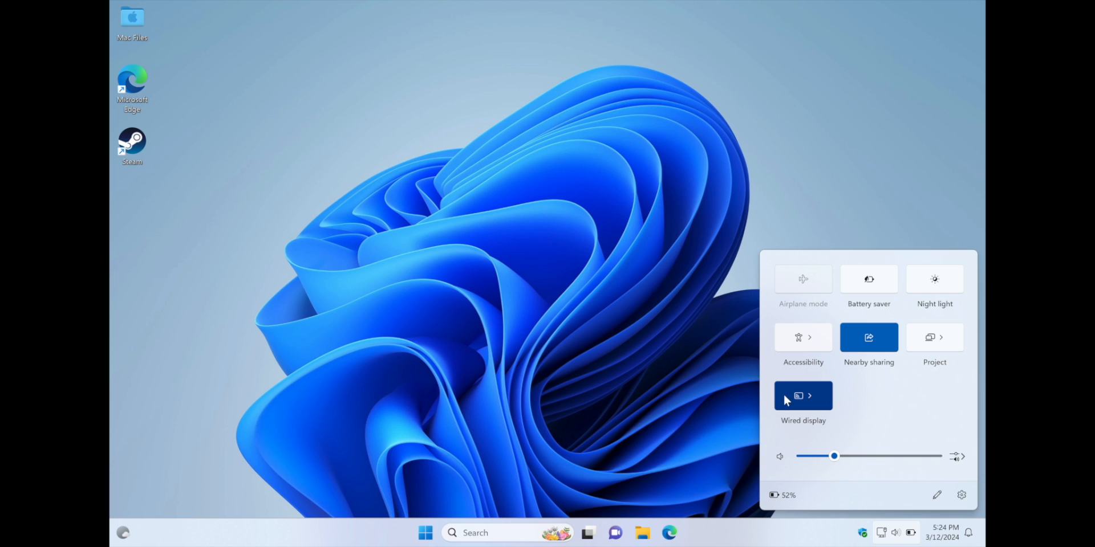
mouse_move(857, 457)
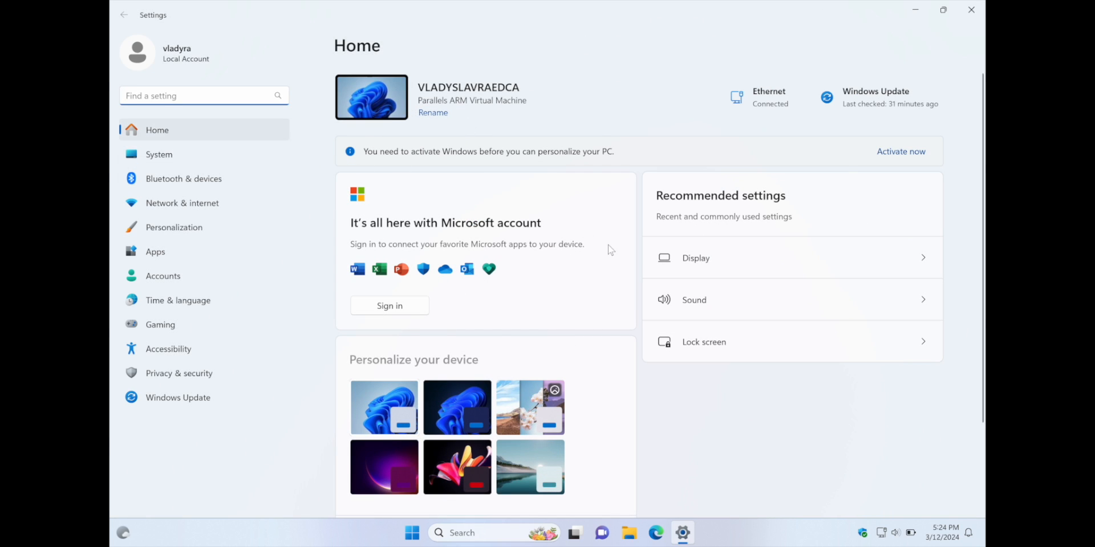
- Review display resolutions, keeping 2880 × 1800, then scroll to the Graphics settings
click(158, 154)
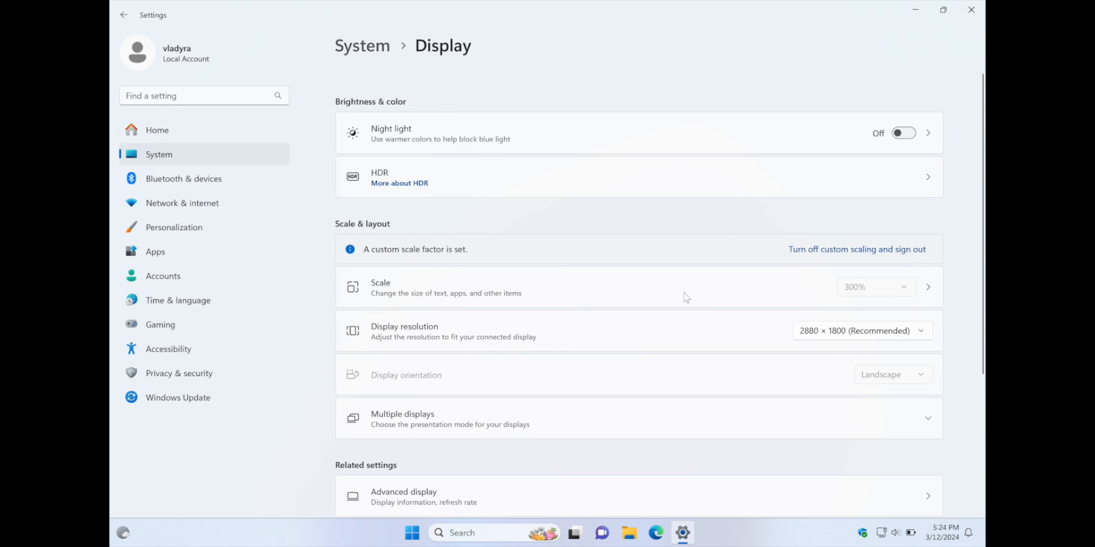
click(861, 330)
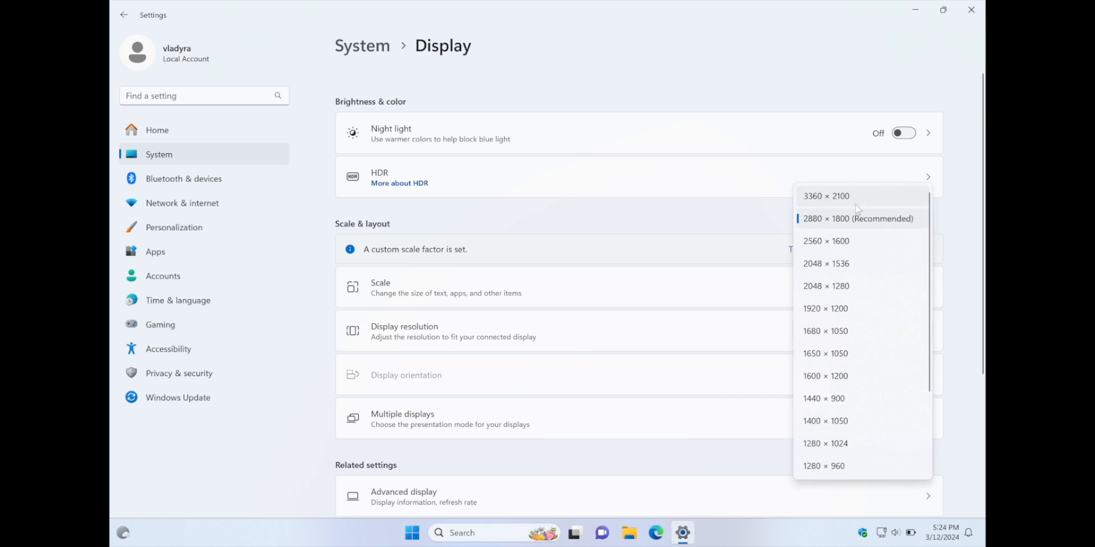
mouse_move(845, 222)
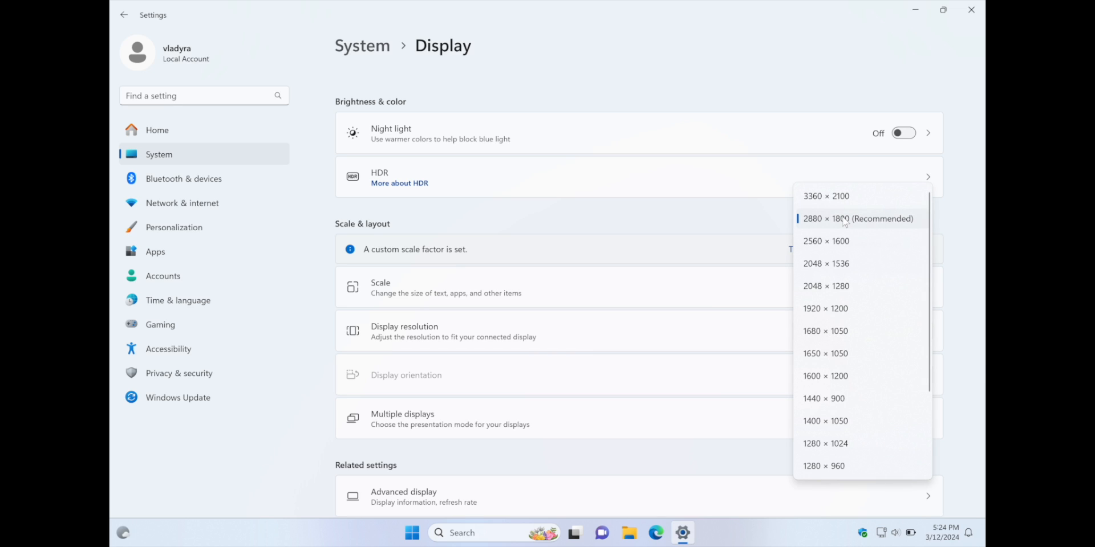
mouse_move(865, 202)
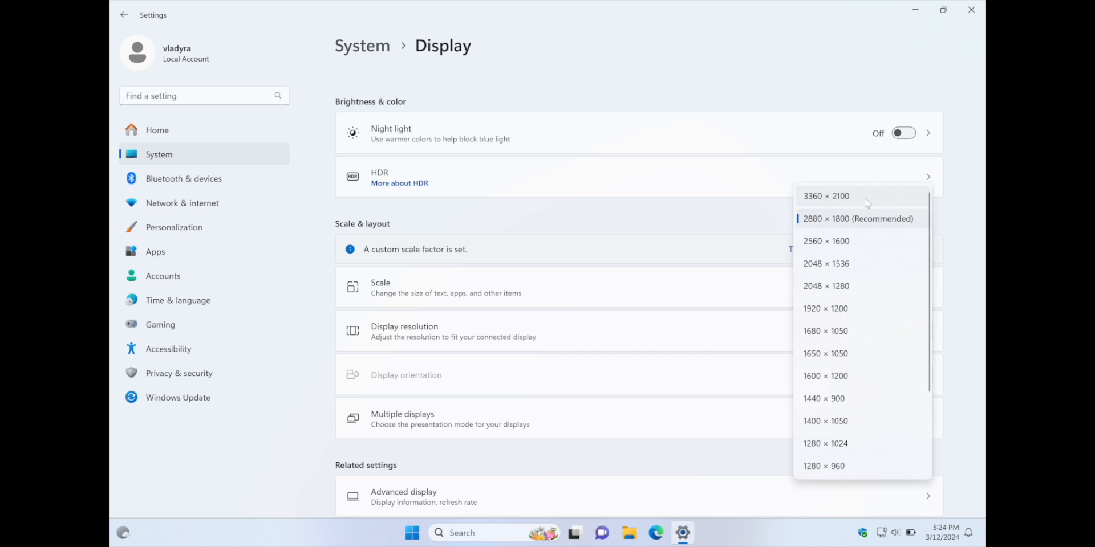
mouse_move(862, 309)
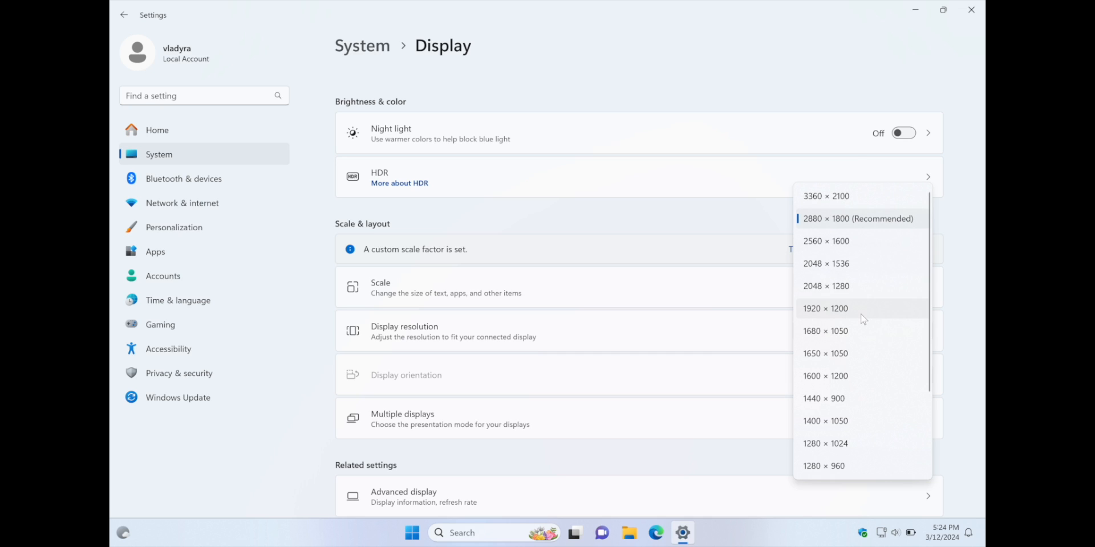
mouse_move(830, 312)
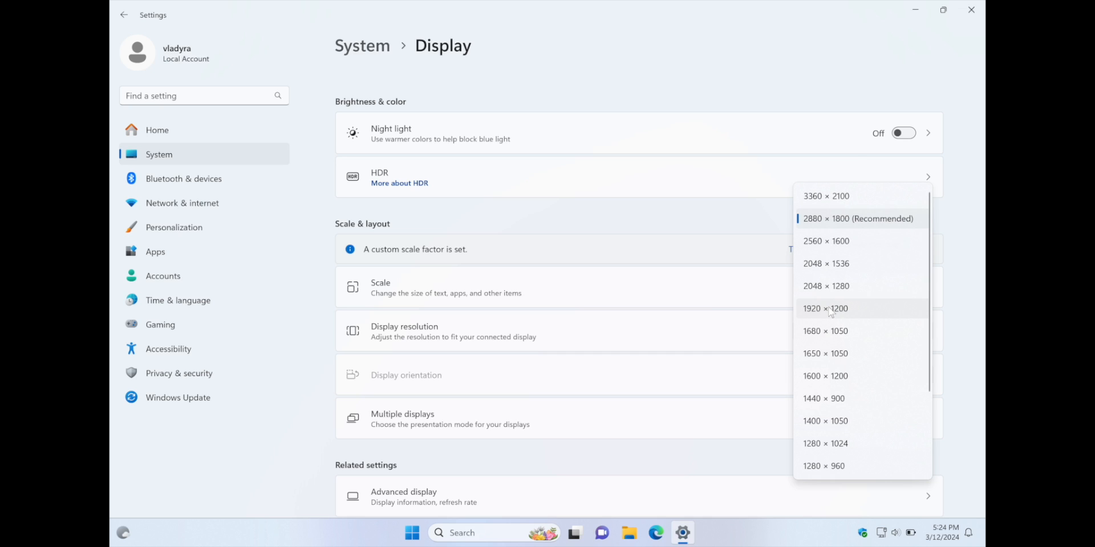
mouse_move(717, 264)
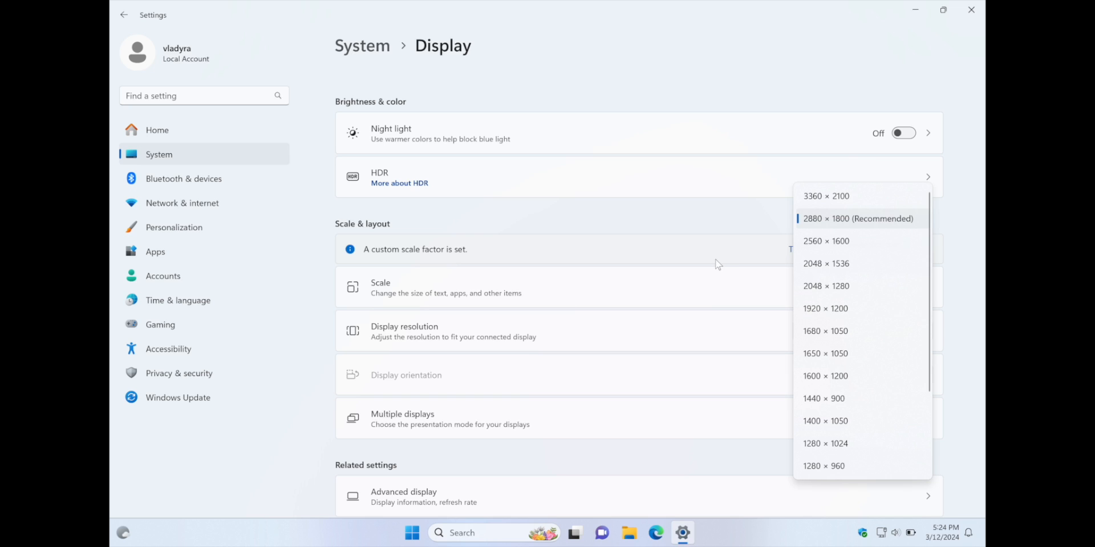
mouse_move(696, 216)
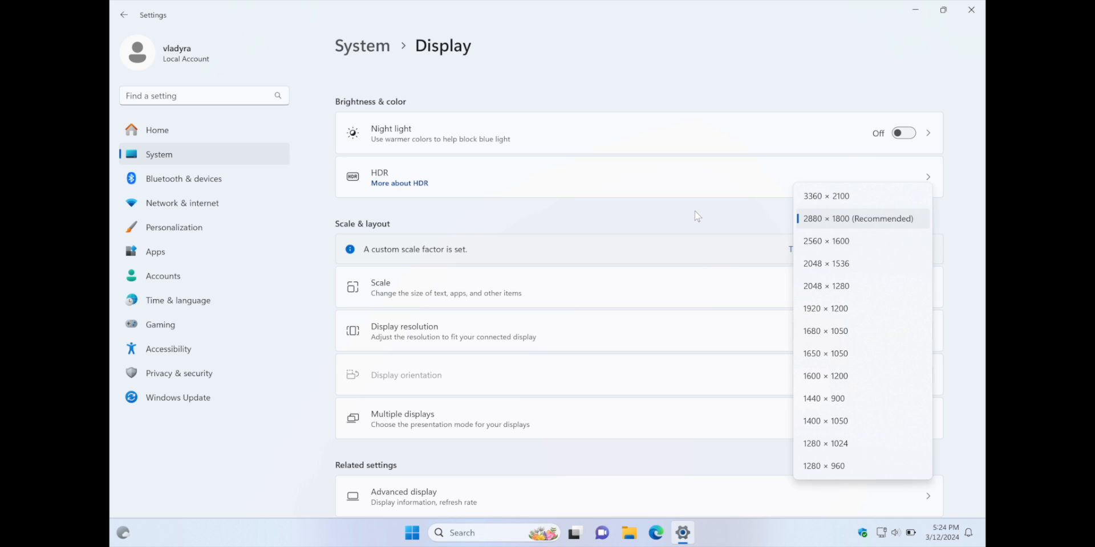
click(858, 218)
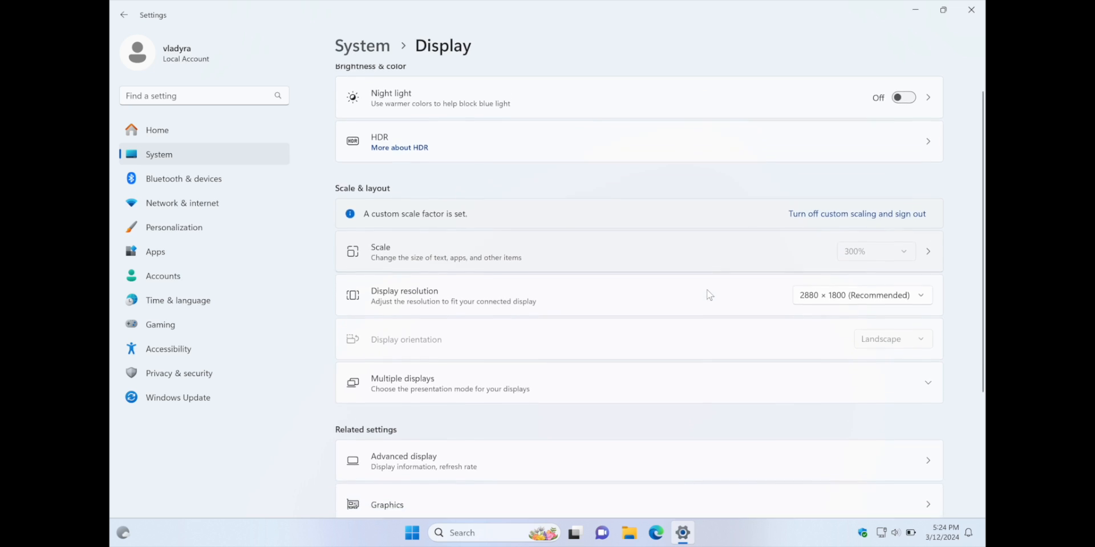
scroll(down, 3)
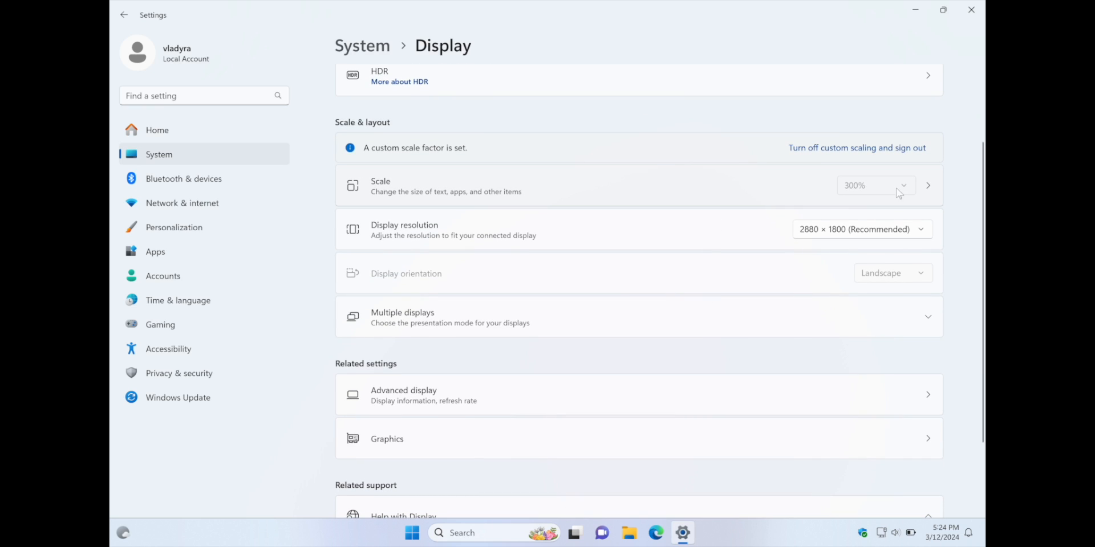
mouse_move(800, 177)
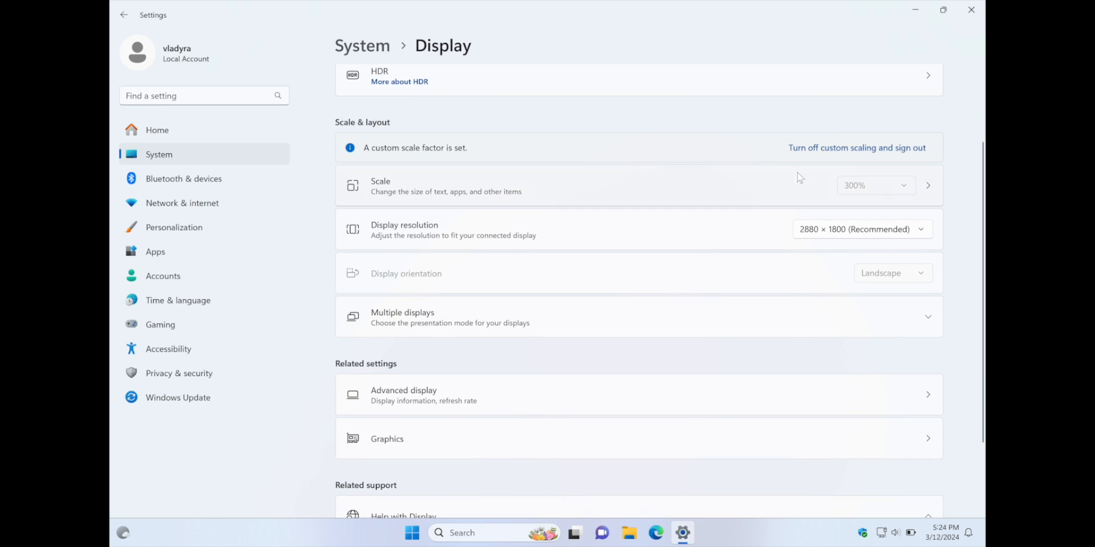
scroll(down, 3)
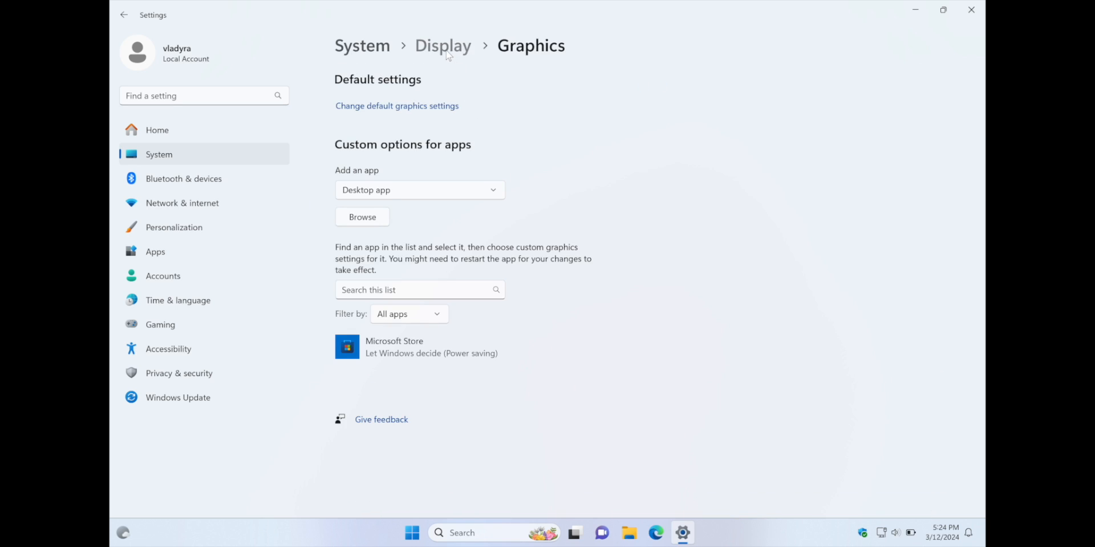
- Open System › Sound and review Speakers at volume 24 and Microphone at 96
click(361, 46)
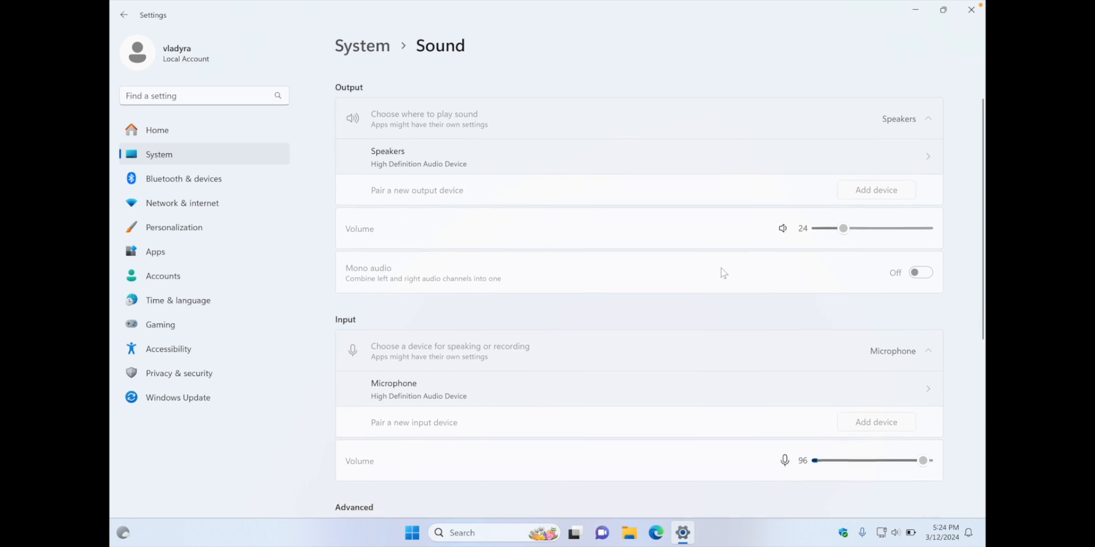
scroll(down, 3)
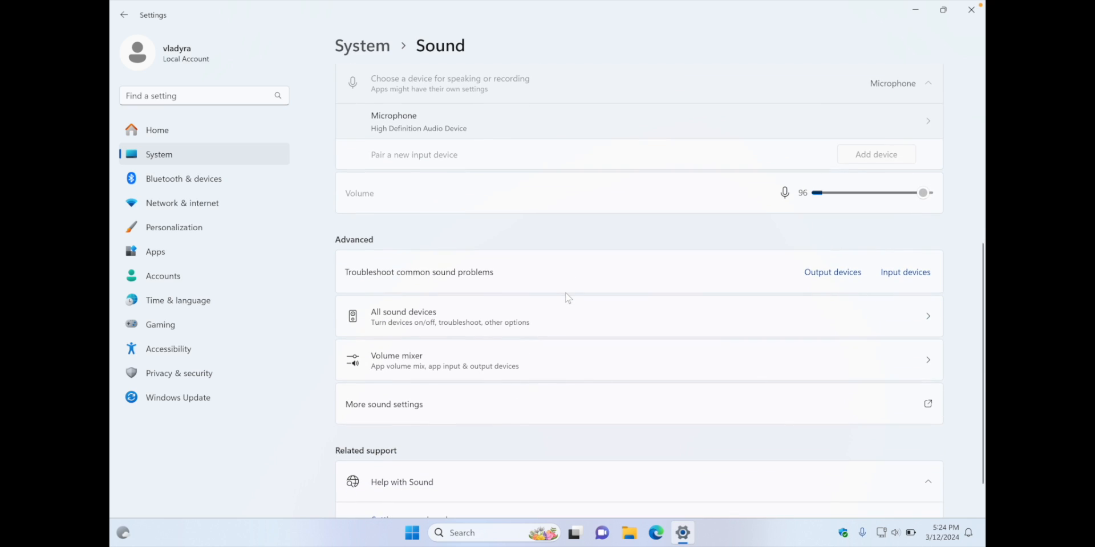
scroll(up, 3)
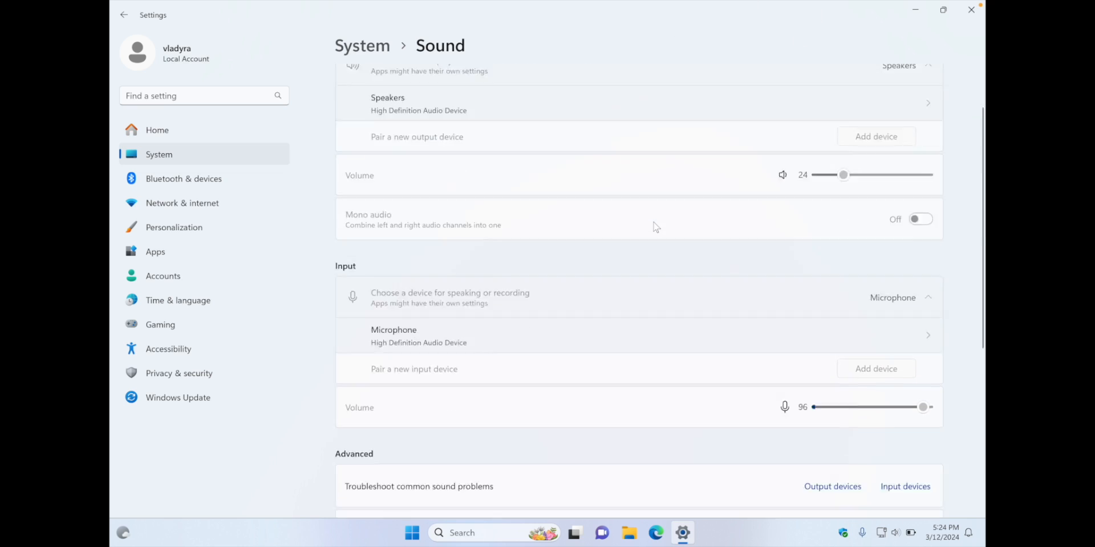
scroll(down, 3)
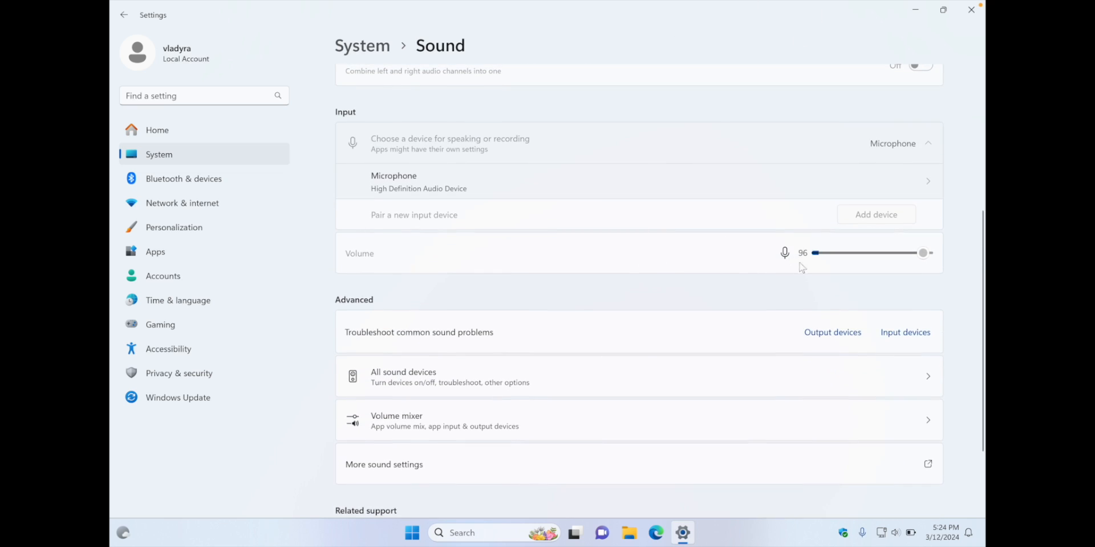
mouse_move(798, 264)
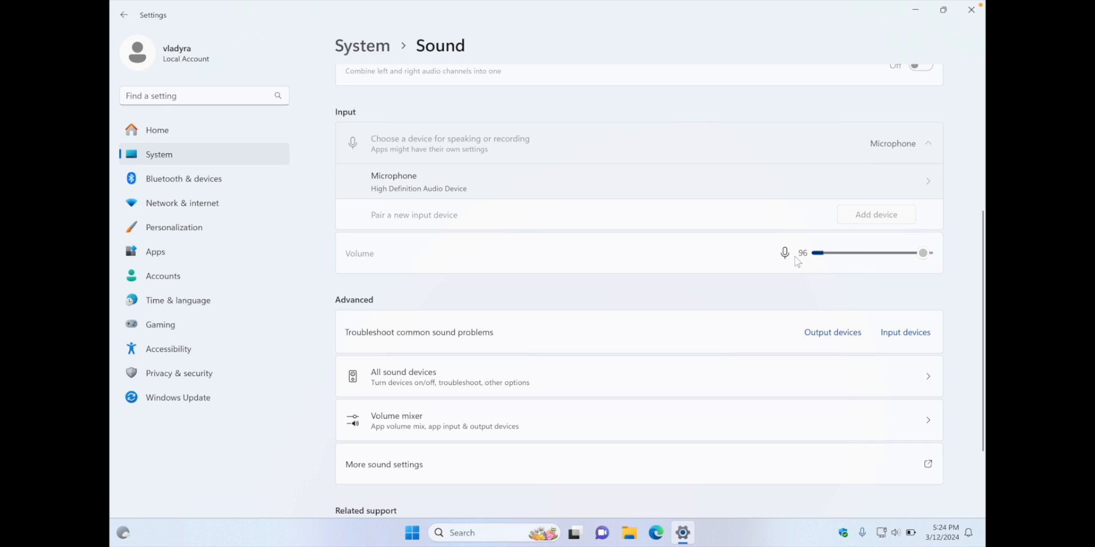
scroll(up, 3)
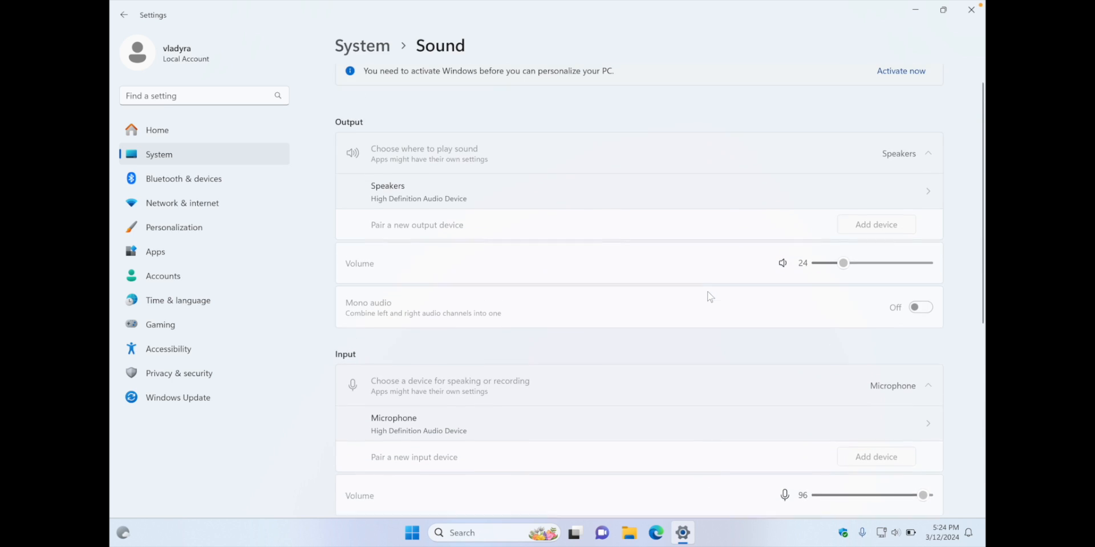
- Open Power & battery, expand Battery saver and Battery usage, showing Never timeouts
click(124, 14)
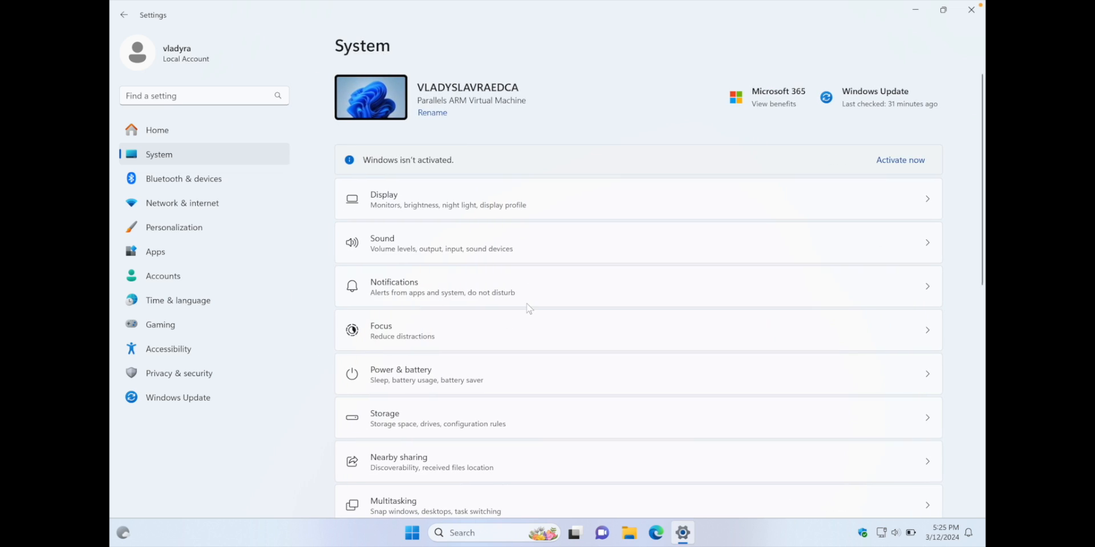
scroll(down, 3)
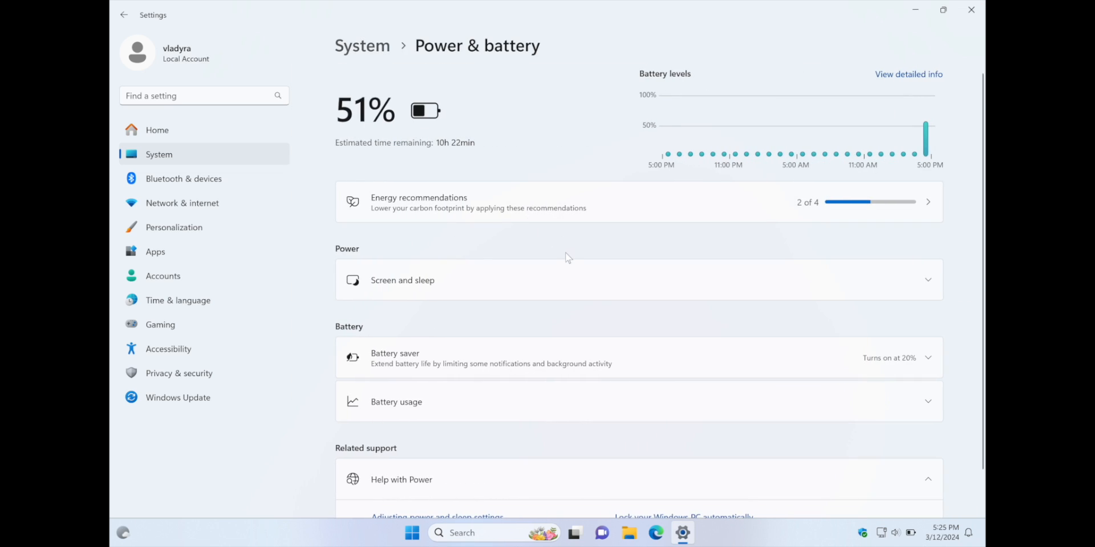
scroll(down, 3)
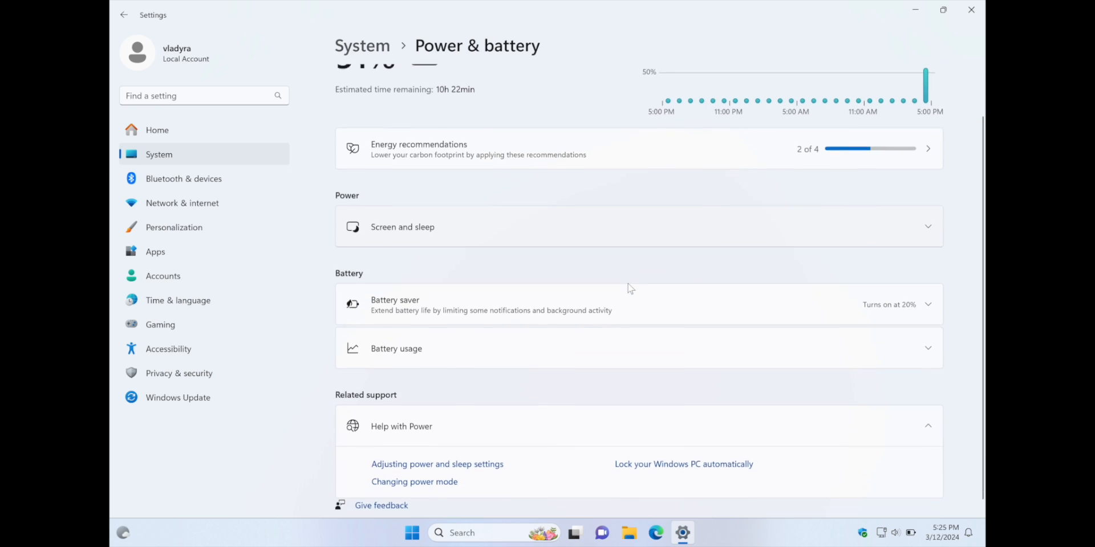
click(635, 305)
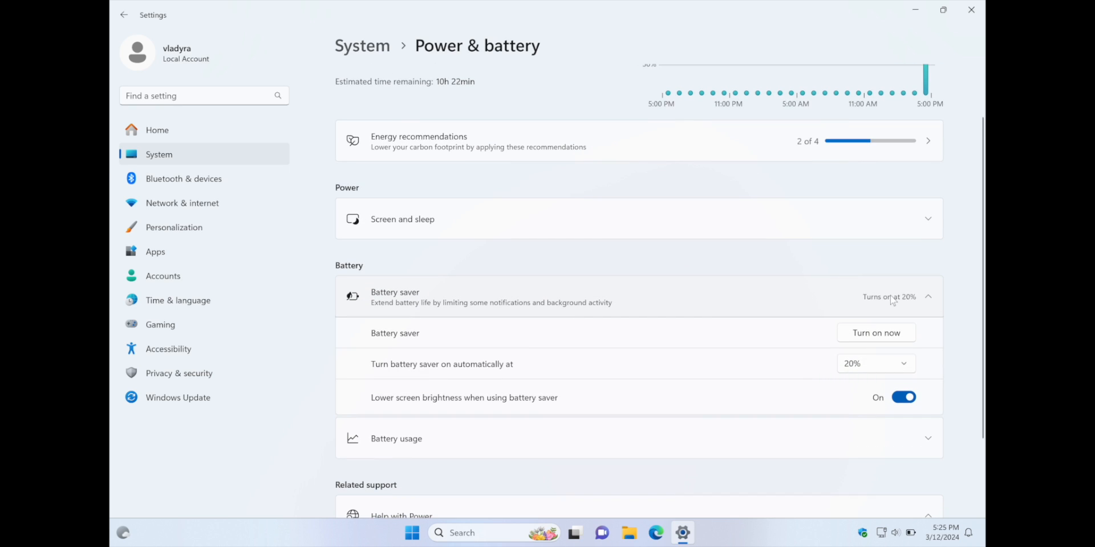
click(928, 296)
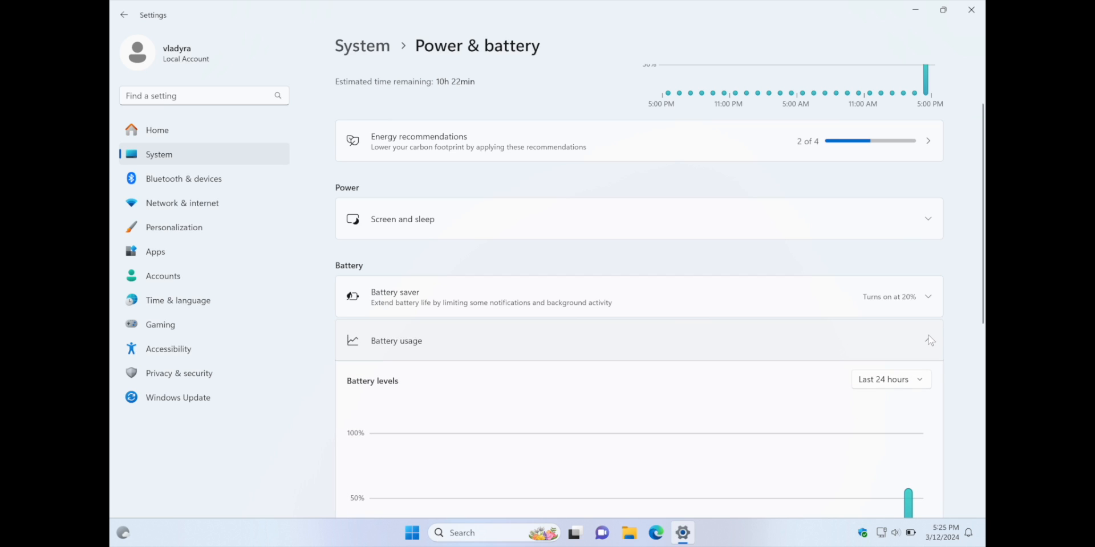
scroll(up, 3)
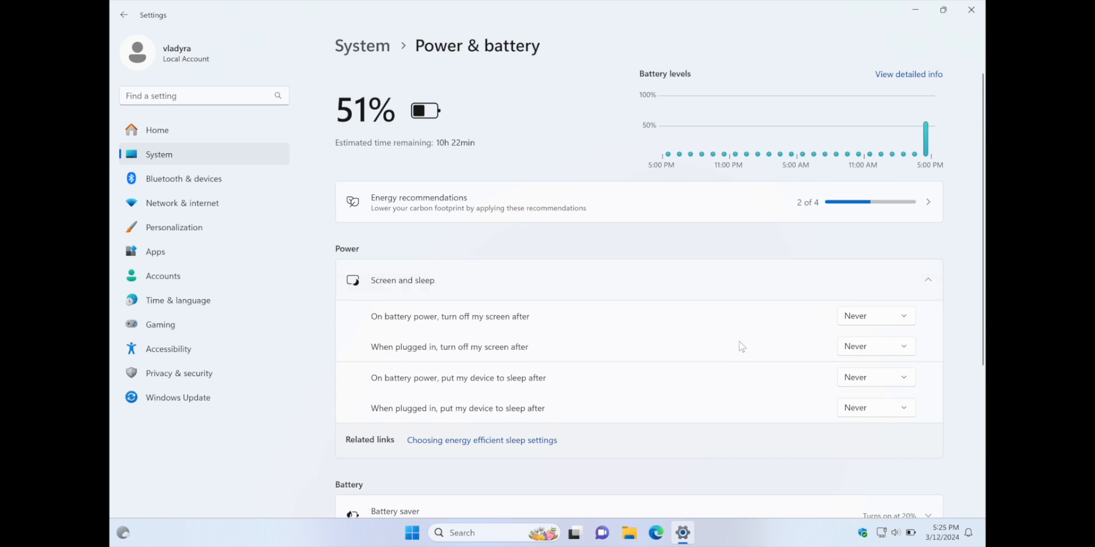
mouse_move(515, 324)
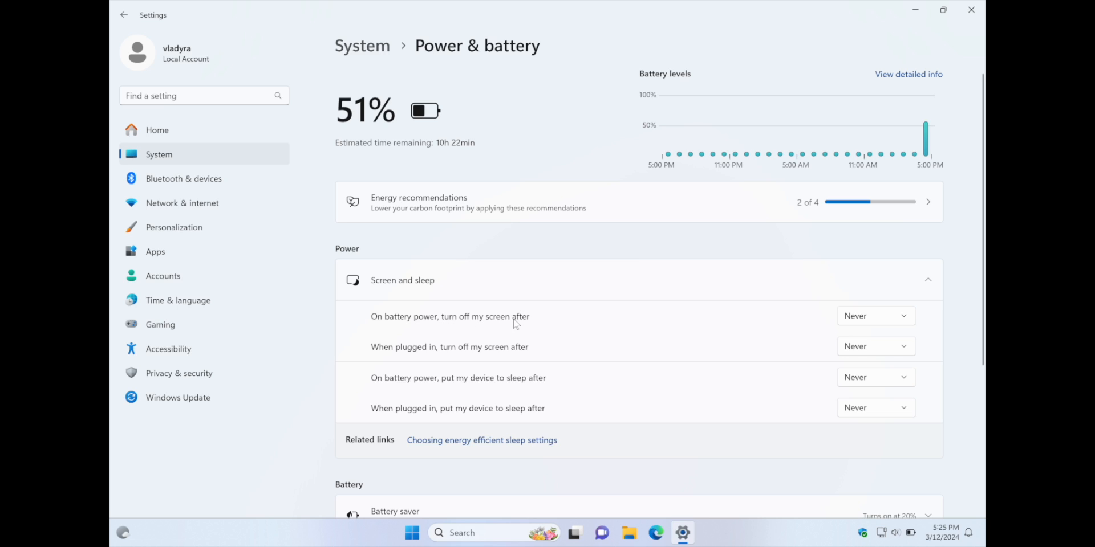
mouse_move(245, 180)
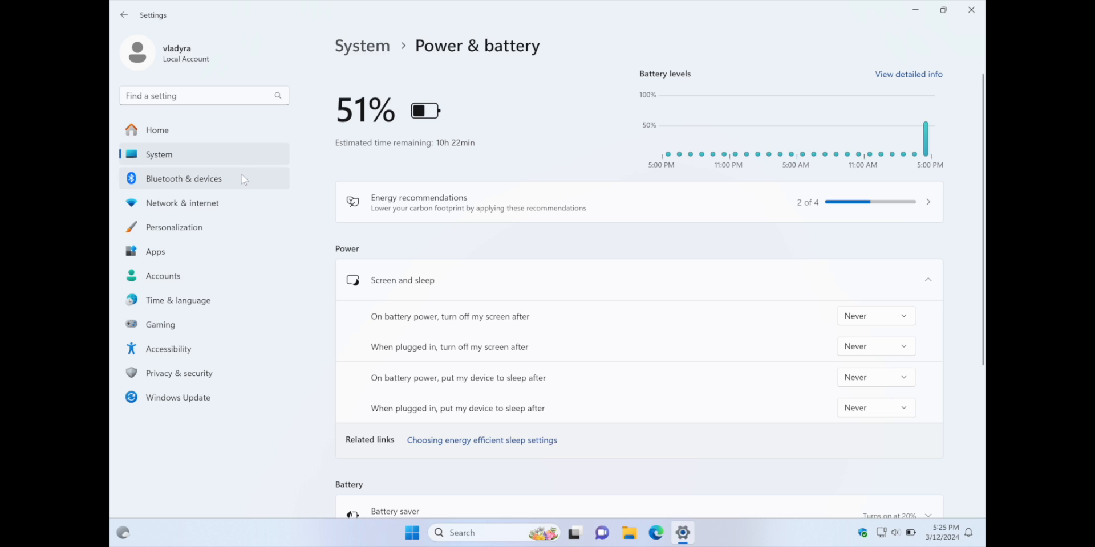
- Return to System and scroll past Recovery and Clipboard toward About
click(124, 15)
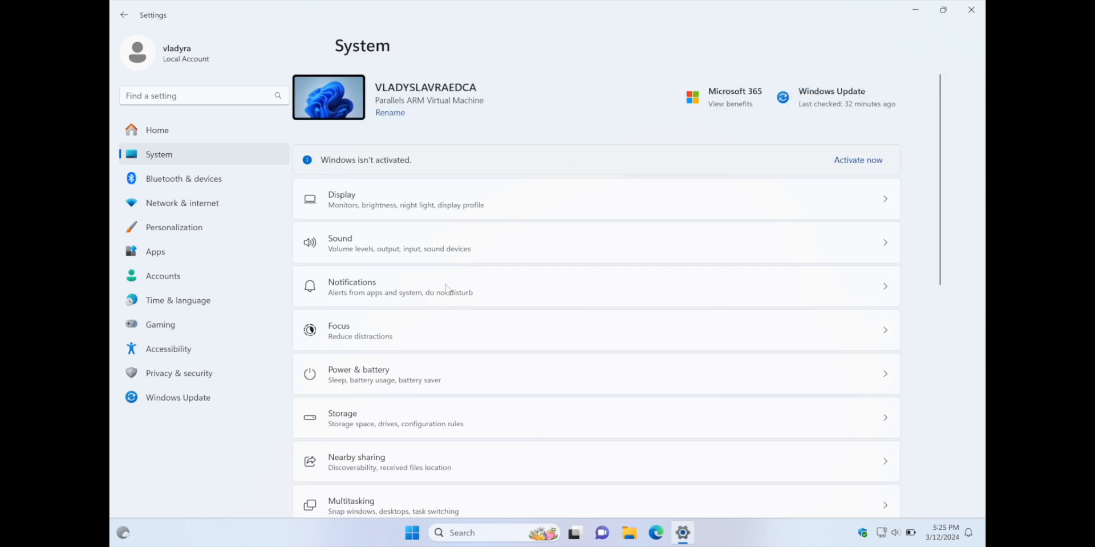
scroll(down, 3)
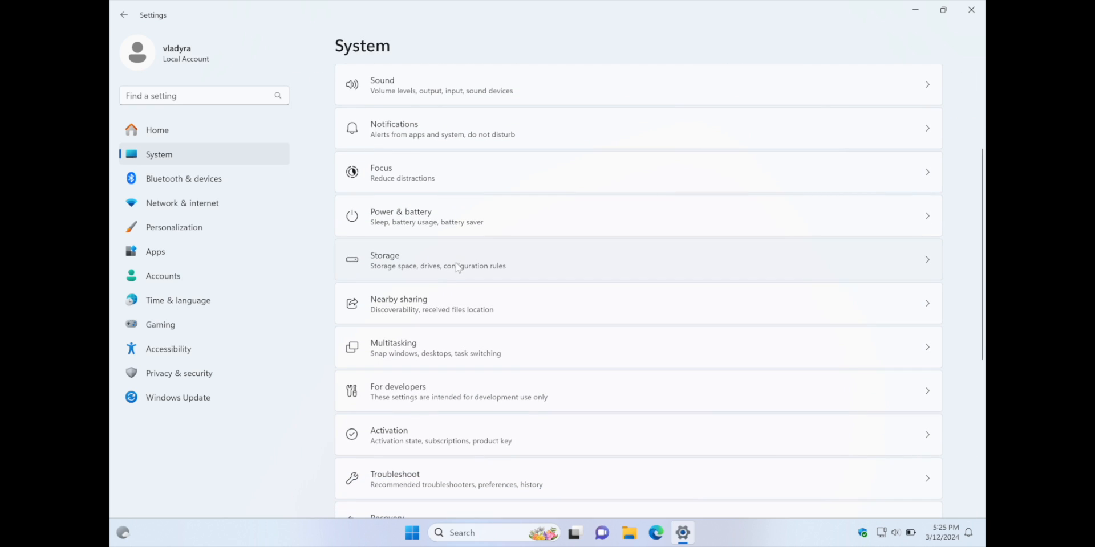
click(437, 260)
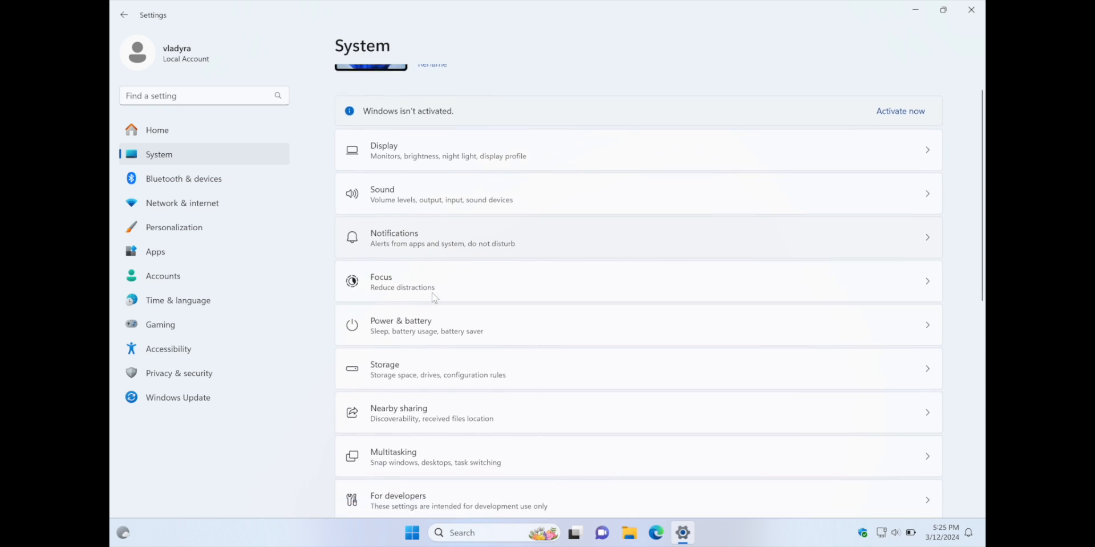
scroll(down, 3)
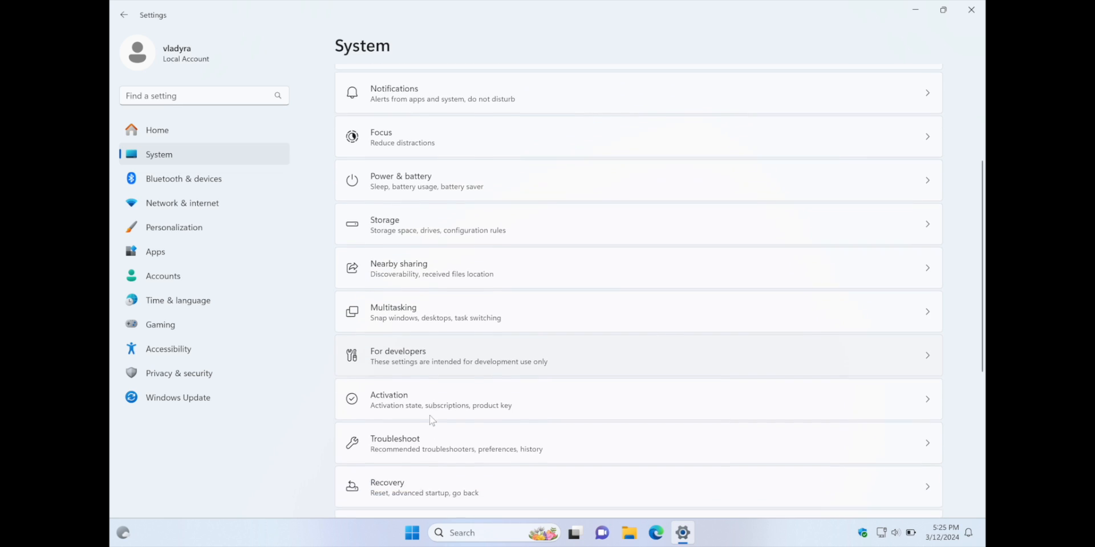
scroll(down, 3)
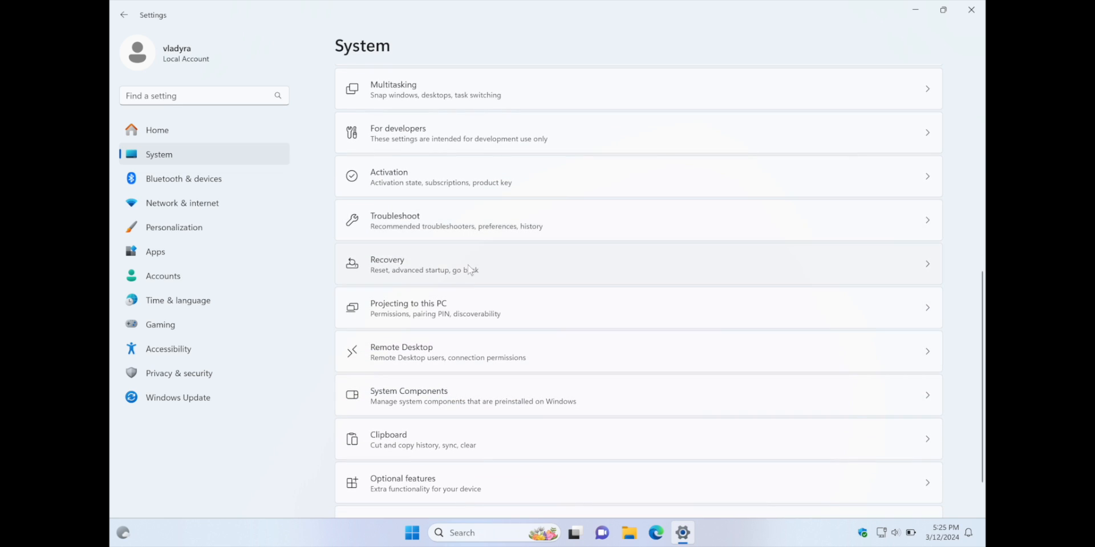
scroll(down, 3)
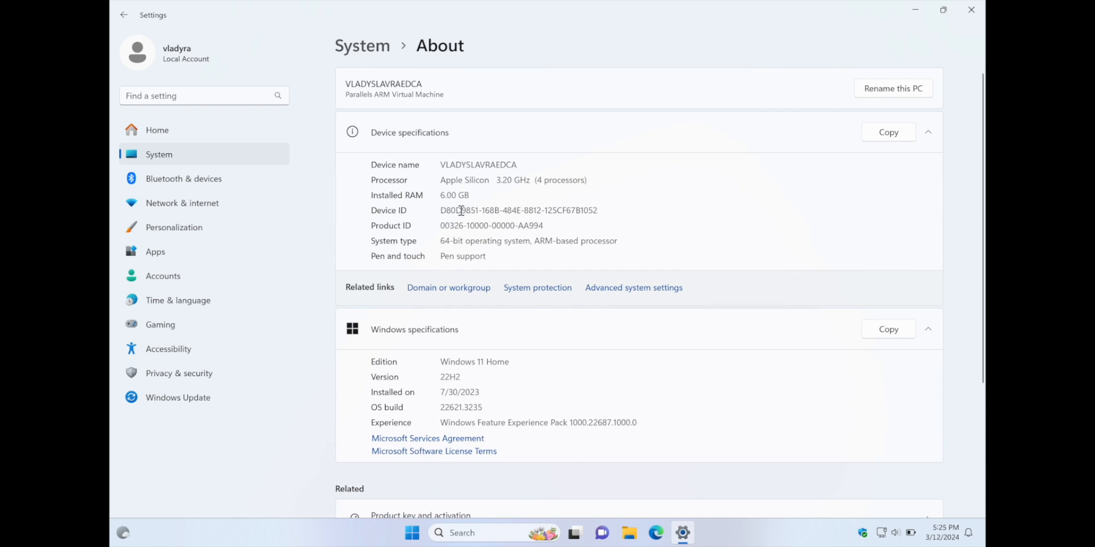
mouse_move(447, 180)
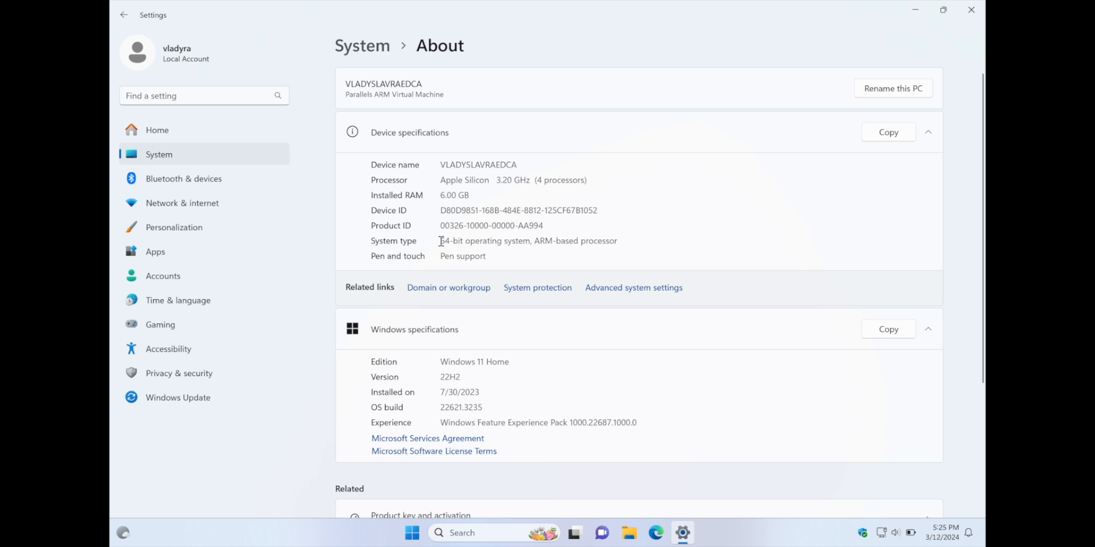
mouse_move(539, 241)
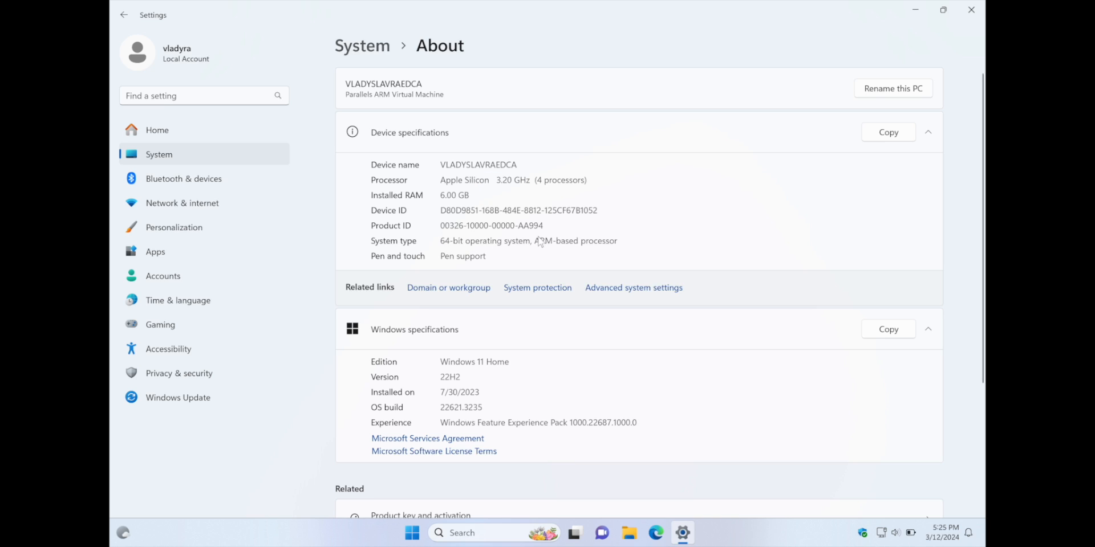
mouse_move(580, 249)
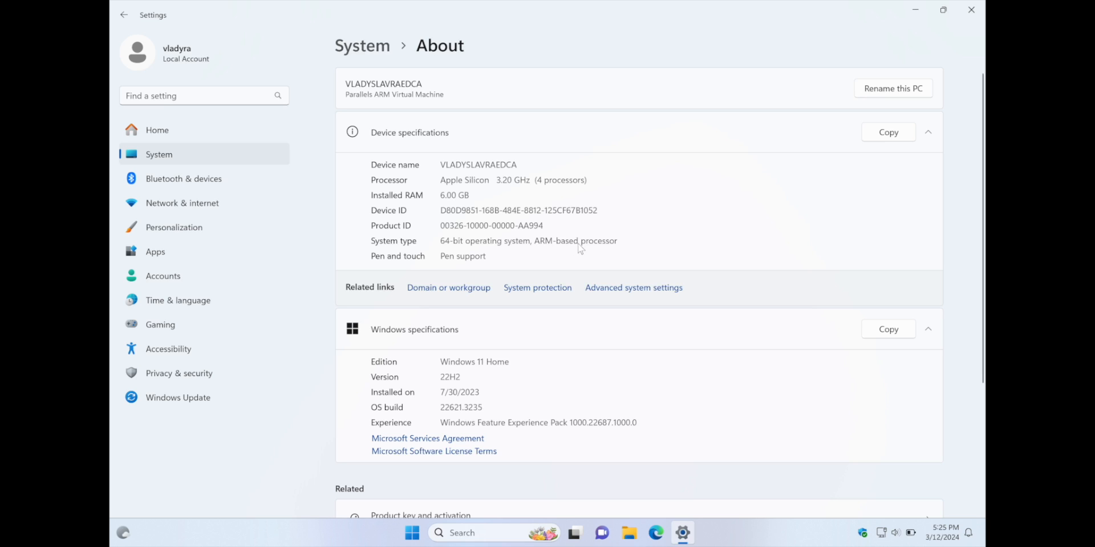
mouse_move(508, 274)
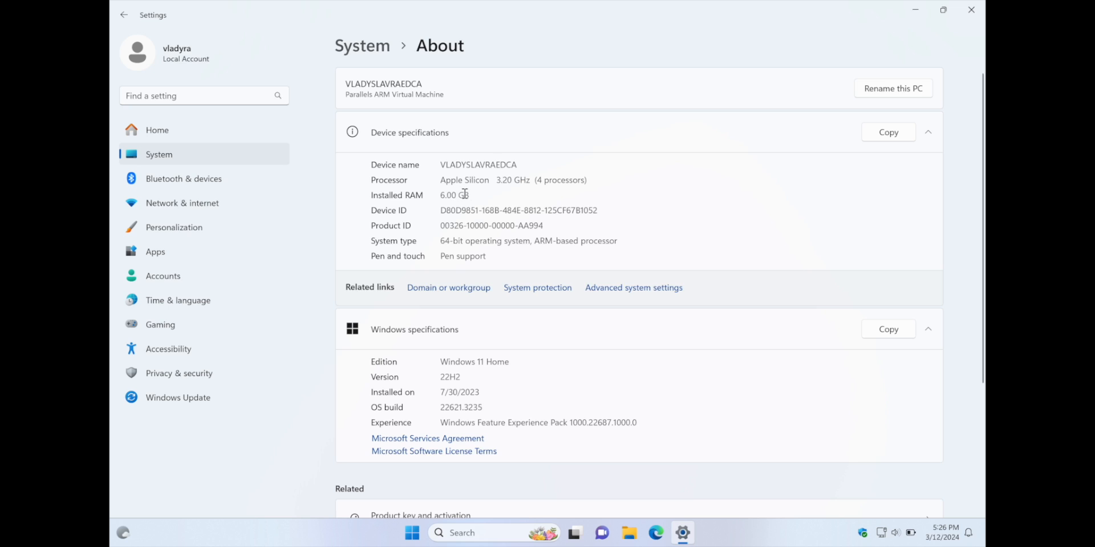
mouse_move(440, 202)
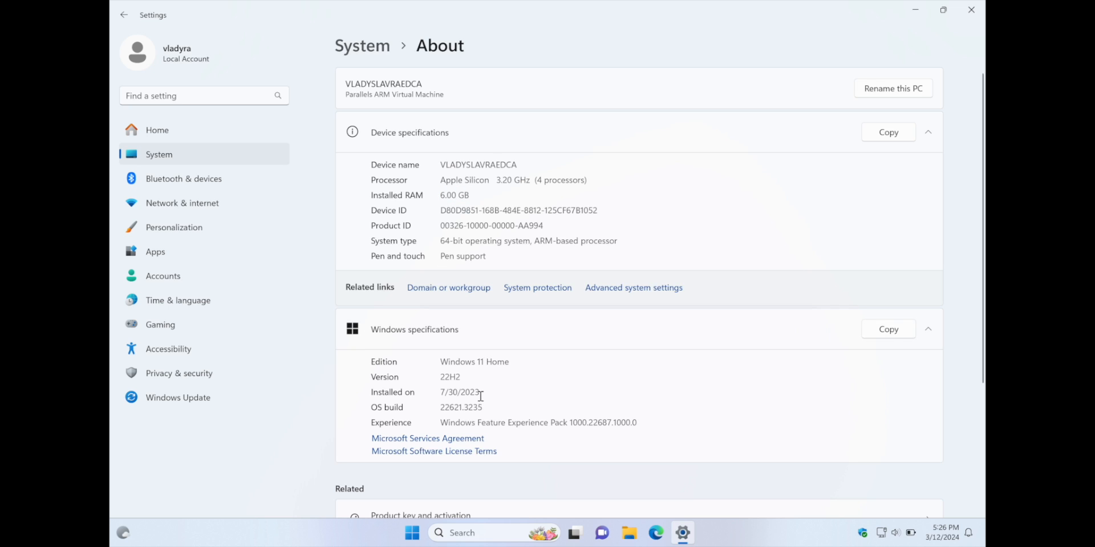
- Review About specs, then open Advanced system settings on the Hardware tab
scroll(down, 3)
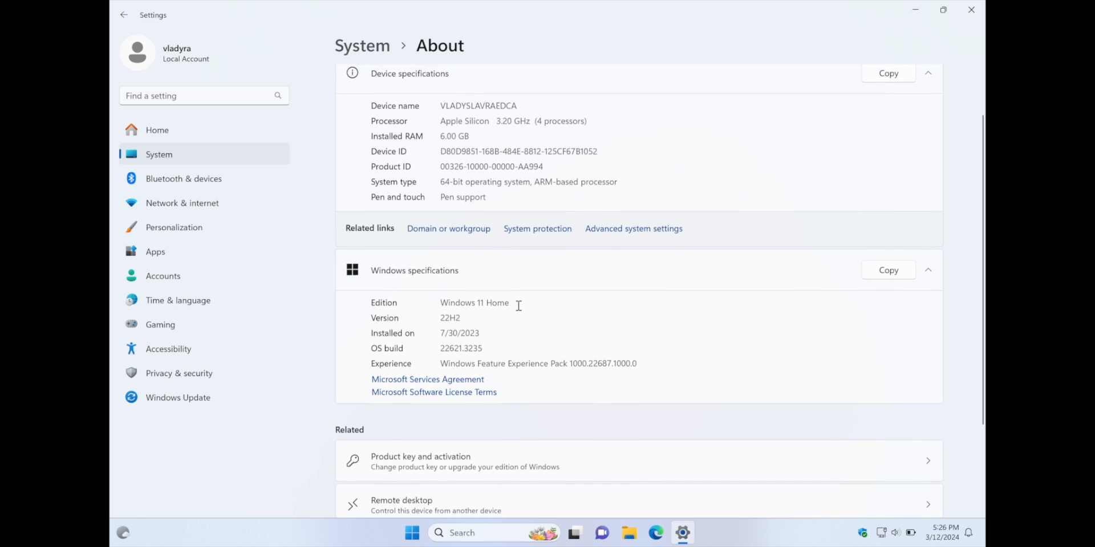
scroll(up, 3)
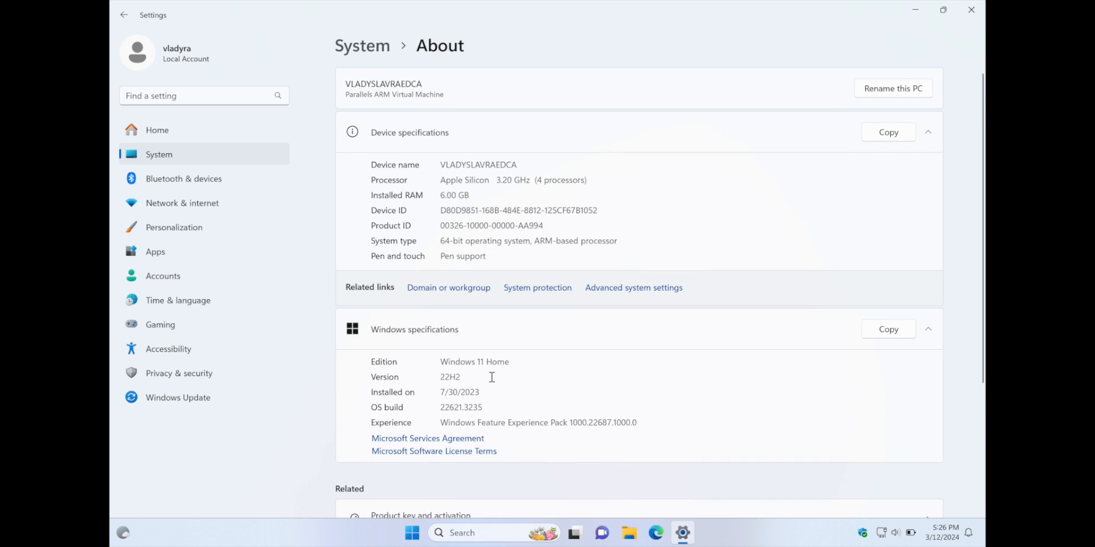
mouse_move(428, 304)
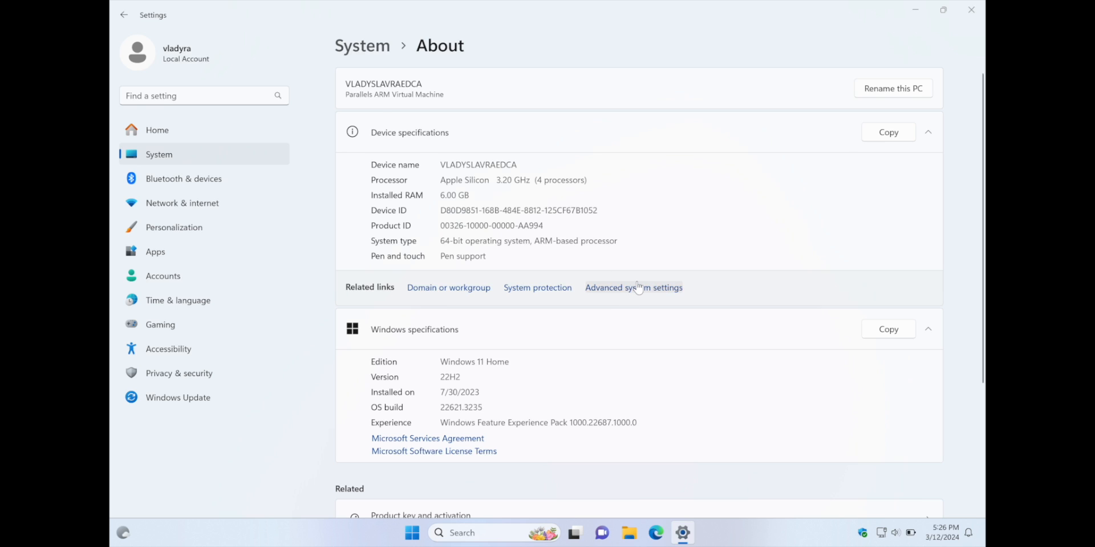
click(632, 287)
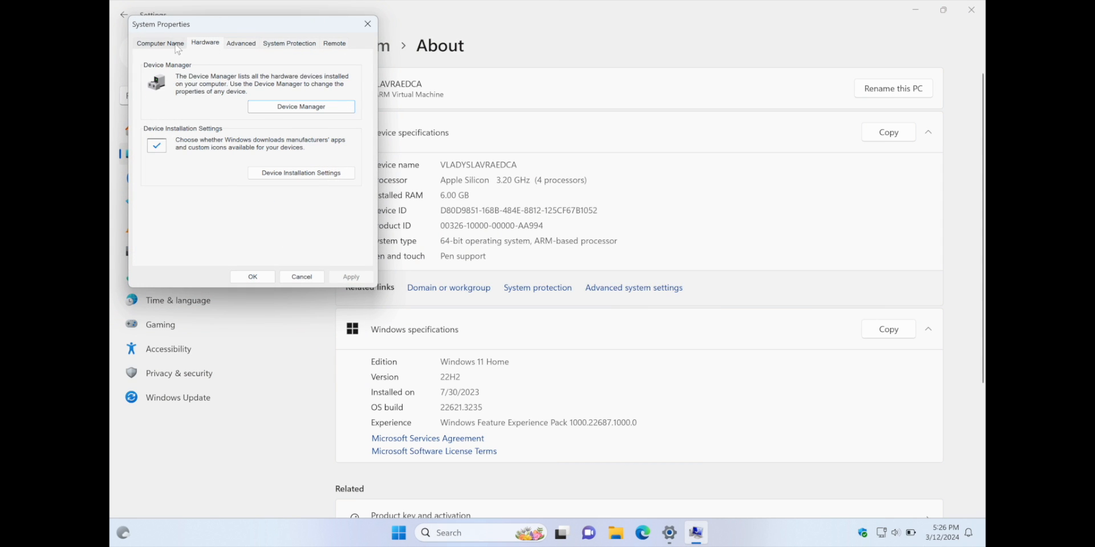
click(301, 106)
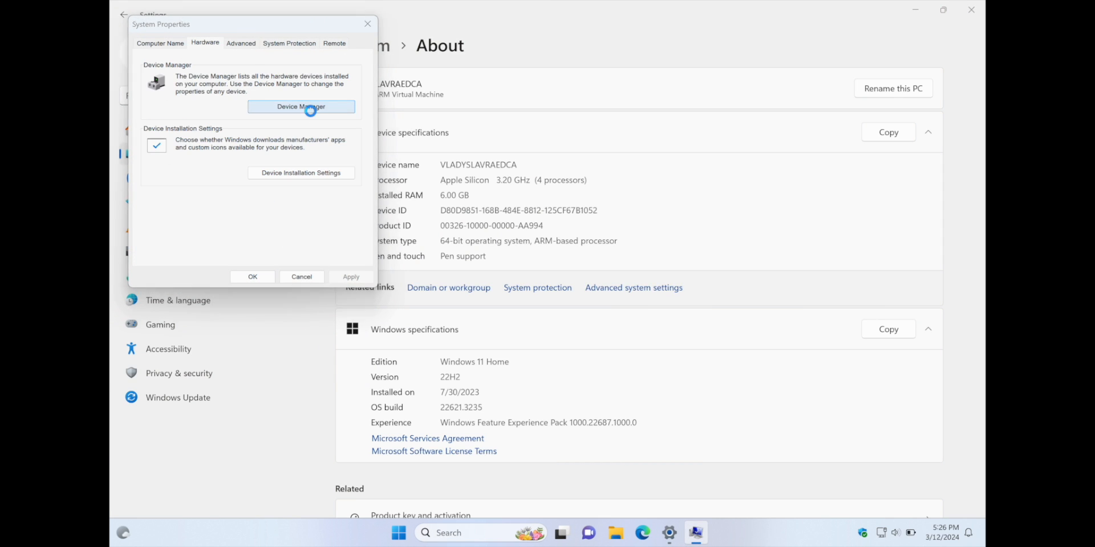
- Open Device Manager and browse the Display adapters and Human Interface Devices groups
click(301, 106)
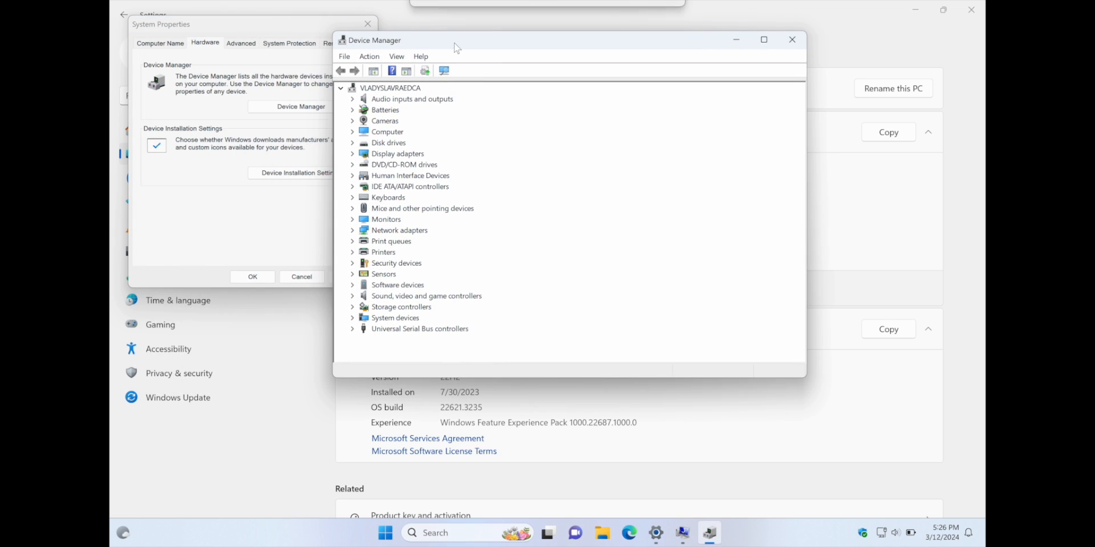
click(390, 87)
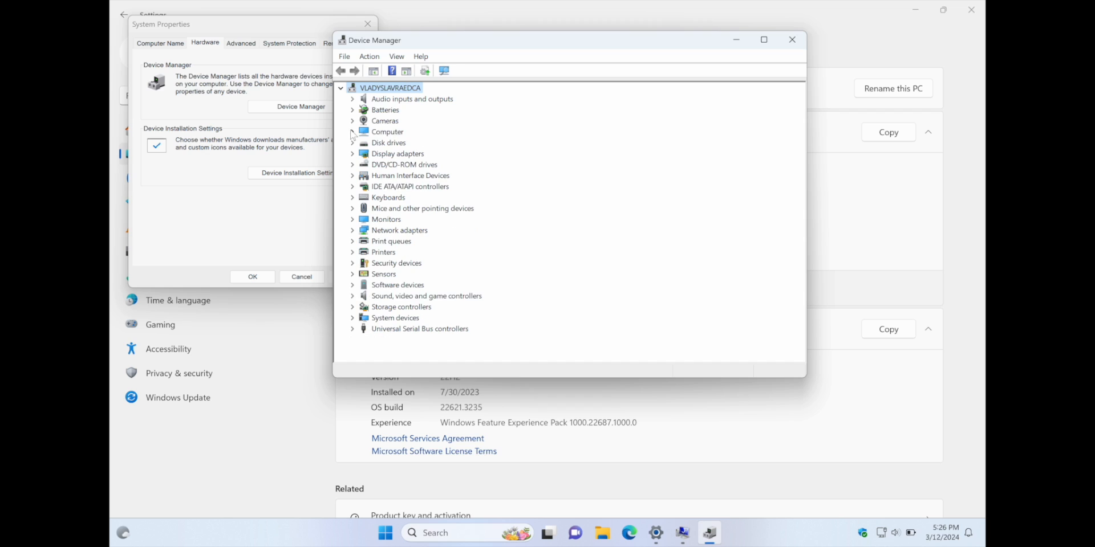
click(353, 154)
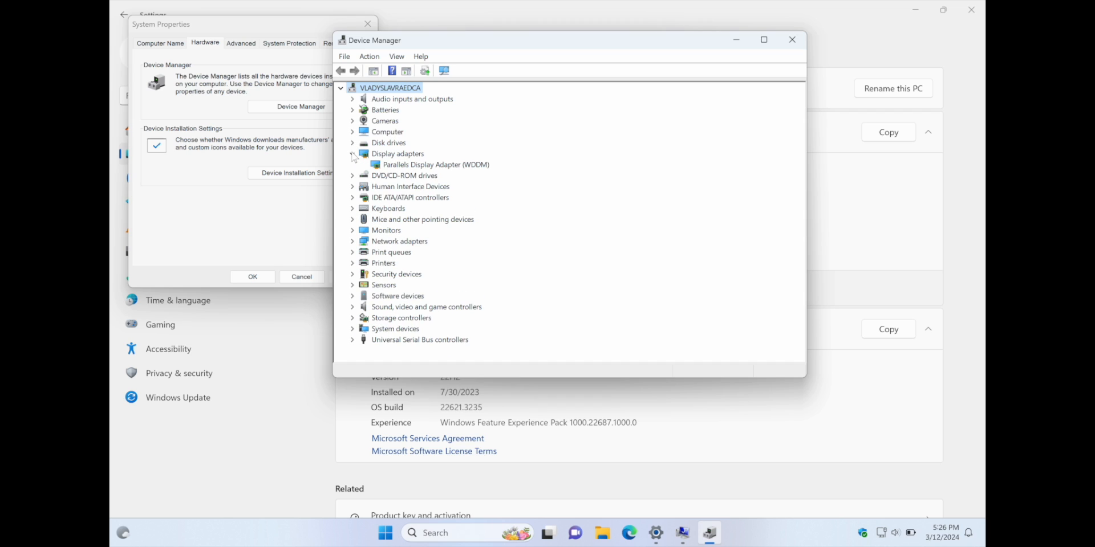
click(352, 175)
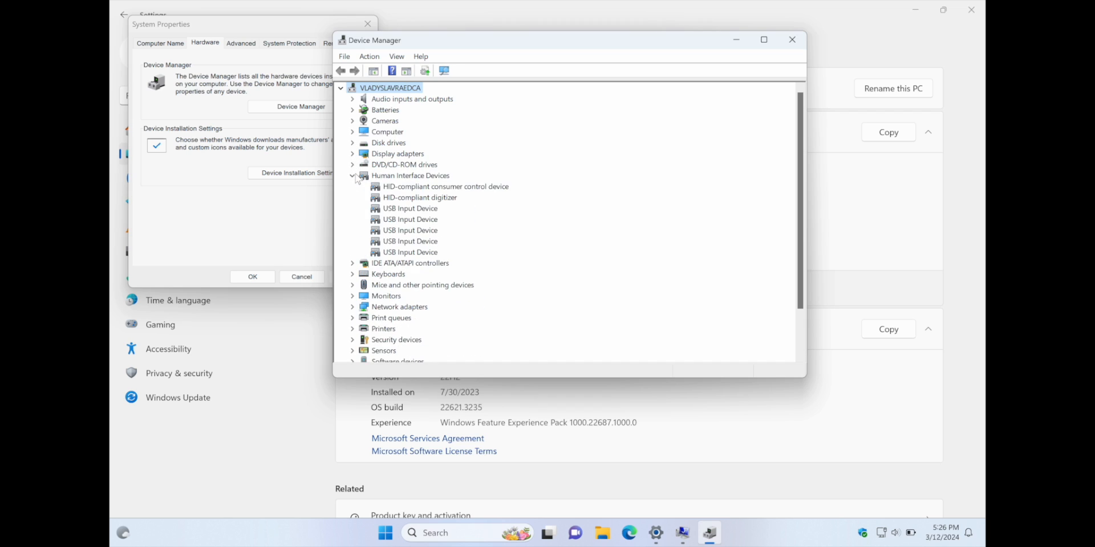
click(353, 175)
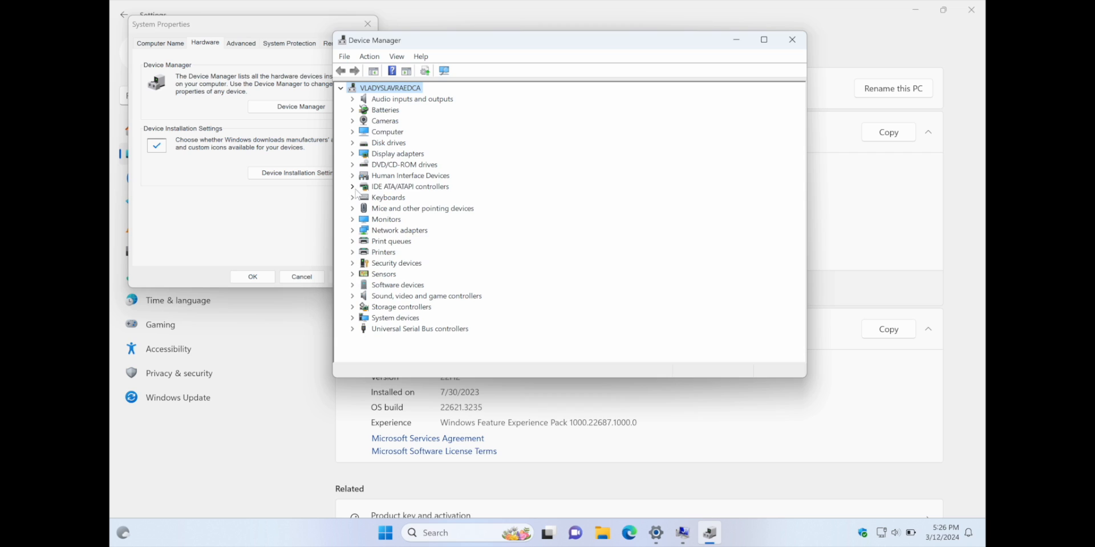
mouse_move(358, 224)
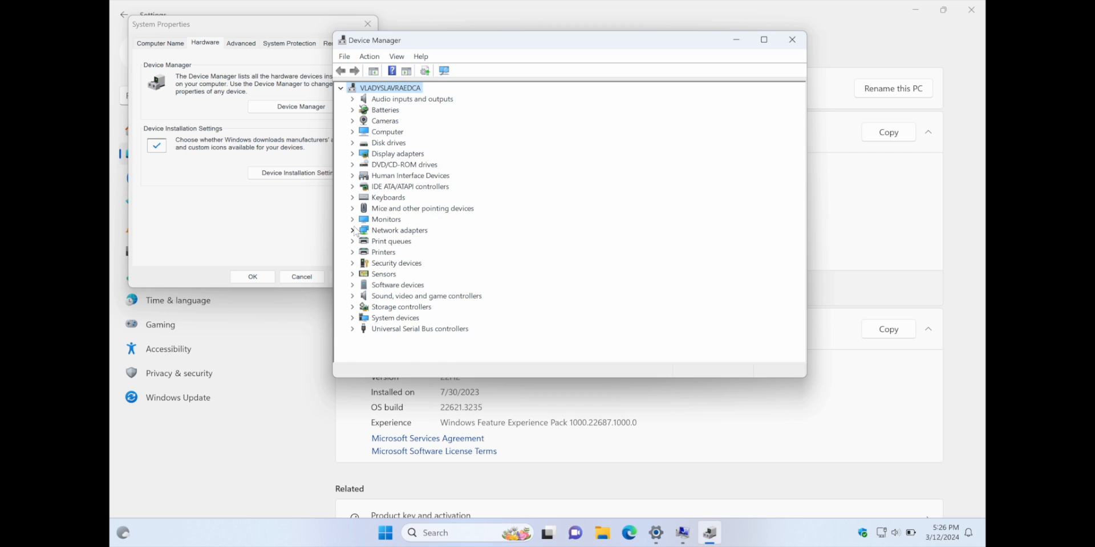
click(352, 153)
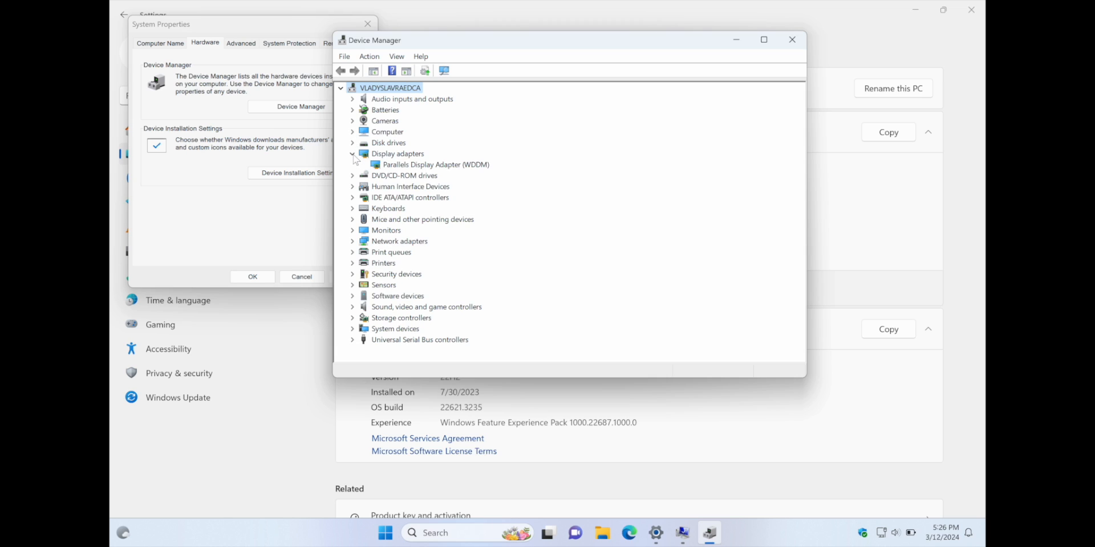
click(353, 154)
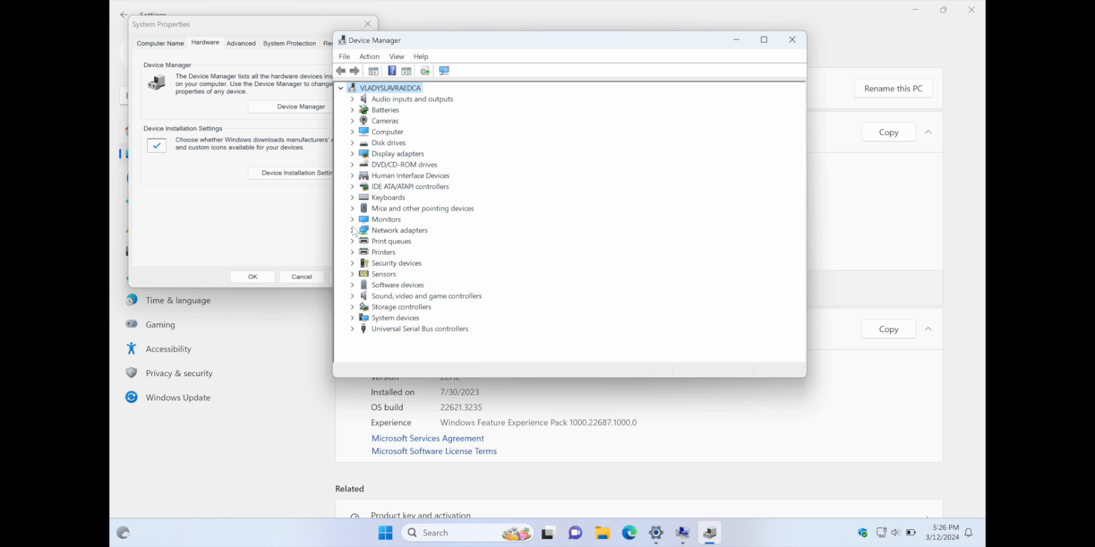
- Browse Sound, Software, System devices, Disk drives, Cameras and Audio inputs groups
click(352, 296)
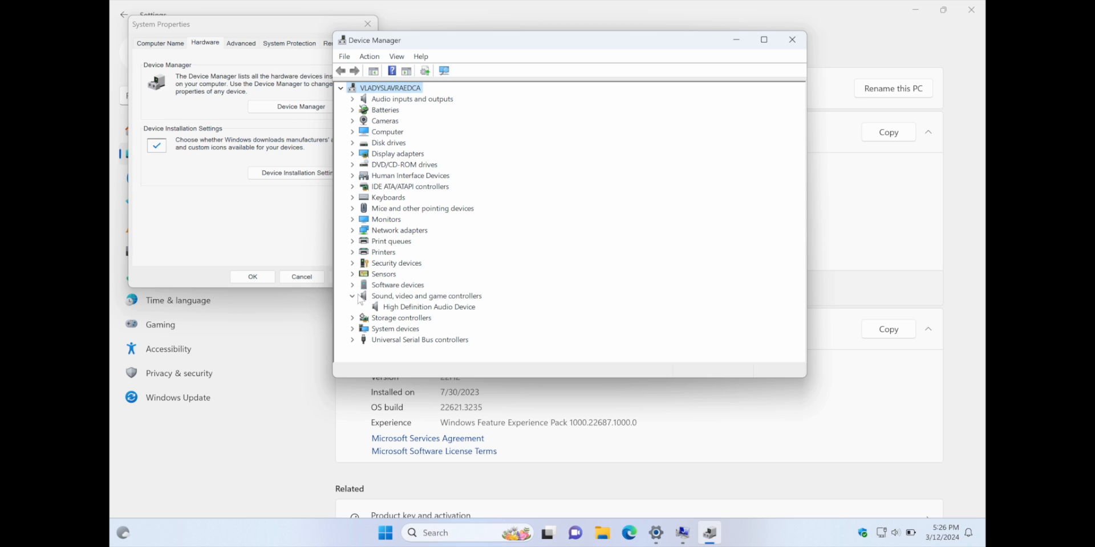
click(352, 285)
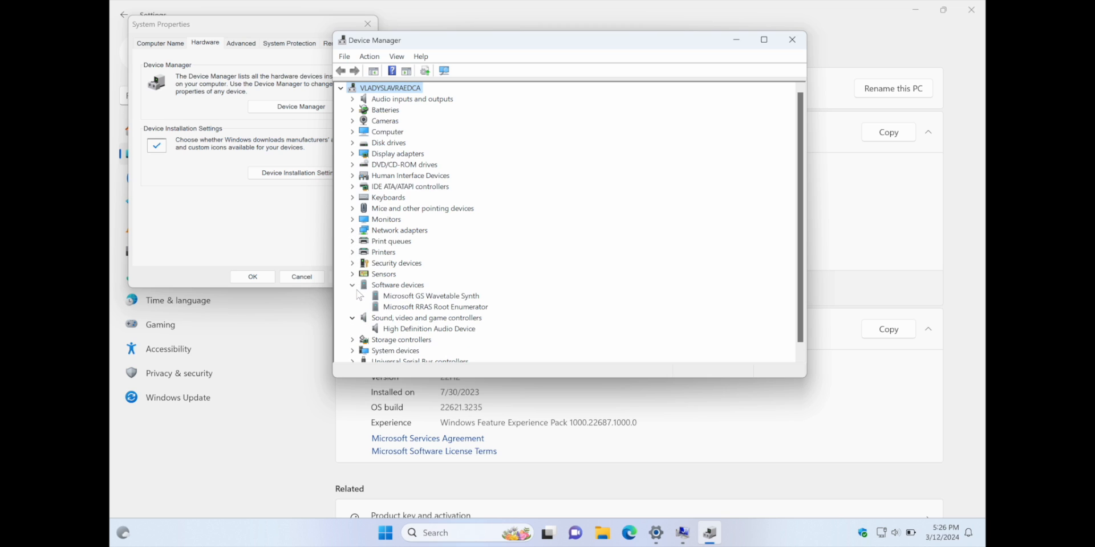
click(353, 285)
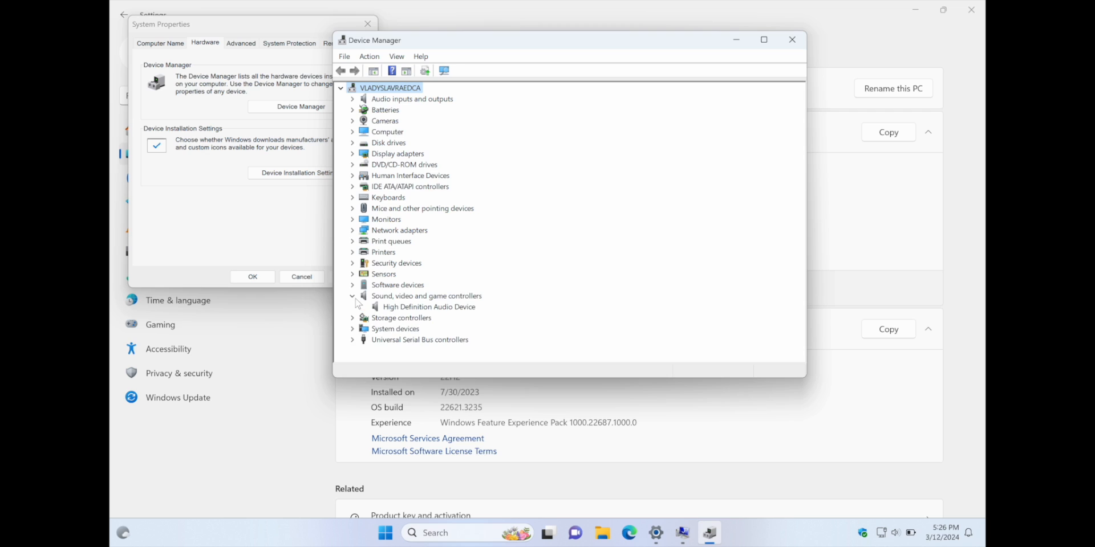
click(352, 329)
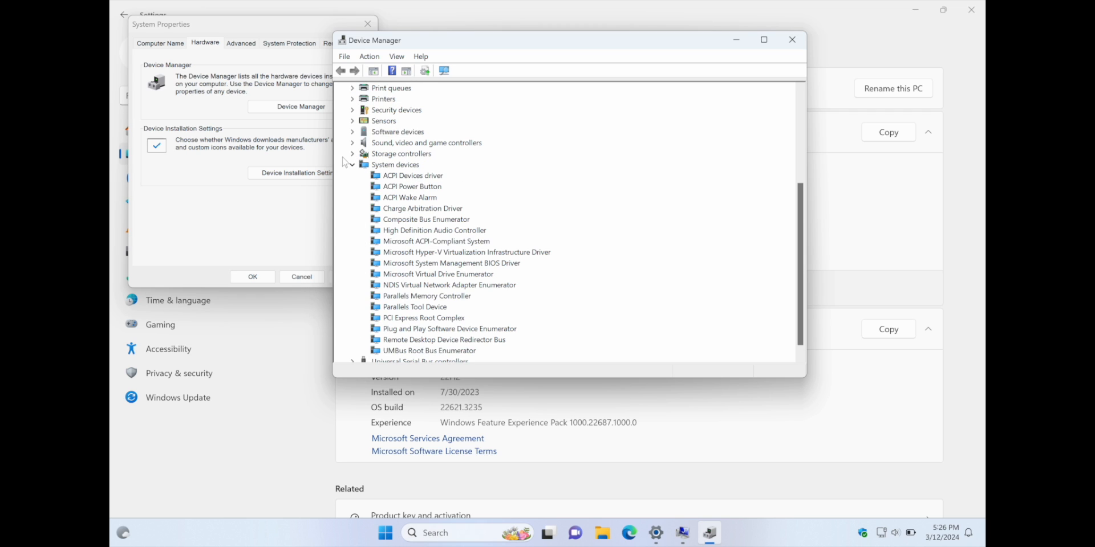
click(353, 165)
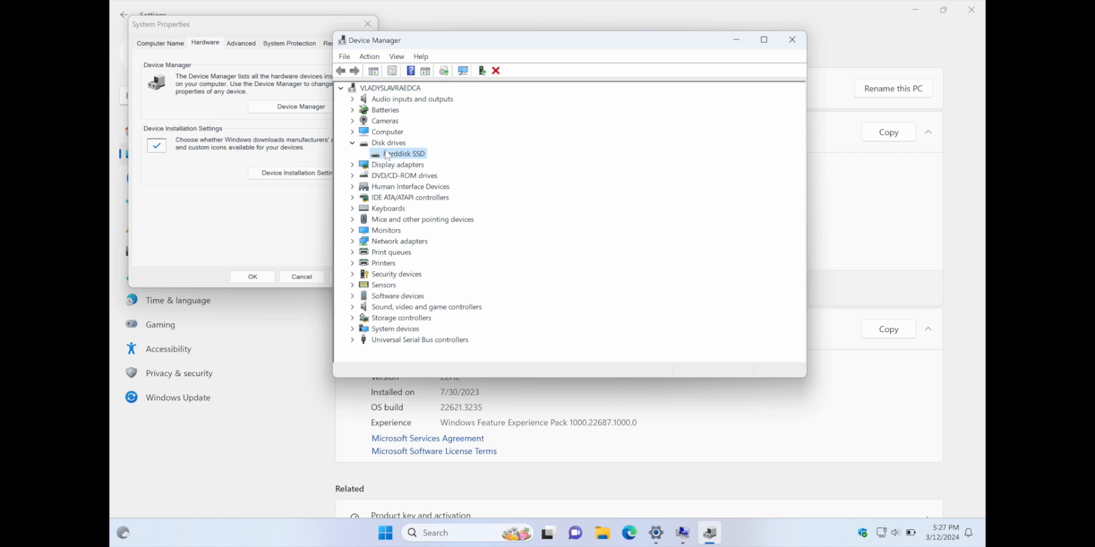
click(352, 142)
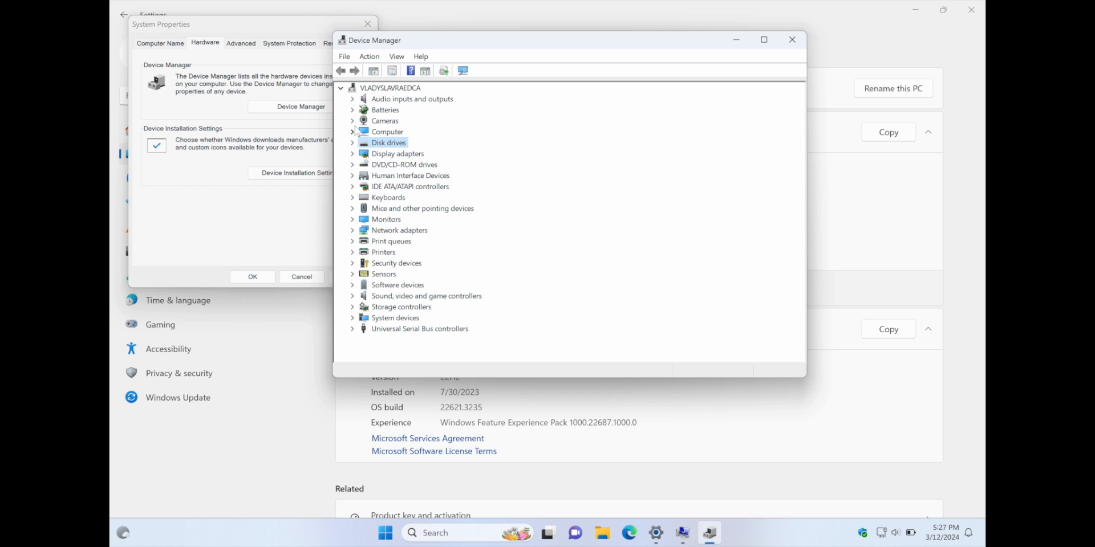
click(353, 132)
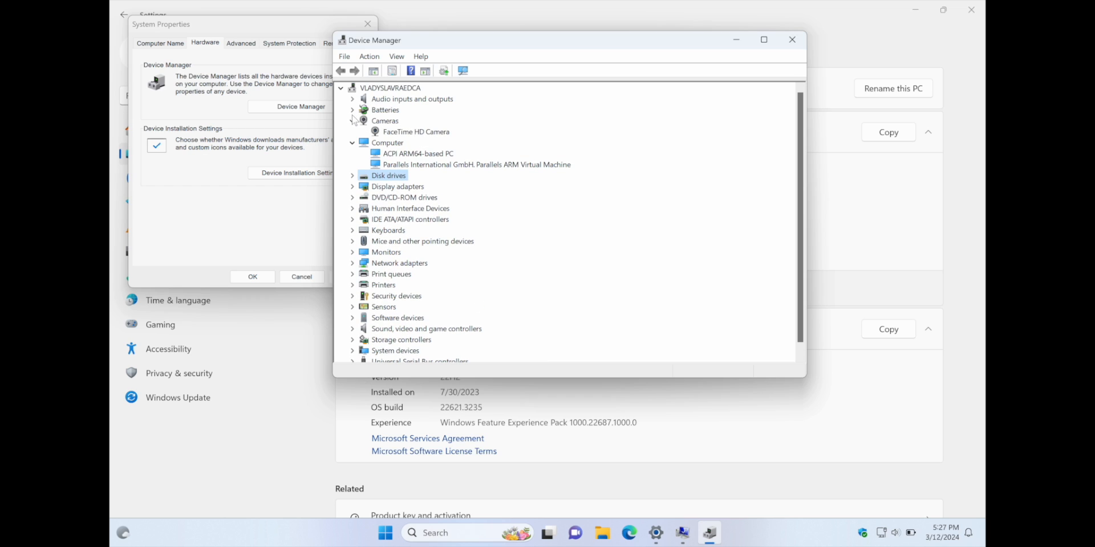
click(353, 99)
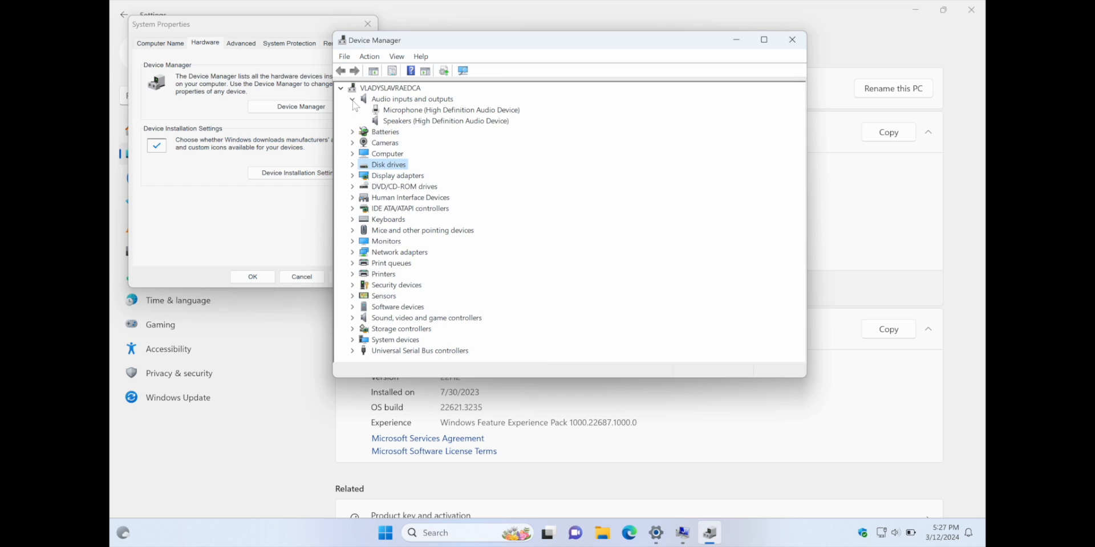
- Close Device Manager and show the System Properties Advanced tab
click(793, 40)
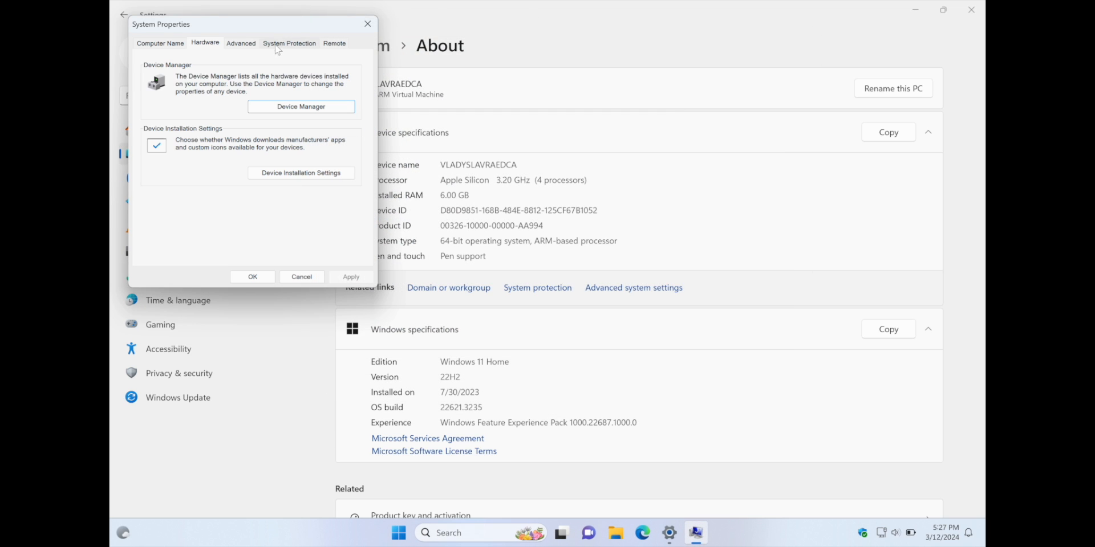
click(240, 44)
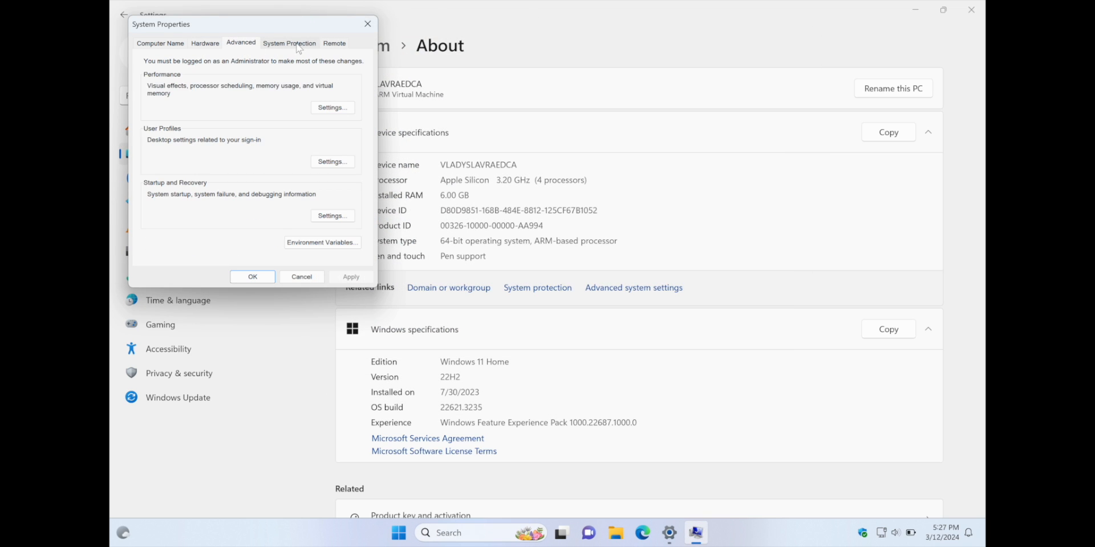
click(332, 107)
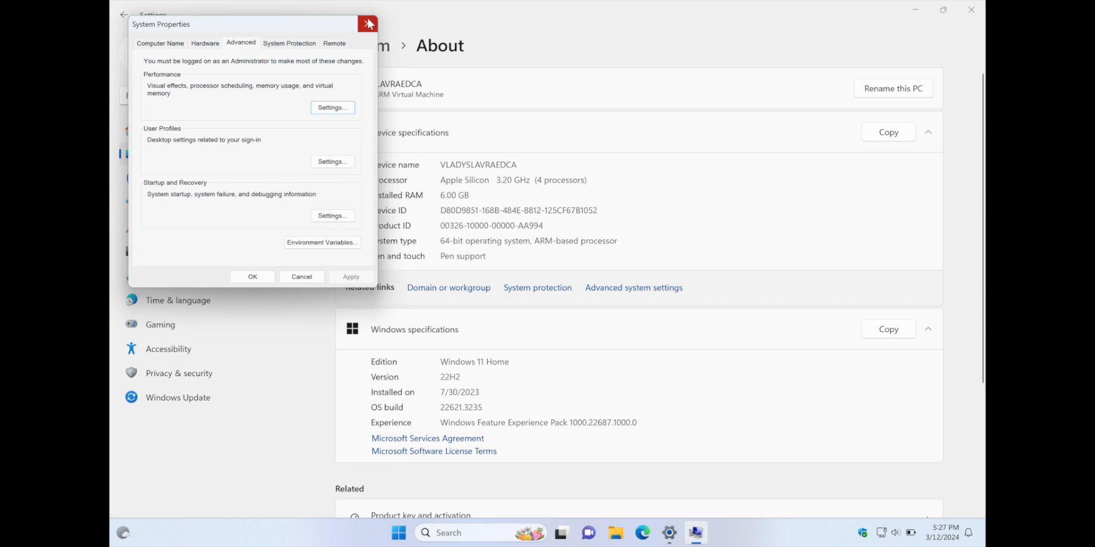
- Close System Properties and visit System, Bluetooth & devices, and Network & internet
click(368, 24)
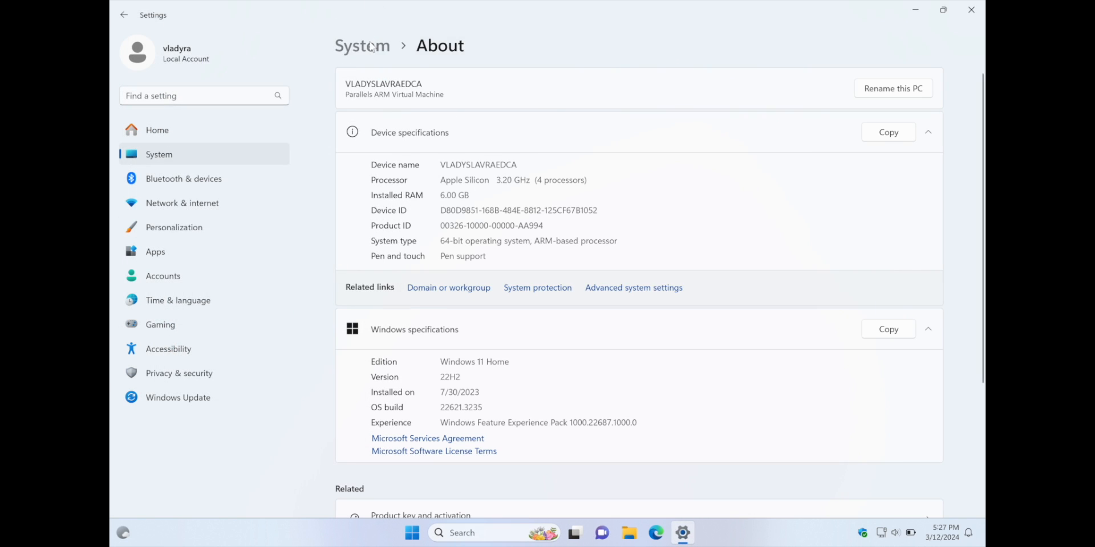
click(362, 46)
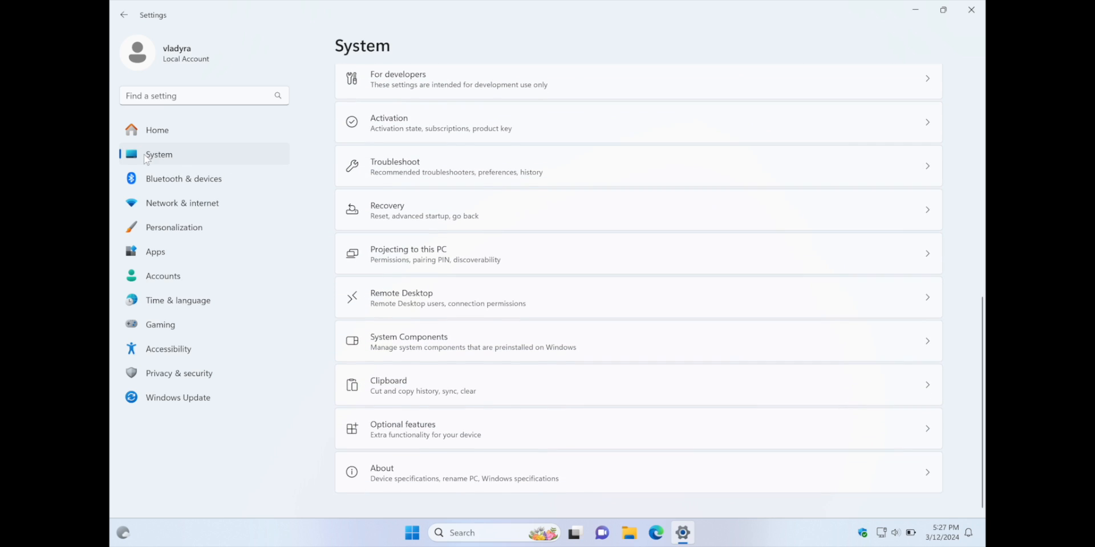
click(183, 178)
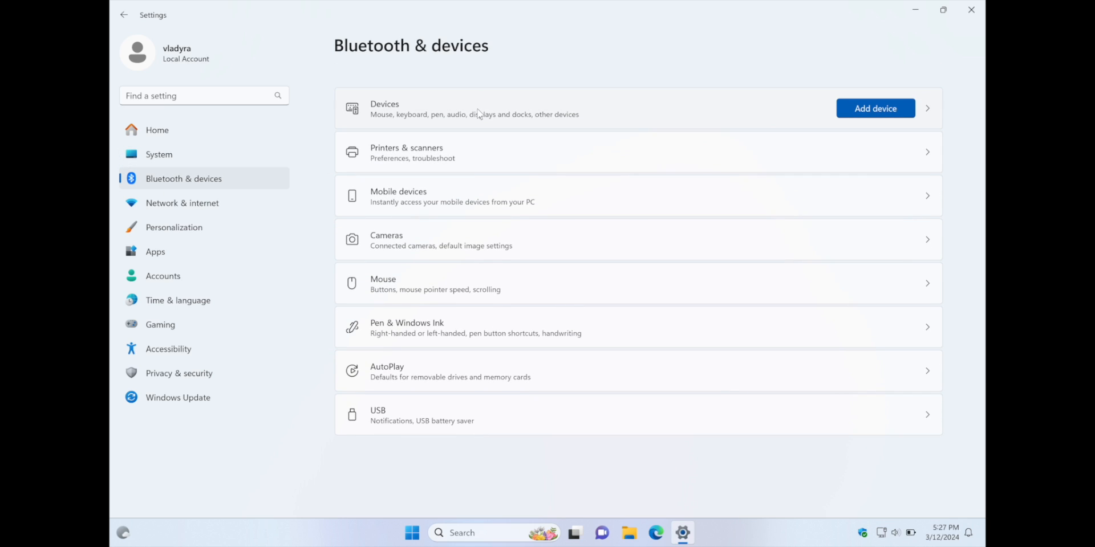
mouse_move(416, 455)
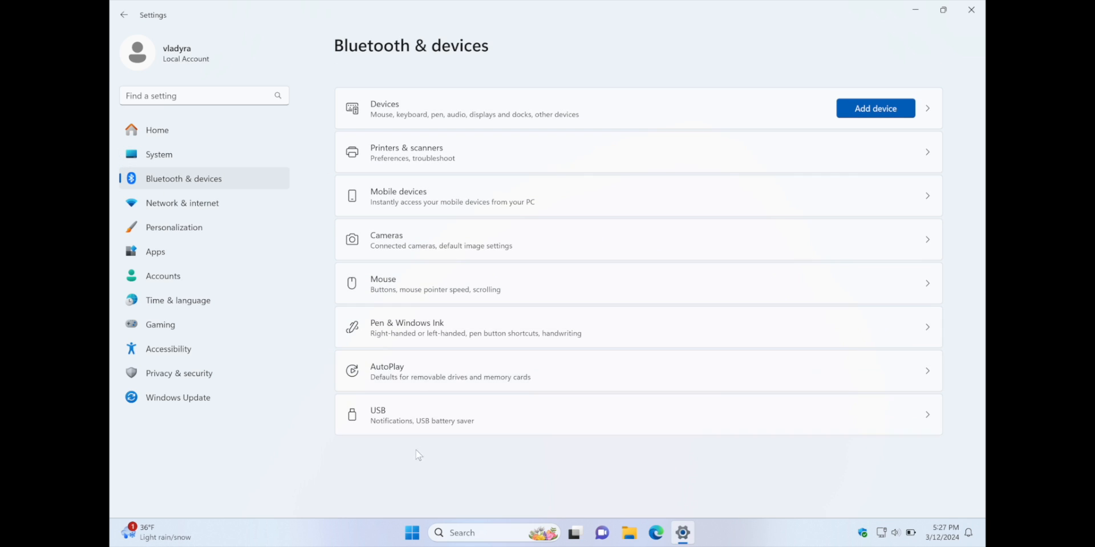
mouse_move(234, 206)
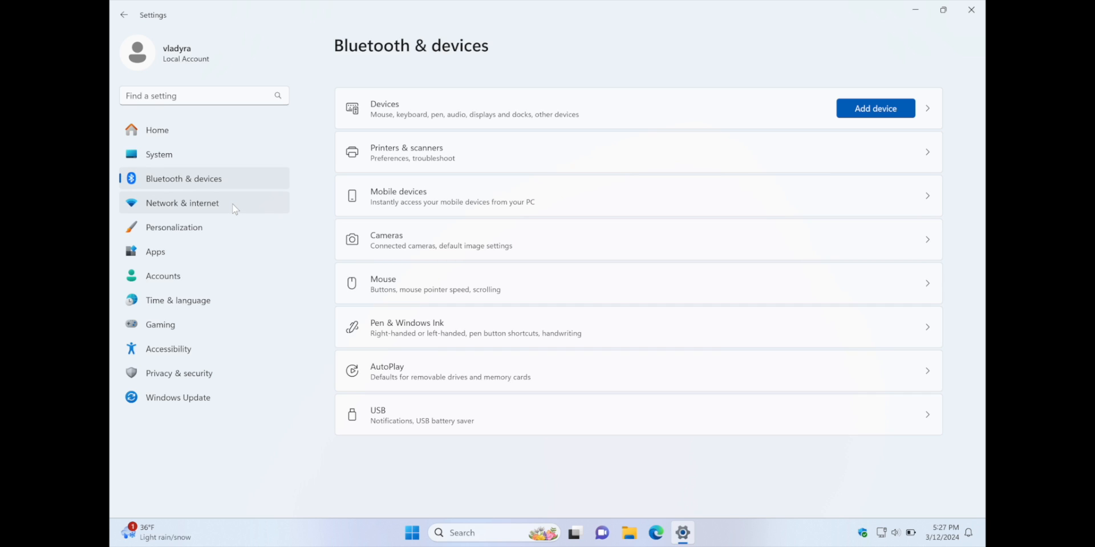
click(182, 202)
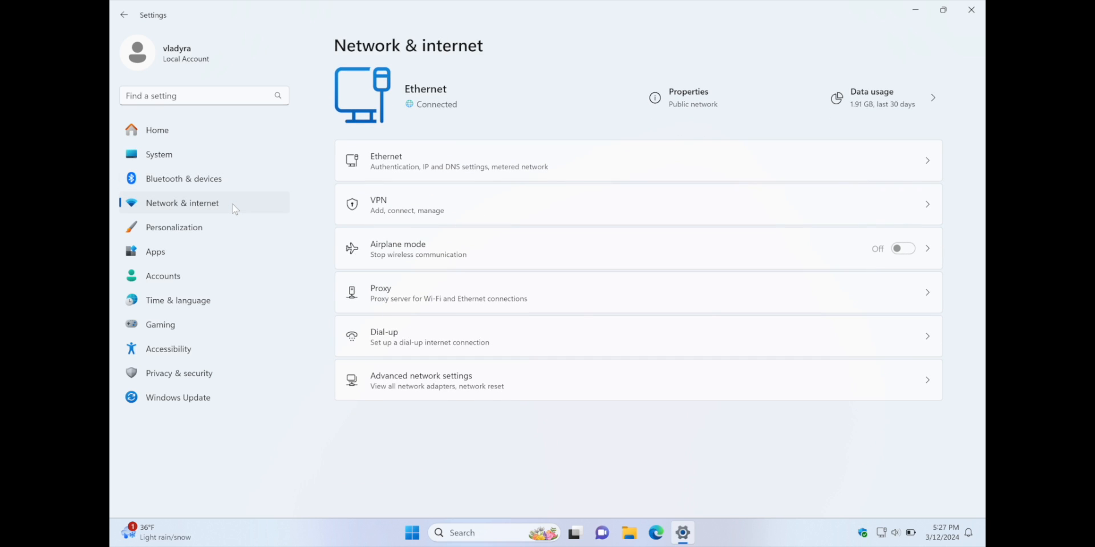
mouse_move(458, 236)
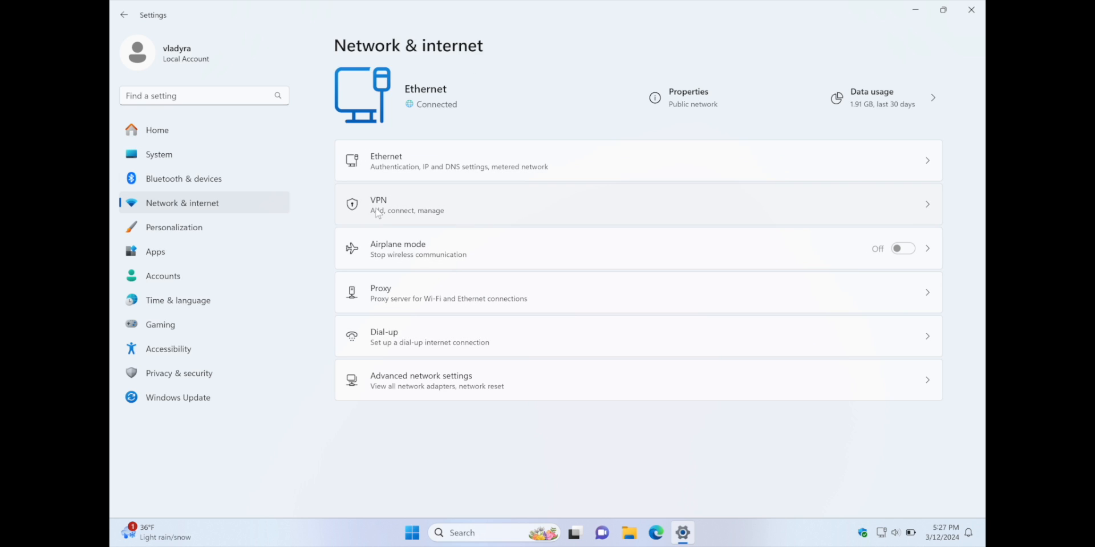
mouse_move(460, 78)
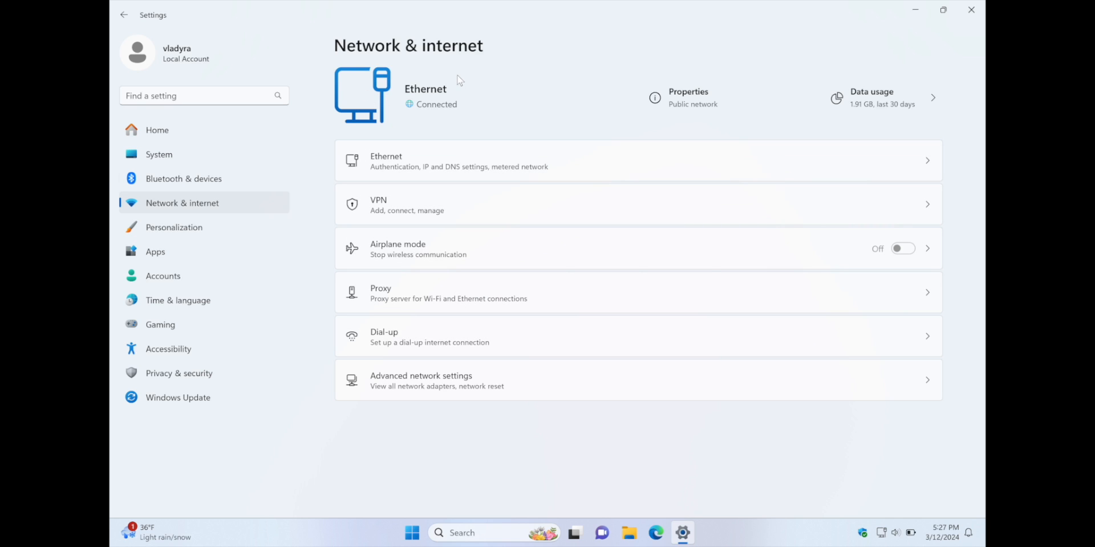
mouse_move(508, 99)
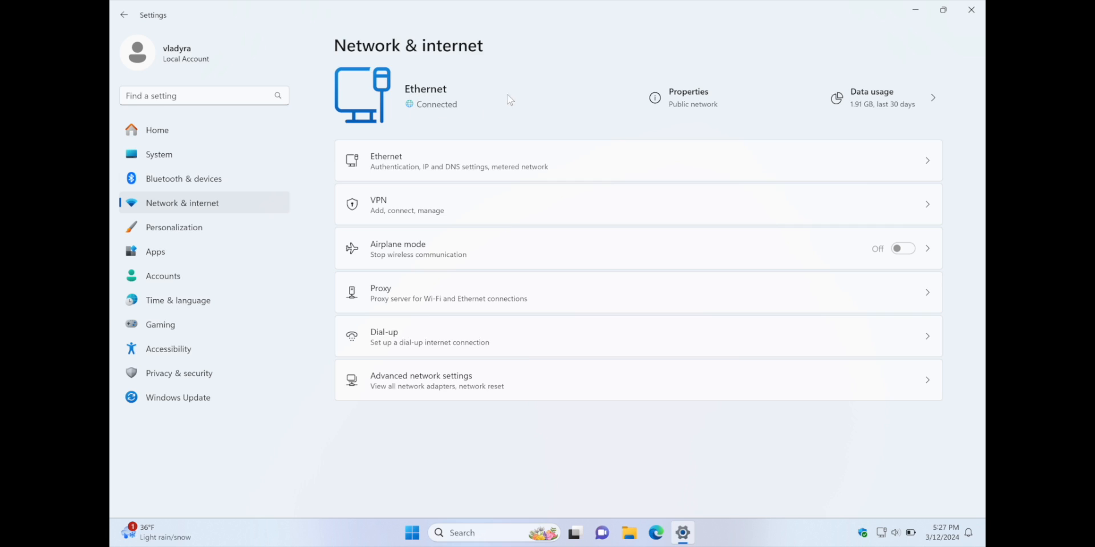
mouse_move(434, 124)
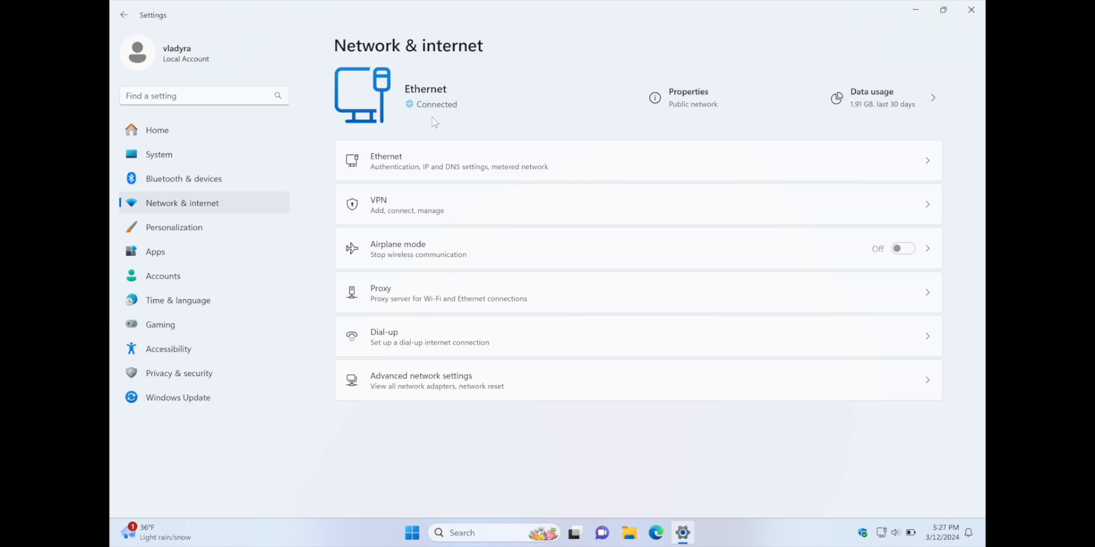
mouse_move(229, 216)
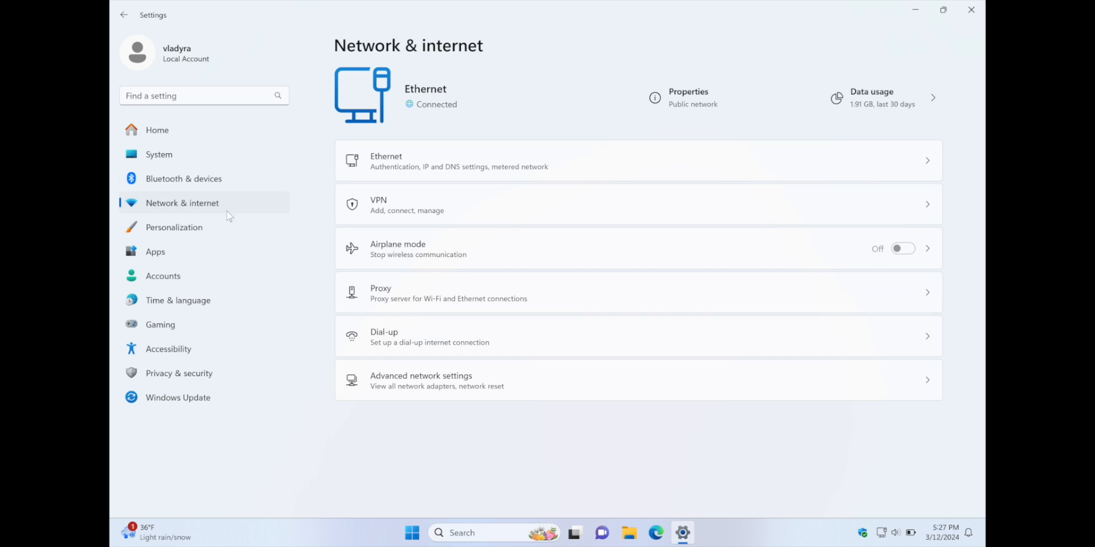
mouse_move(237, 227)
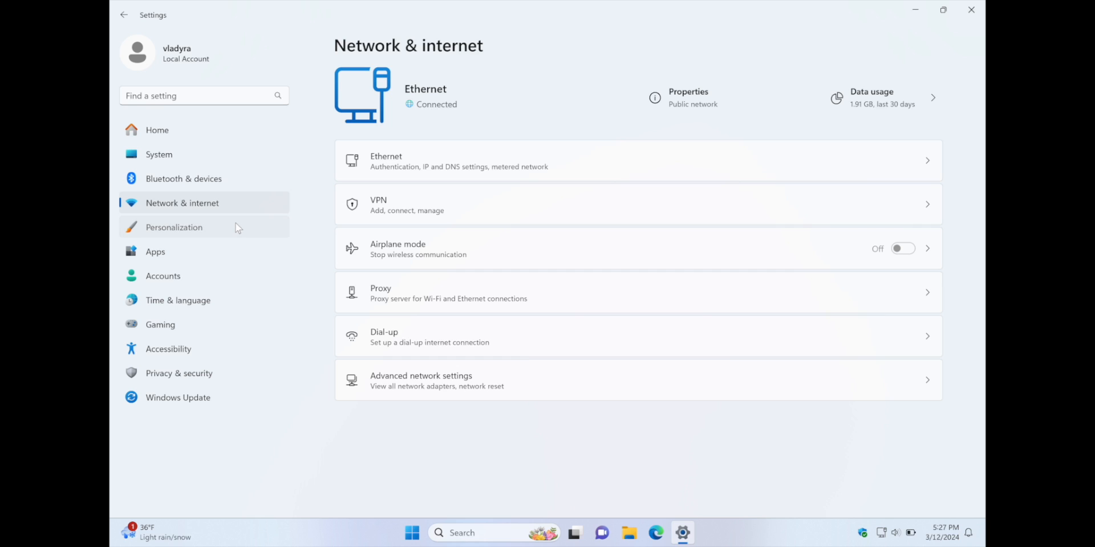
- Visit Personalization, Apps, Time & language, Gaming and Accessibility, then close Settings
click(174, 227)
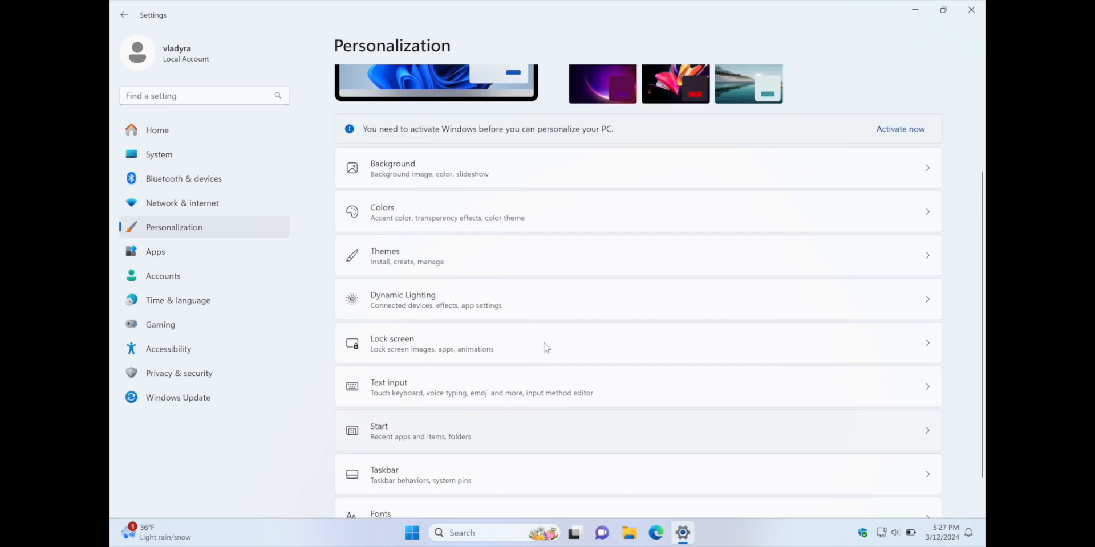
scroll(up, 3)
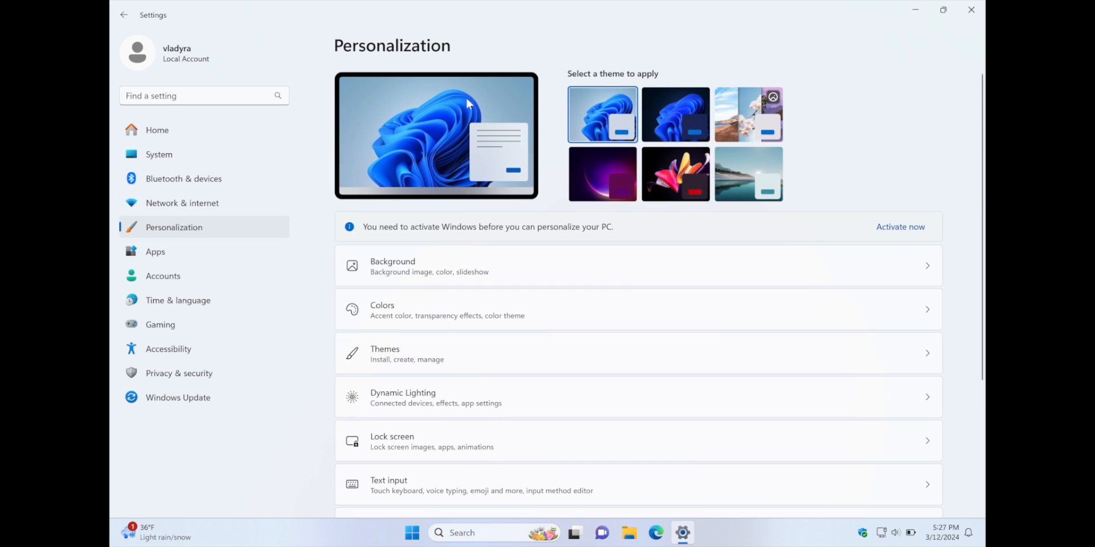
click(155, 251)
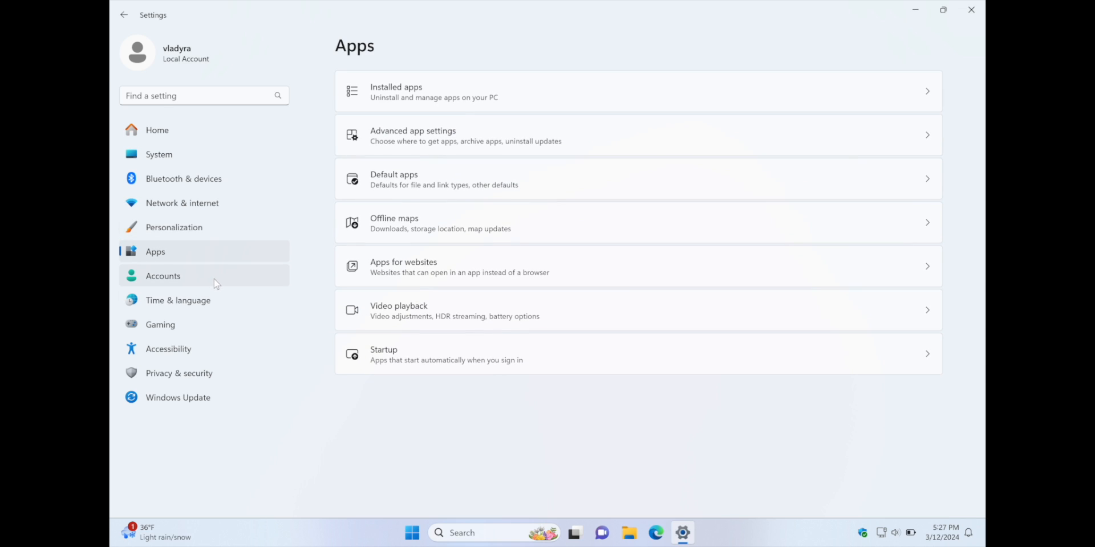
click(178, 301)
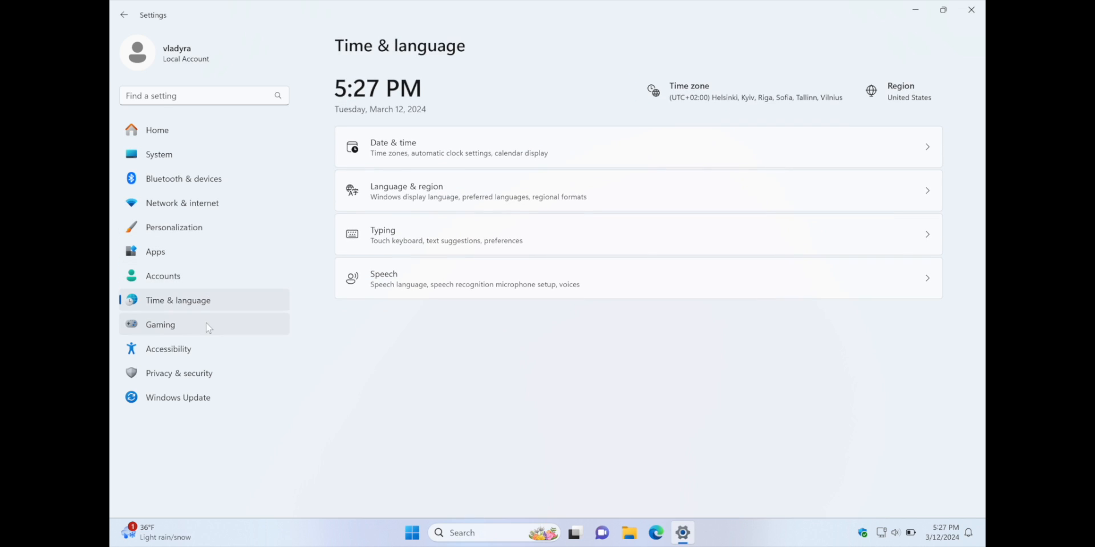
click(160, 324)
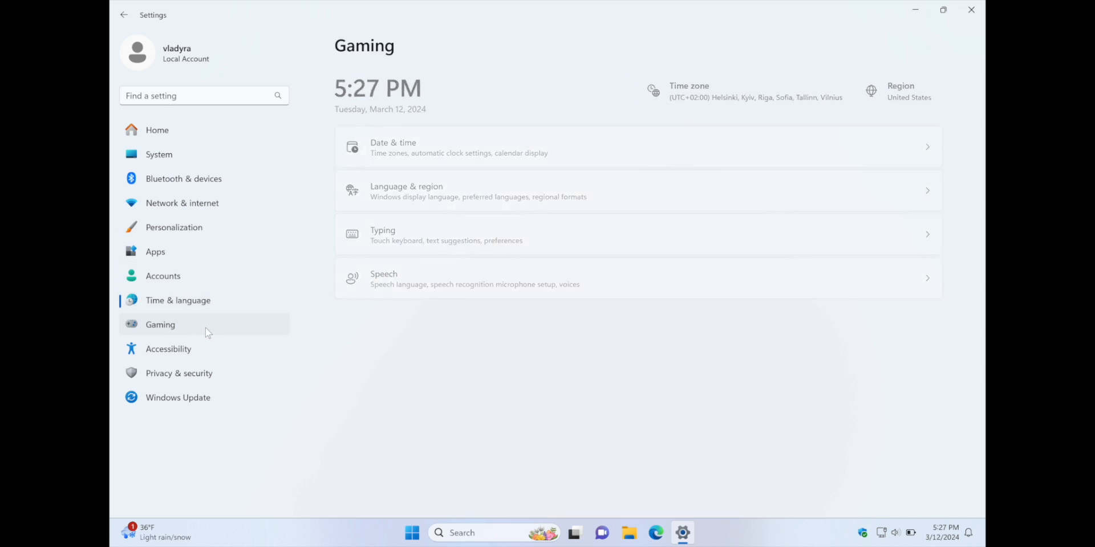
click(168, 349)
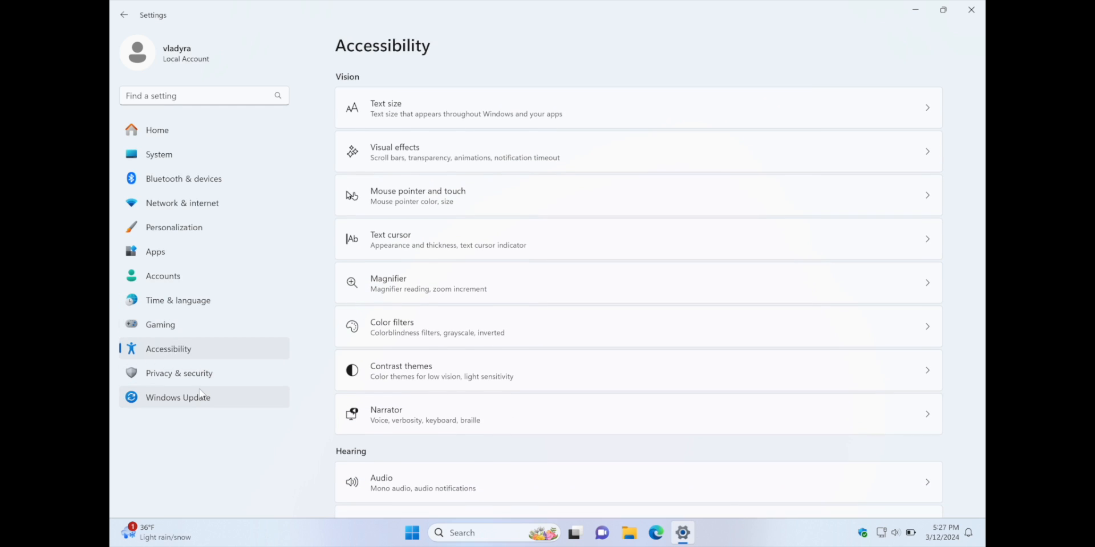
click(178, 397)
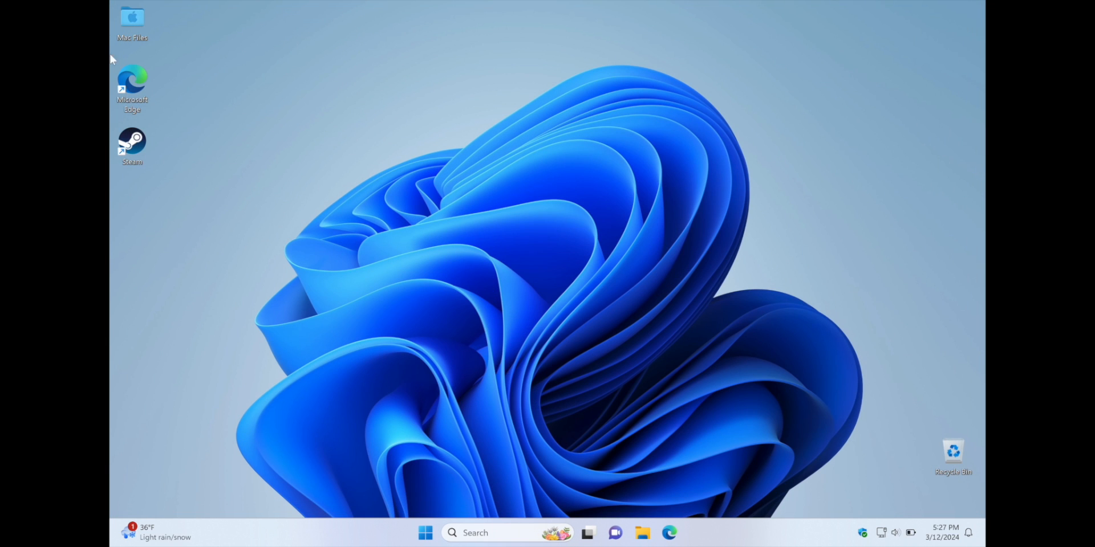
- Launch Edge from Start, dismiss Restore pages, and open YouTube from Bing results
click(425, 533)
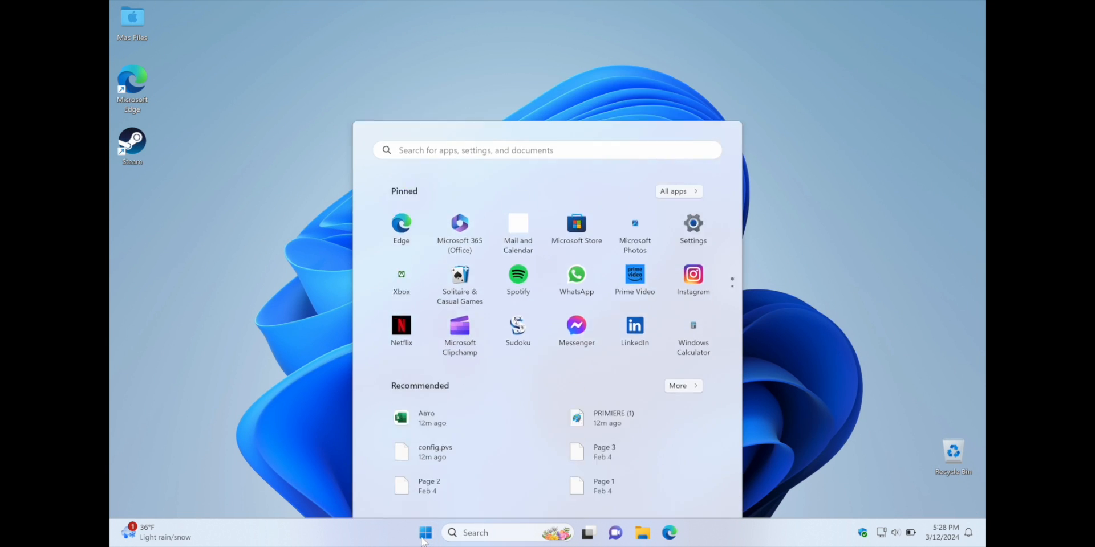
click(425, 533)
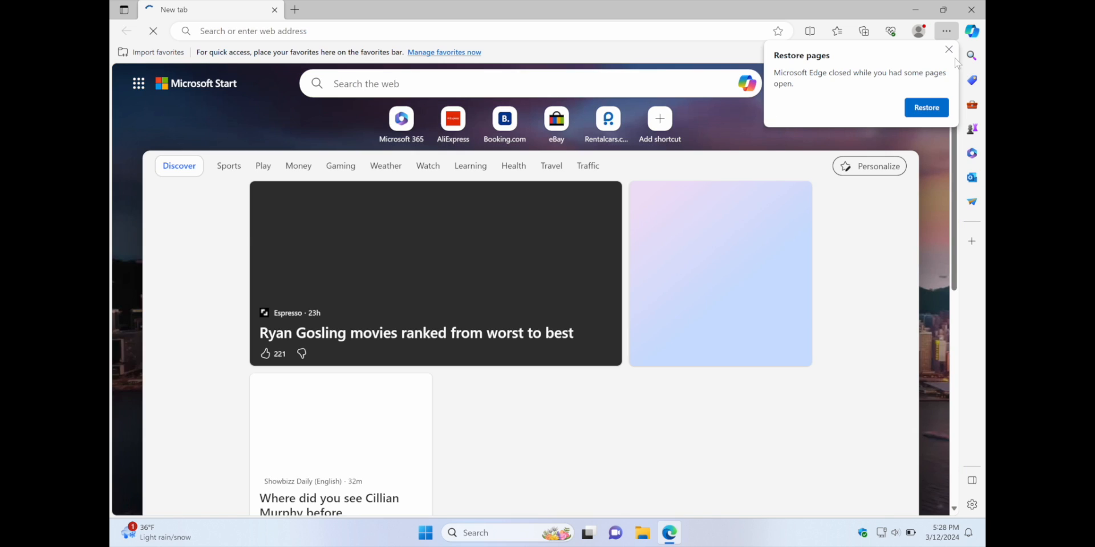
click(949, 50)
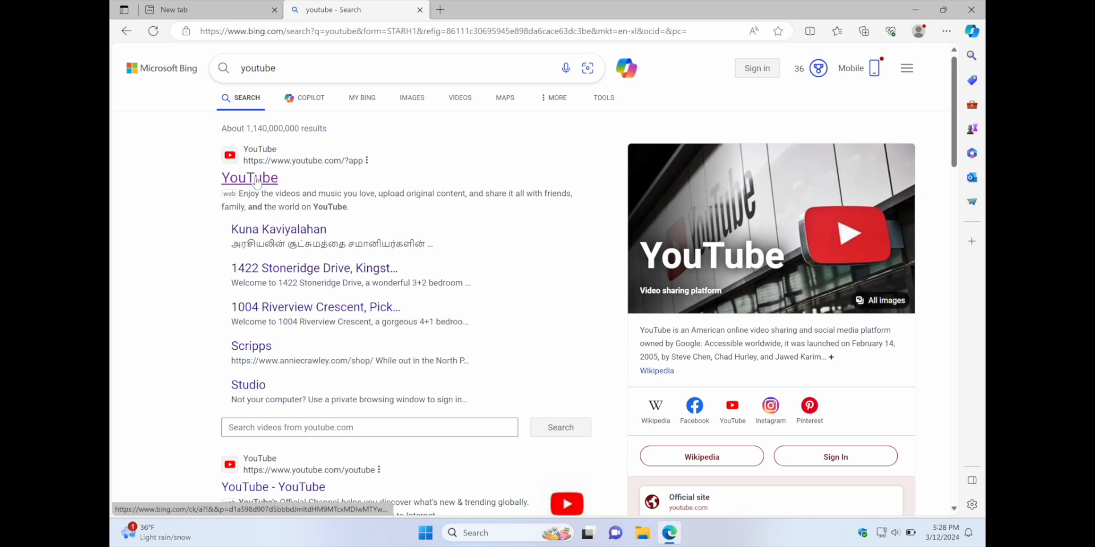
click(249, 178)
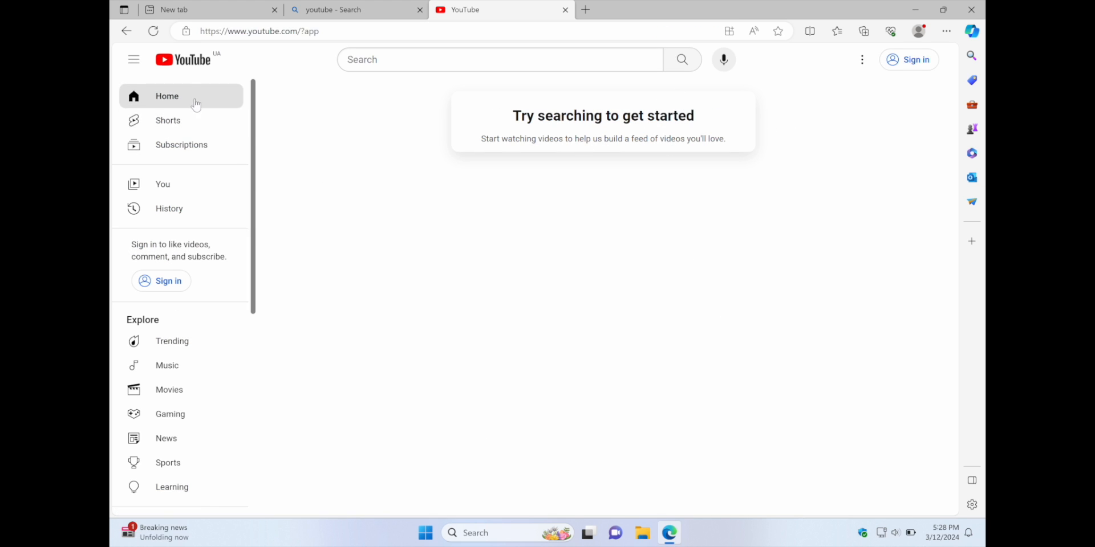
mouse_move(171, 341)
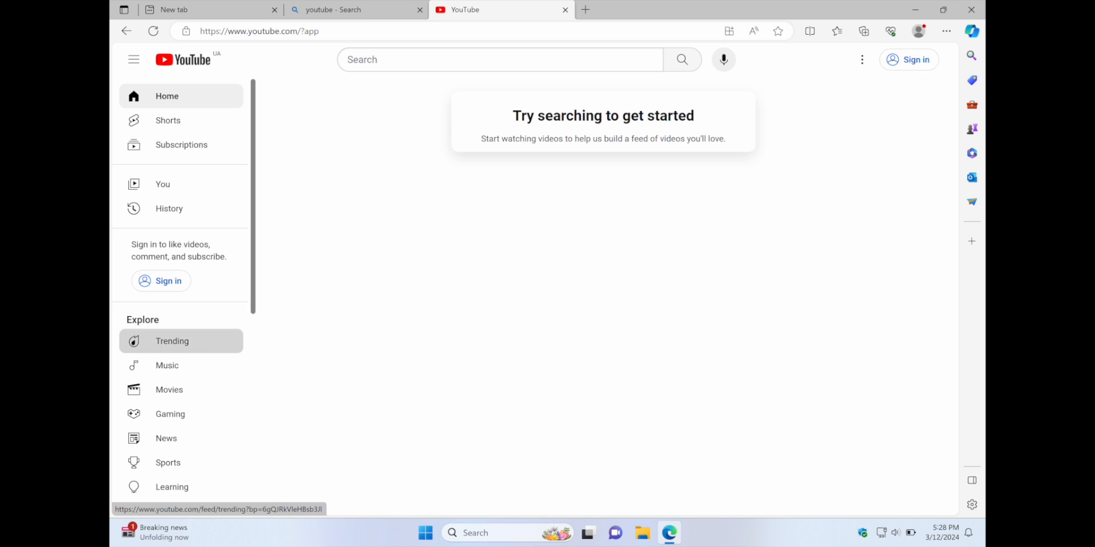
- Search YouTube for 'no copyright background music' and open a Relax Music video
click(171, 341)
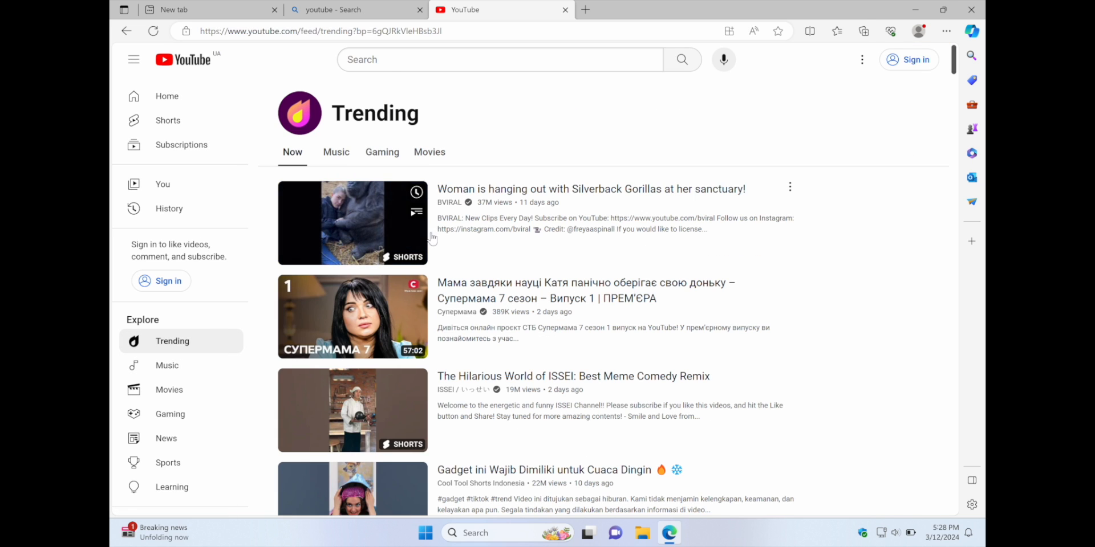
scroll(down, 3)
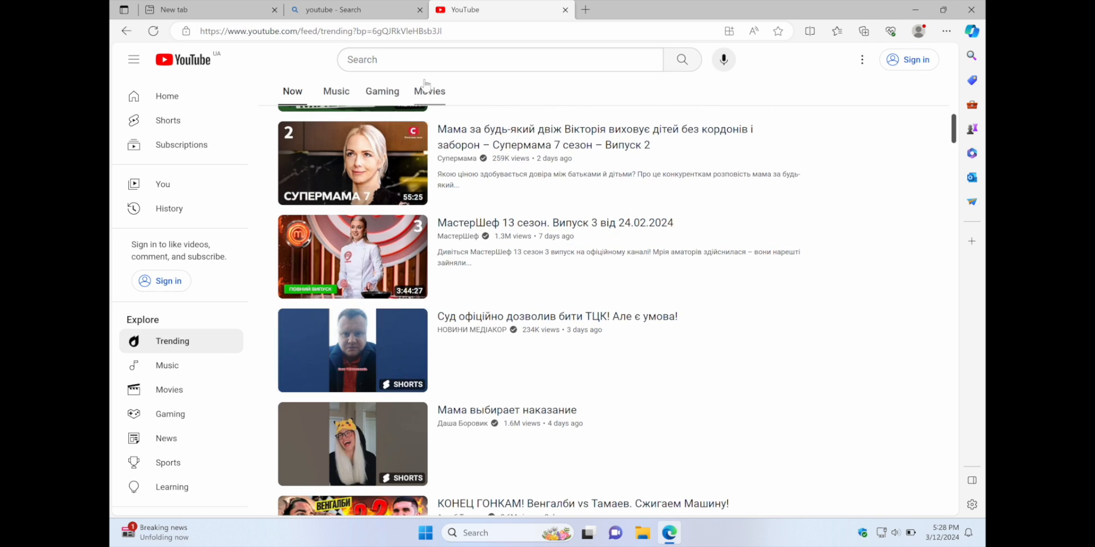
text(no c)
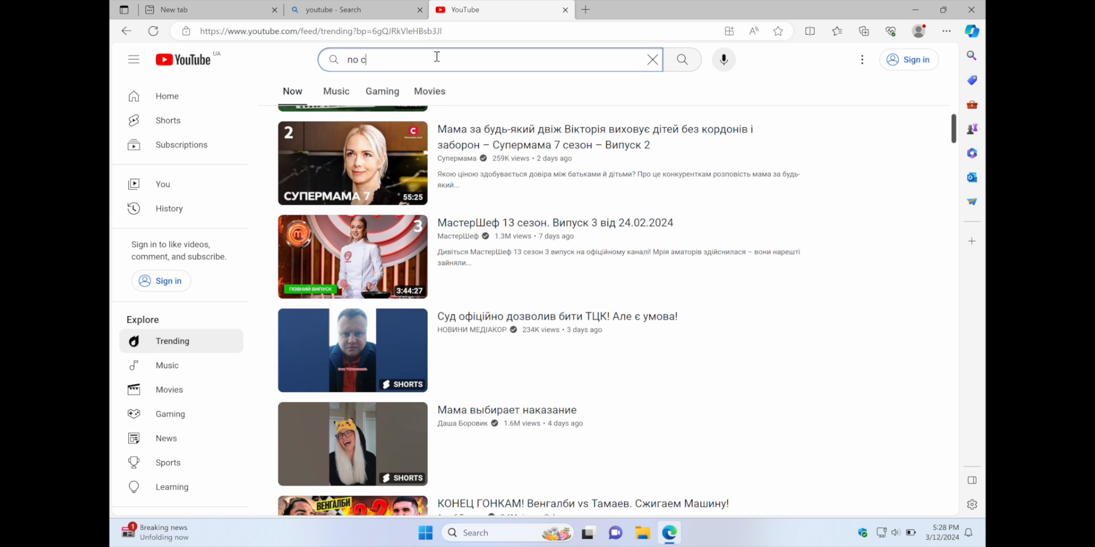
text(no copyright background music)
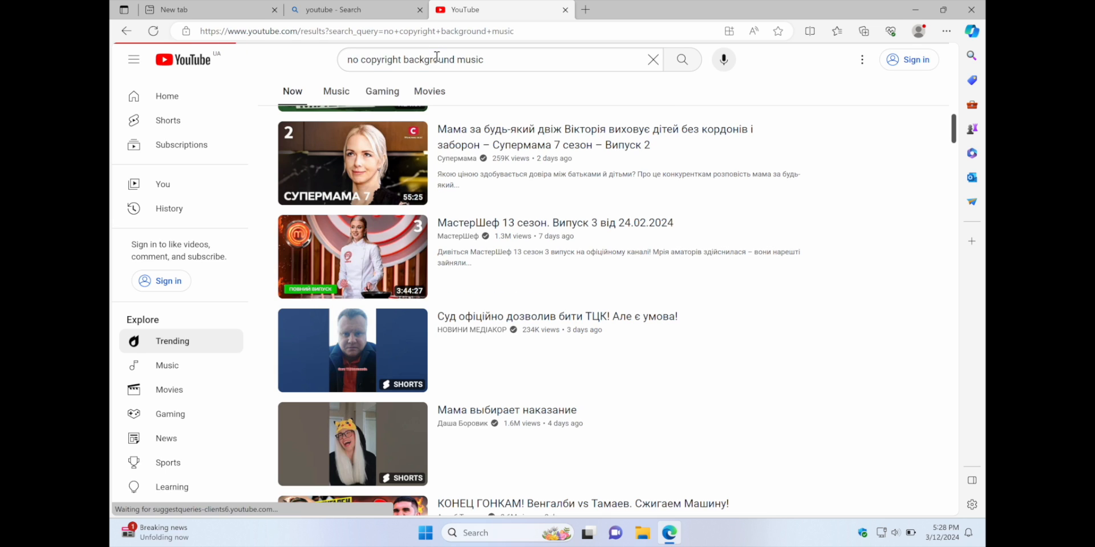
key(Return)
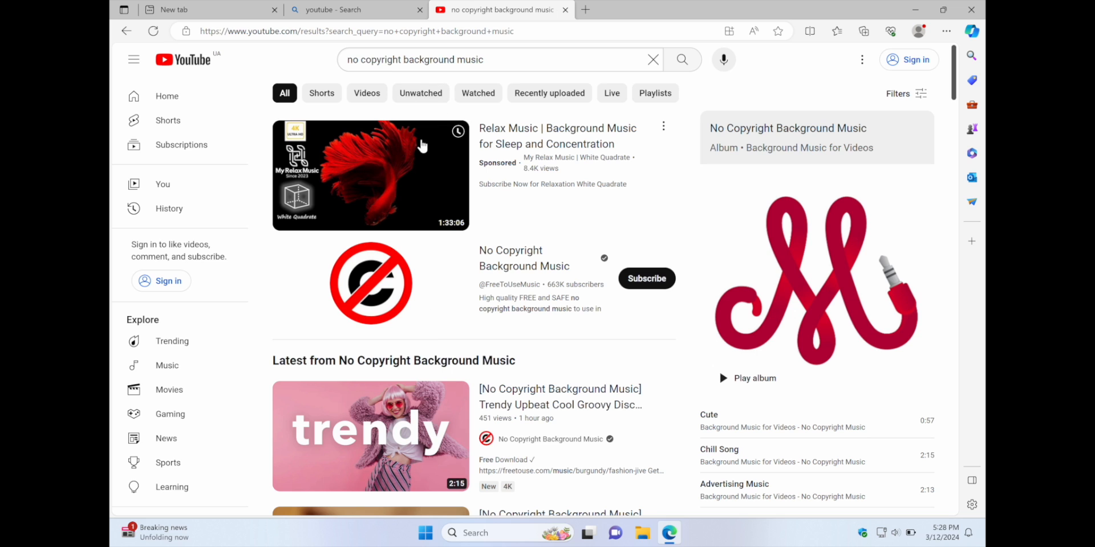
click(371, 175)
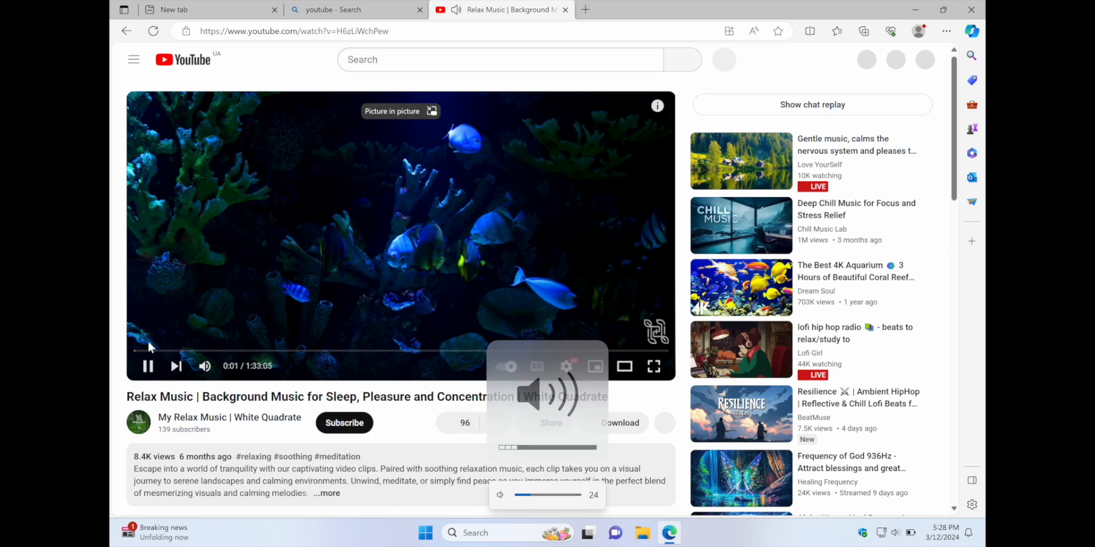
- Skip the video ahead a few minutes, set volume around 60, and go full screen
click(146, 351)
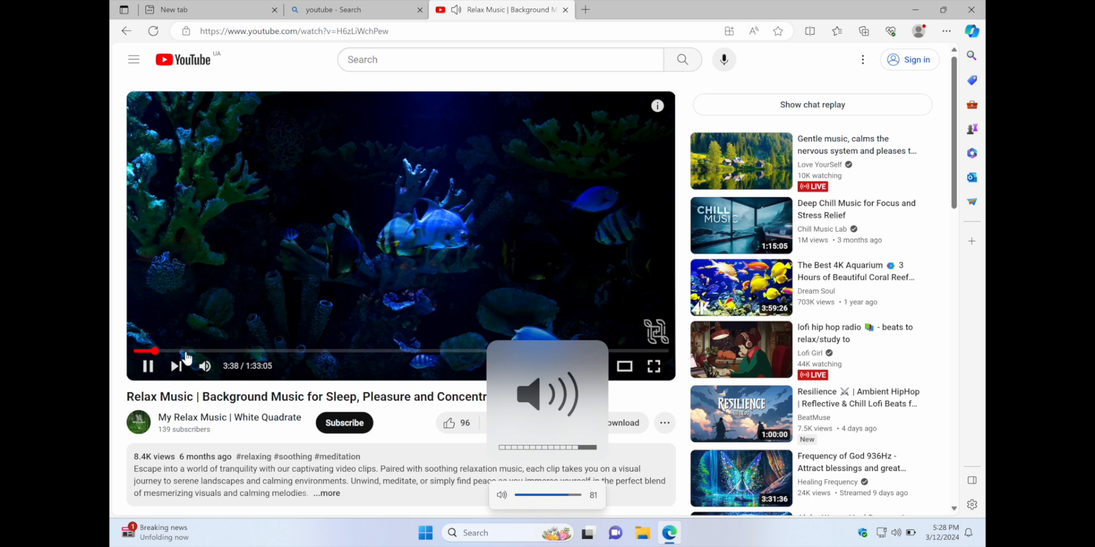
drag(583, 495, 551, 495)
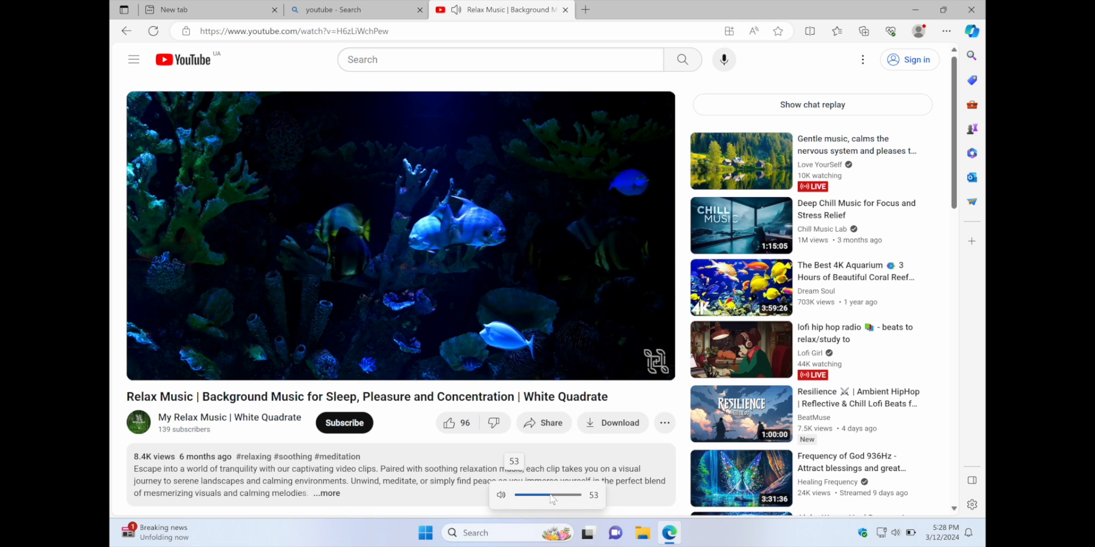
drag(548, 495, 572, 495)
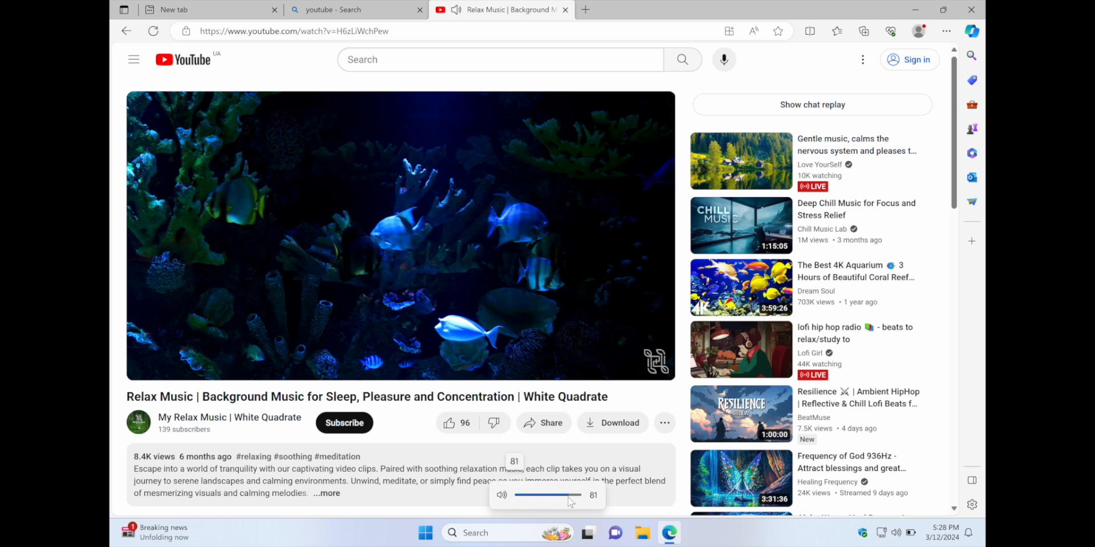
drag(572, 495, 548, 495)
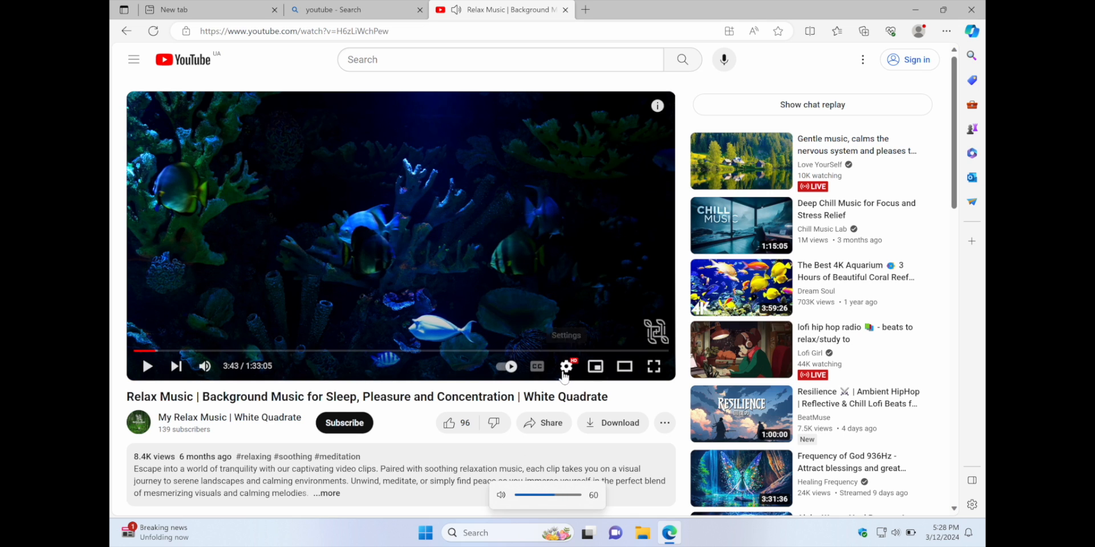
click(566, 366)
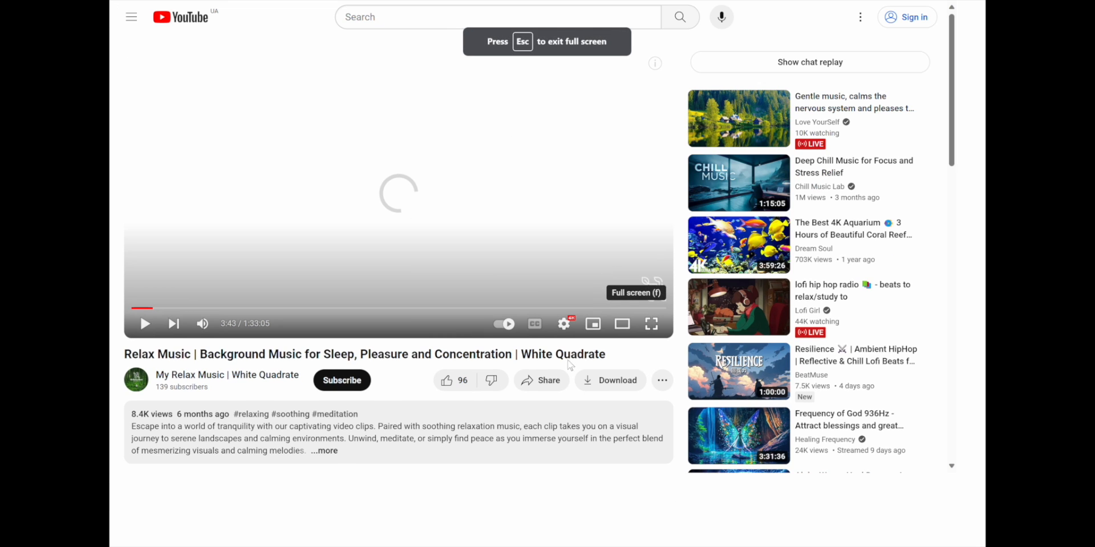
- Jump the full-screen Relax Music video ahead to 45:16
click(650, 323)
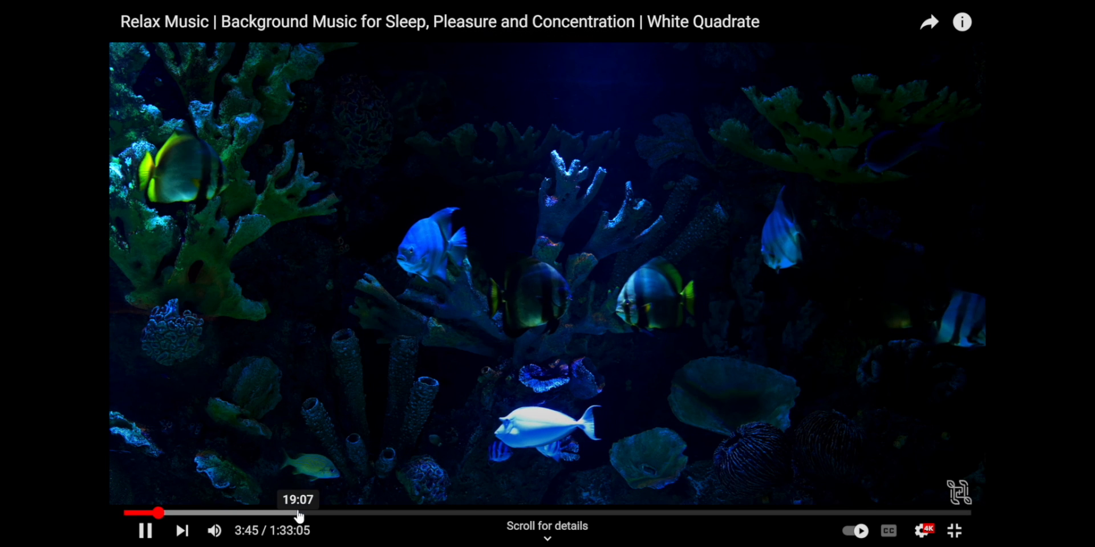
click(299, 514)
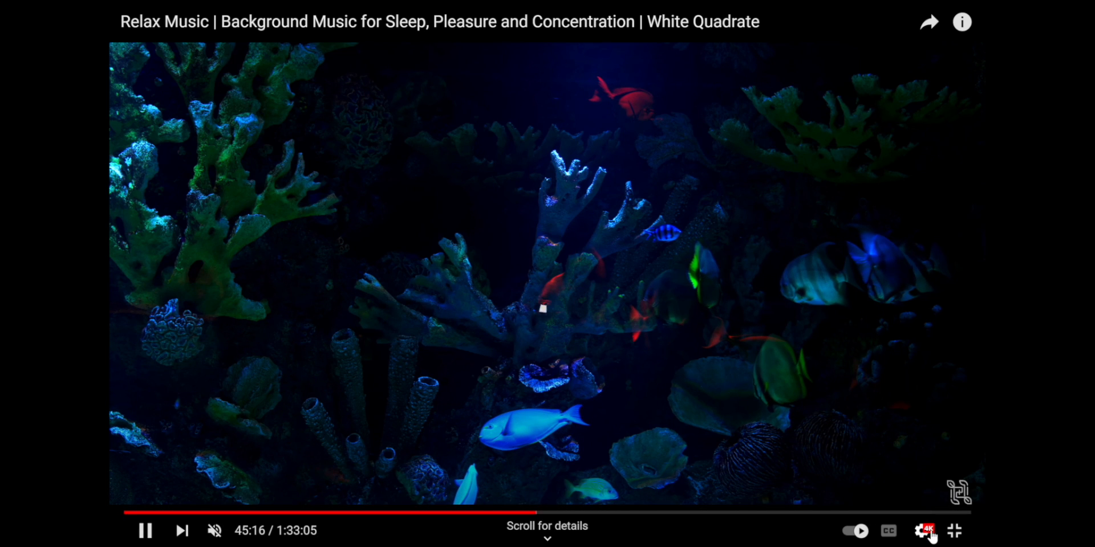
mouse_move(669, 284)
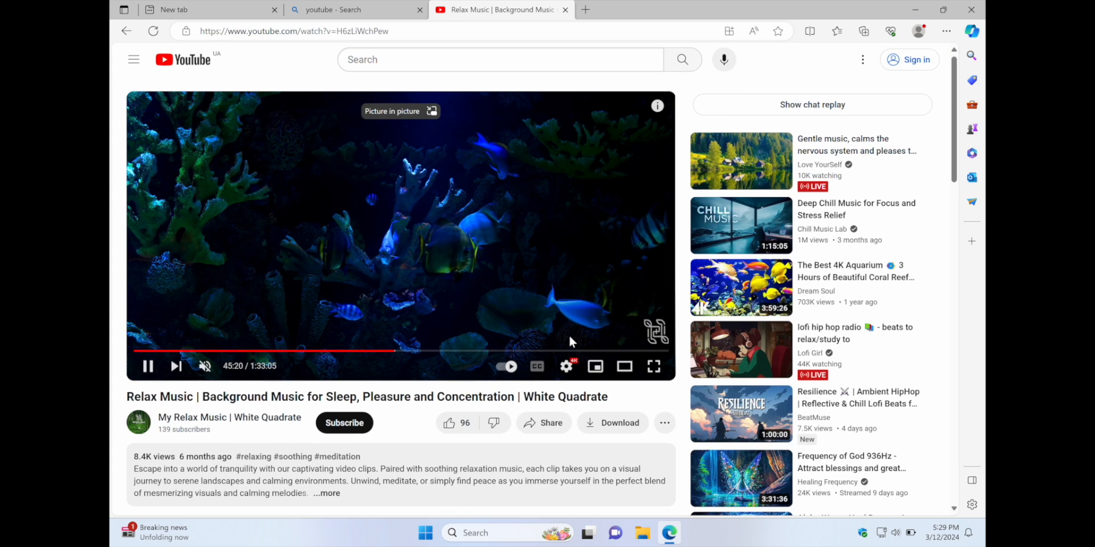
mouse_move(545, 311)
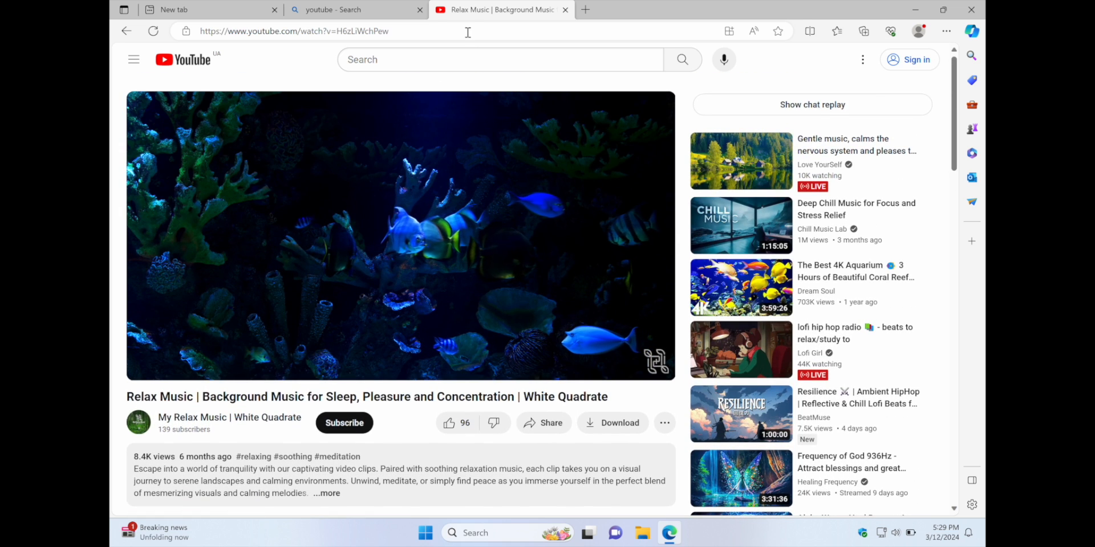
- Search Bing for 'chrome', then refine to 'chrome download for windows 11'
click(315, 31)
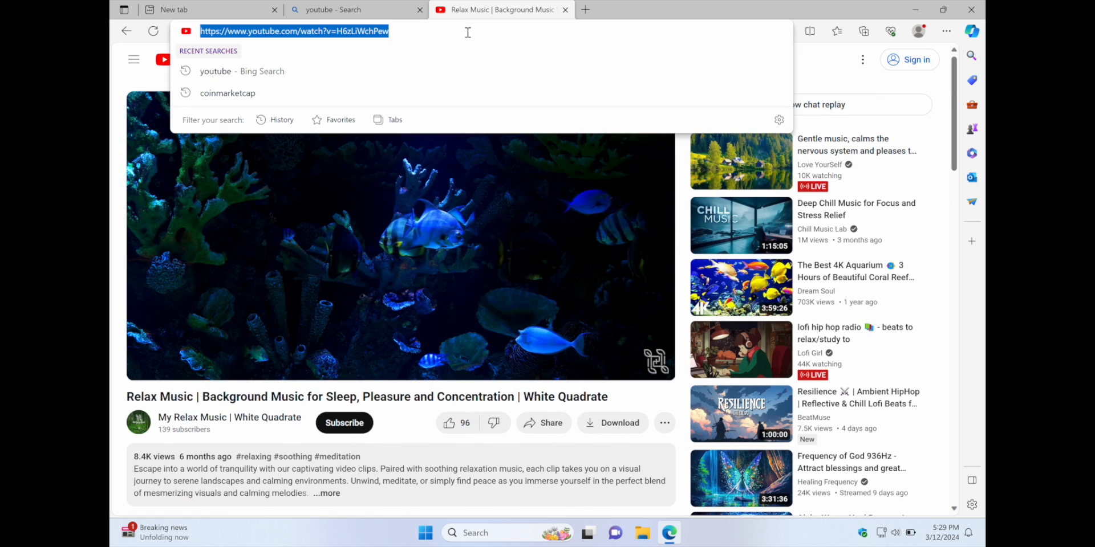
text(chrome)
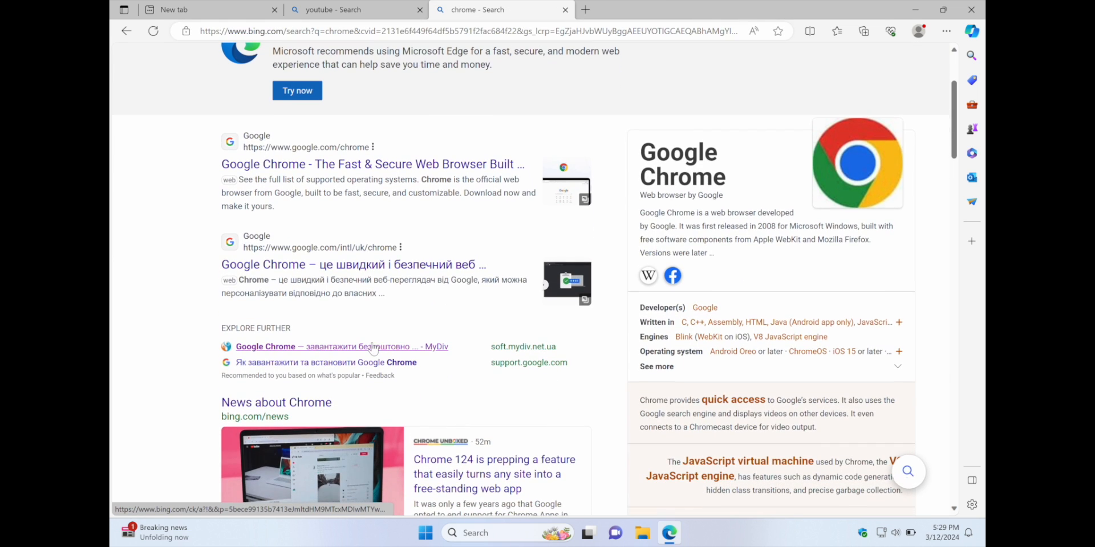
scroll(down, 3)
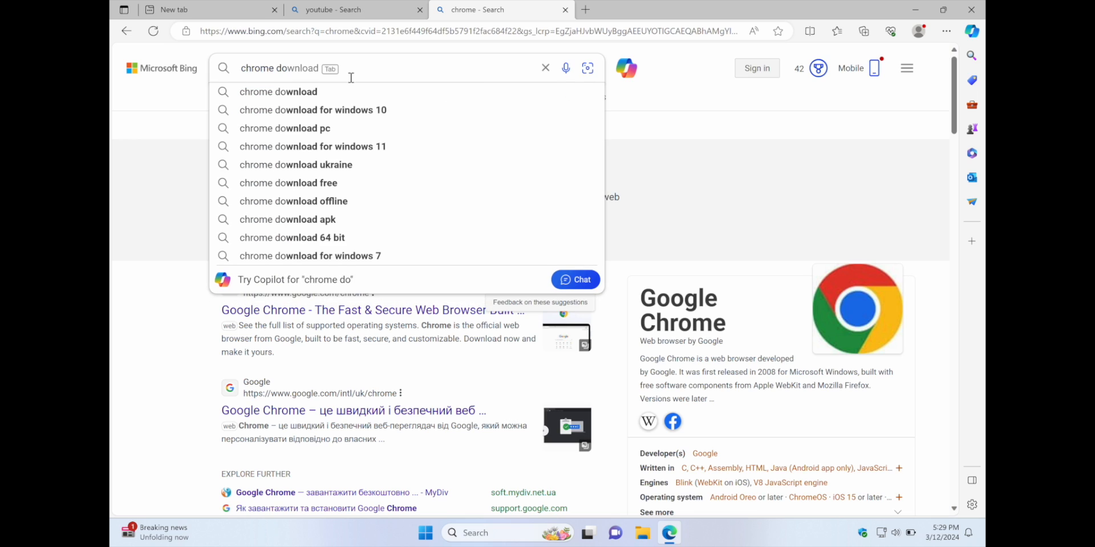
click(313, 146)
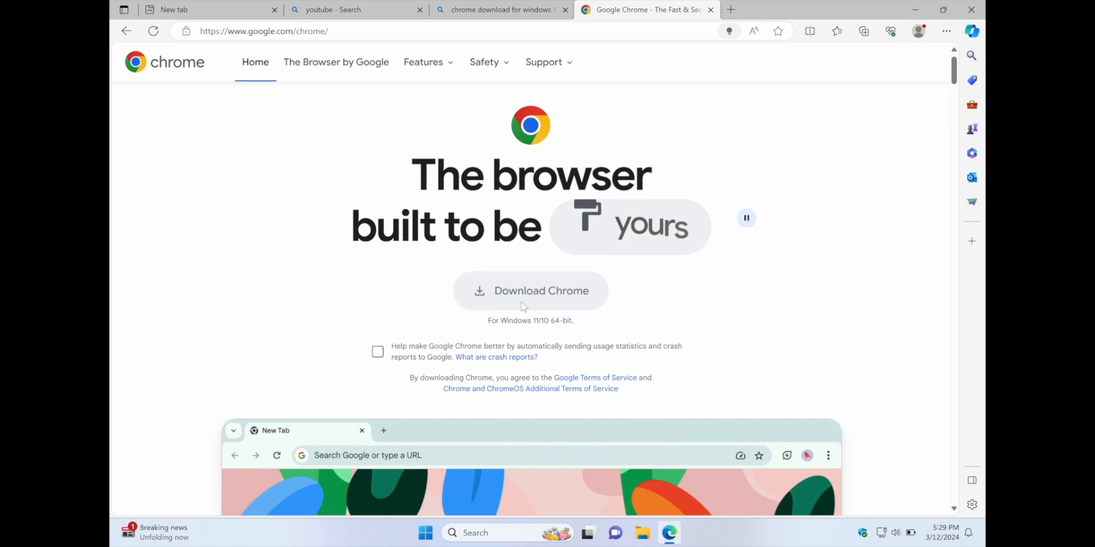
- Download ChromeSetup.exe from Google's Chrome page and run the installer
click(530, 290)
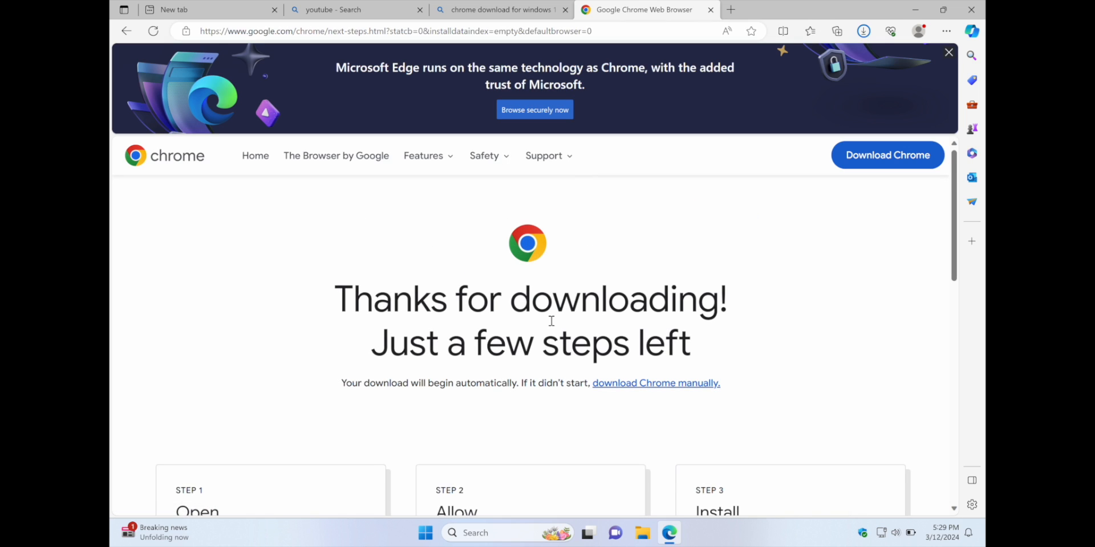
scroll(down, 3)
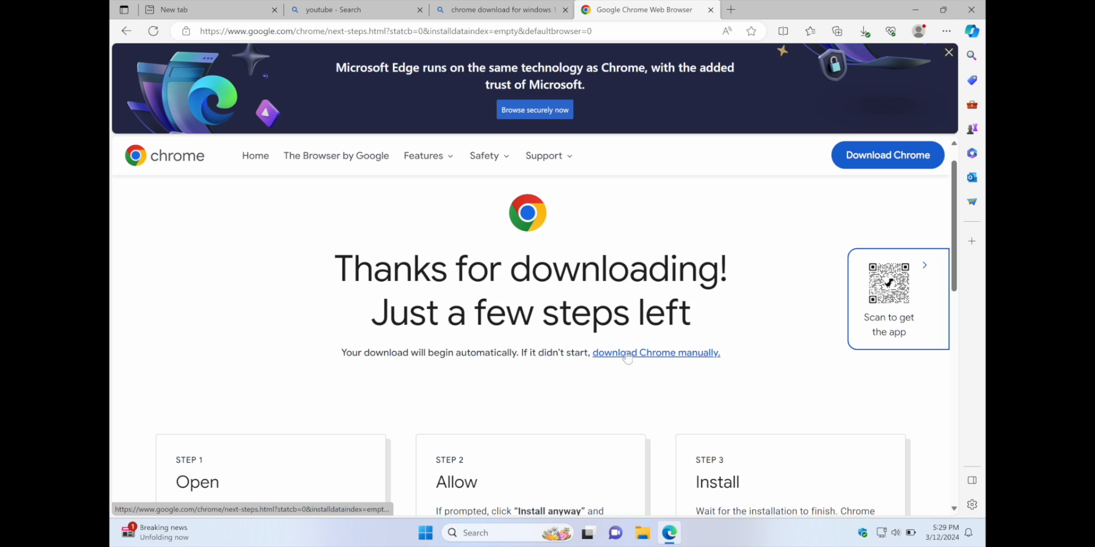
click(863, 31)
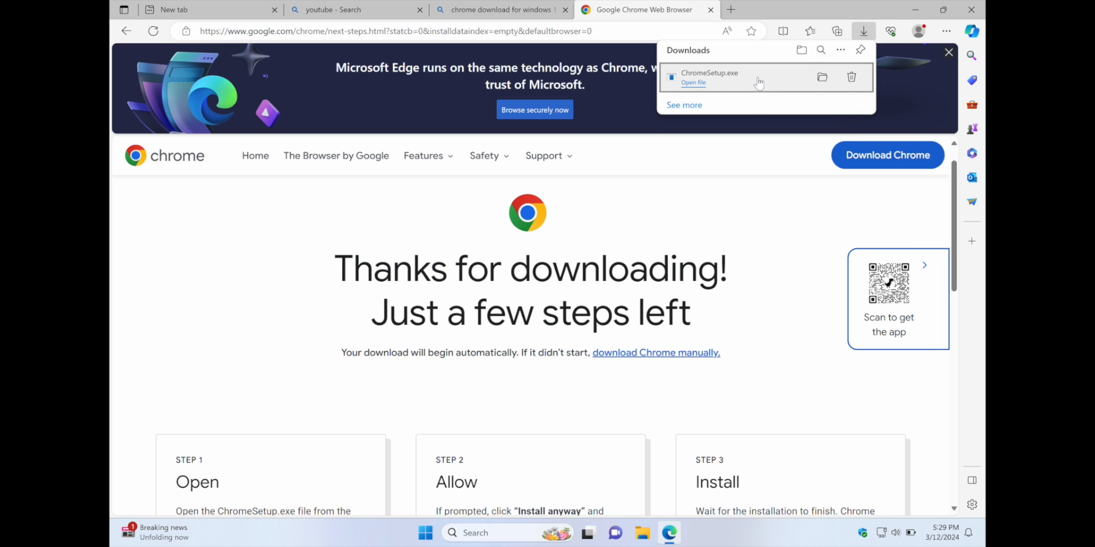
mouse_move(686, 63)
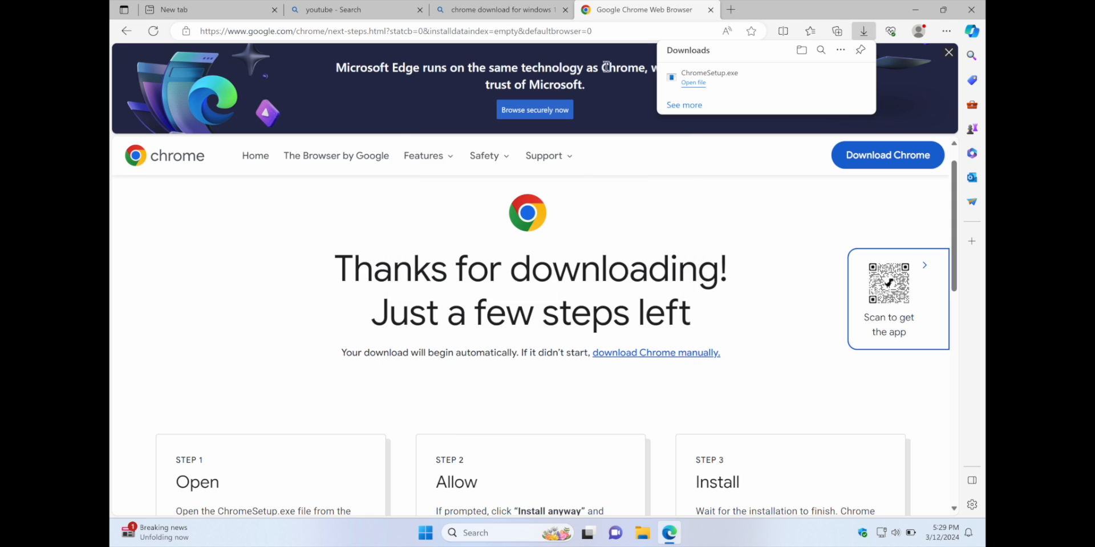
click(500, 9)
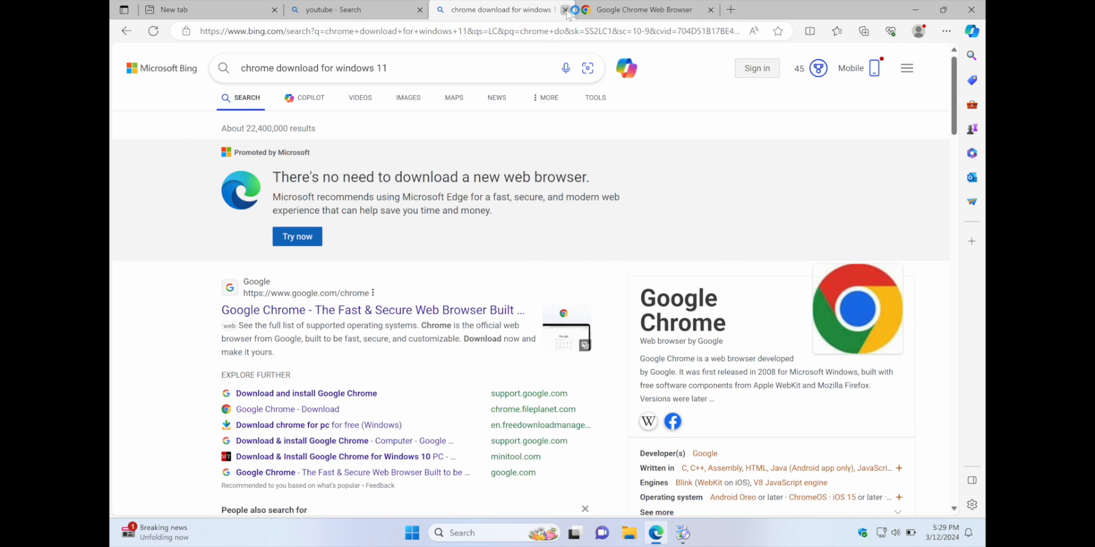
- View ChromeSetup's properties in Downloads: Application (.exe), 1.31 MB
click(565, 9)
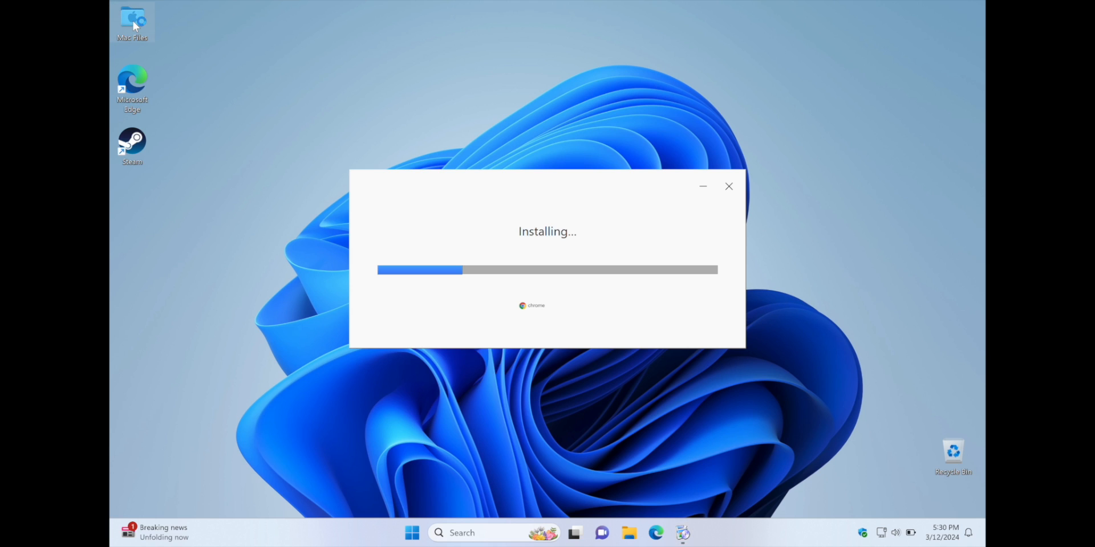
click(628, 533)
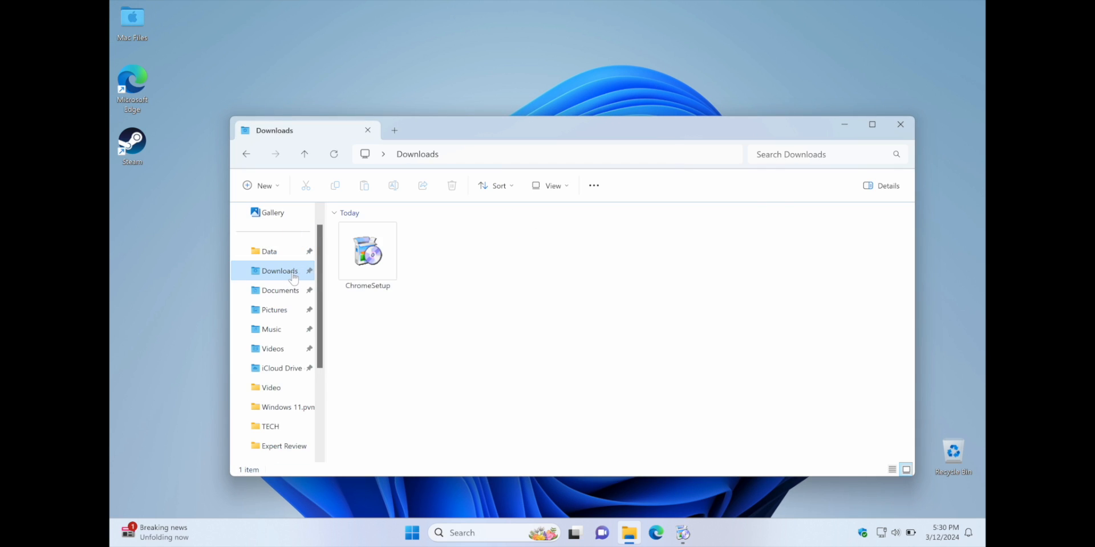
right_click(367, 251)
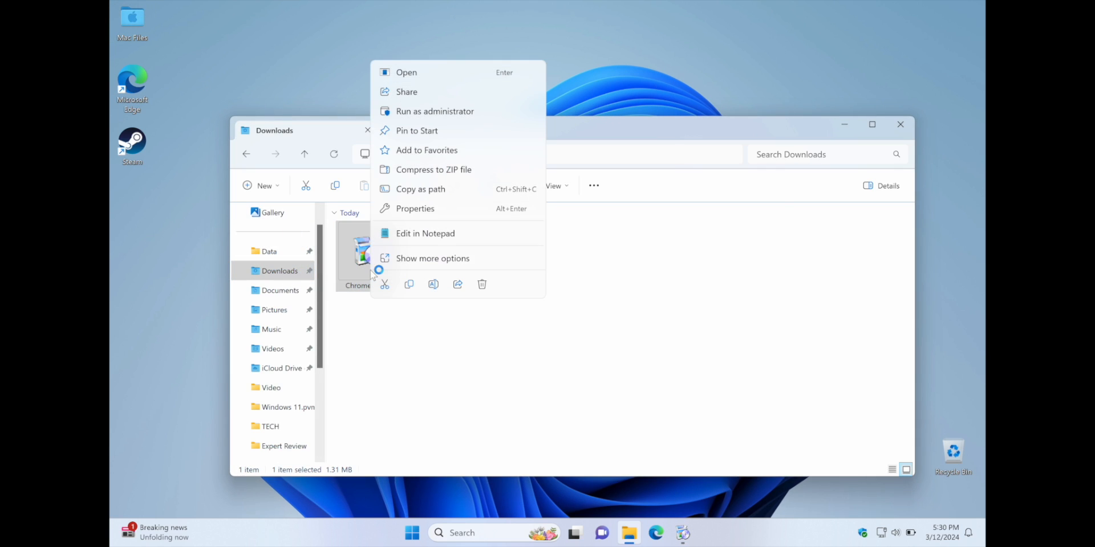
mouse_move(433, 233)
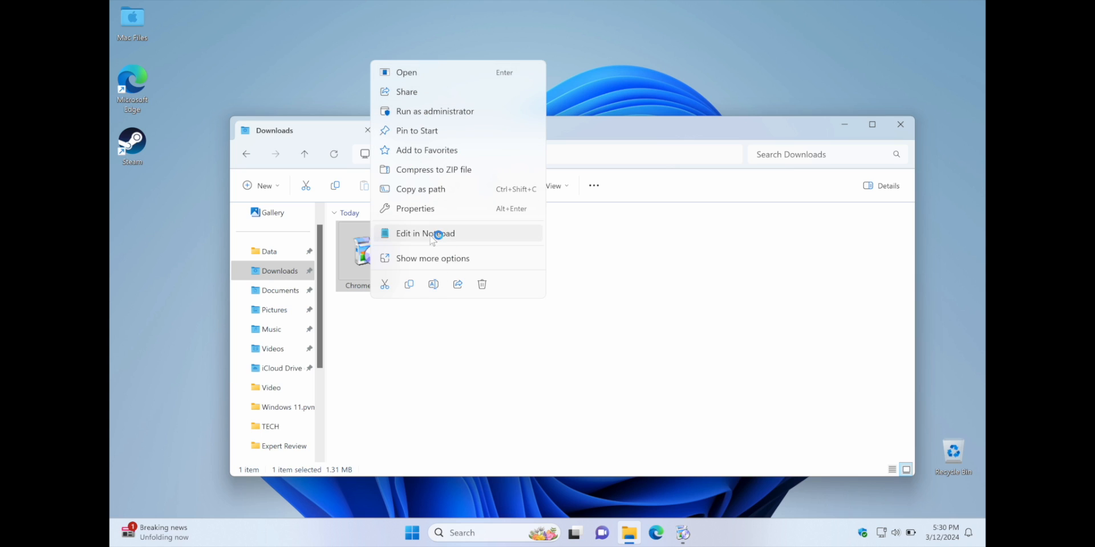
click(415, 208)
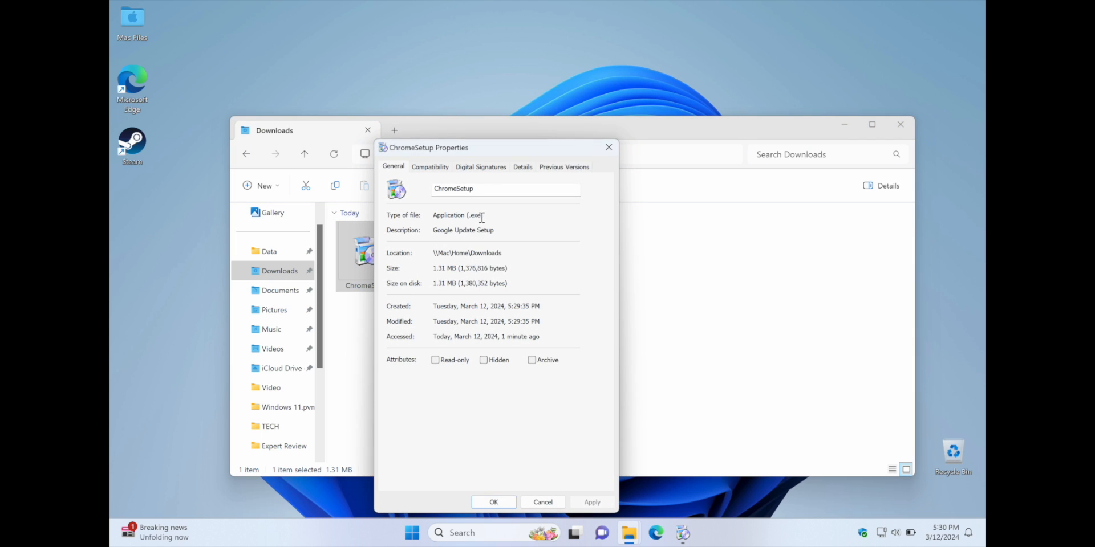
mouse_move(592, 440)
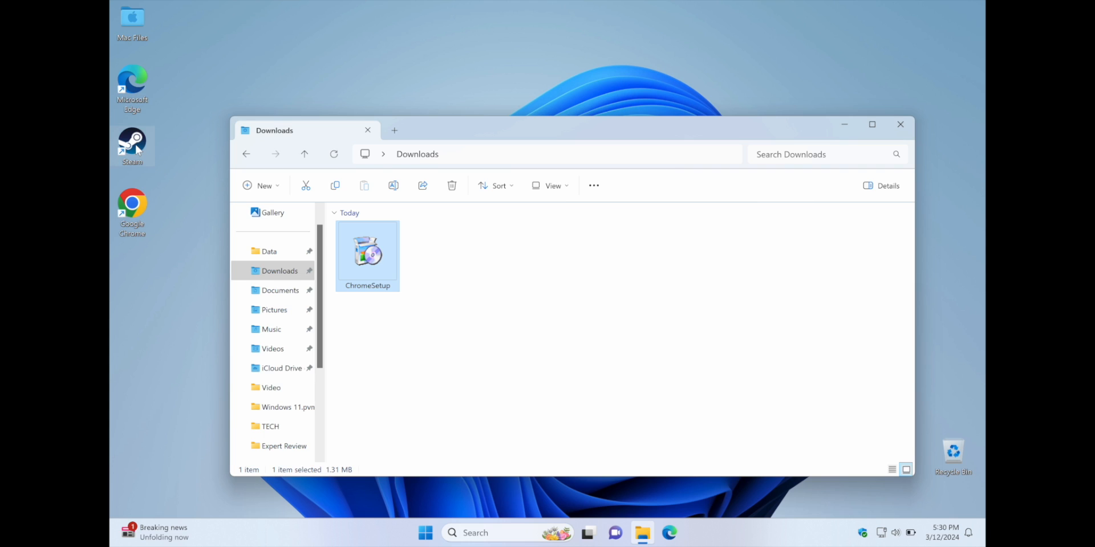
- Launch the newly installed Chrome, skip sign-in and default-browser prompts, and bring up the Start menu
double_click(367, 252)
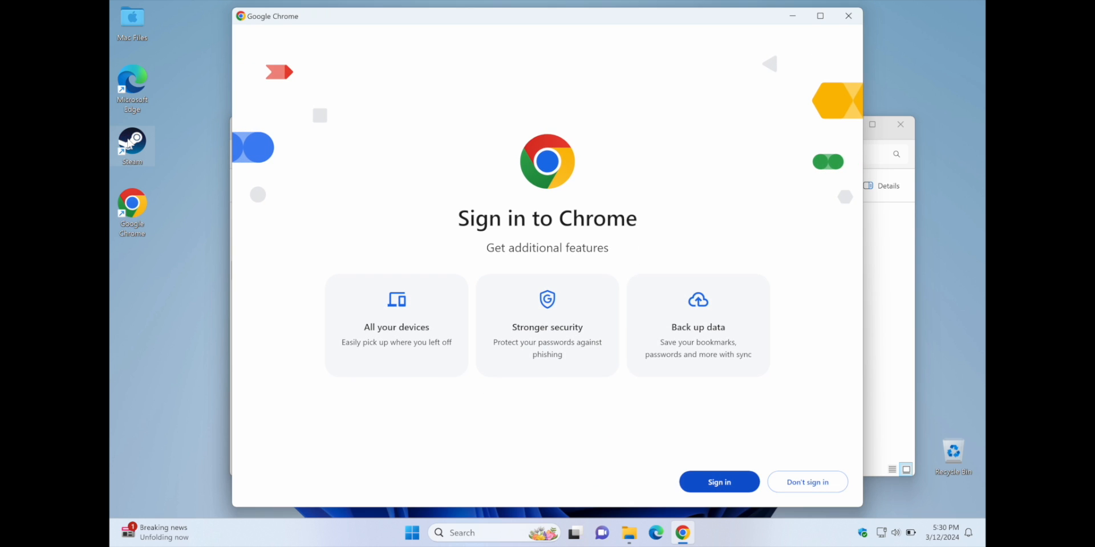
click(808, 482)
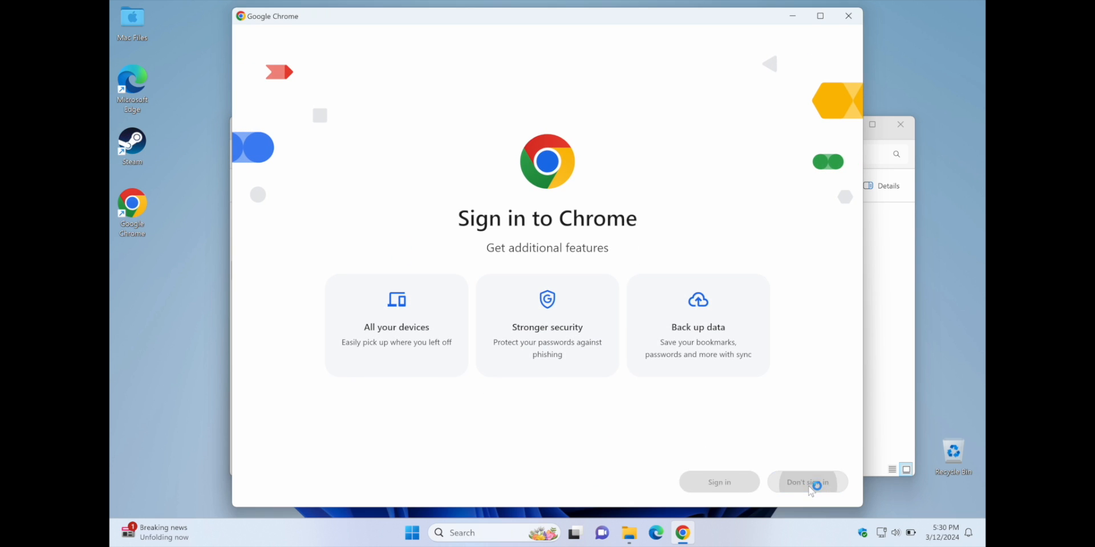
click(807, 482)
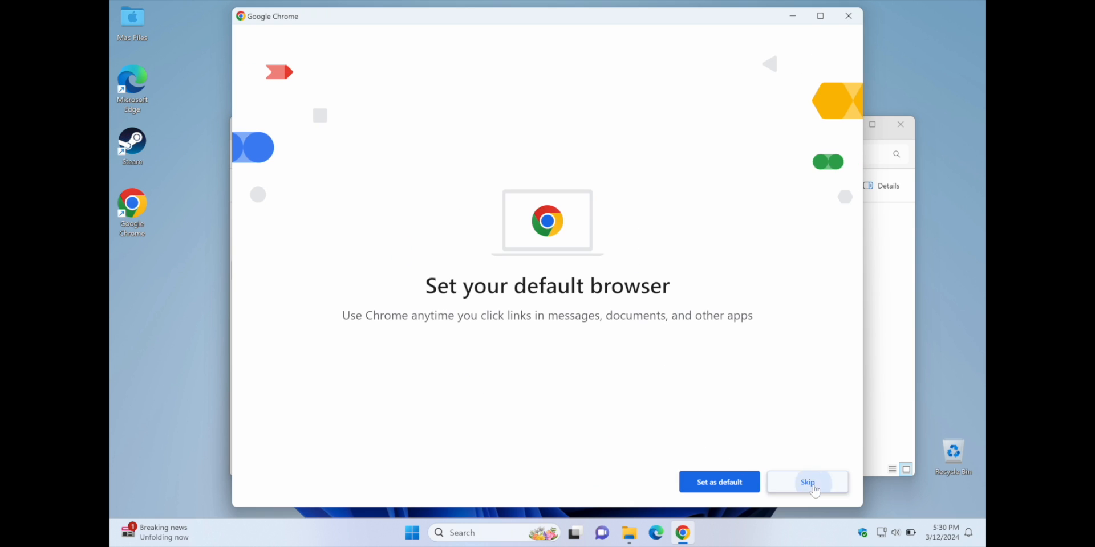
click(808, 483)
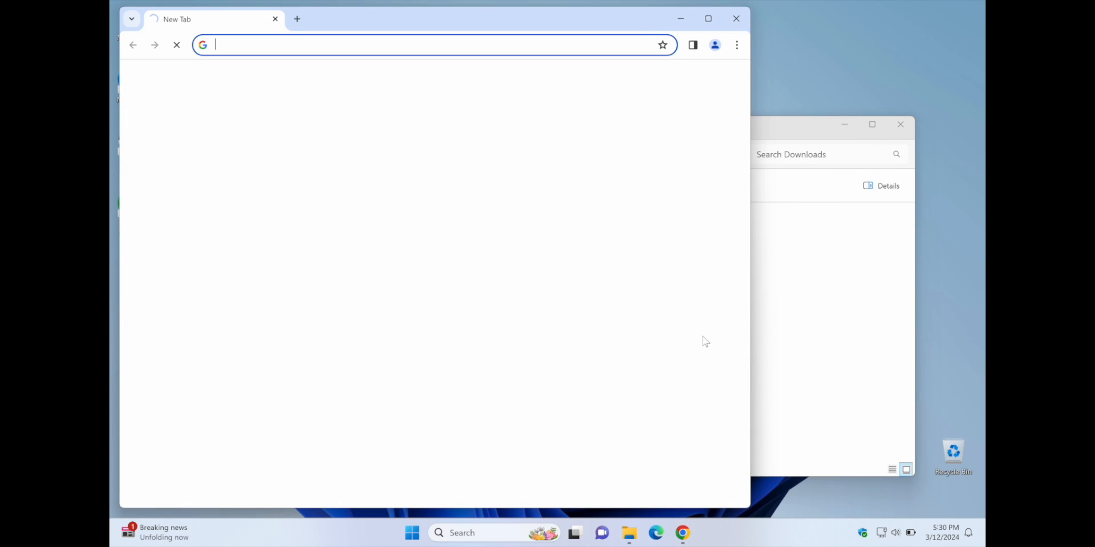
mouse_move(486, 49)
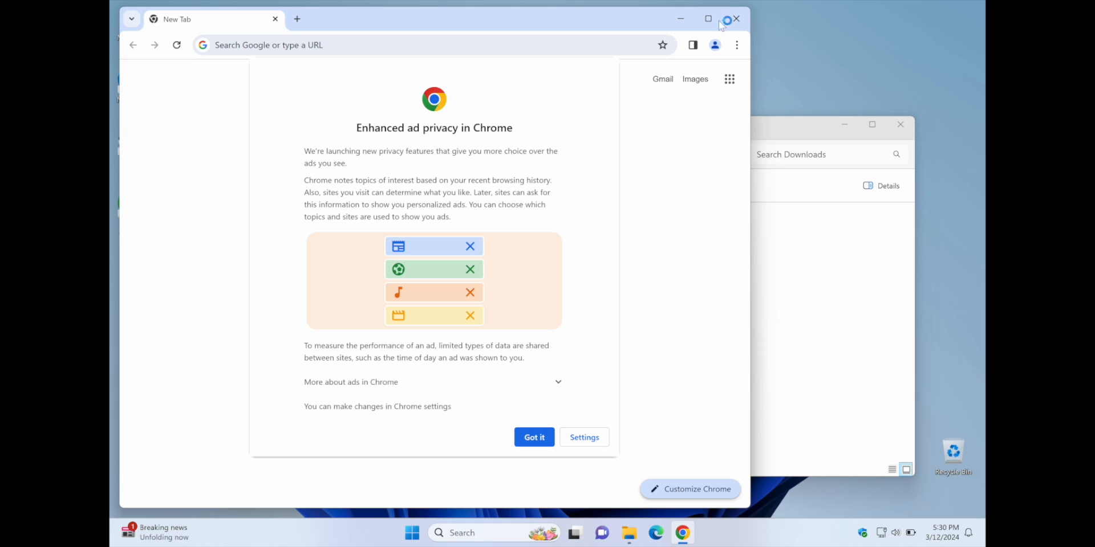
click(534, 437)
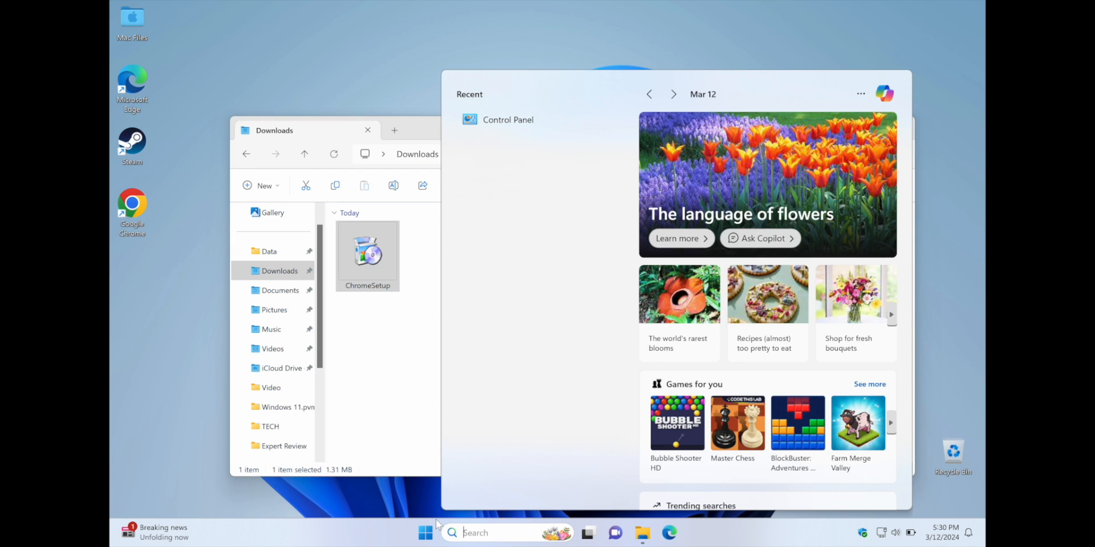
- Uninstall Google Chrome from Settings' Installed apps list, found via an 'unin' search
text(unin)
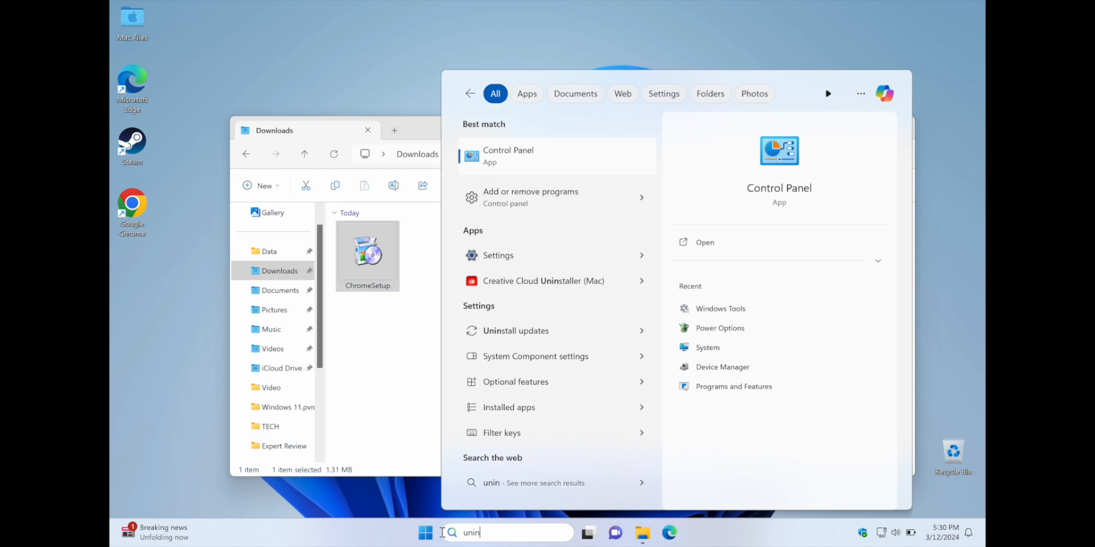
click(508, 407)
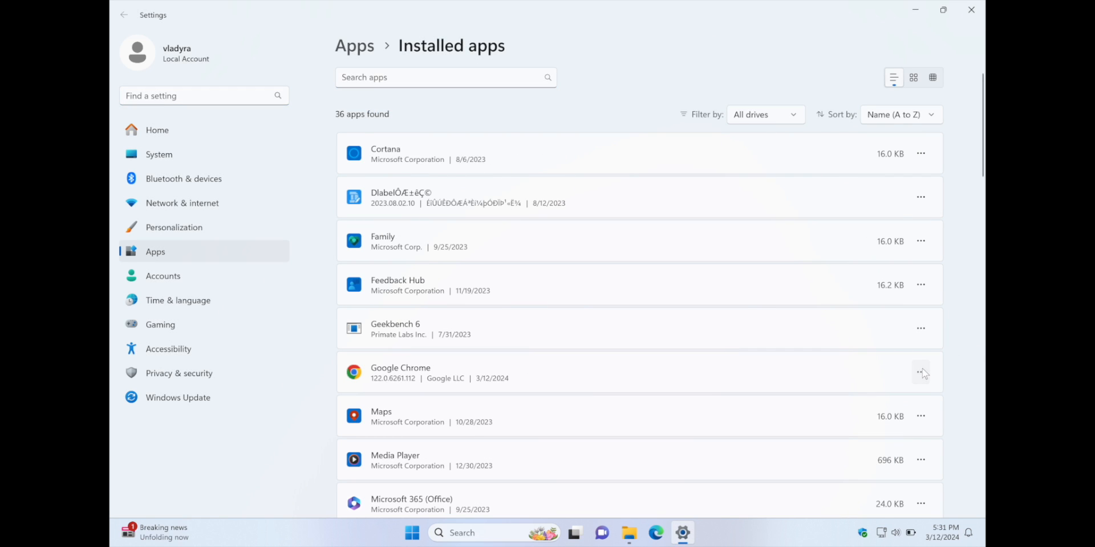
click(920, 372)
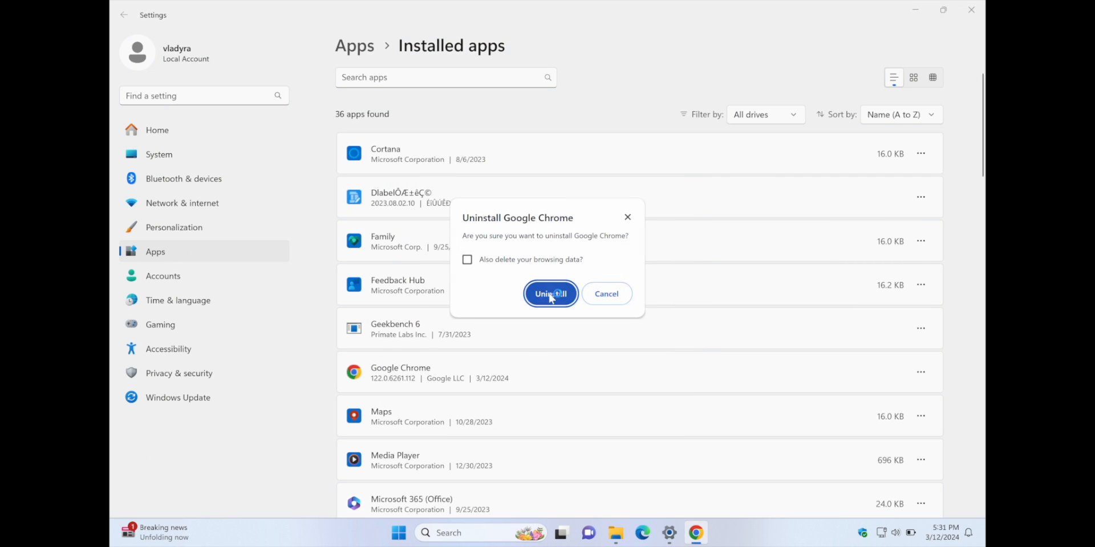
click(549, 293)
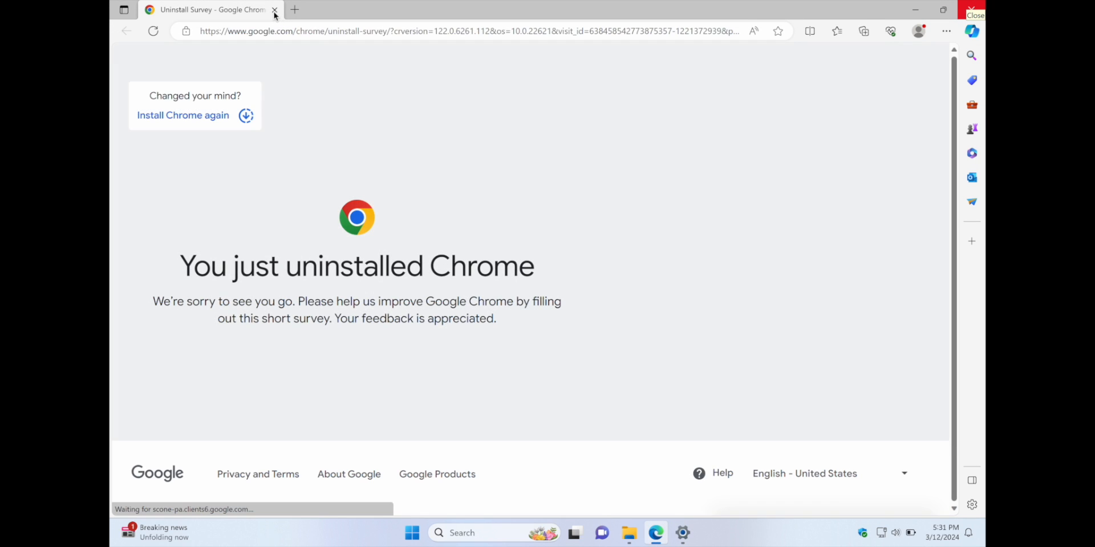
- Close the Chrome uninstall survey tab and Settings, and deselect ChromeSetup
click(275, 9)
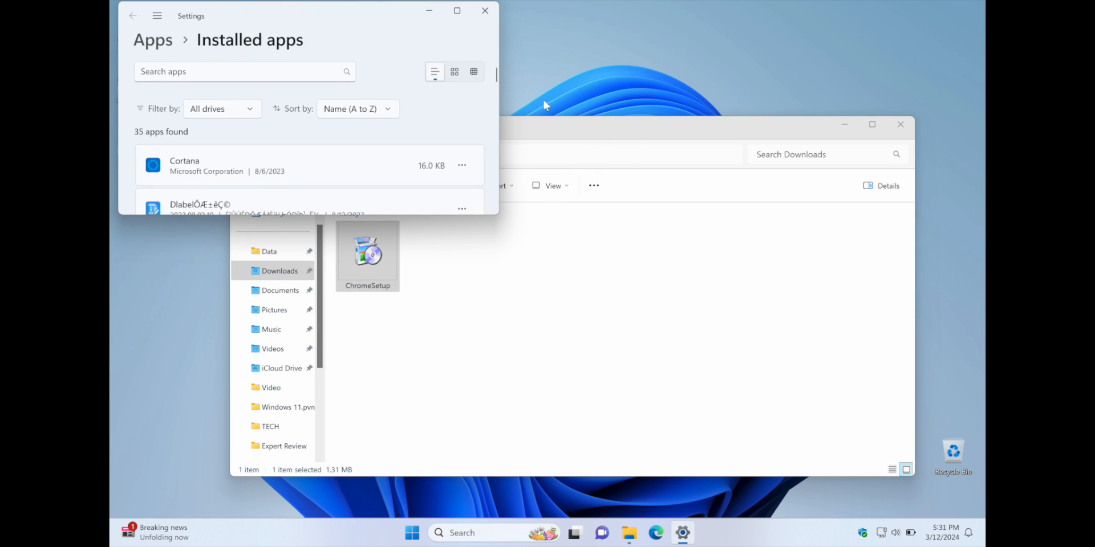
click(485, 10)
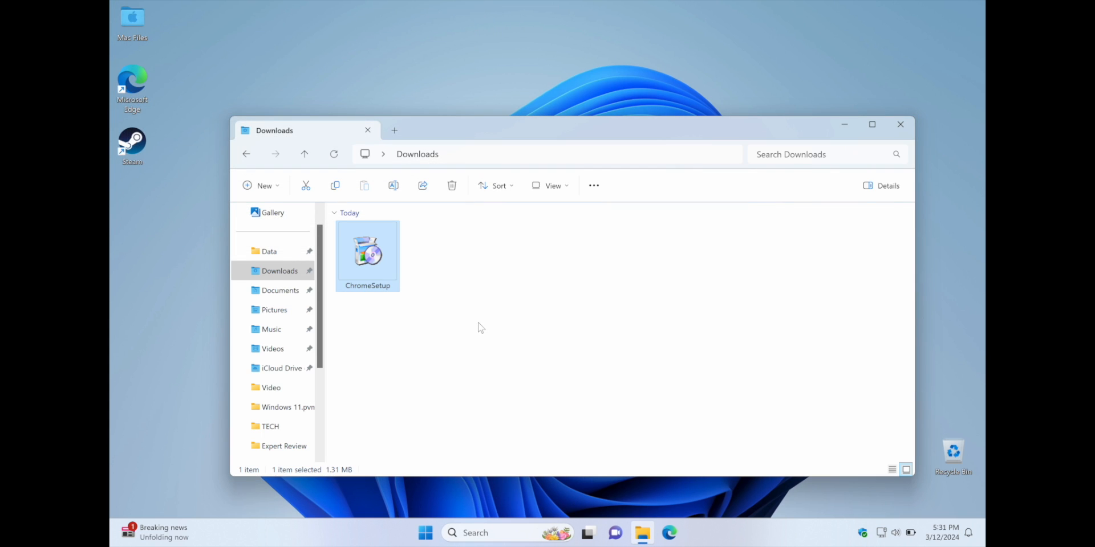
click(520, 342)
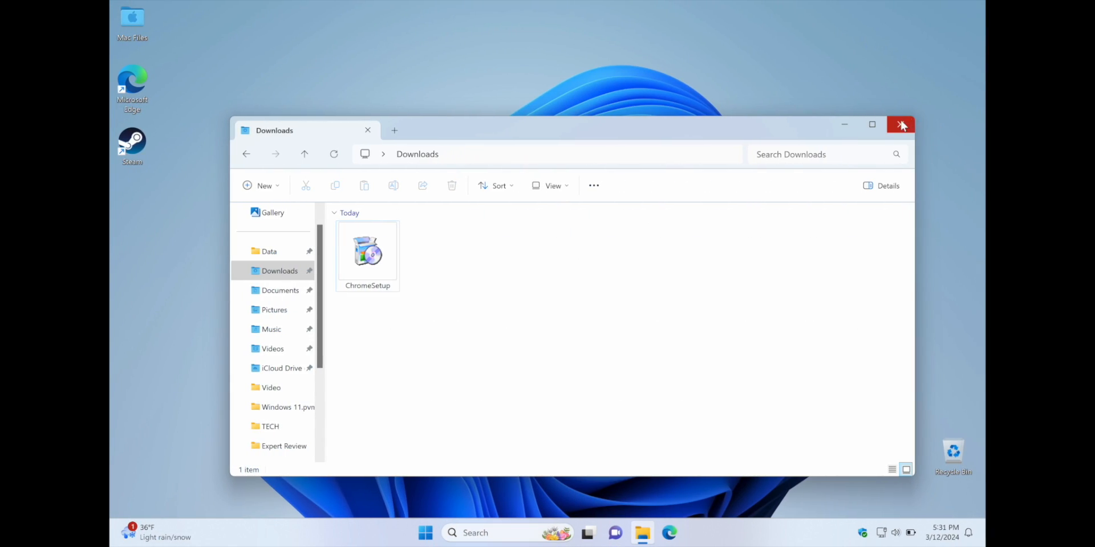
- Close File Explorer and search for 'parralels' in Microsoft Edge
click(901, 124)
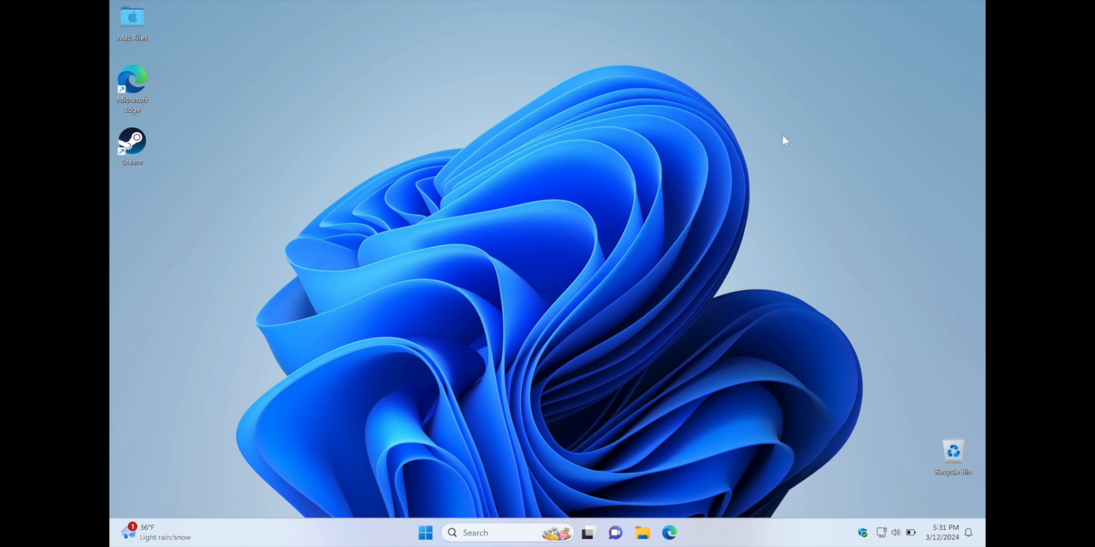
mouse_move(249, 324)
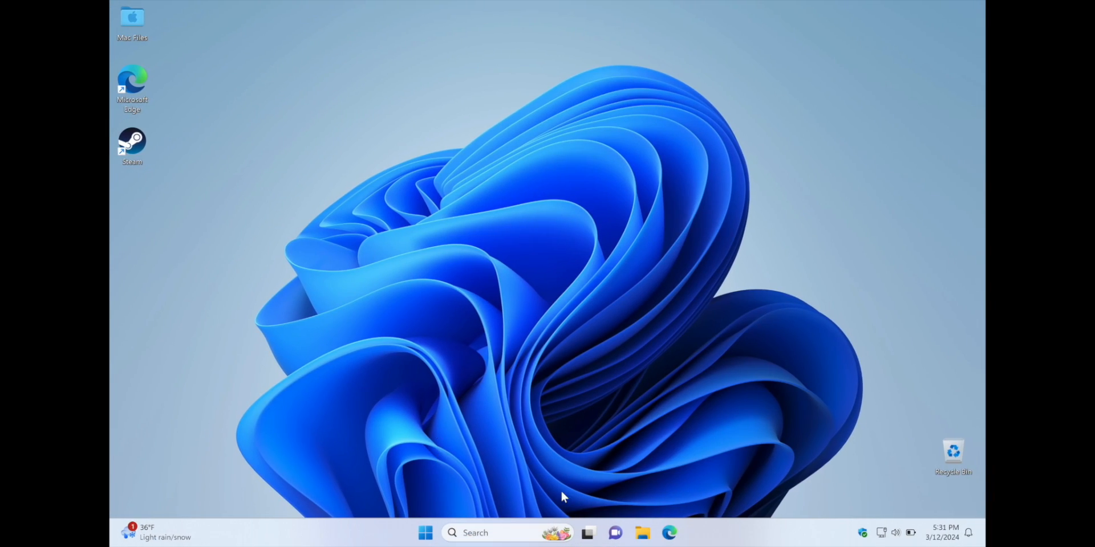
click(668, 532)
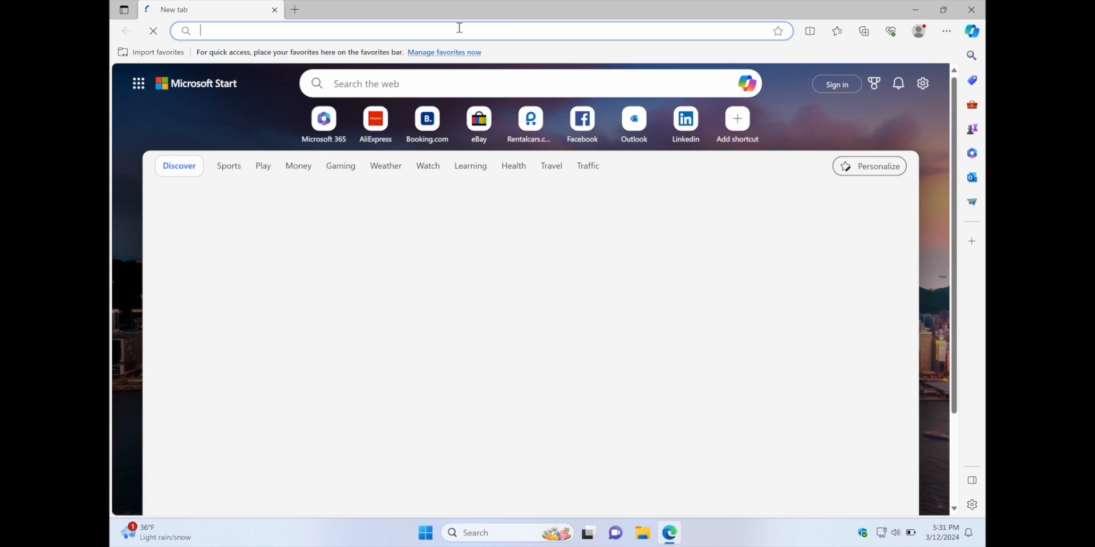
text(parralels)
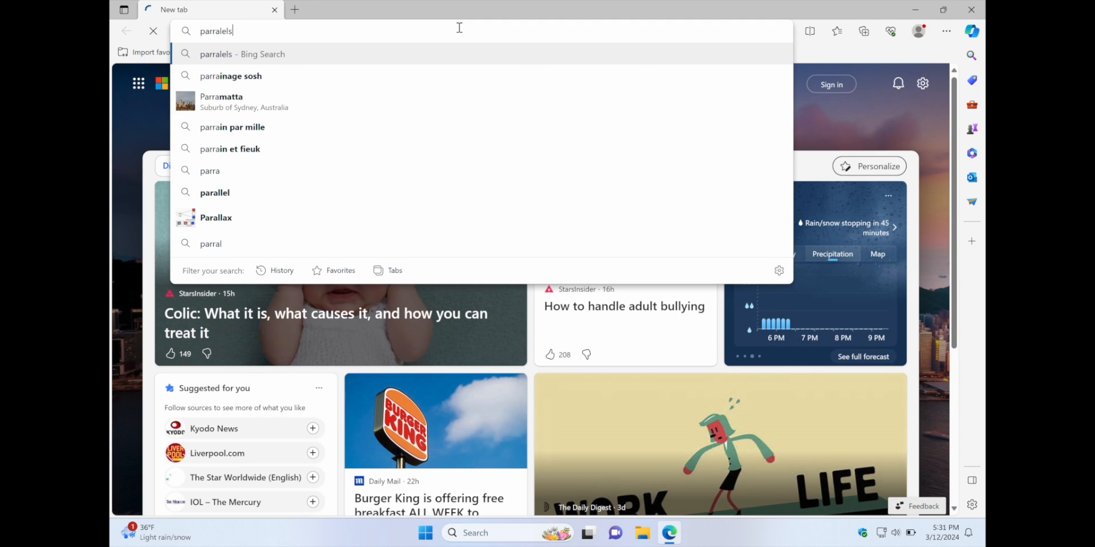
key(Return)
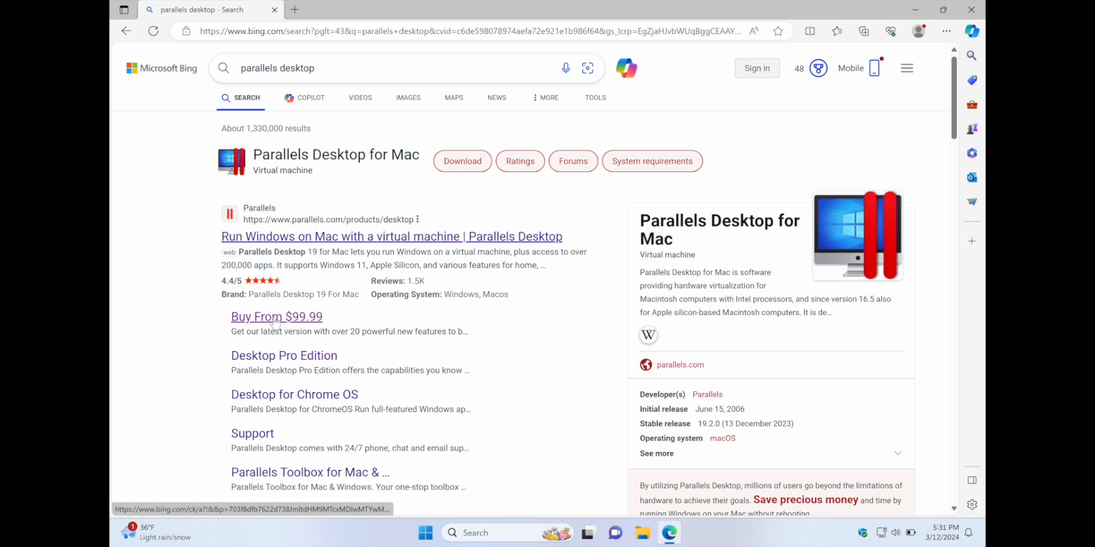
- Open the Parallels buying page and compare Standard Edition yearly and one-time prices
click(276, 316)
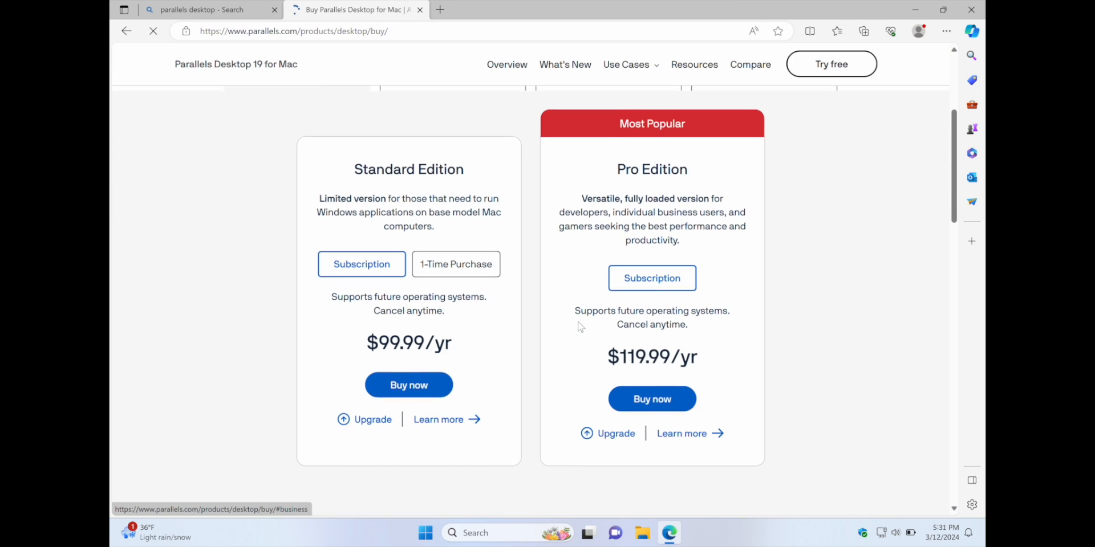
double_click(413, 337)
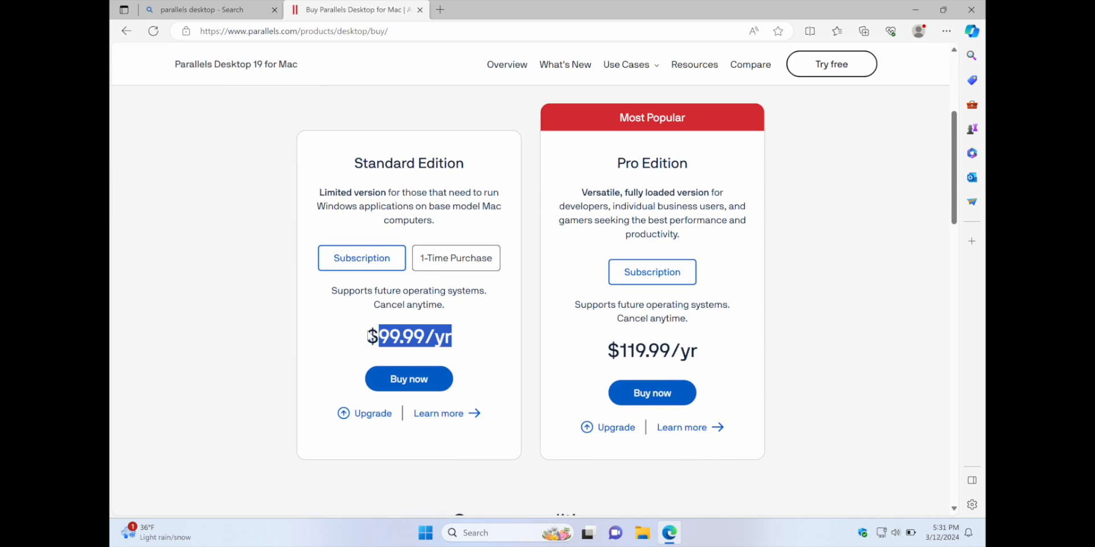
click(455, 258)
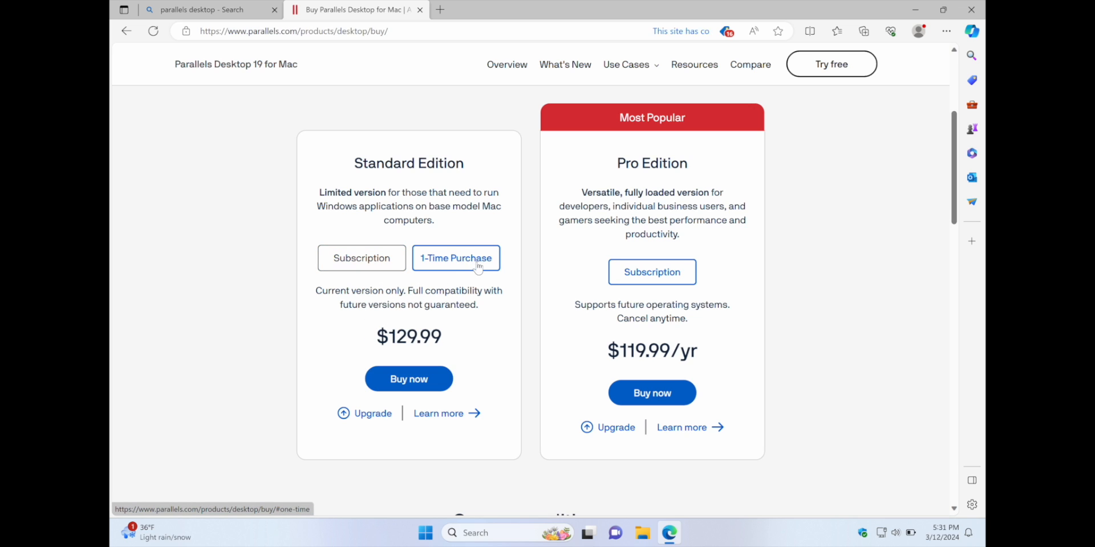
double_click(414, 336)
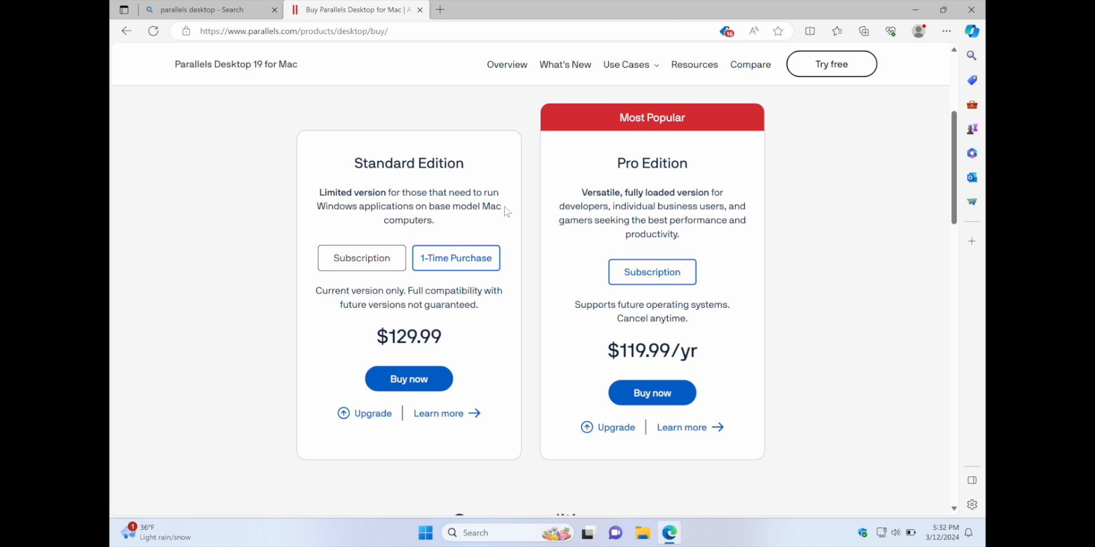
- Review the individual pricing plans, then close the pricing tab and Edge
scroll(up, 3)
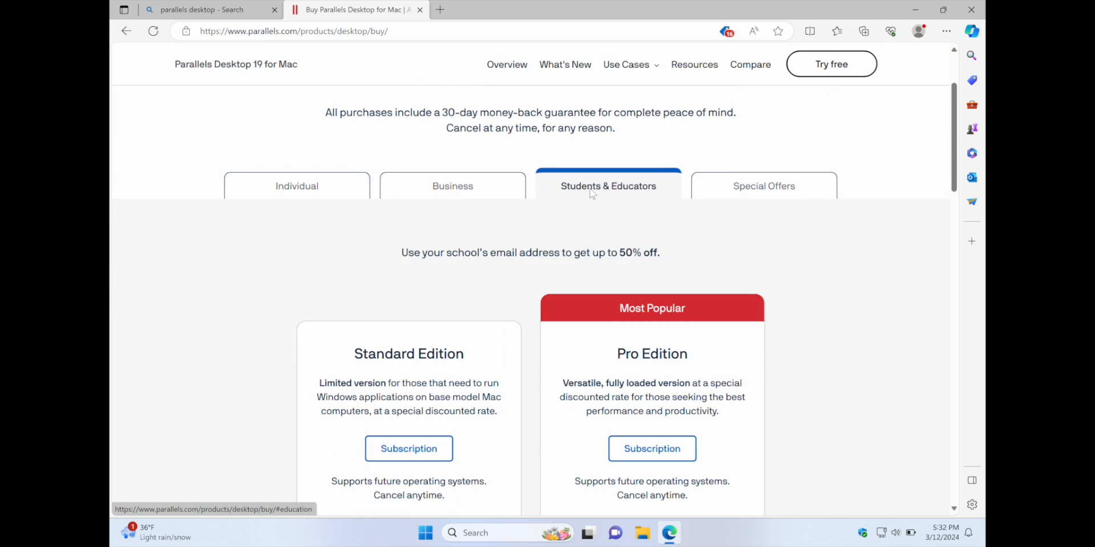
scroll(down, 3)
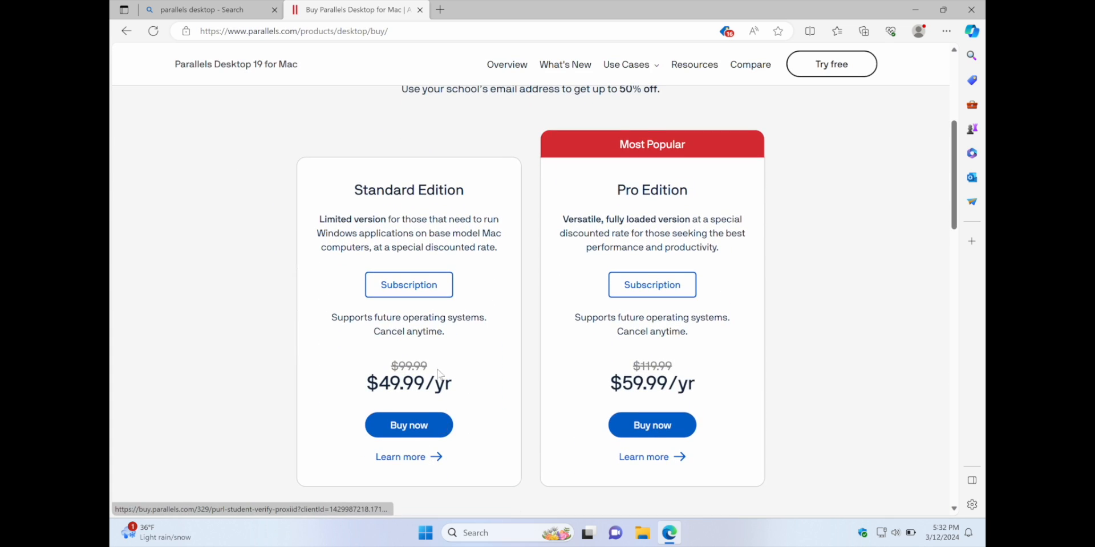
scroll(up, 3)
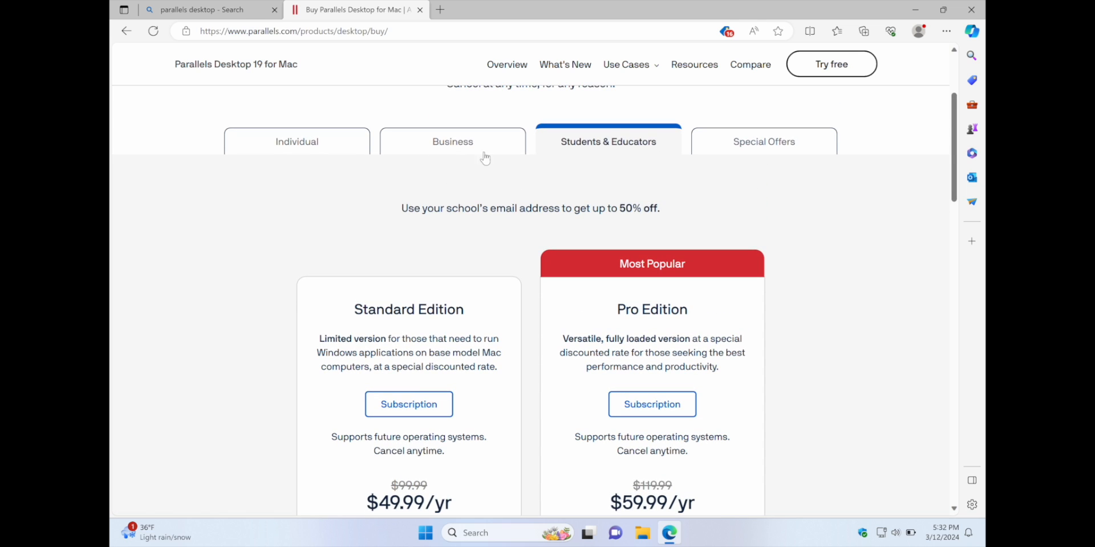
scroll(down, 3)
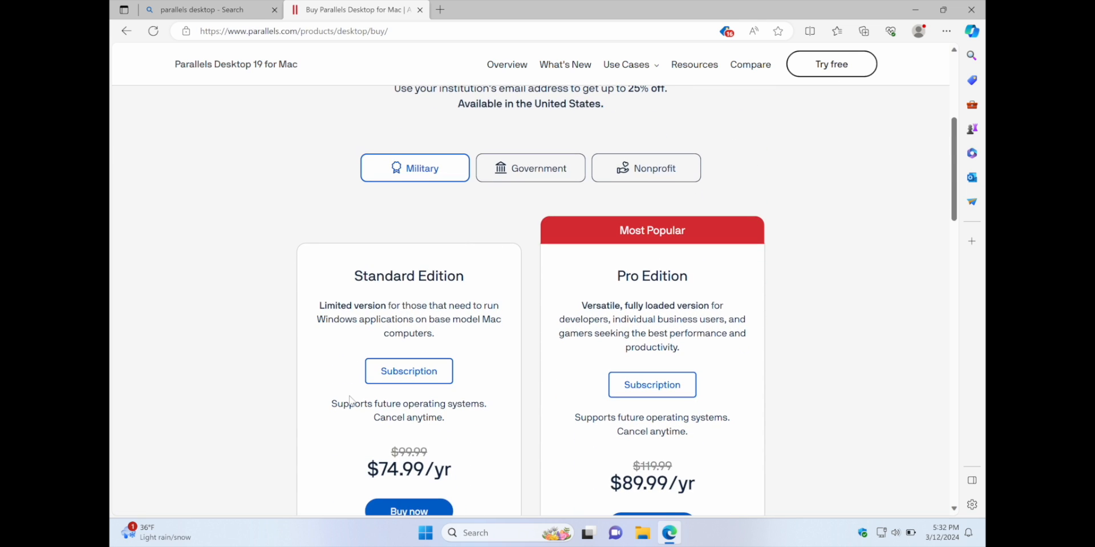
scroll(up, 3)
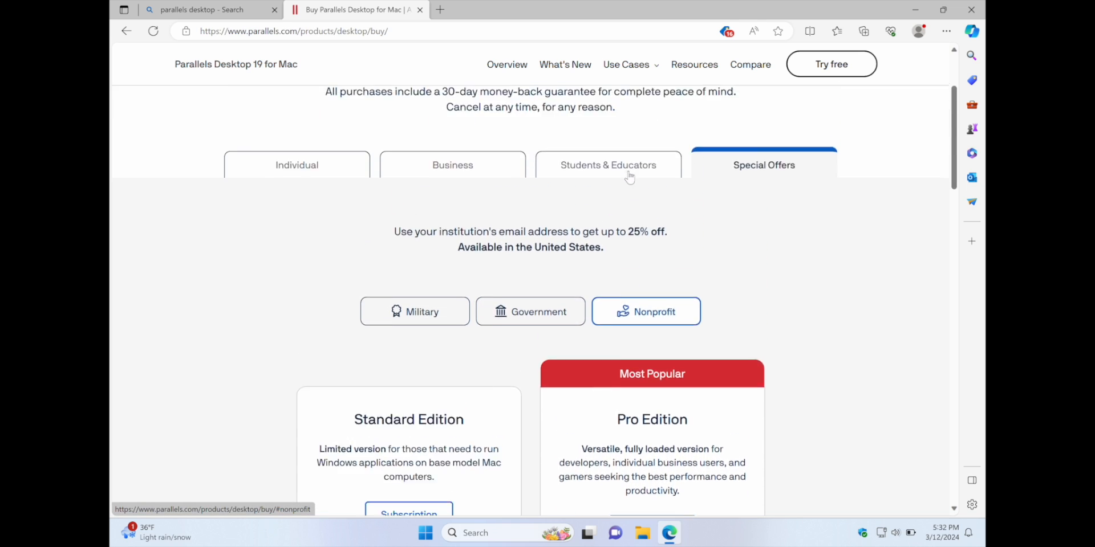
click(296, 164)
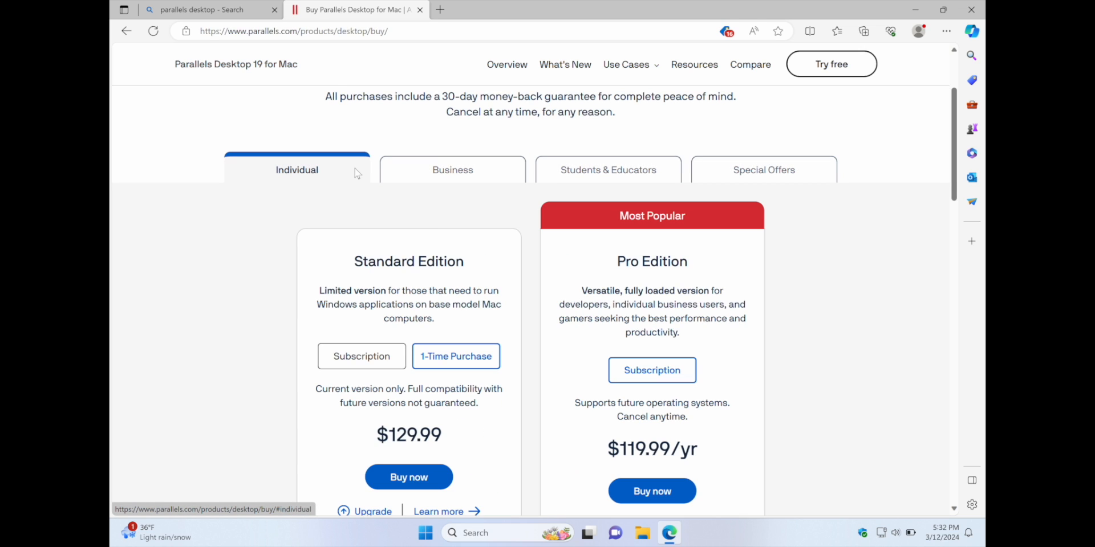
scroll(down, 3)
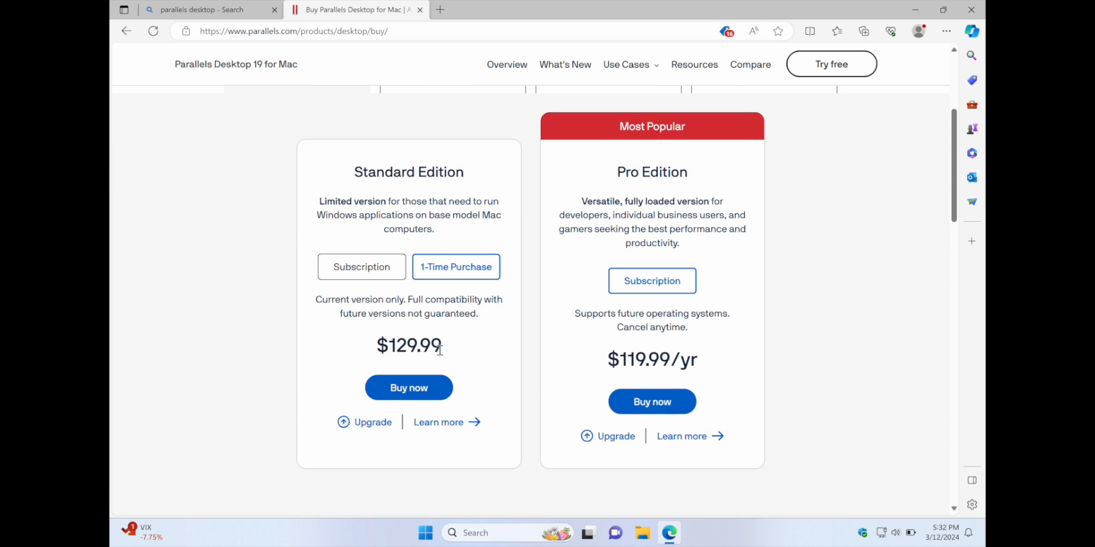
scroll(up, 3)
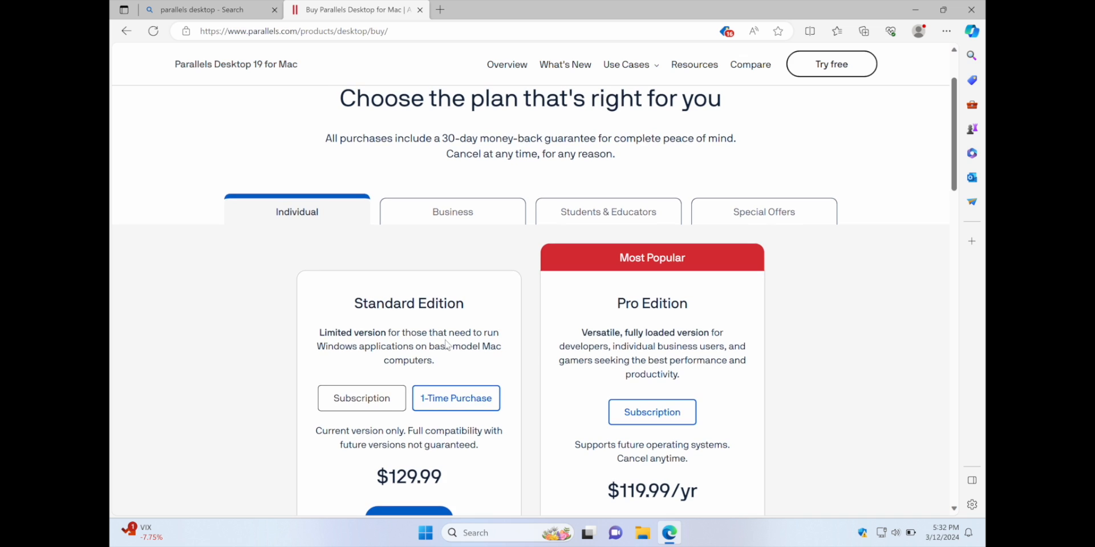
scroll(up, 3)
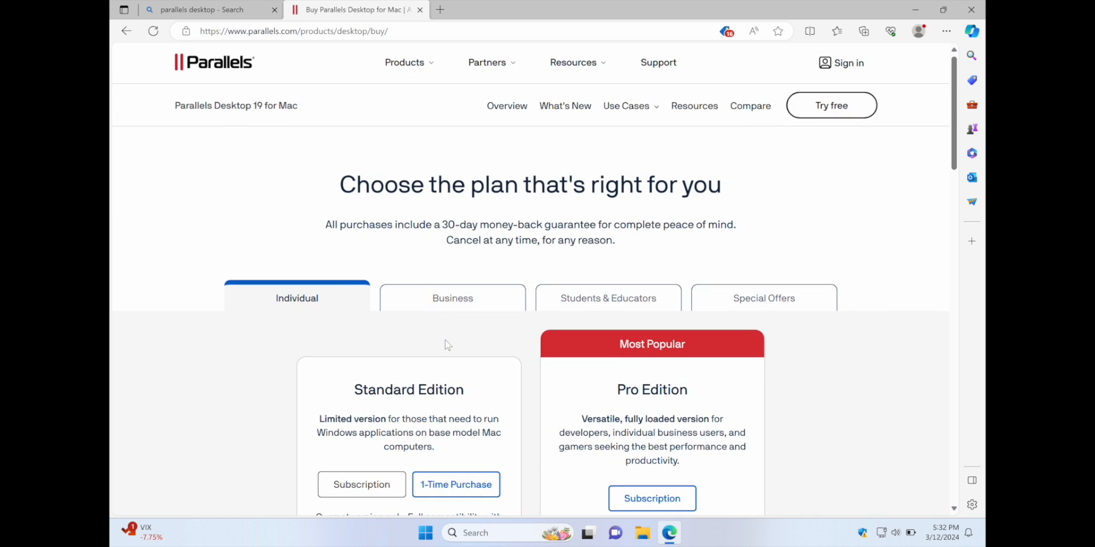
mouse_move(447, 217)
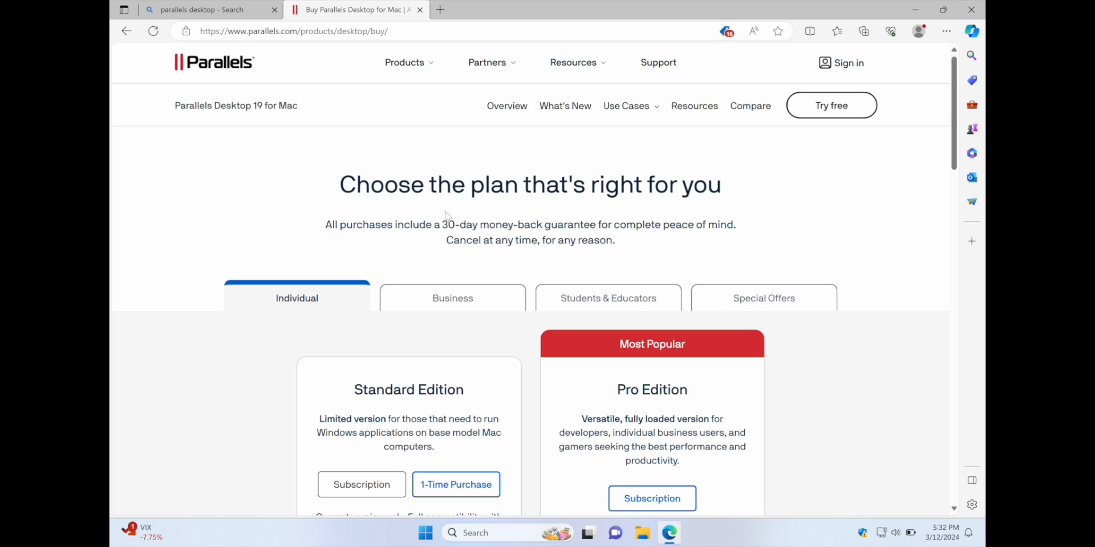
click(420, 9)
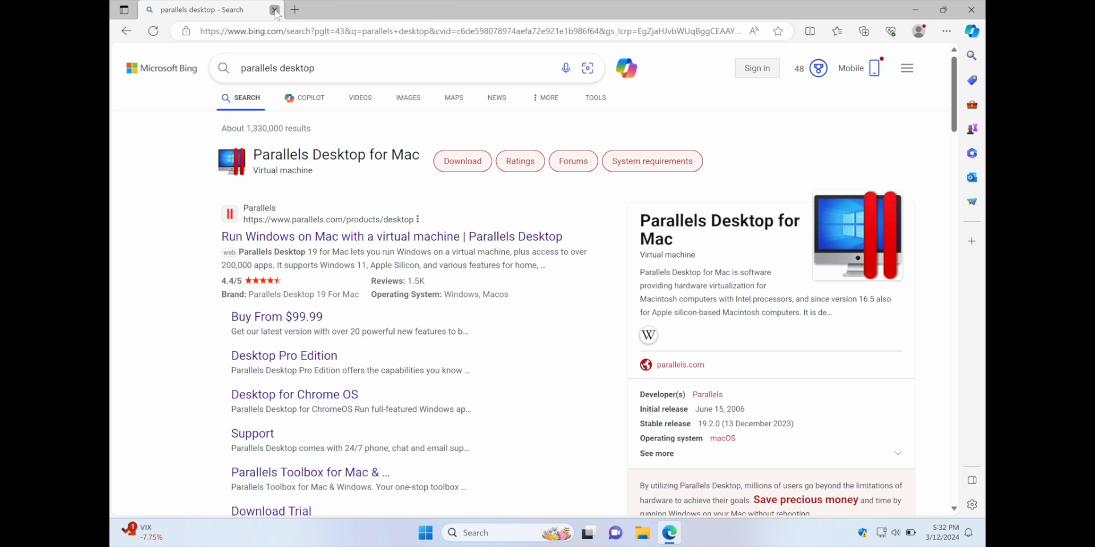
click(275, 9)
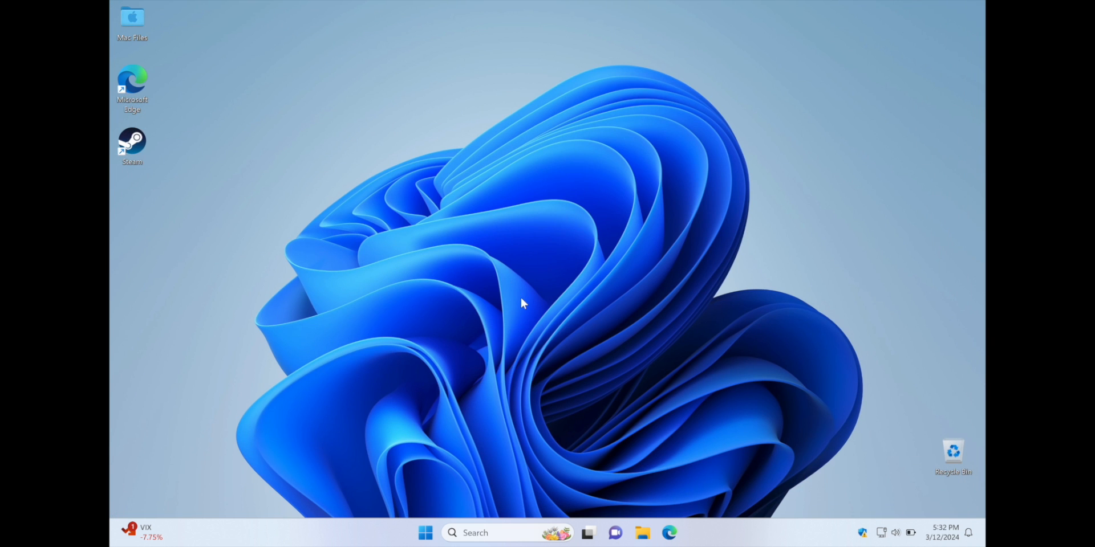